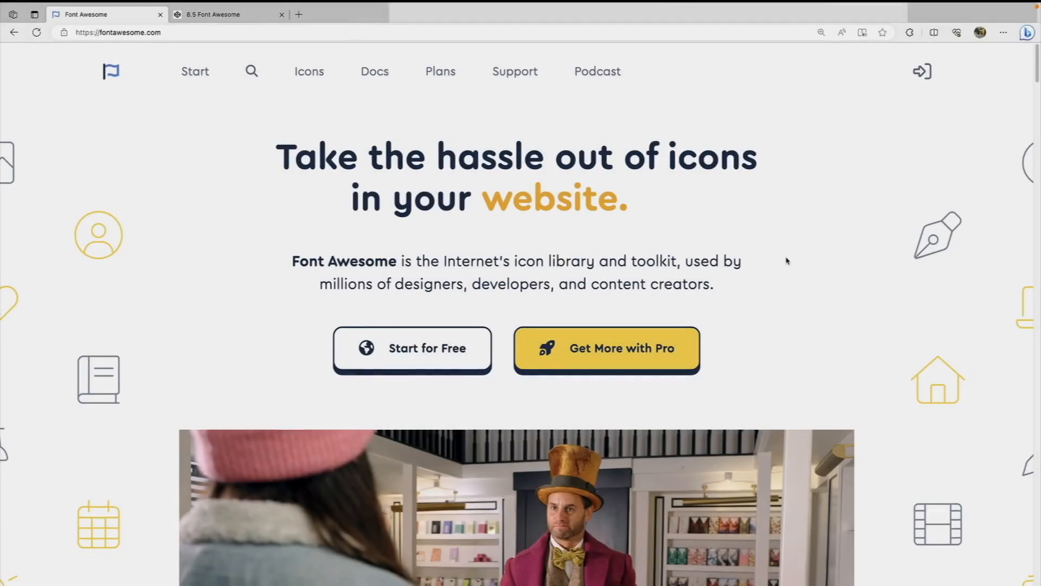
mouse_move(791, 269)
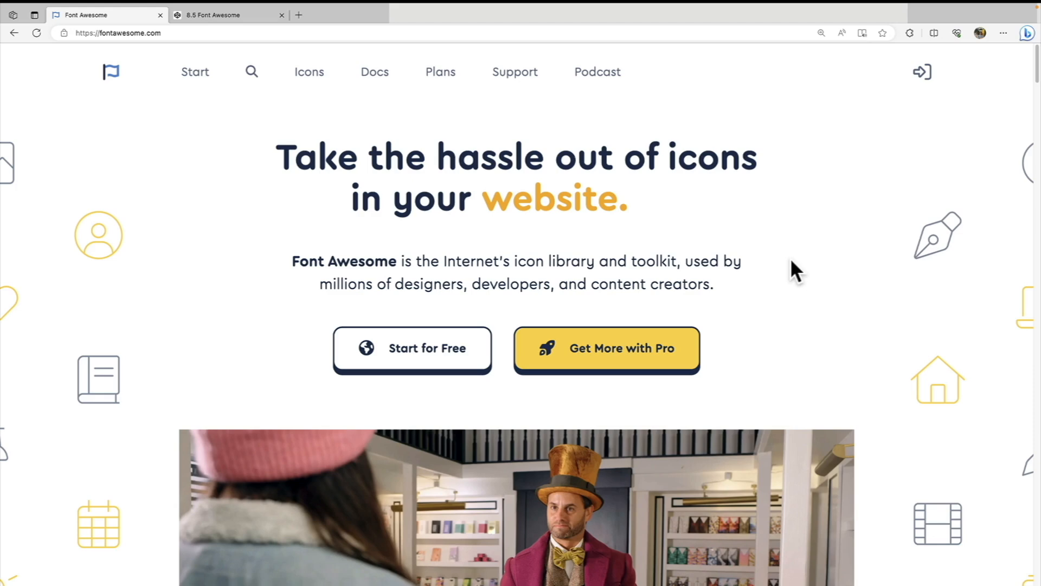
mouse_move(795, 274)
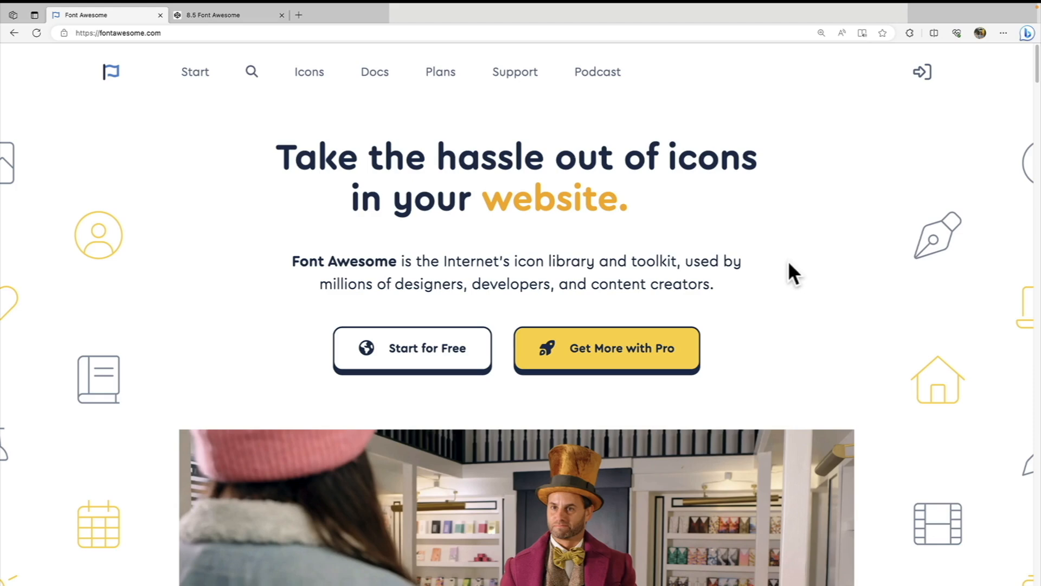
- Scroll the homepage to the 'Announcing Subsetting for Kits' card and the version/icon-count stats row
scroll("down", 3)
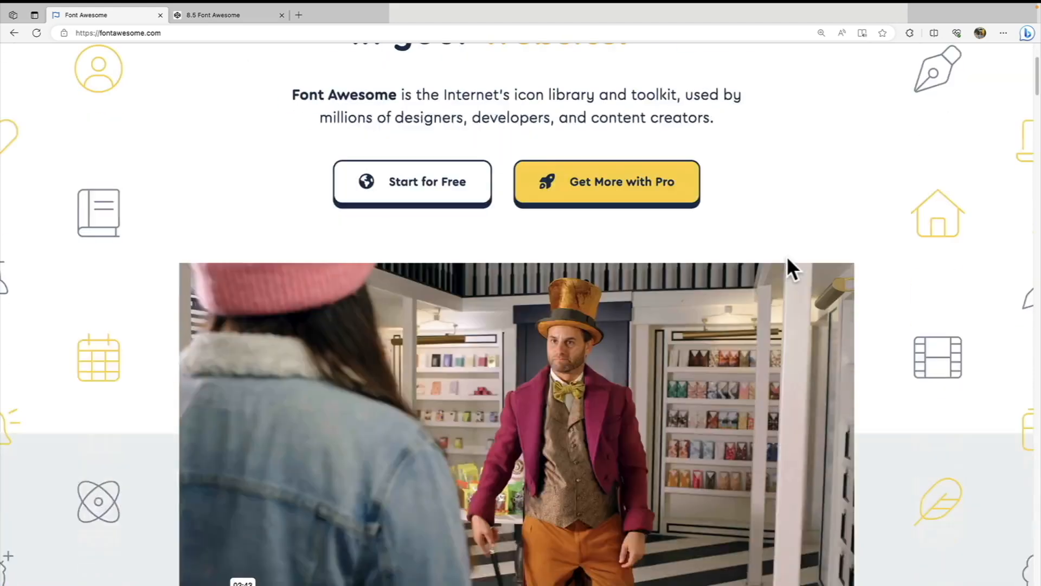
scroll("down", 3)
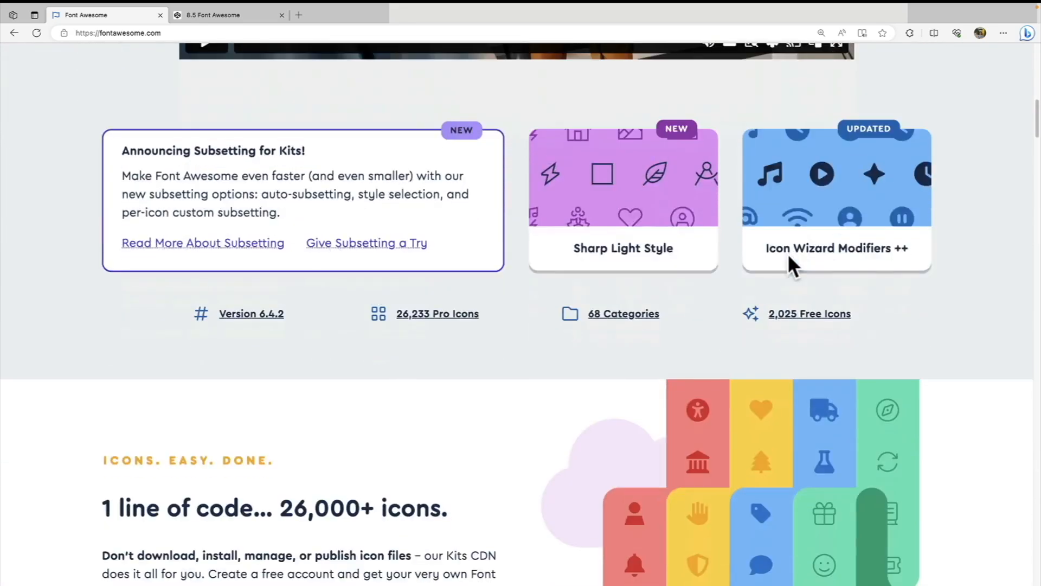
scroll("down", 3)
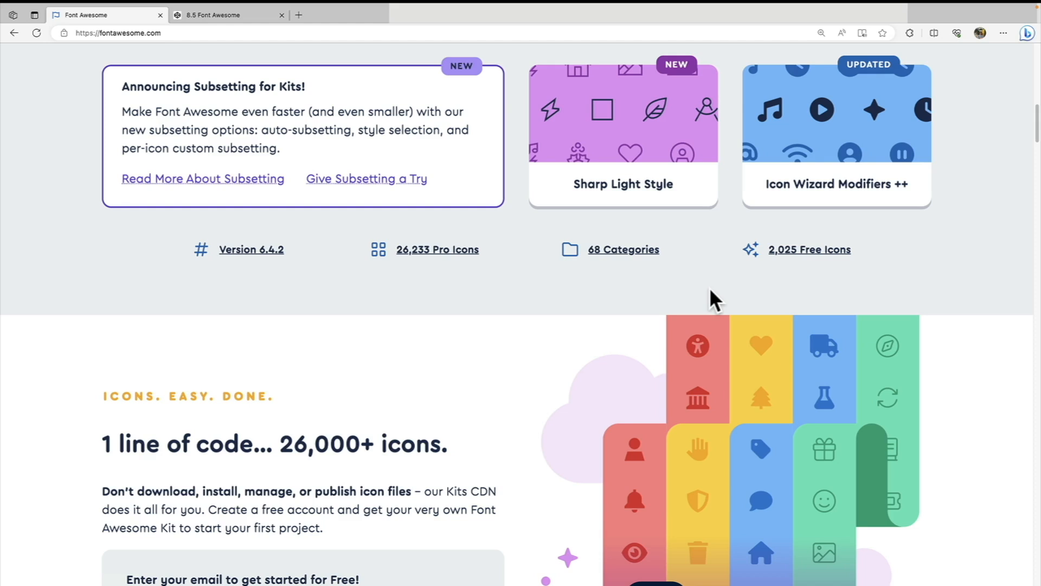
mouse_move(715, 312)
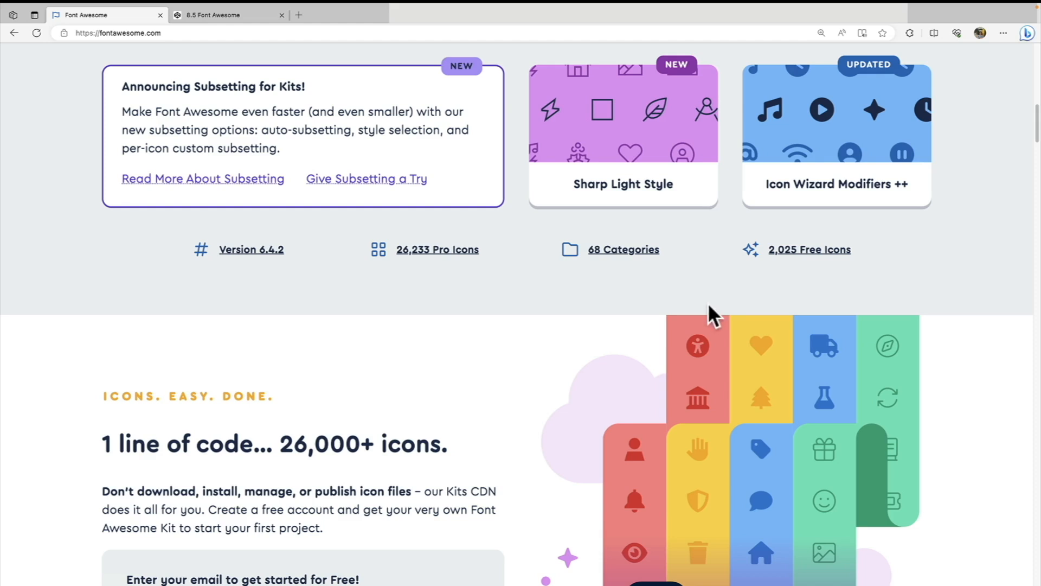
mouse_move(262, 289)
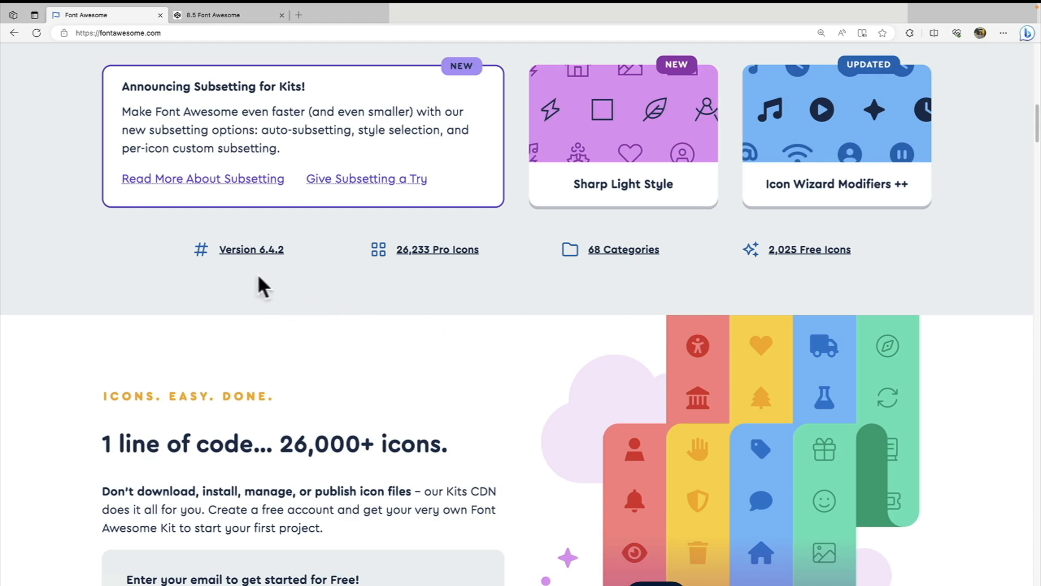
mouse_move(277, 295)
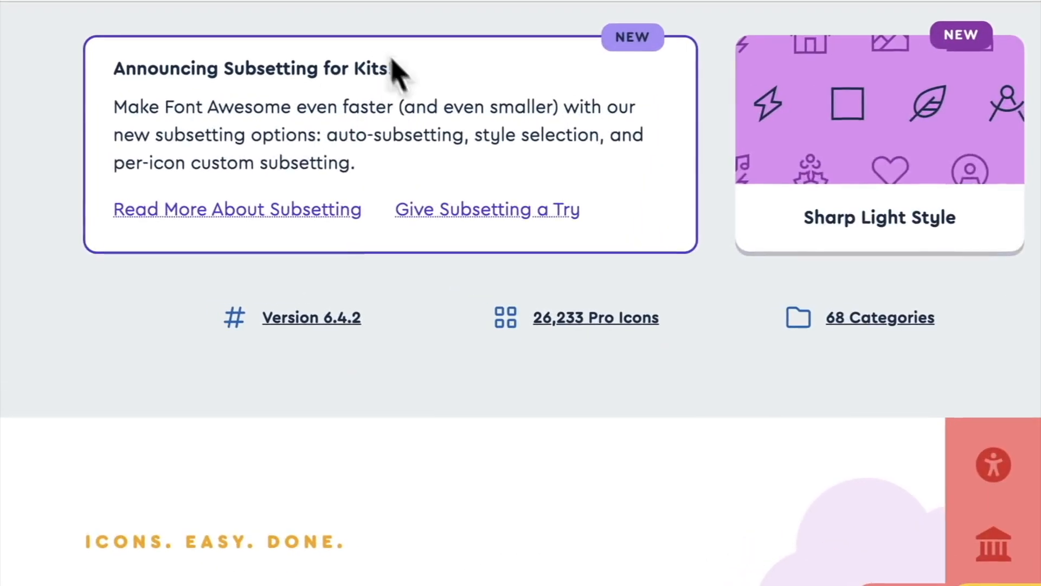
mouse_move(378, 132)
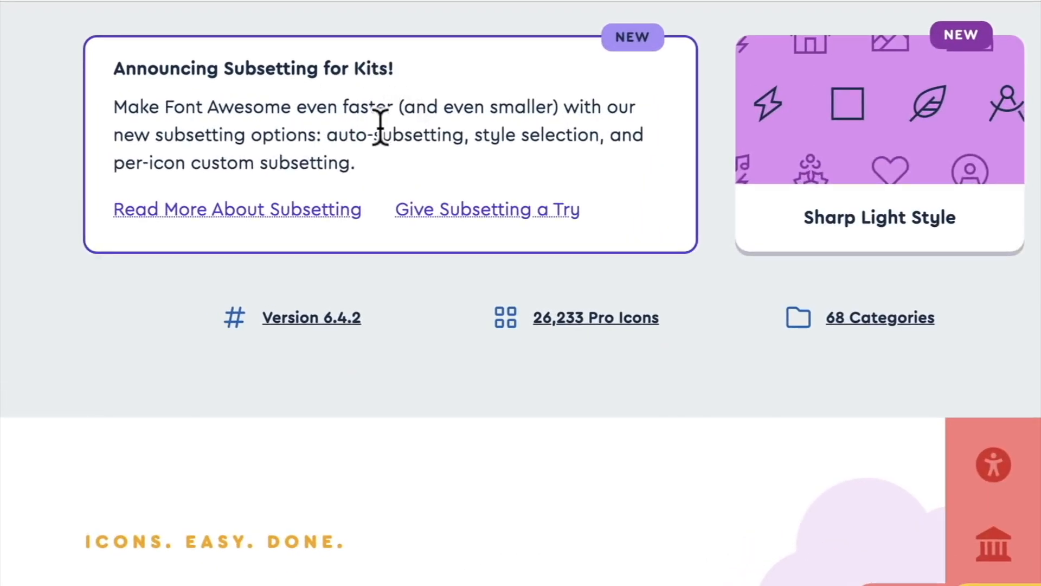
mouse_move(371, 149)
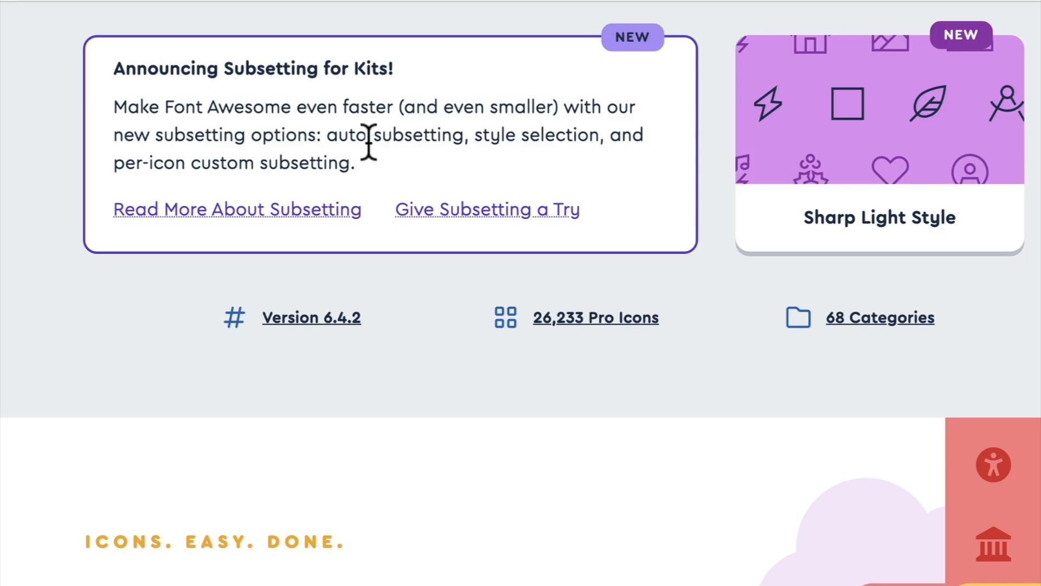
mouse_move(329, 100)
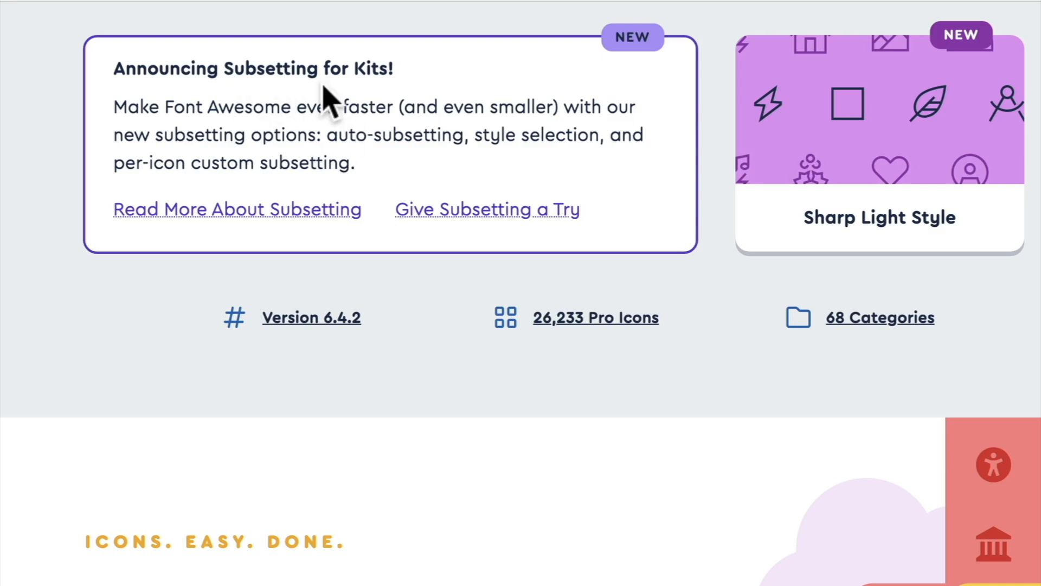
mouse_move(325, 140)
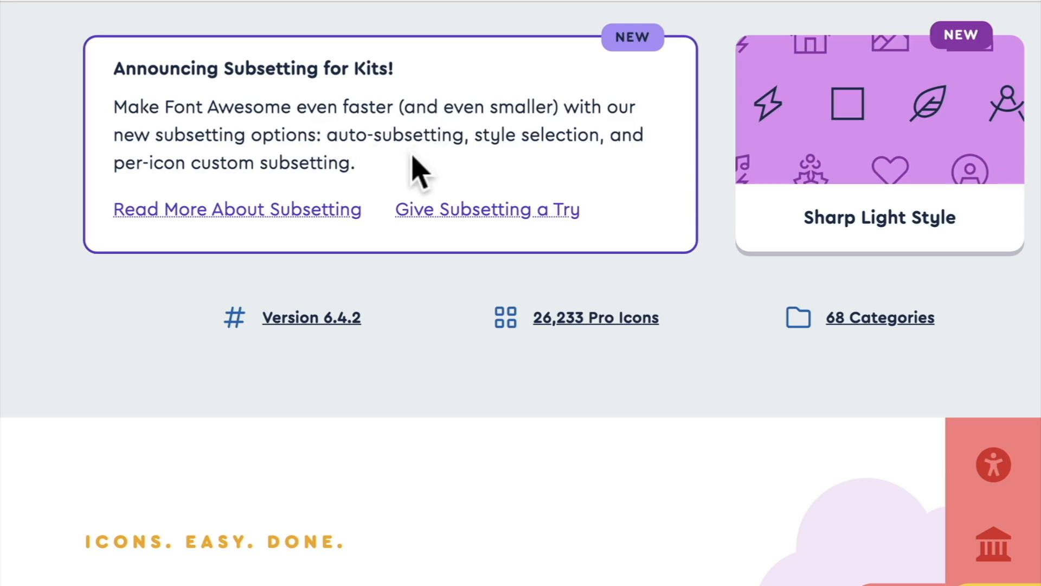
mouse_move(420, 179)
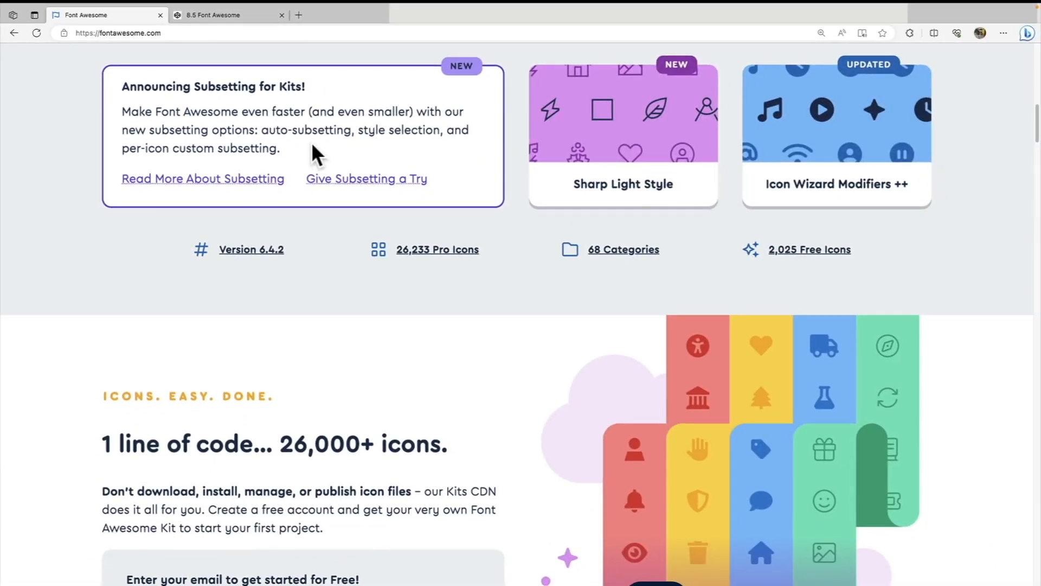
- Scroll past the 'Start for Free' box to the Kit feature grid: Personal CDN, Instant Updates, Upload, Auto-Accessibility, Download
scroll("down", 3)
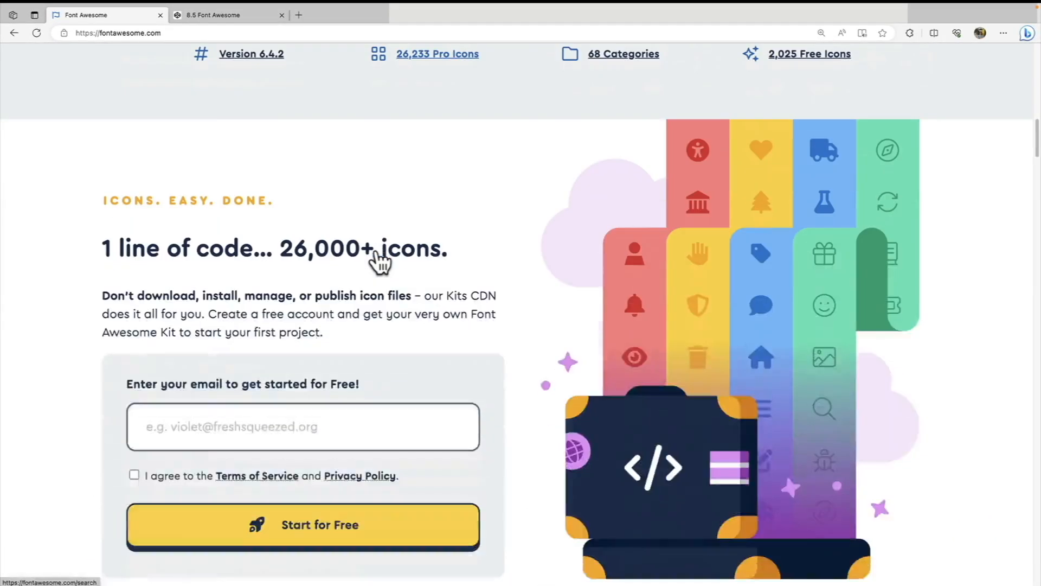
scroll("down", 3)
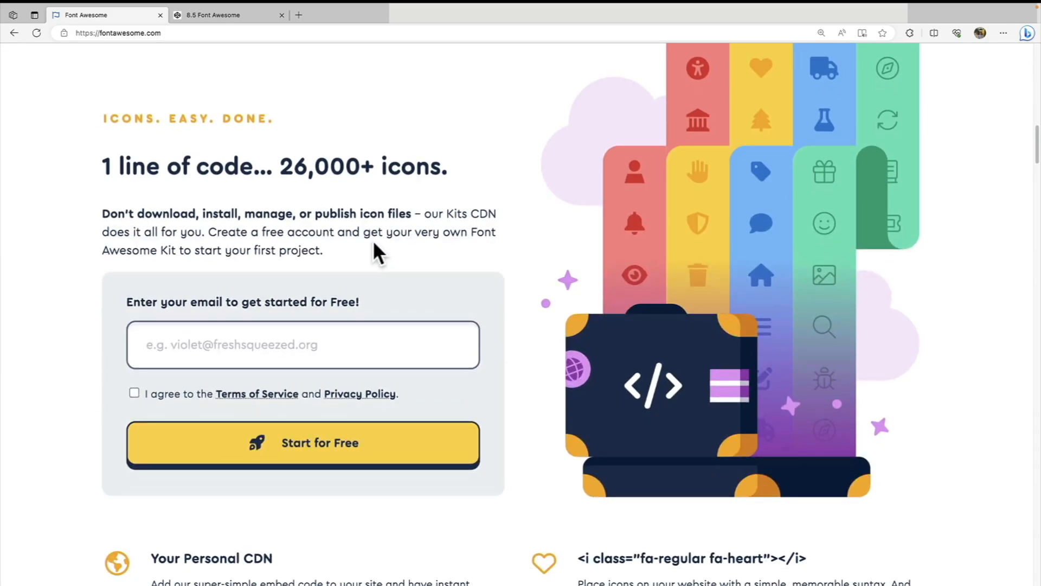
mouse_move(362, 126)
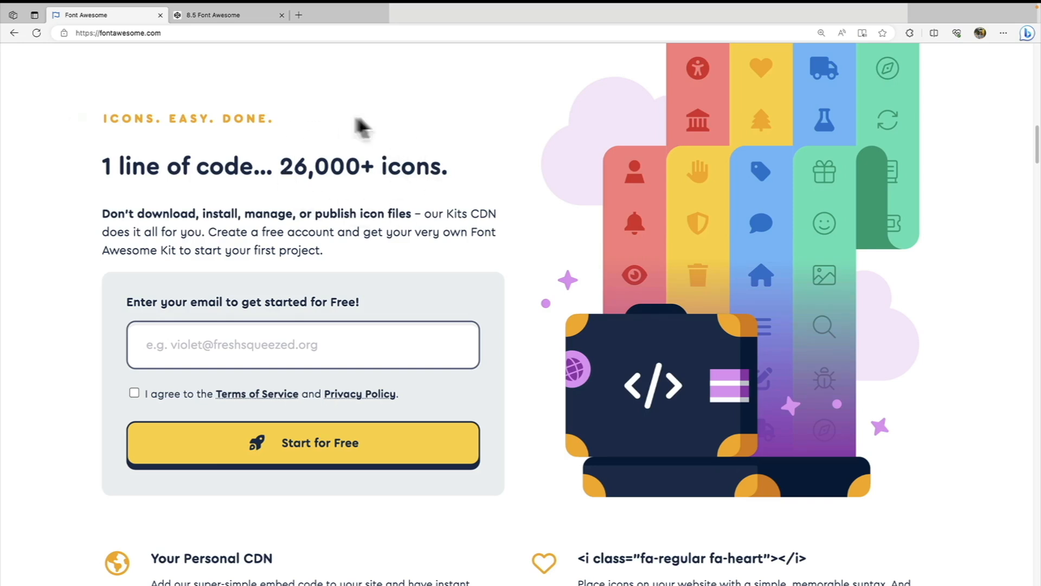
mouse_move(564, 176)
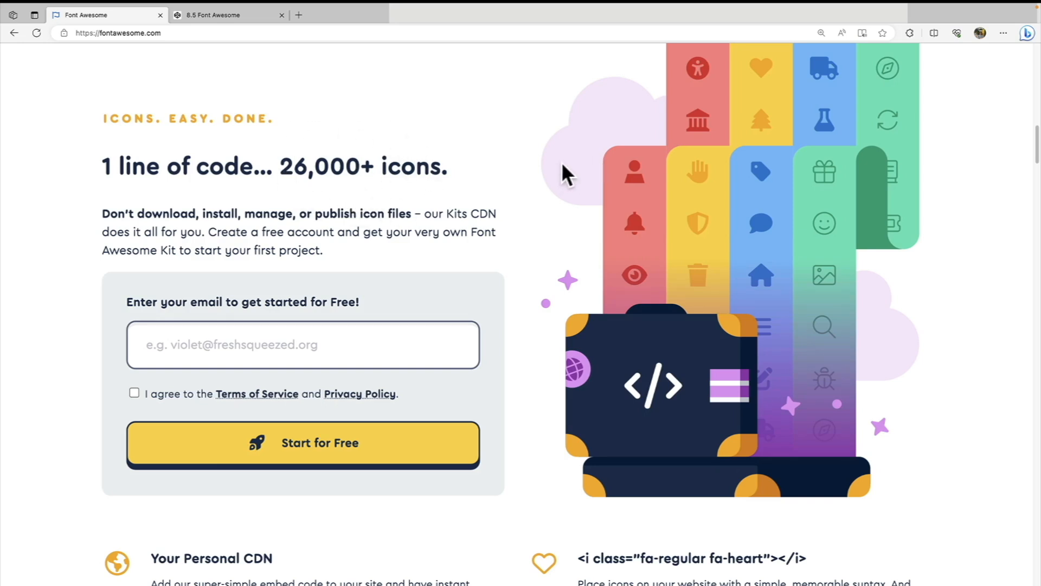
mouse_move(535, 179)
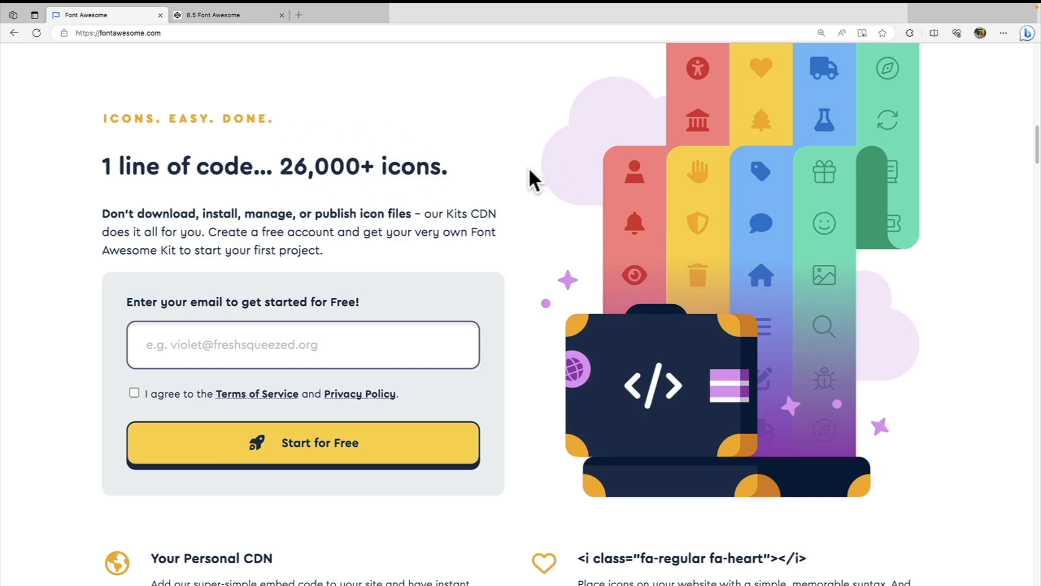
mouse_move(528, 179)
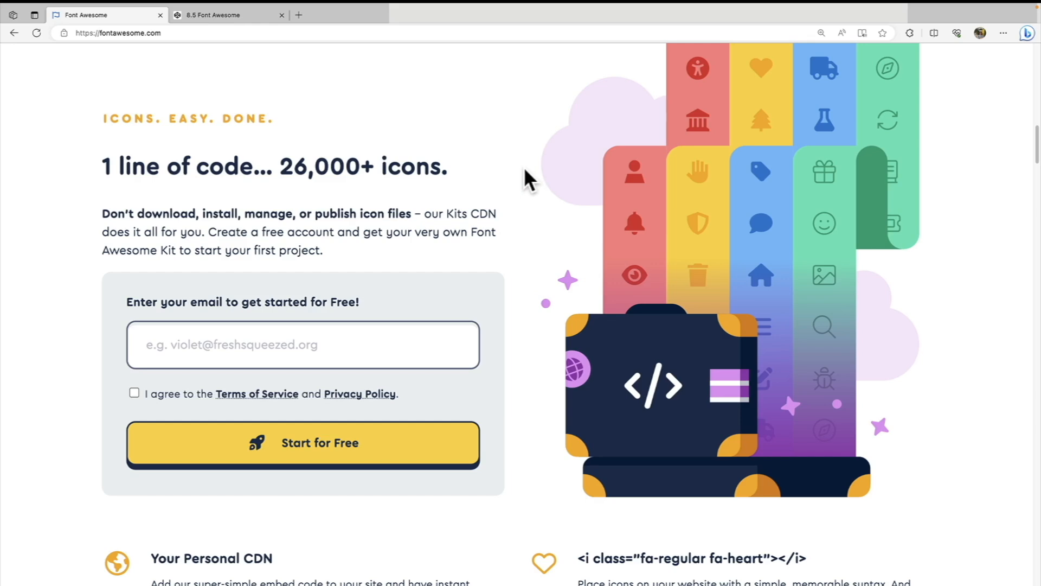
scroll("down", 3)
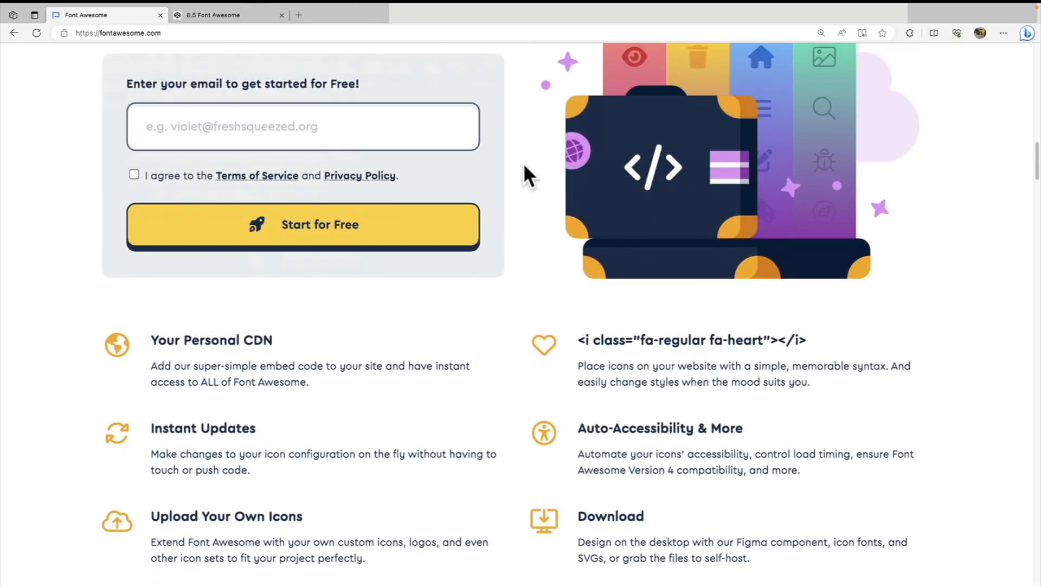
scroll("down", 3)
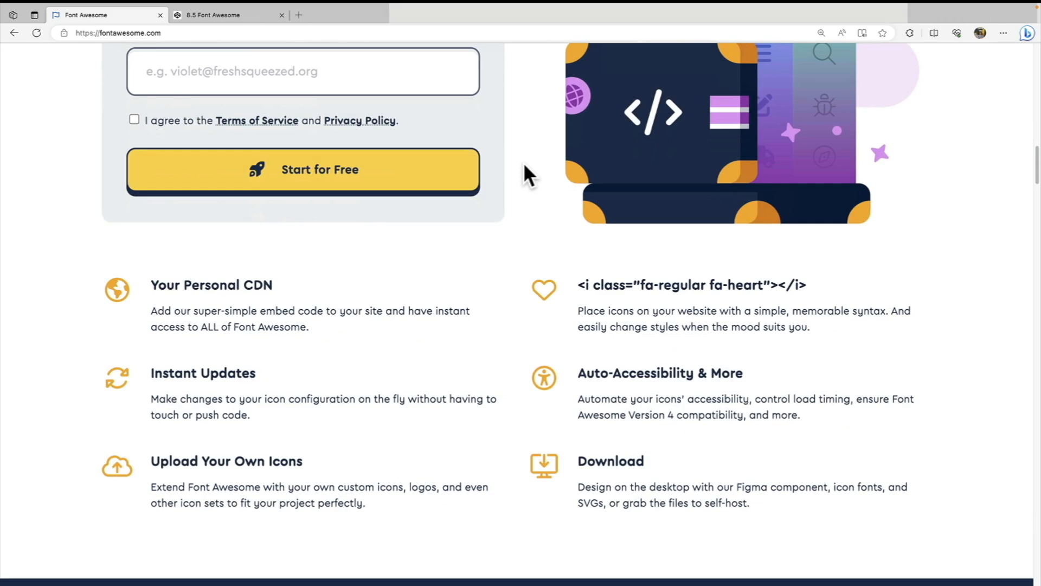
scroll("down", 3)
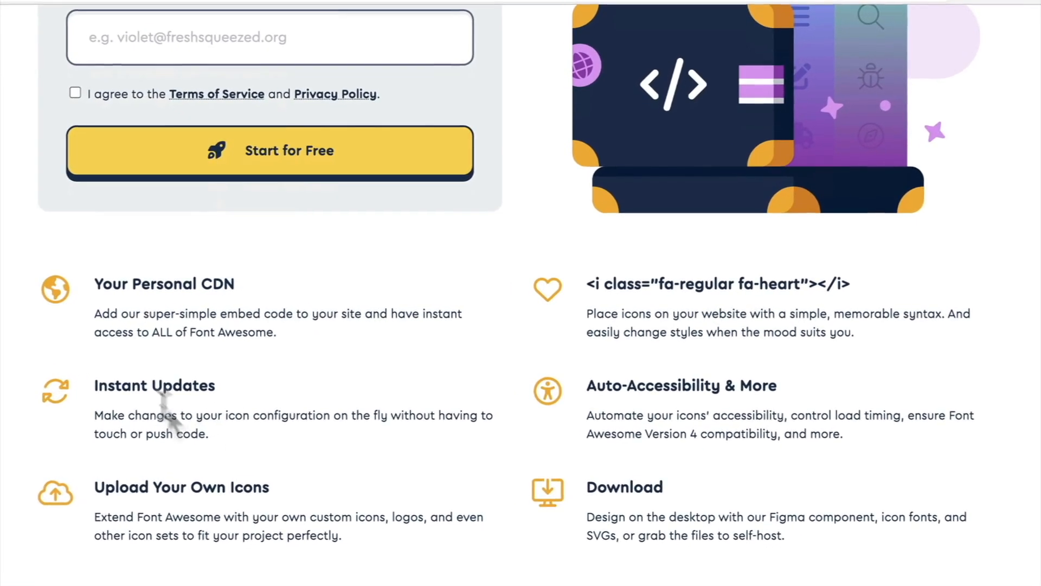
mouse_move(260, 394)
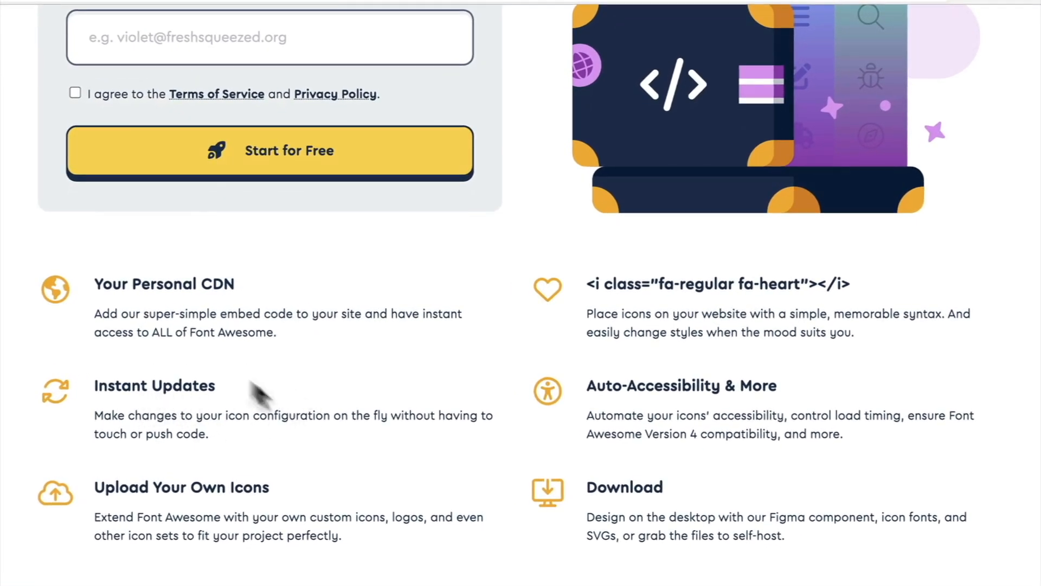
mouse_move(270, 397)
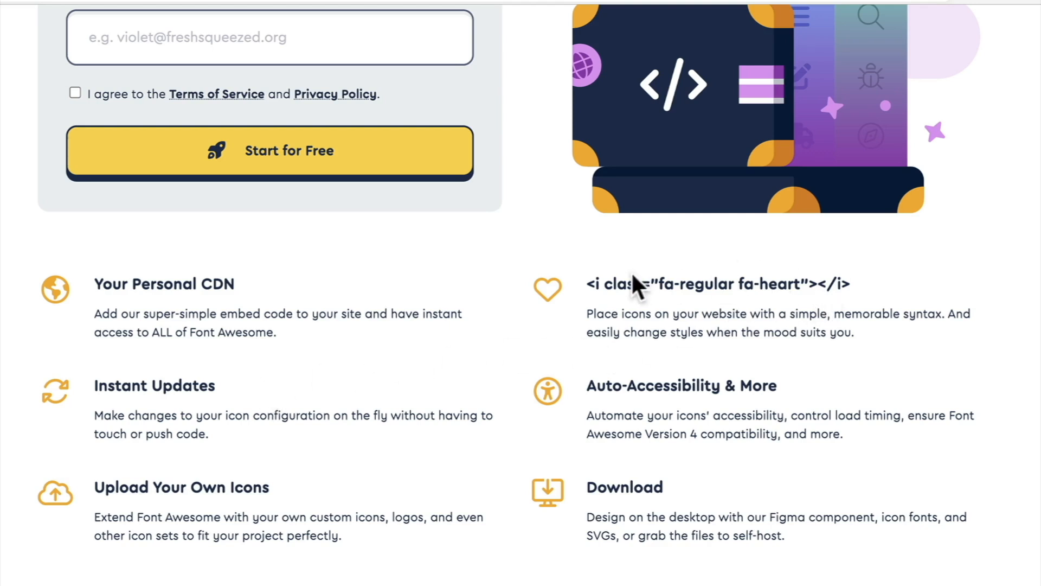
mouse_move(757, 316)
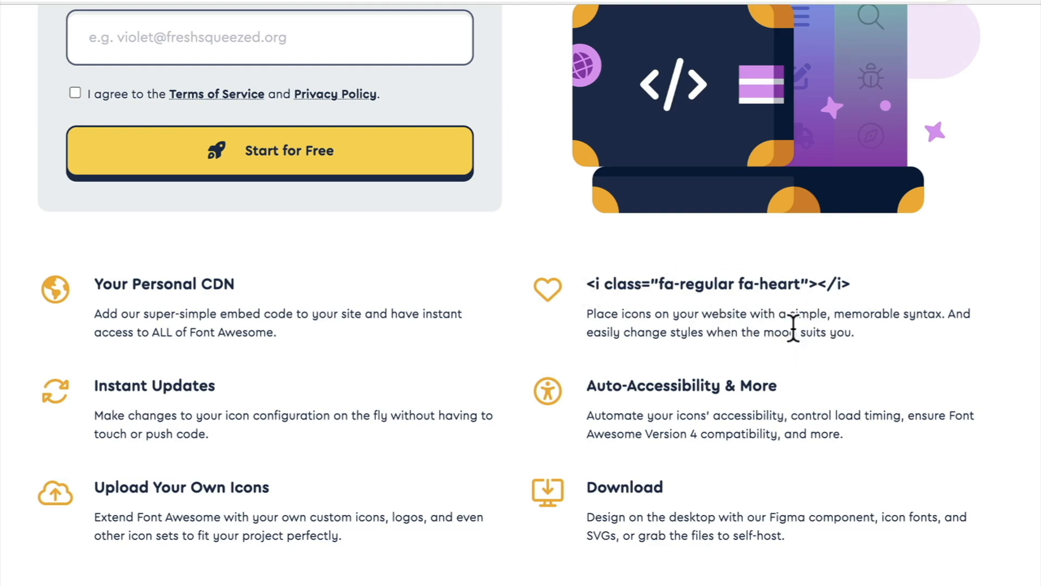
mouse_move(797, 395)
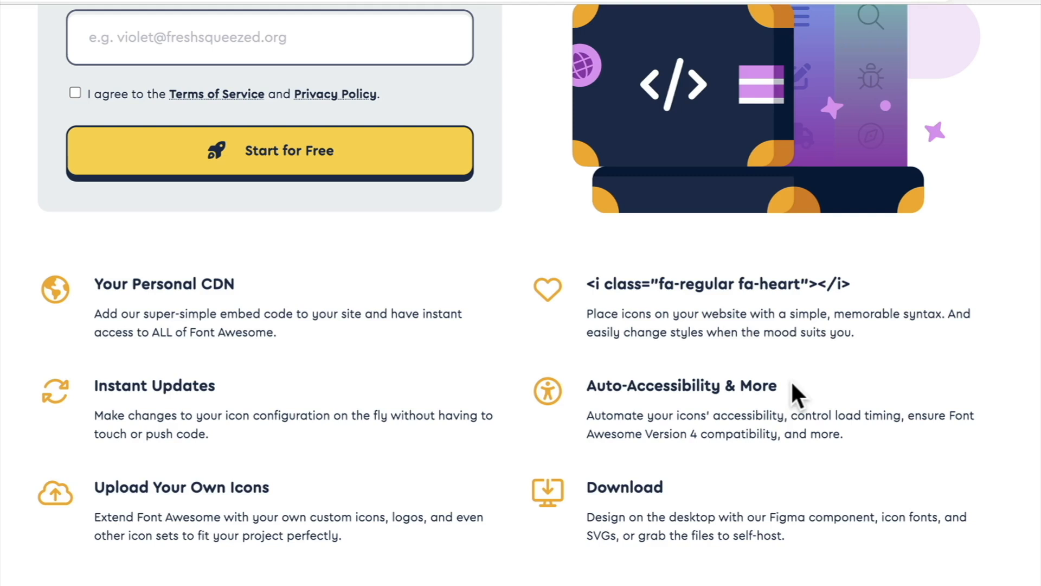
mouse_move(817, 393)
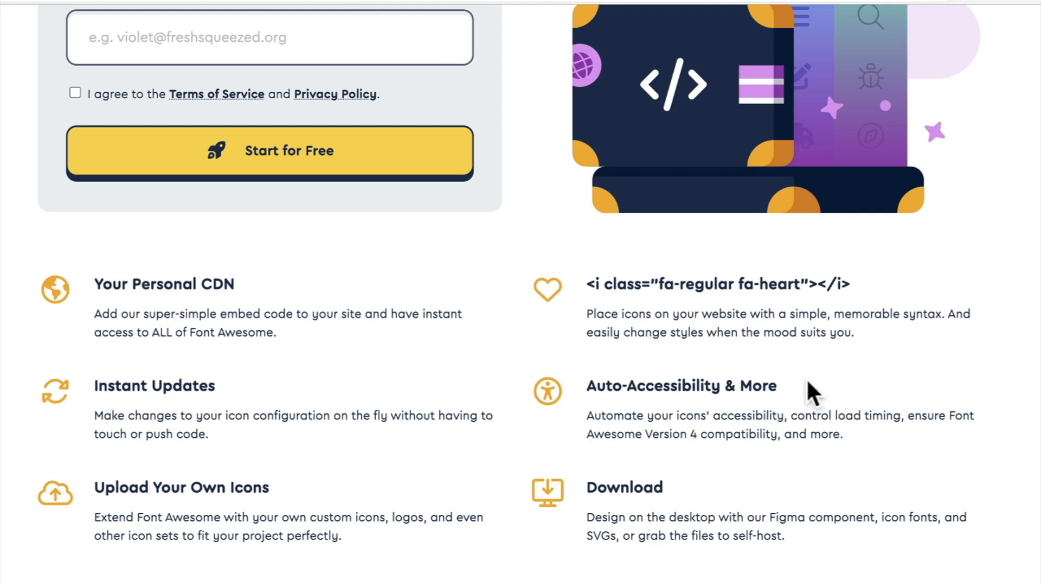
mouse_move(798, 392)
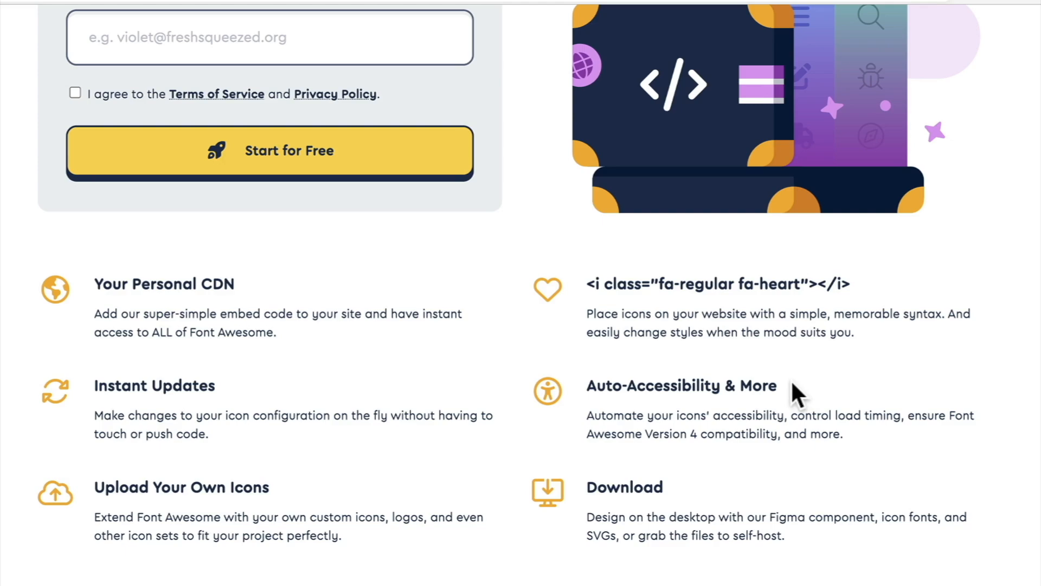
- Scroll past the icon search to the style cards (Solid, Regular, Sharp) and the Brands card
scroll("down", 3)
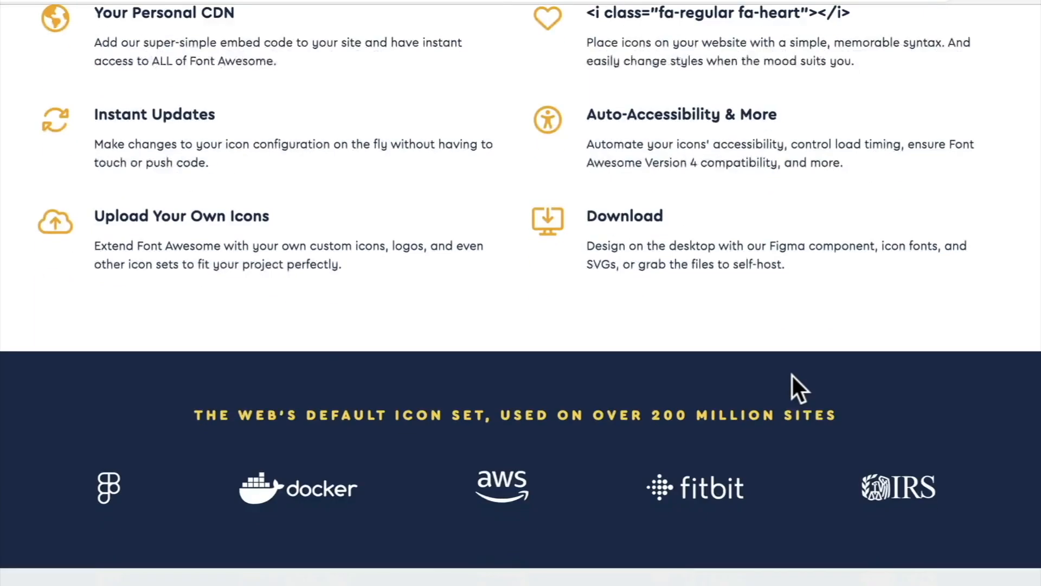
scroll("down", 3)
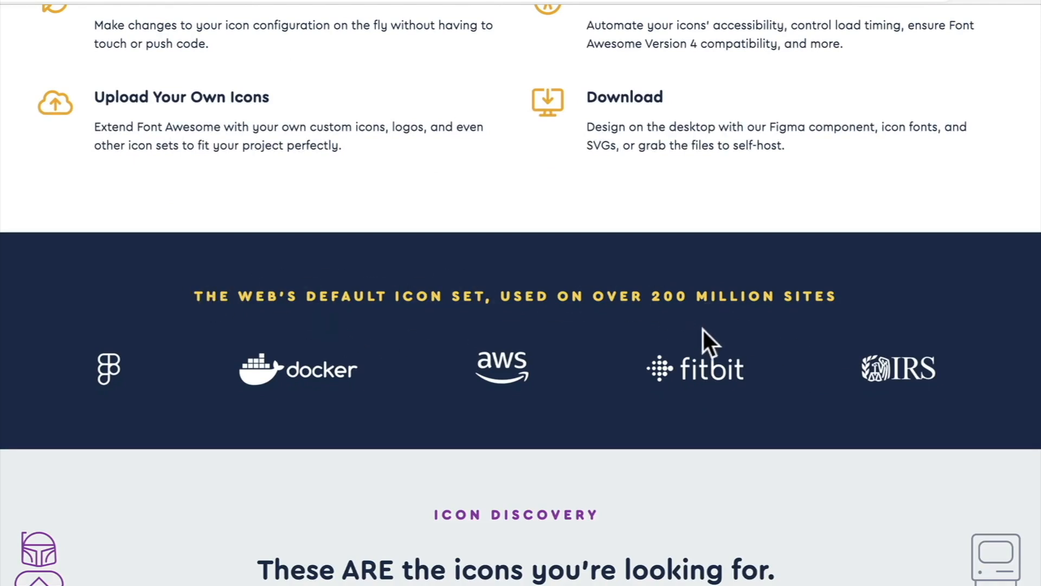
mouse_move(643, 298)
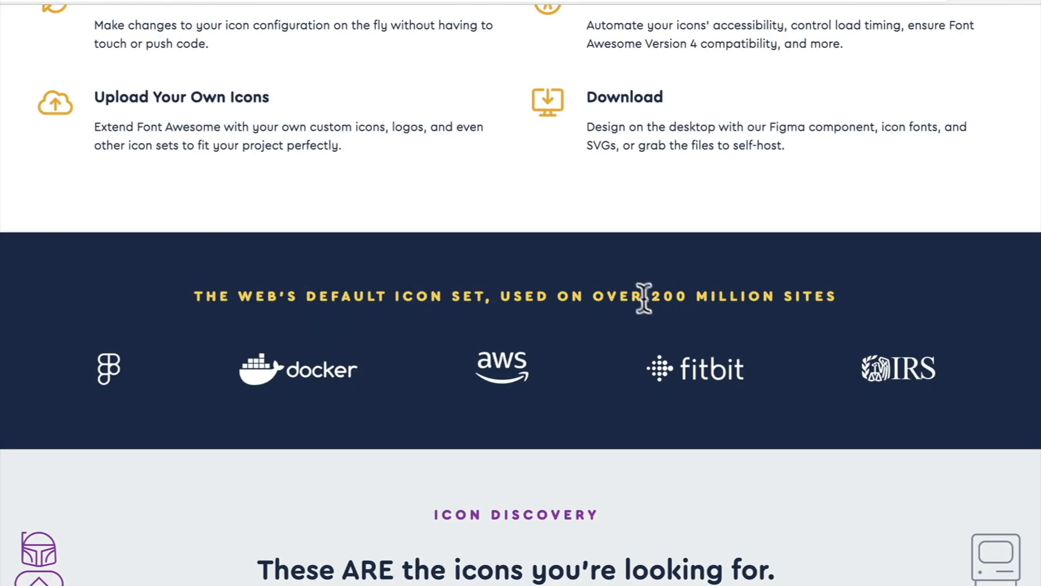
scroll("down", 3)
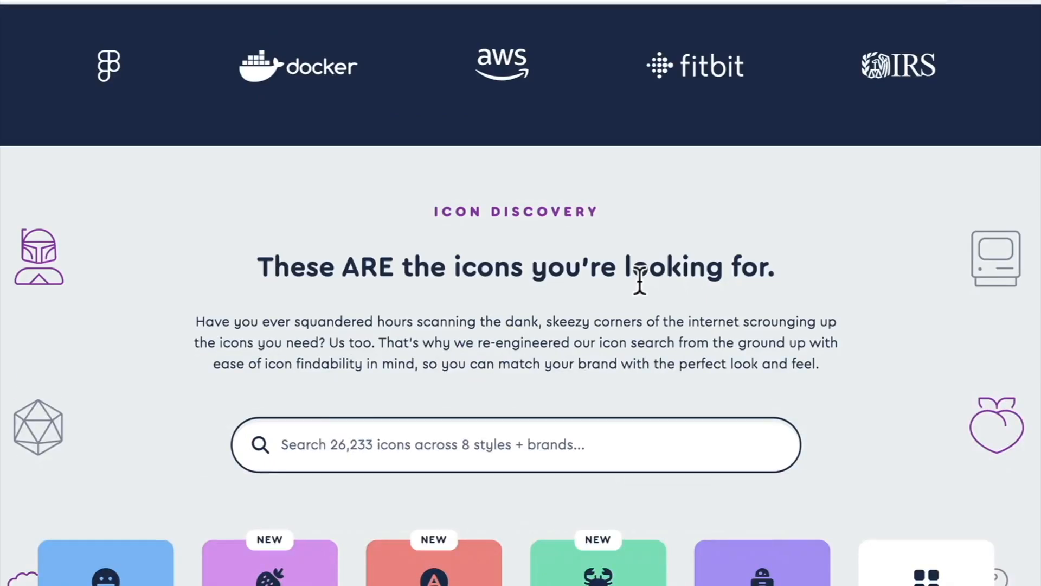
scroll("down", 3)
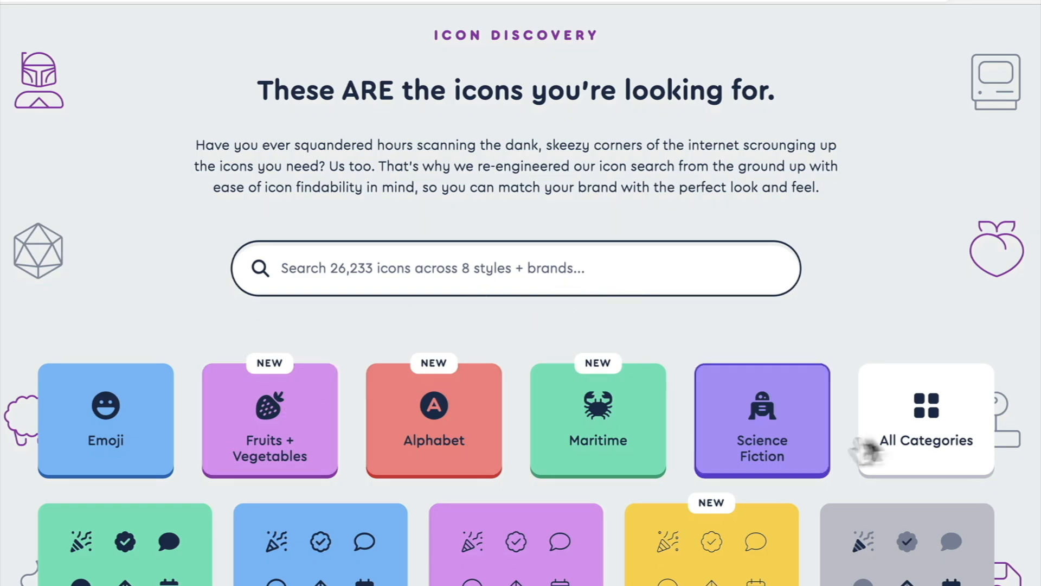
scroll("down", 3)
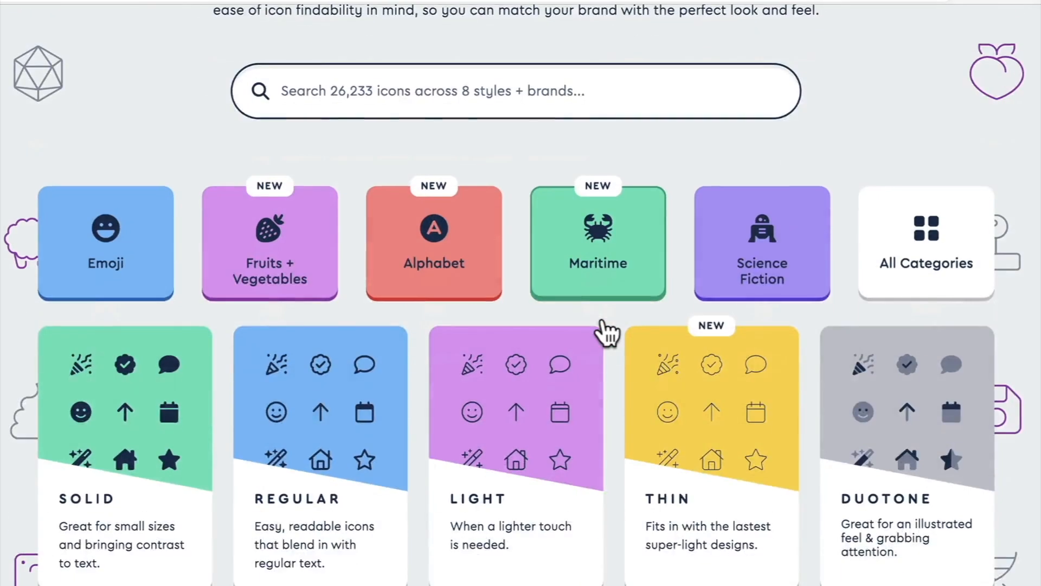
scroll("down", 3)
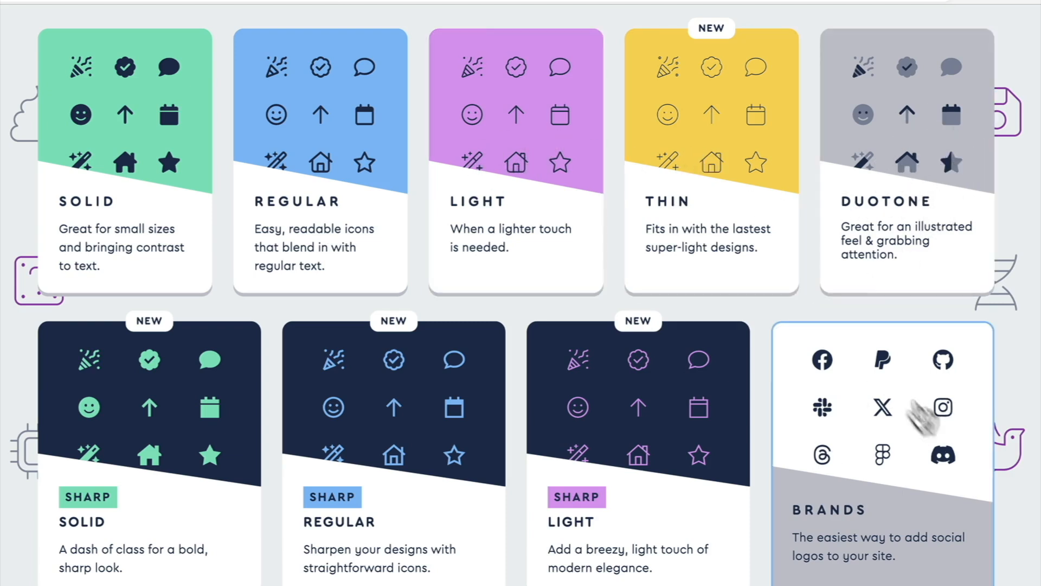
mouse_move(860, 432)
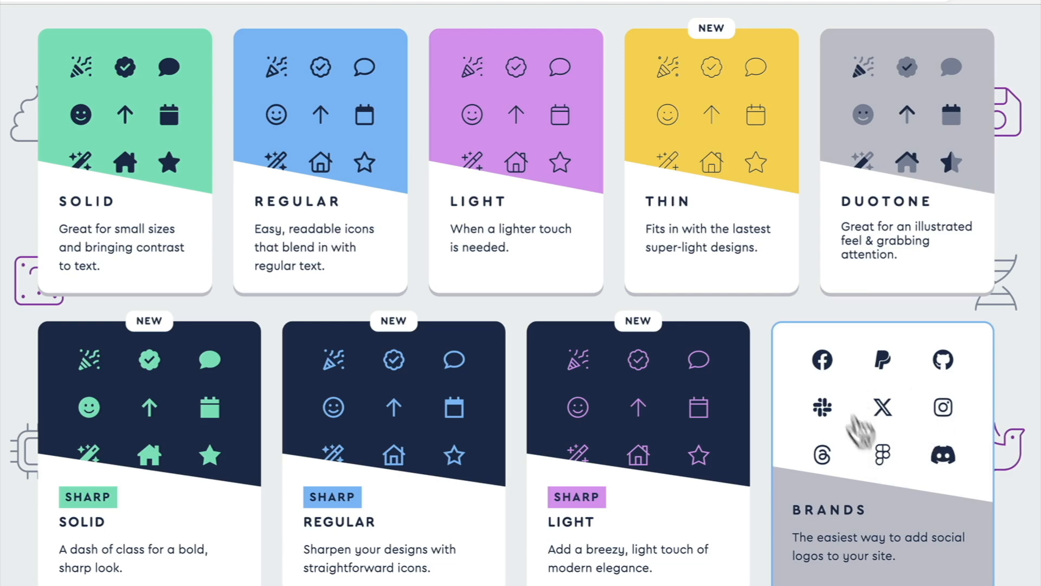
- Reach the Styling Tools demo and settle on the rocket-launch icon after trying hand-wave and house-chimney
scroll("down", 3)
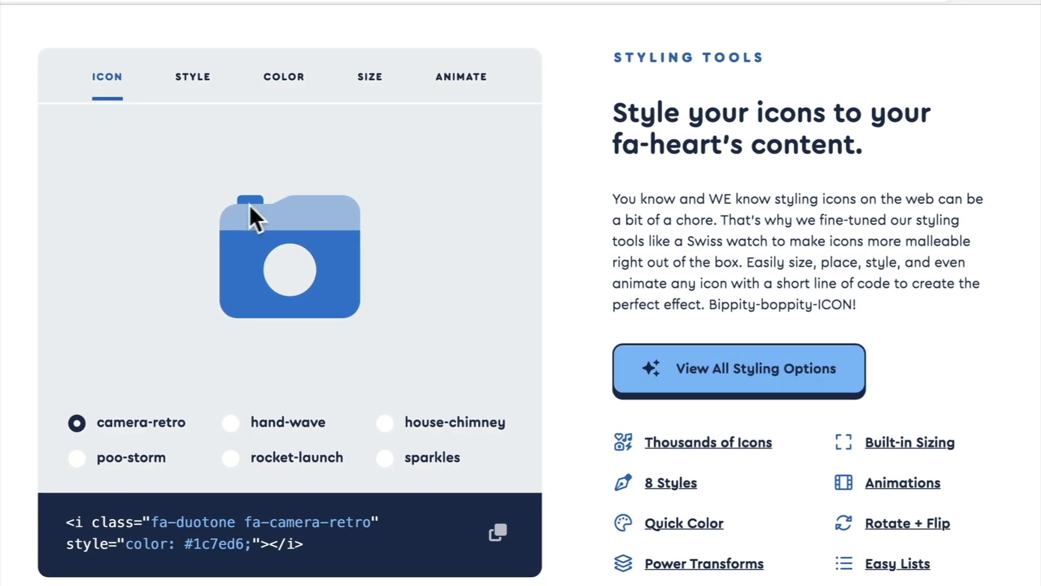
mouse_move(213, 292)
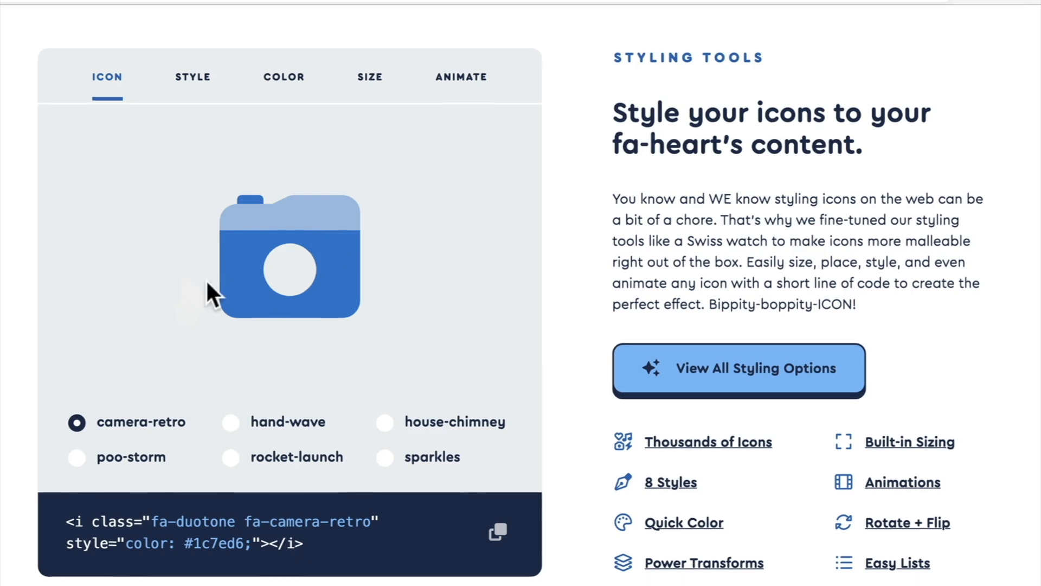
scroll("down", 3)
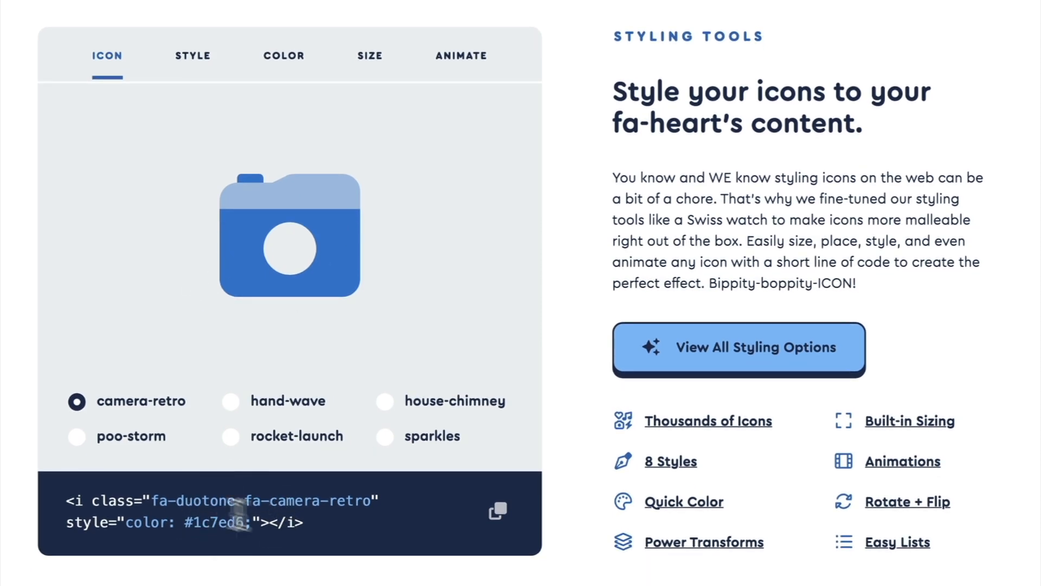
left_click(230, 401)
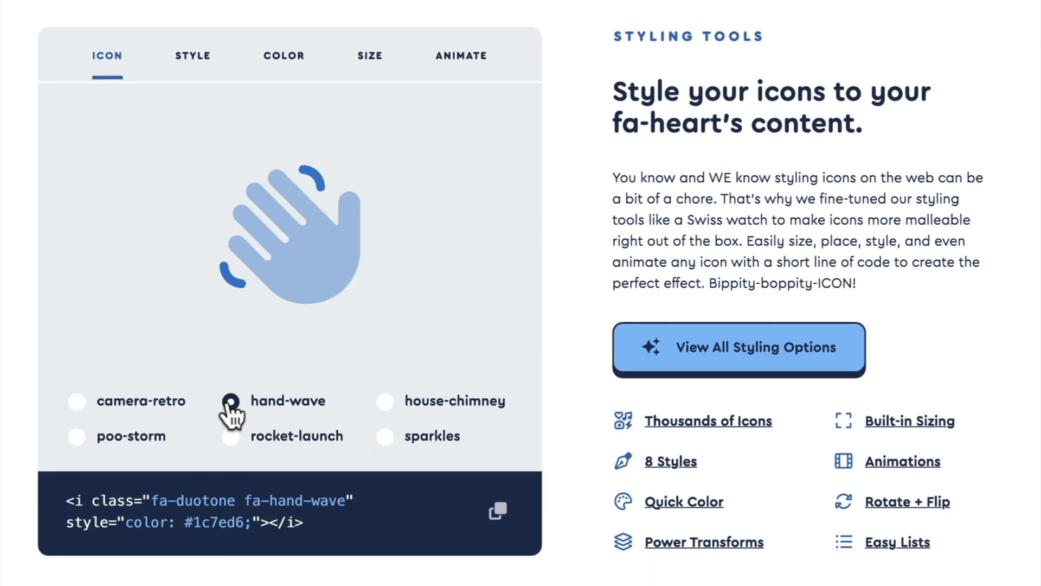
left_click(385, 400)
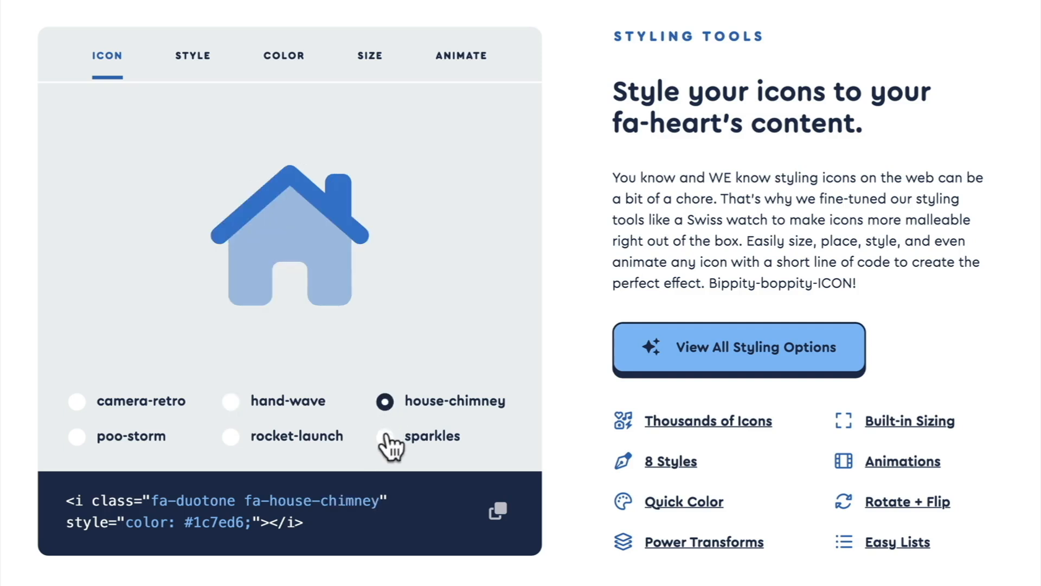
left_click(230, 436)
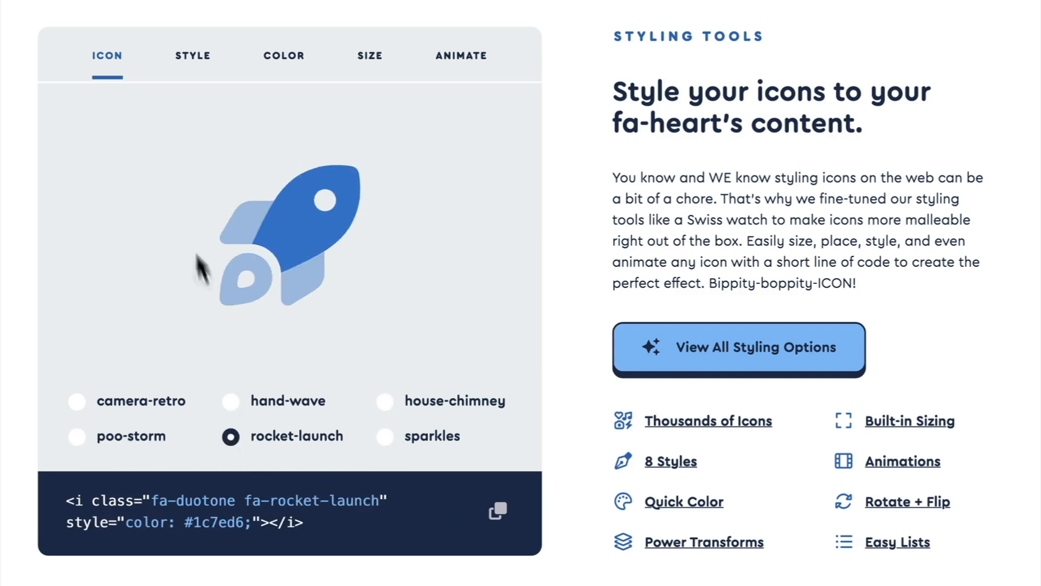
- Try the Regular and Solid styles on the rocket, keeping Duotone
left_click(193, 55)
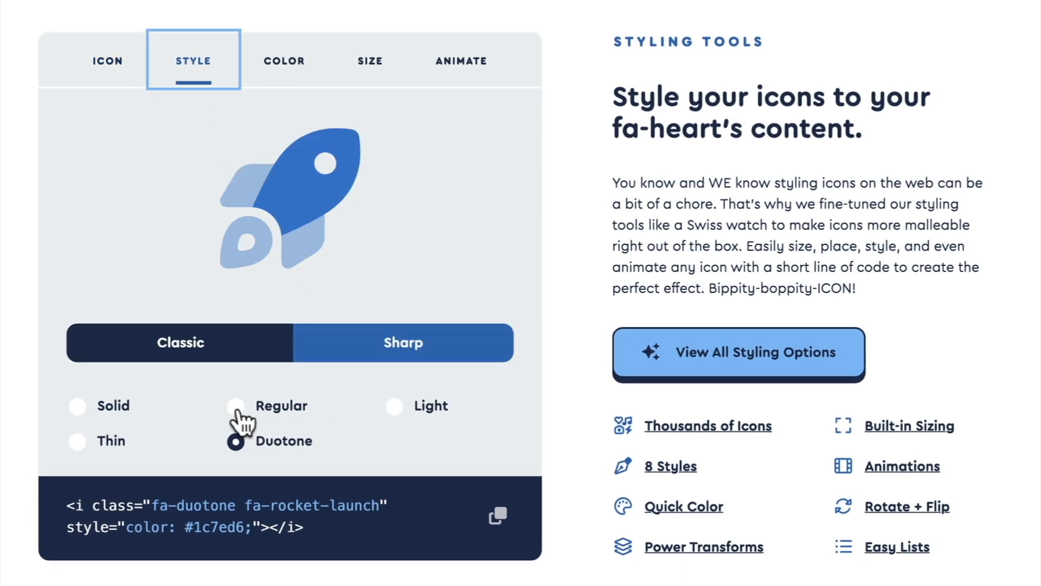
left_click(235, 406)
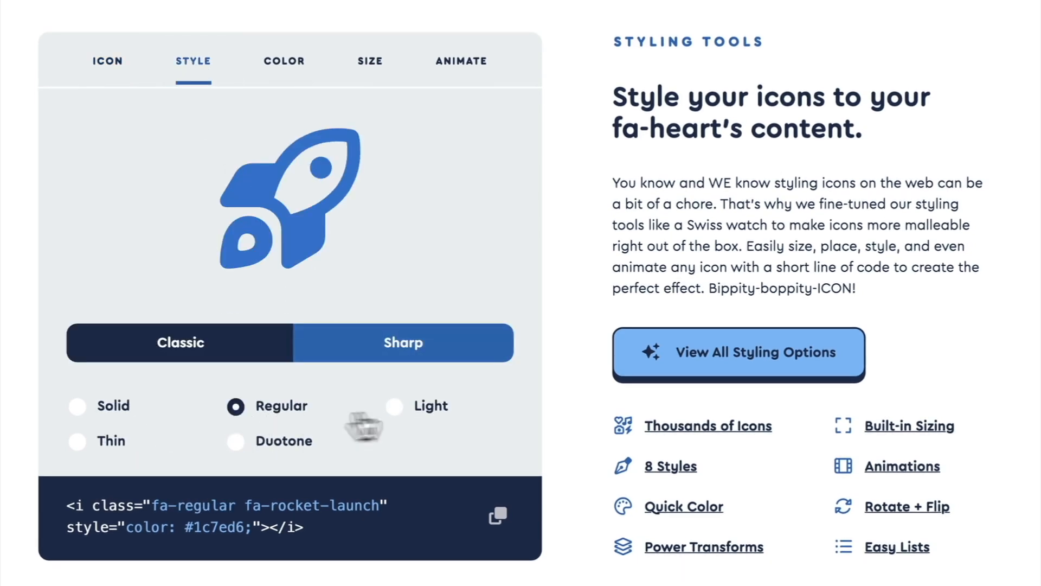
left_click(76, 406)
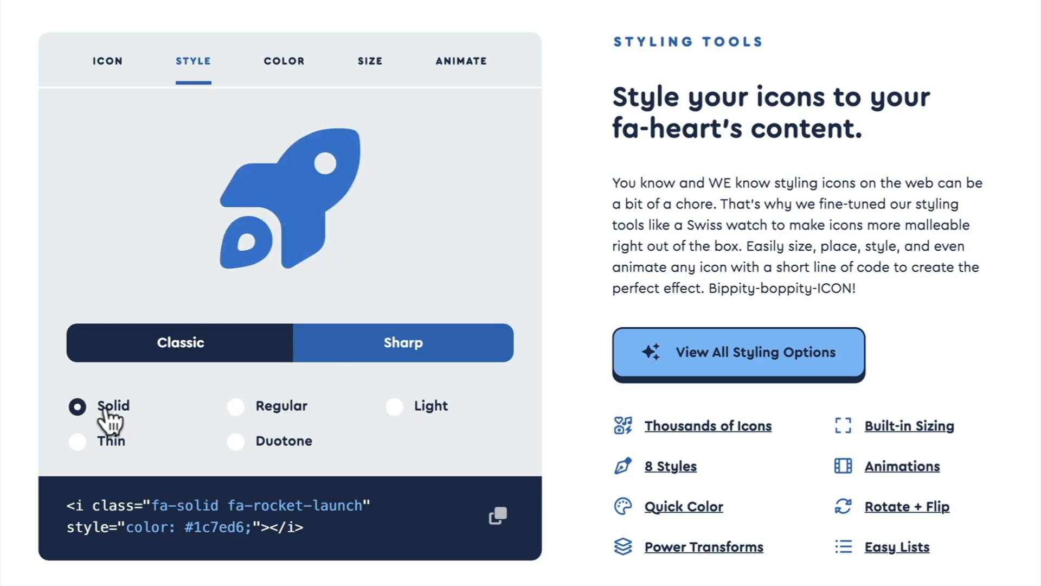
left_click(235, 440)
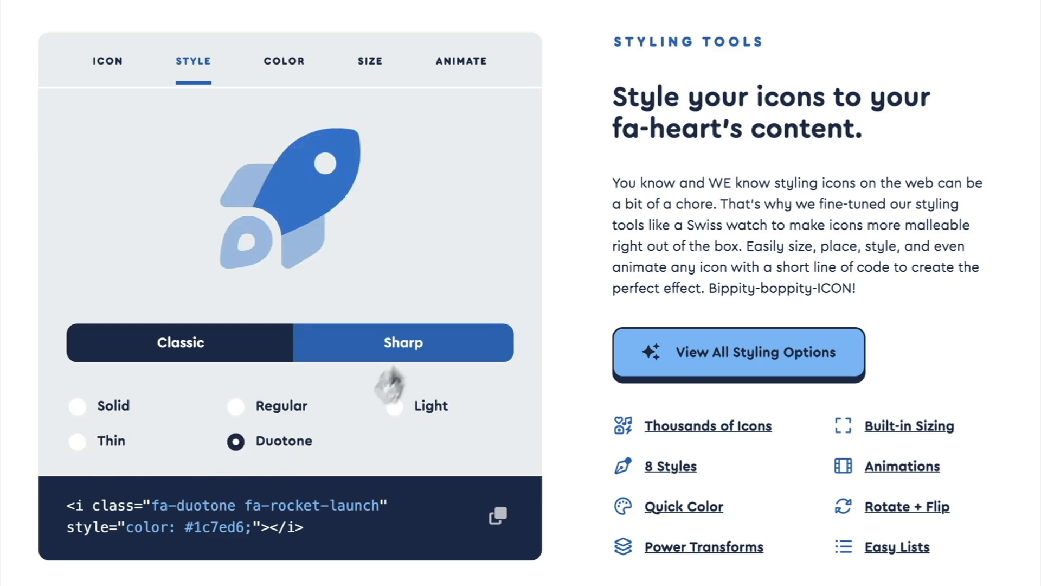
- Colour the rocket red, trying teal before returning to red
left_click(283, 61)
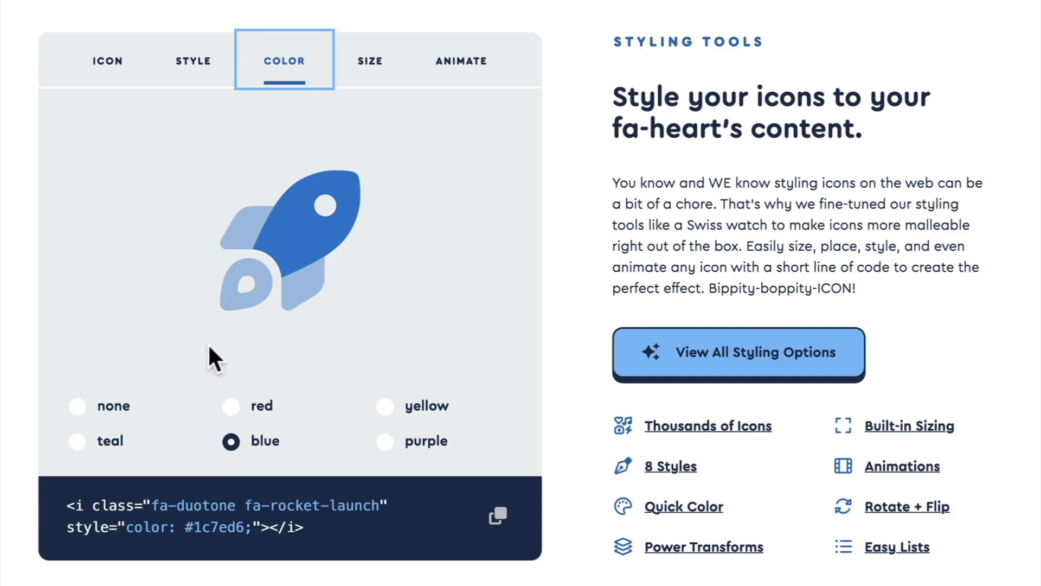
left_click(230, 406)
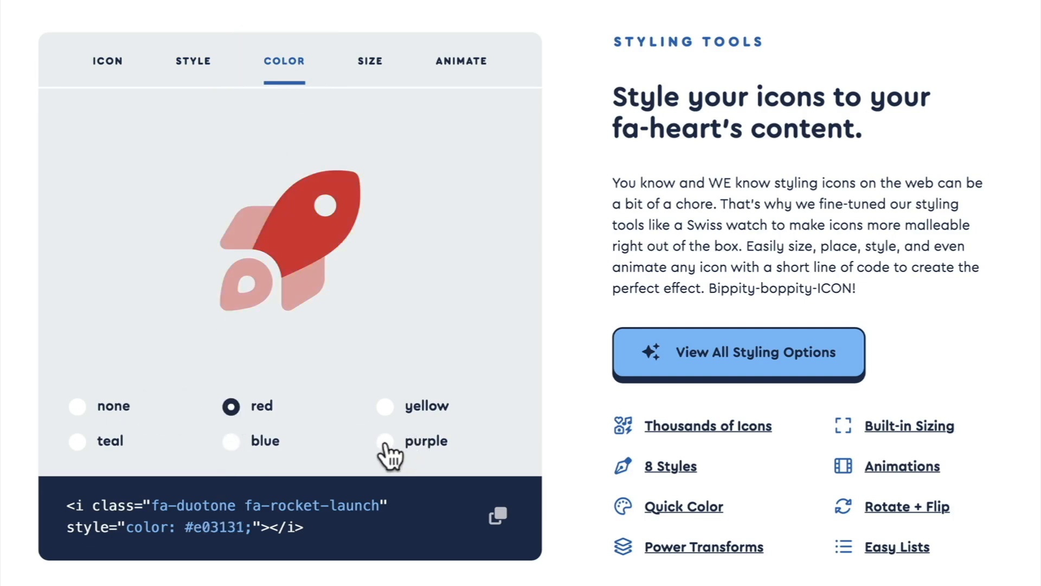
left_click(76, 442)
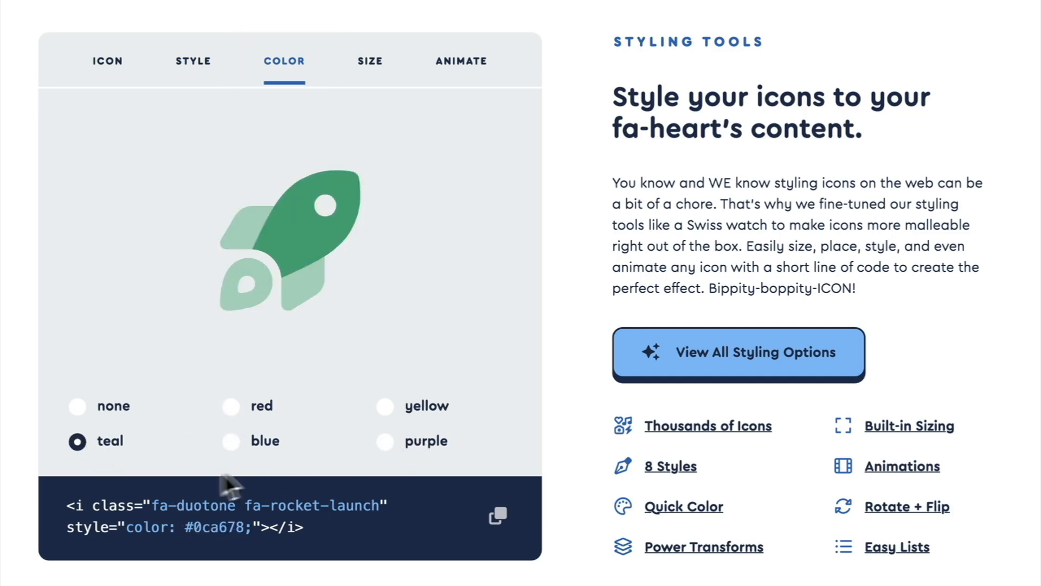
left_click(230, 406)
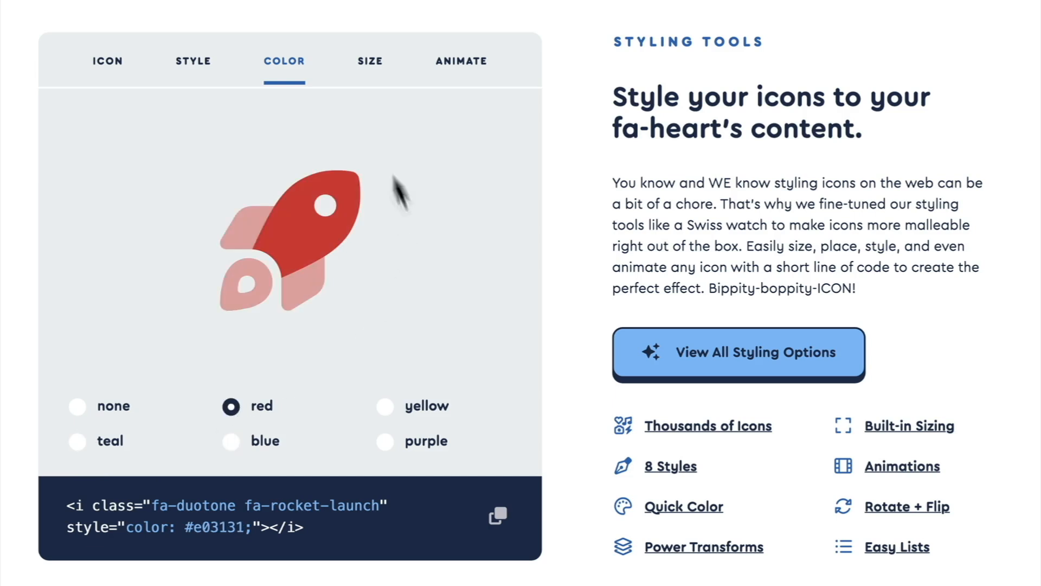
- Size the rocket to lg, trying 2xs before returning to lg
left_click(370, 61)
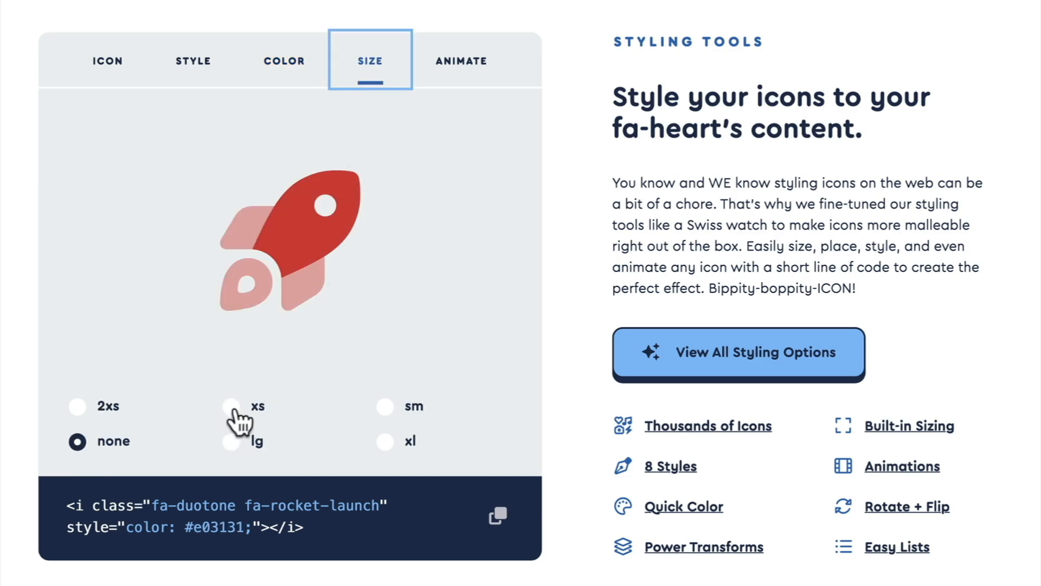
left_click(384, 407)
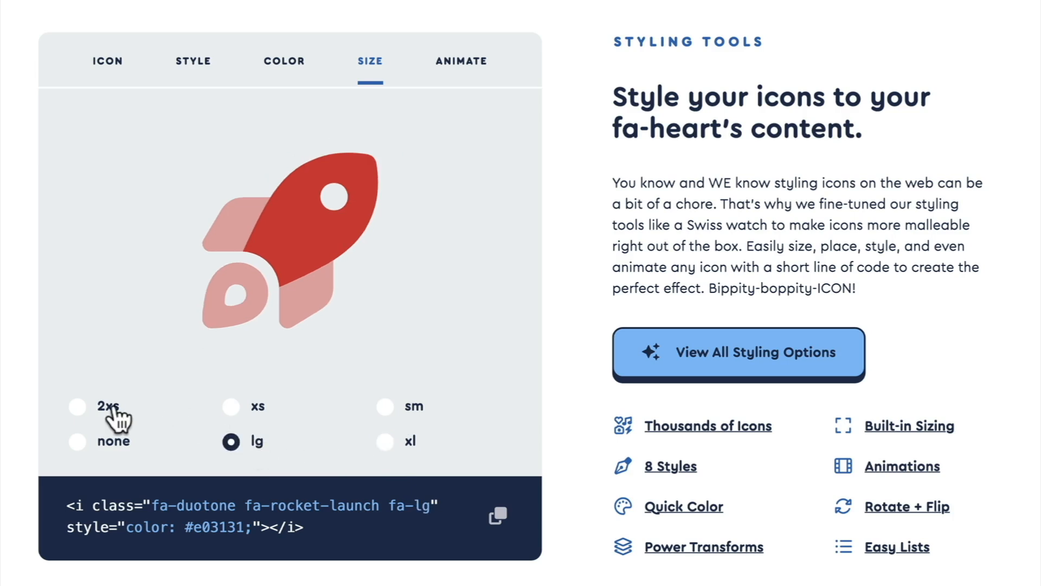
left_click(77, 406)
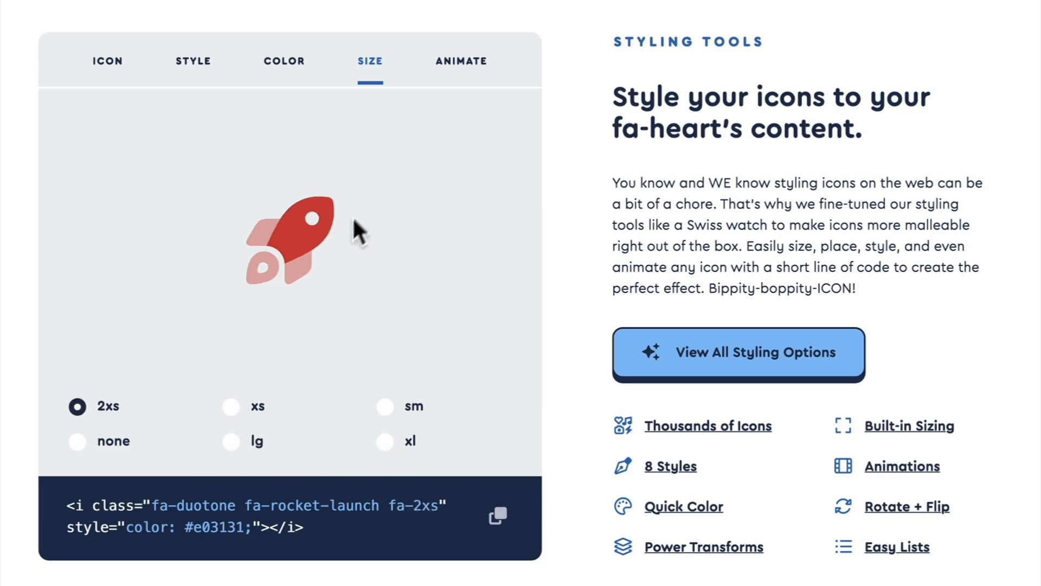
left_click(230, 442)
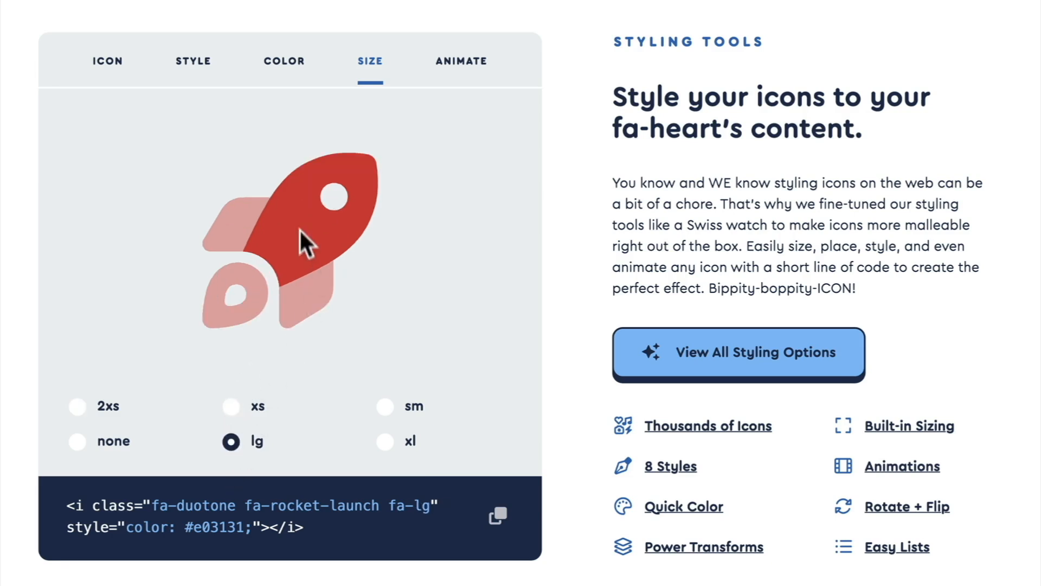
left_click(461, 60)
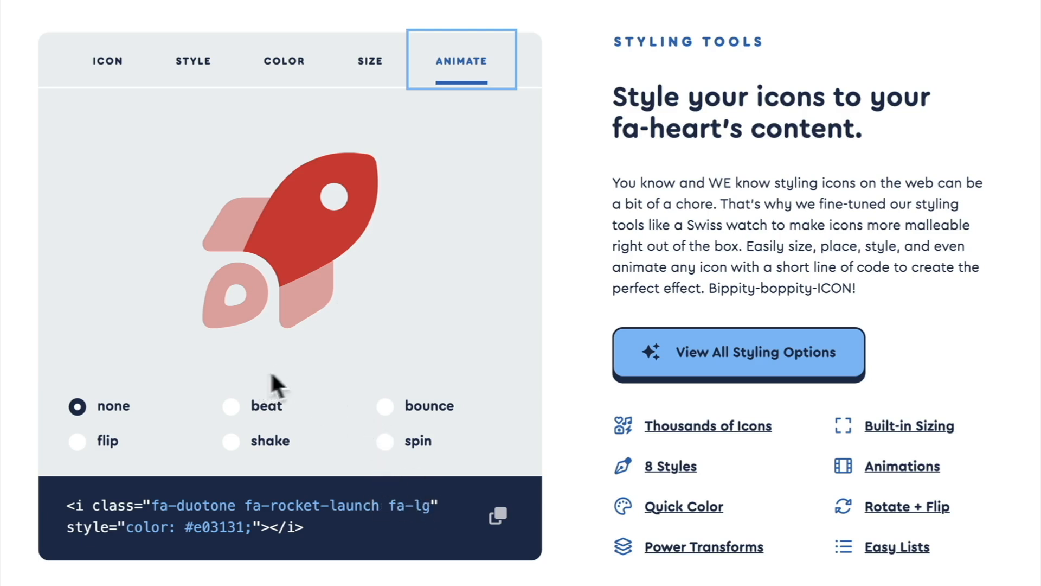
- Try beat, bounce, flip, shake and spin animations on the rocket, ending on bounce
left_click(230, 406)
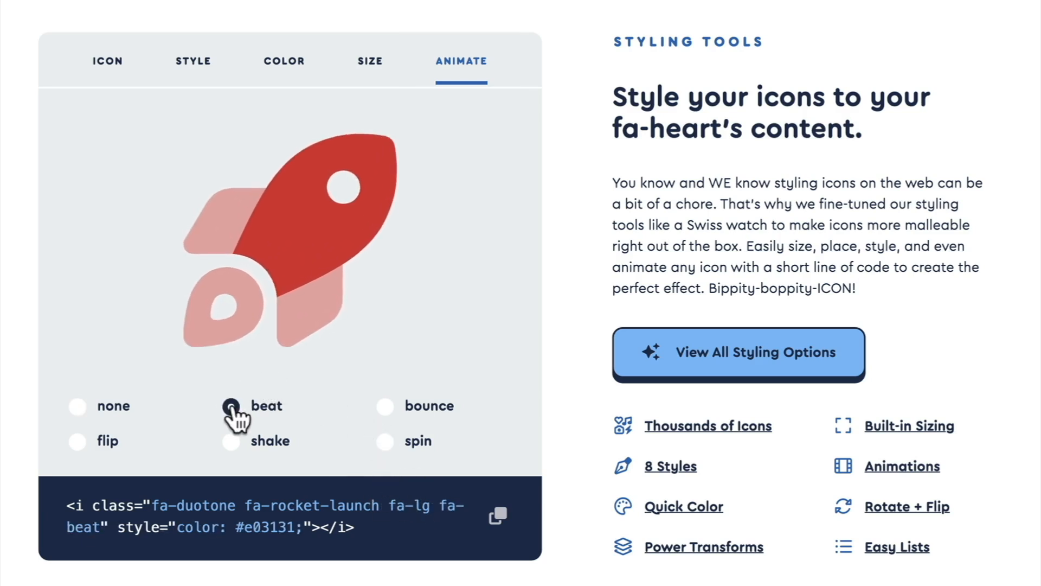
left_click(230, 405)
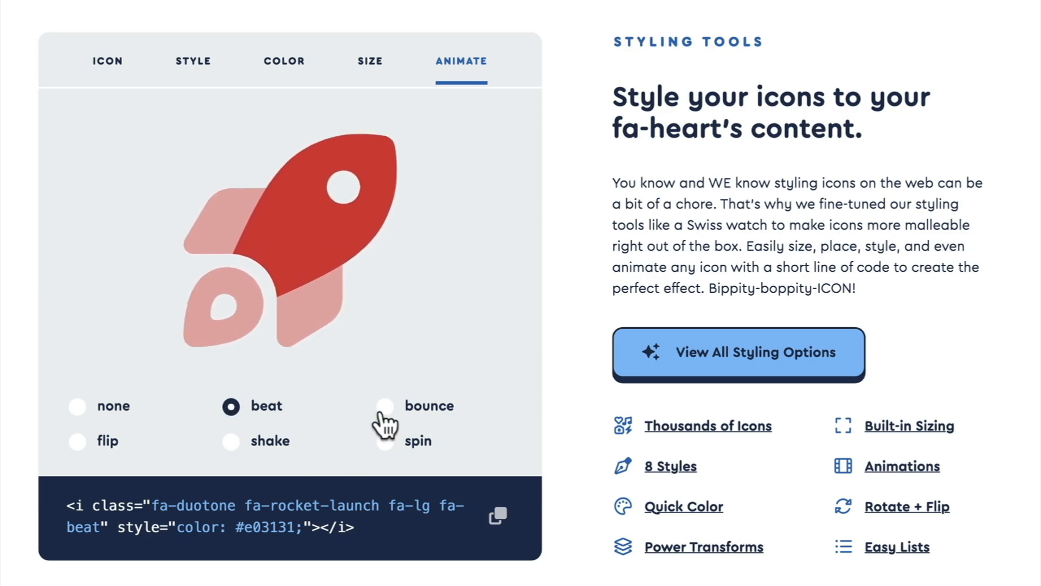
left_click(385, 406)
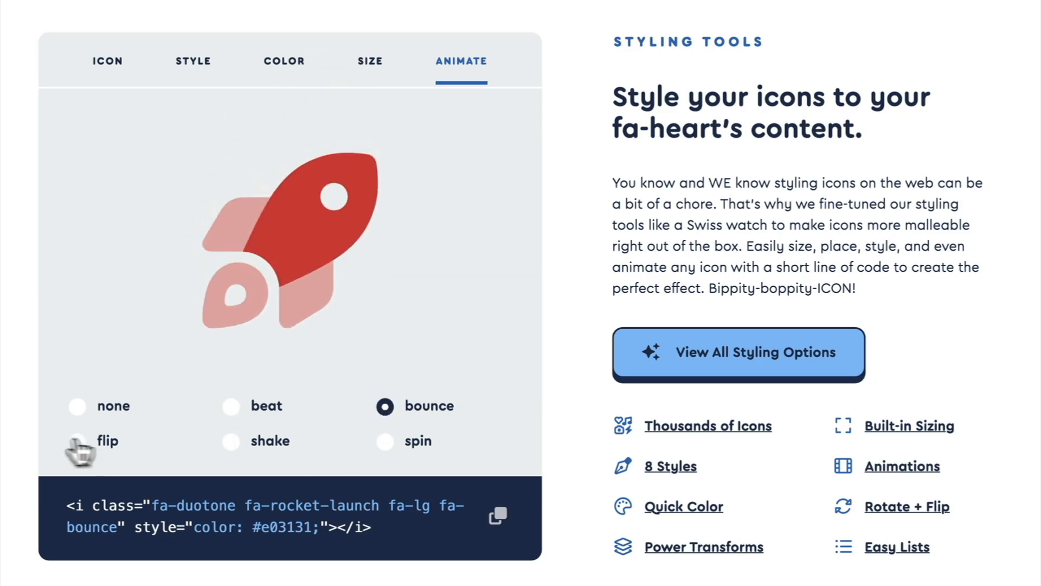
left_click(77, 440)
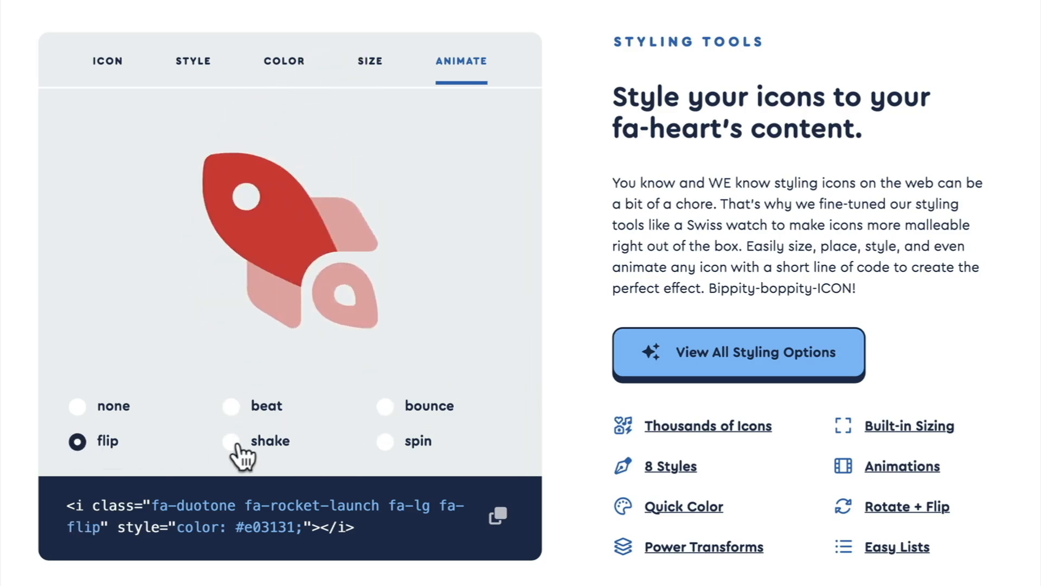
left_click(385, 441)
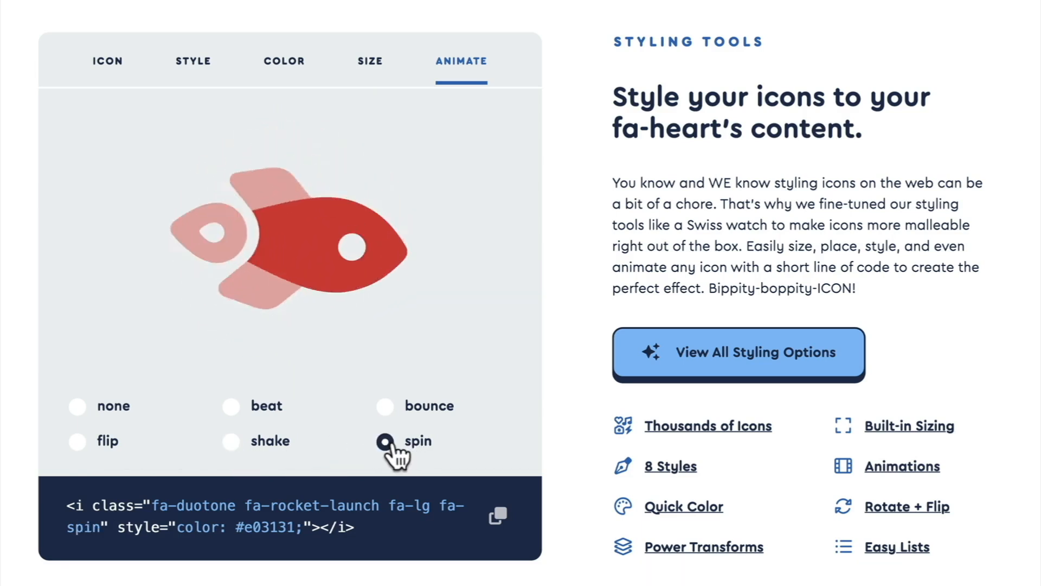
left_click(384, 406)
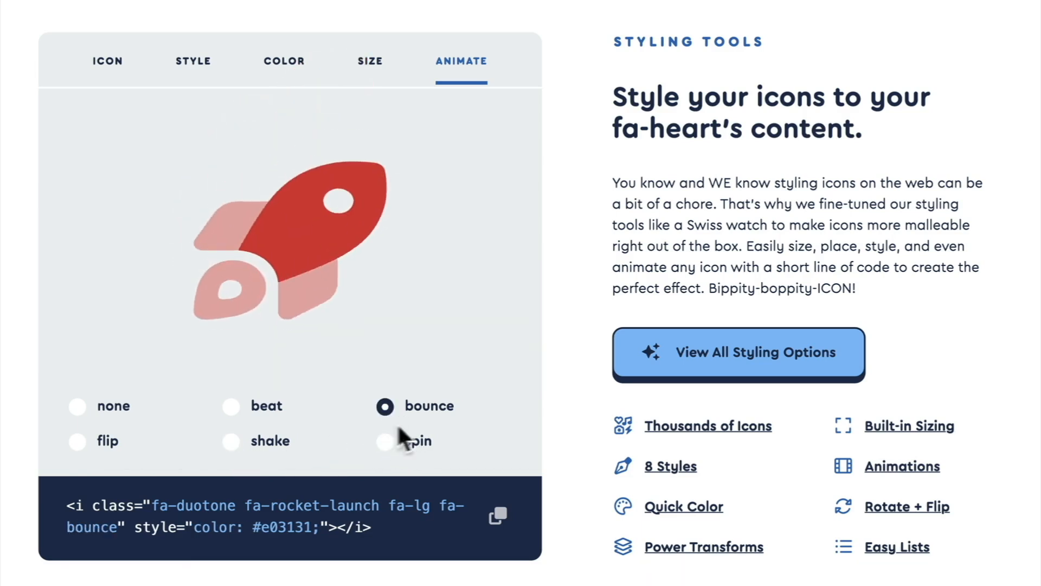
mouse_move(590, 370)
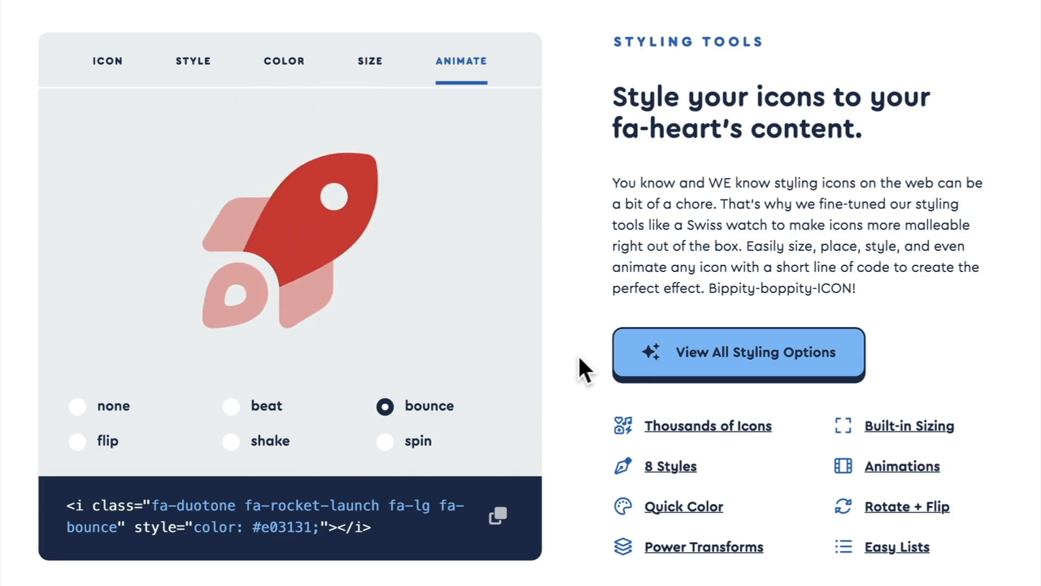
scroll("down", 3)
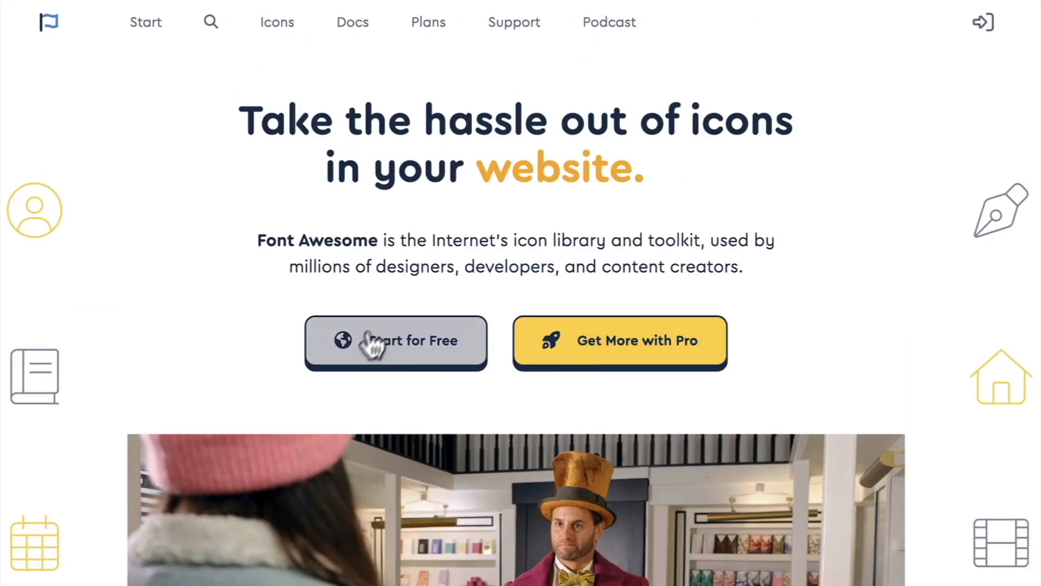
- Go to the Get Started page via Start for Free and focus the free Kit email field
left_click(396, 341)
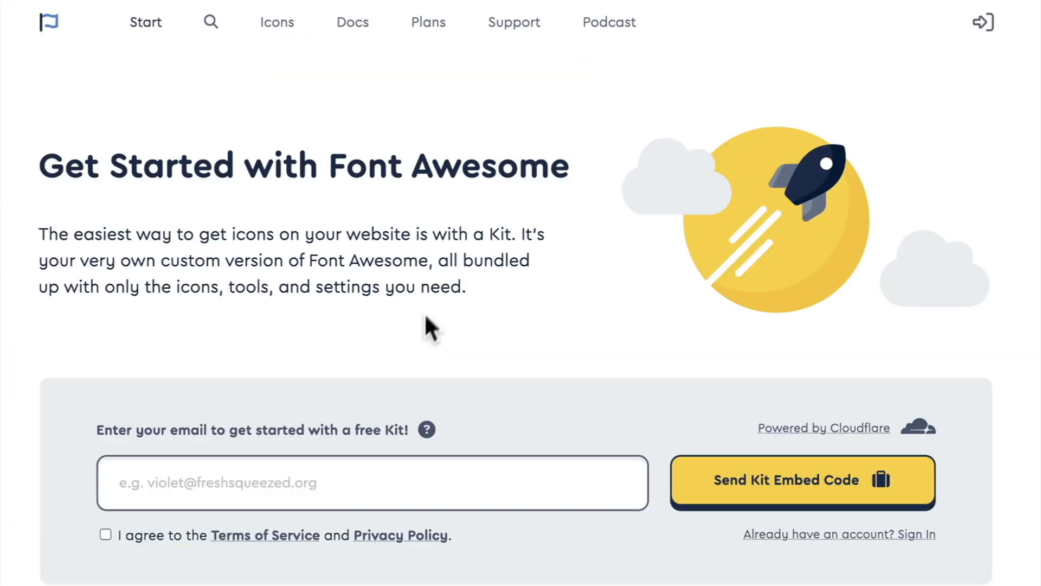
scroll("down", 3)
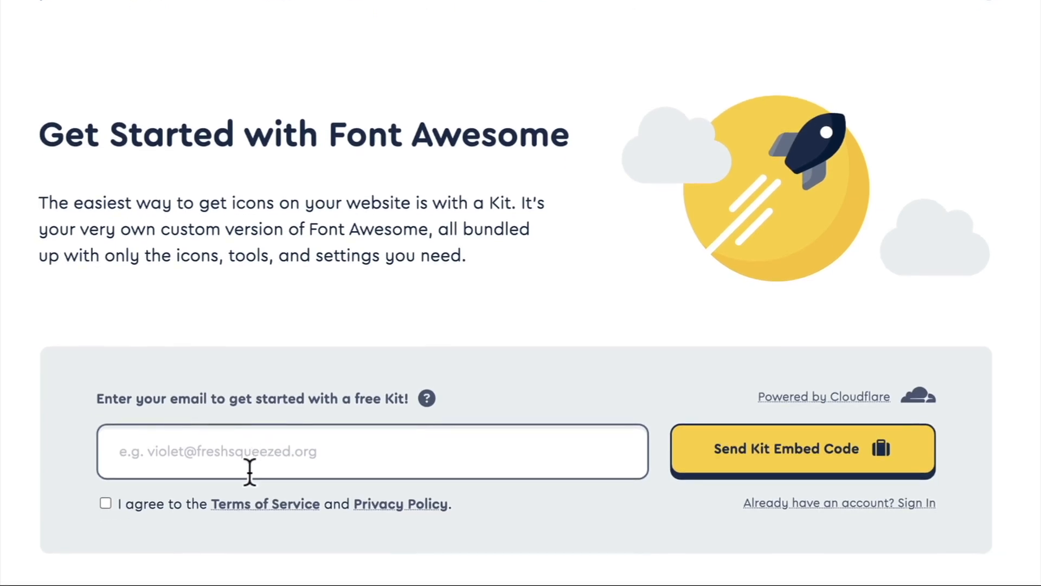
left_click(372, 451)
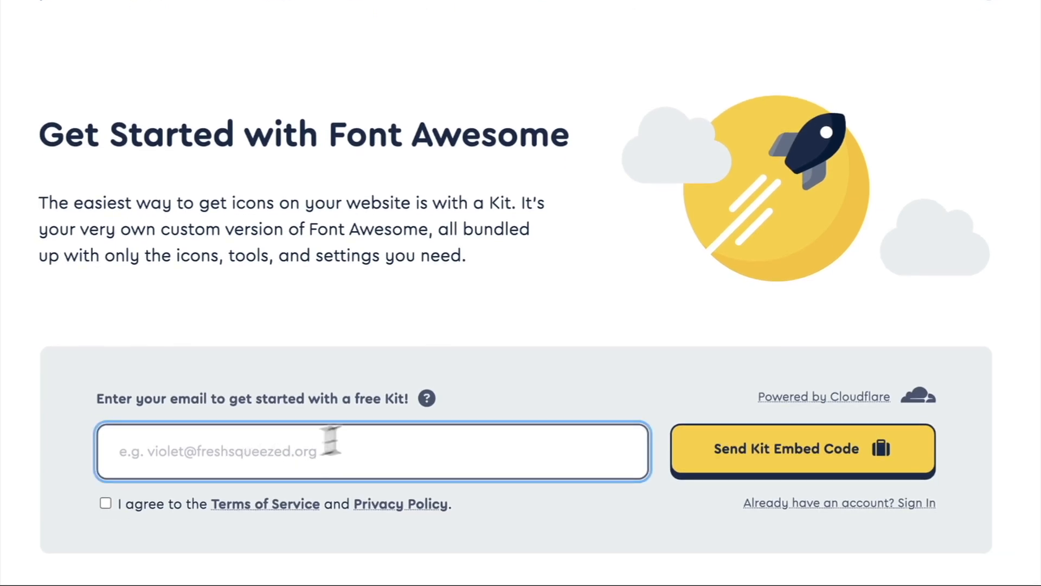
left_click(800, 449)
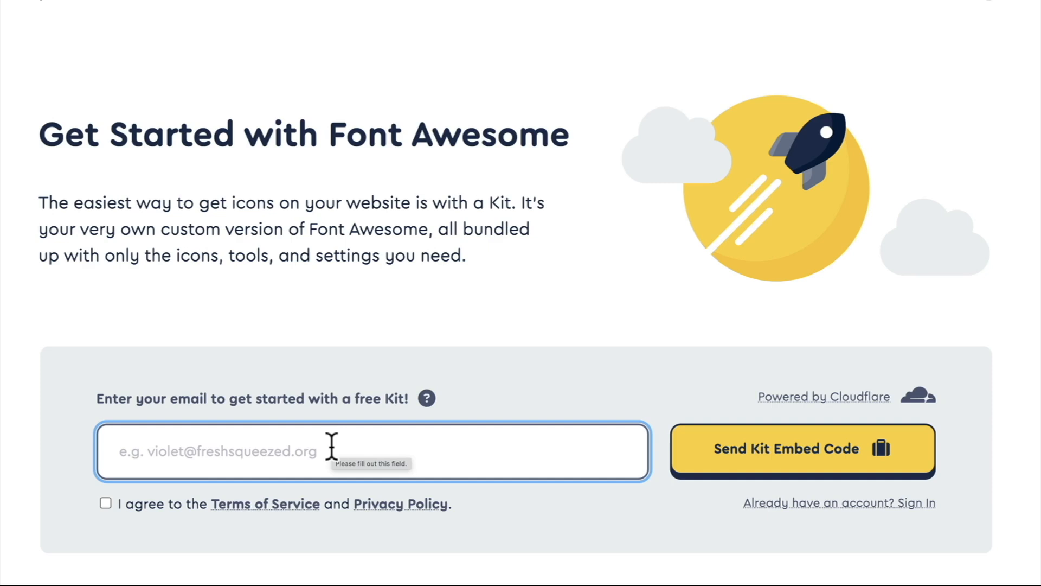
mouse_move(337, 444)
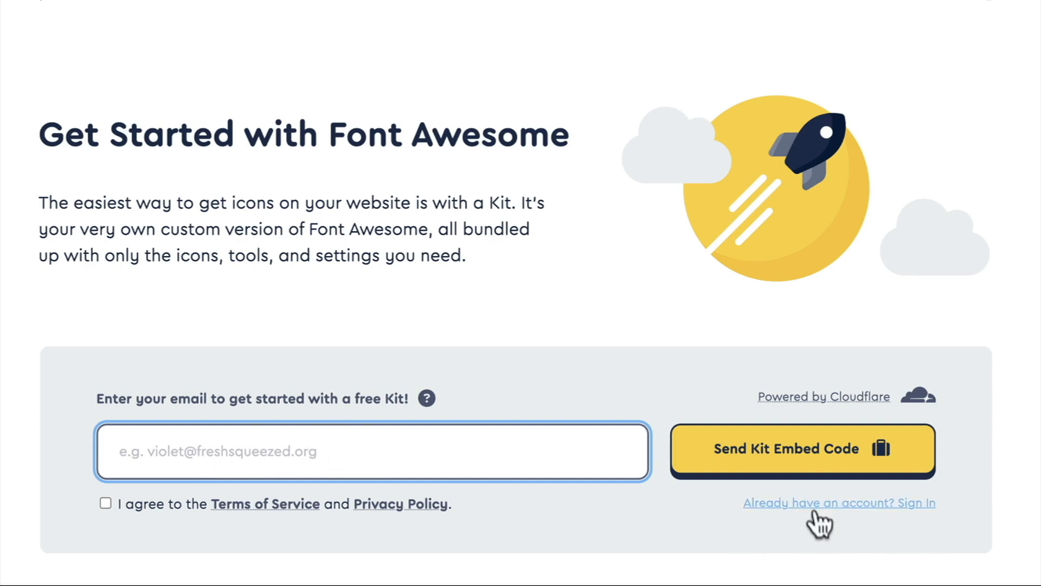
mouse_move(794, 531)
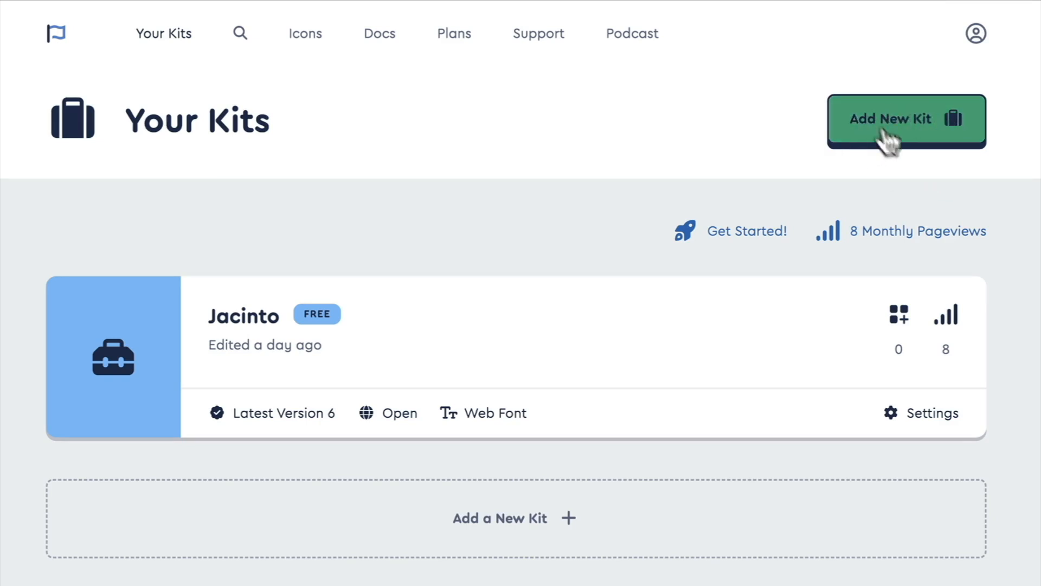
mouse_move(507, 254)
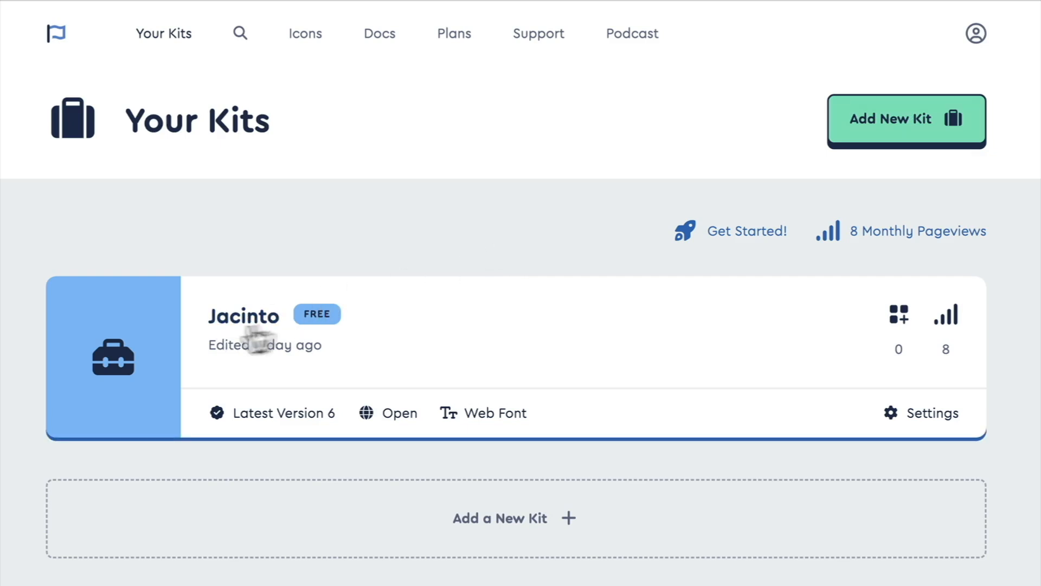
- Scroll down the Your Kits dashboard showing the one free kit and its pageview count
scroll("down", 3)
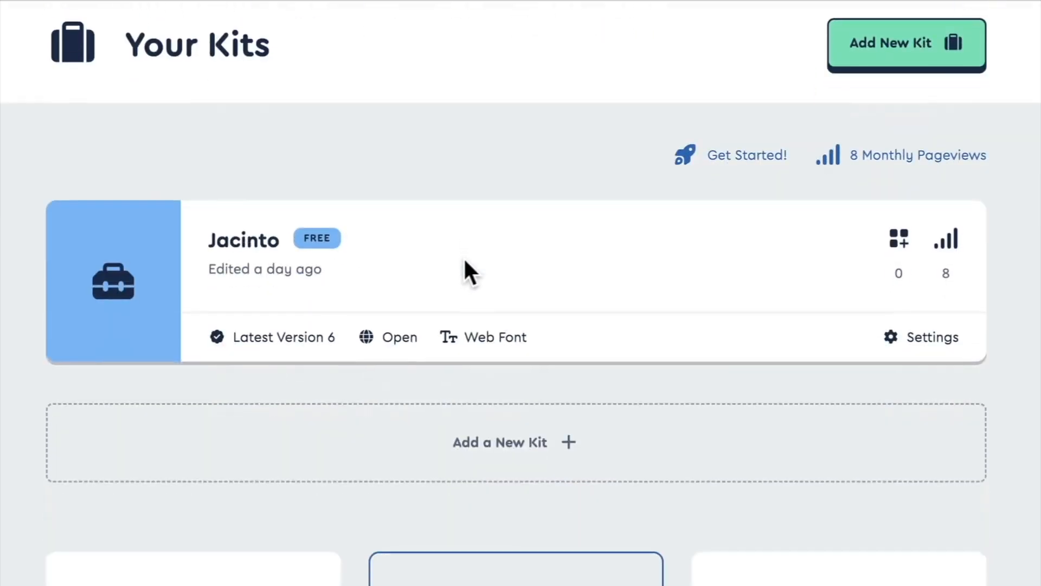
scroll("down", 3)
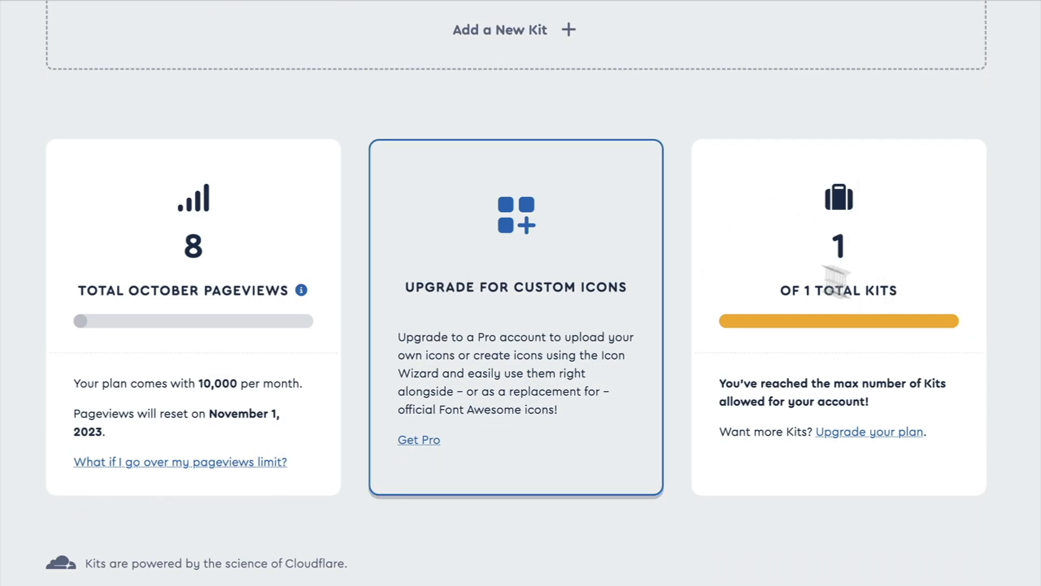
mouse_move(777, 282)
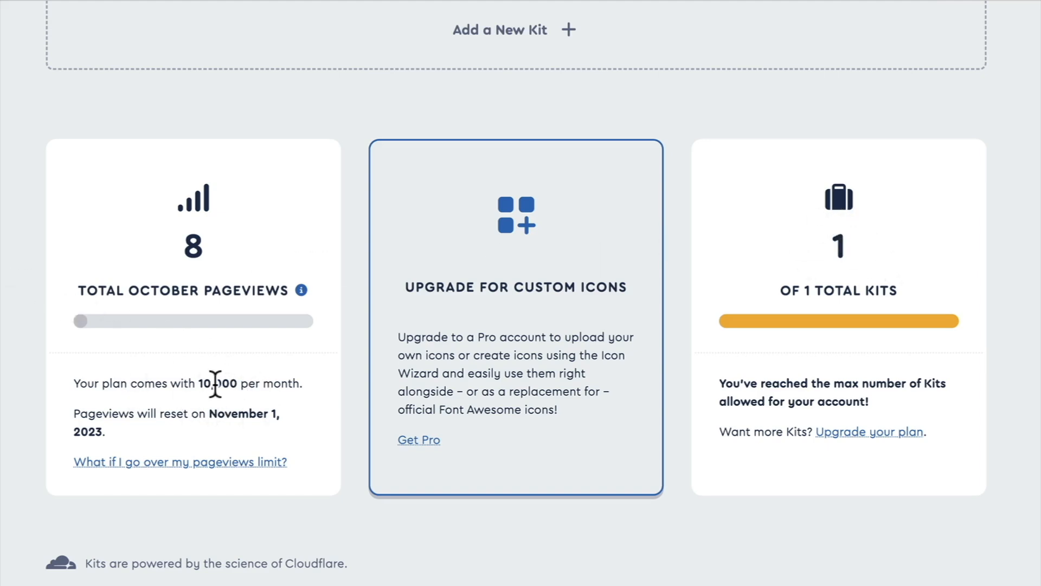
mouse_move(268, 378)
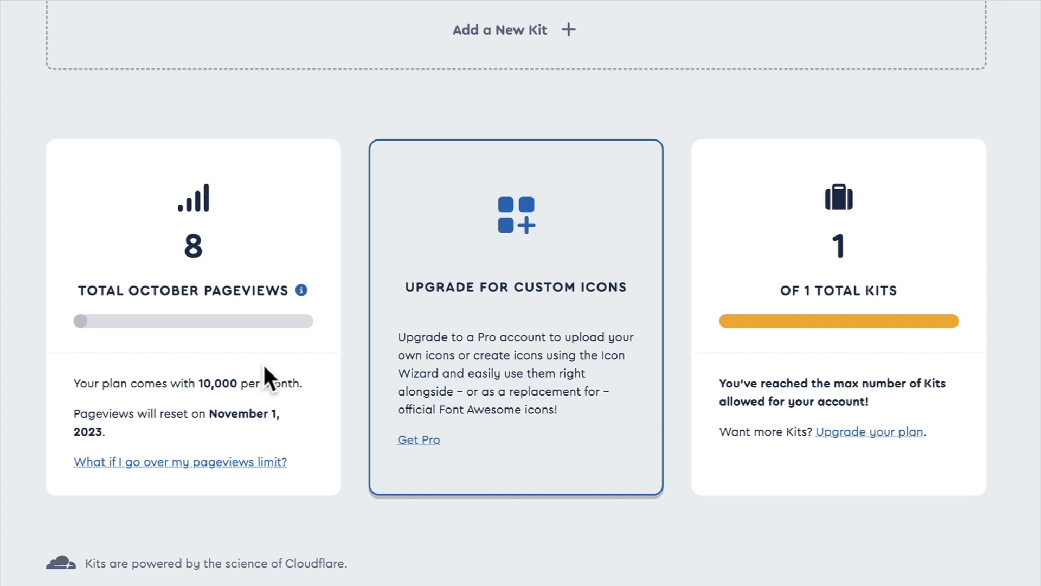
mouse_move(268, 377)
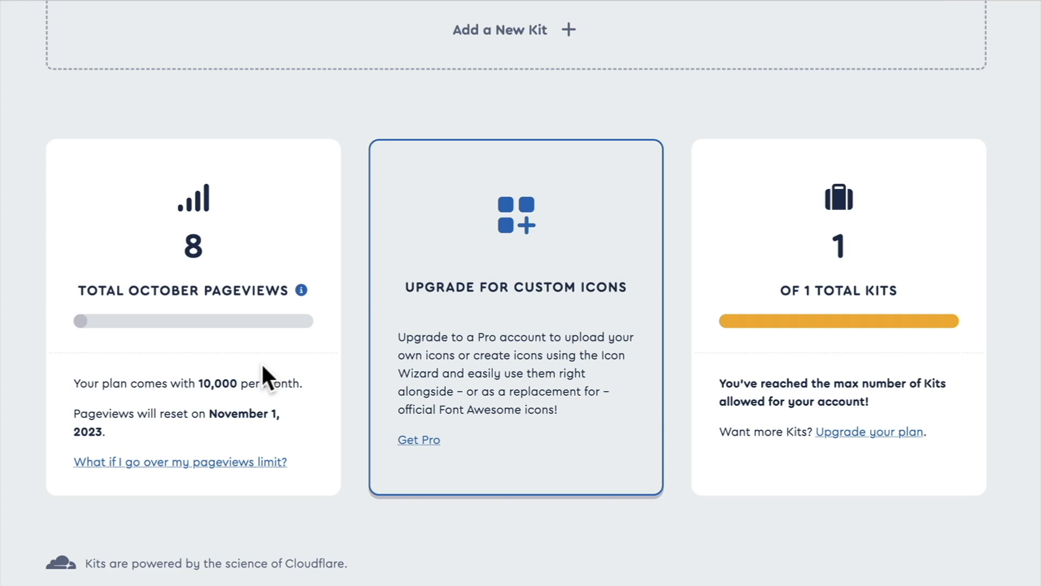
mouse_move(268, 379)
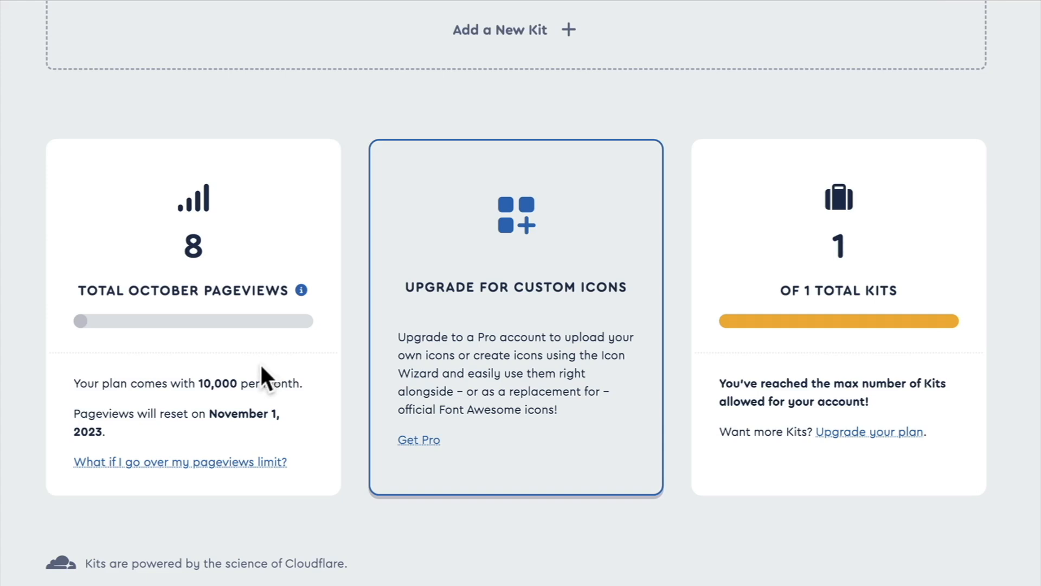
mouse_move(538, 392)
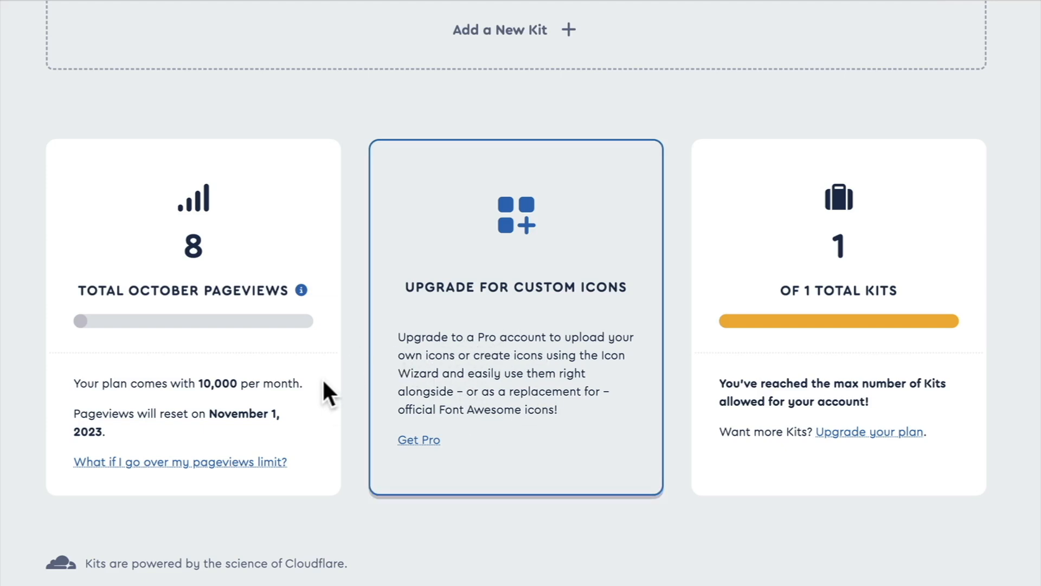
mouse_move(326, 397)
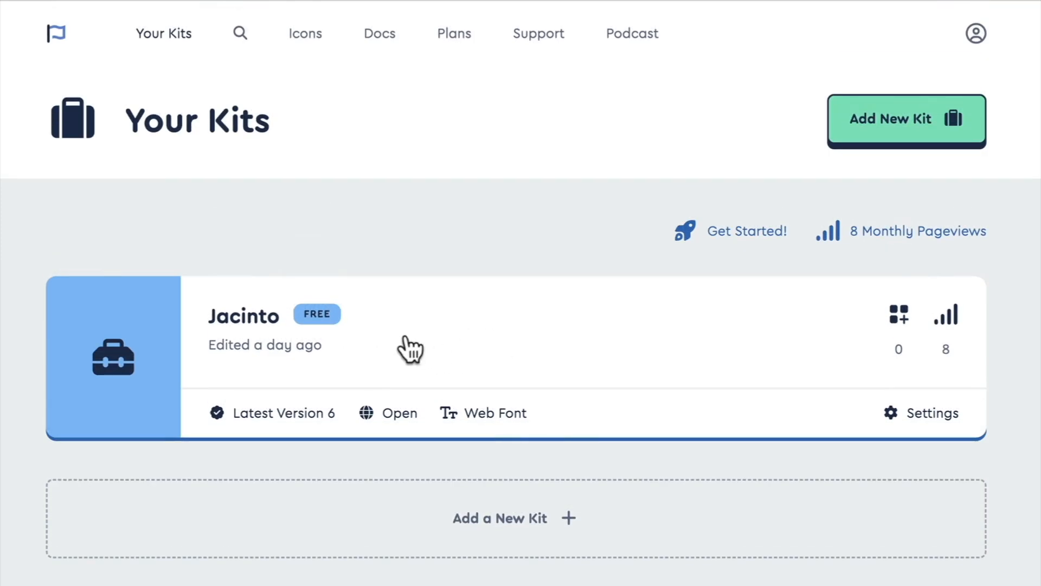
- Open the existing free kit's Set Up page with its script embed code
left_click(244, 316)
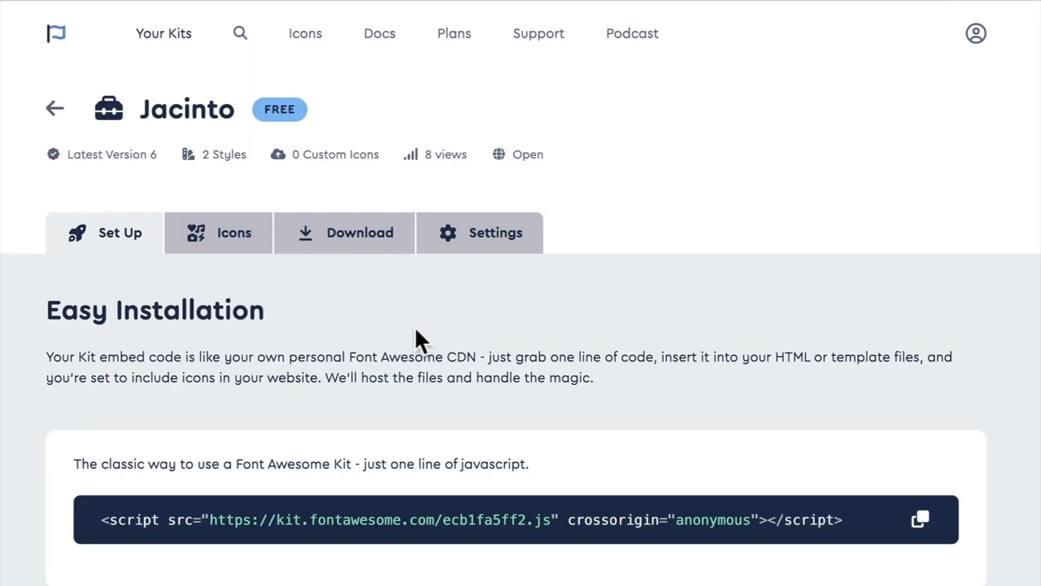
mouse_move(369, 362)
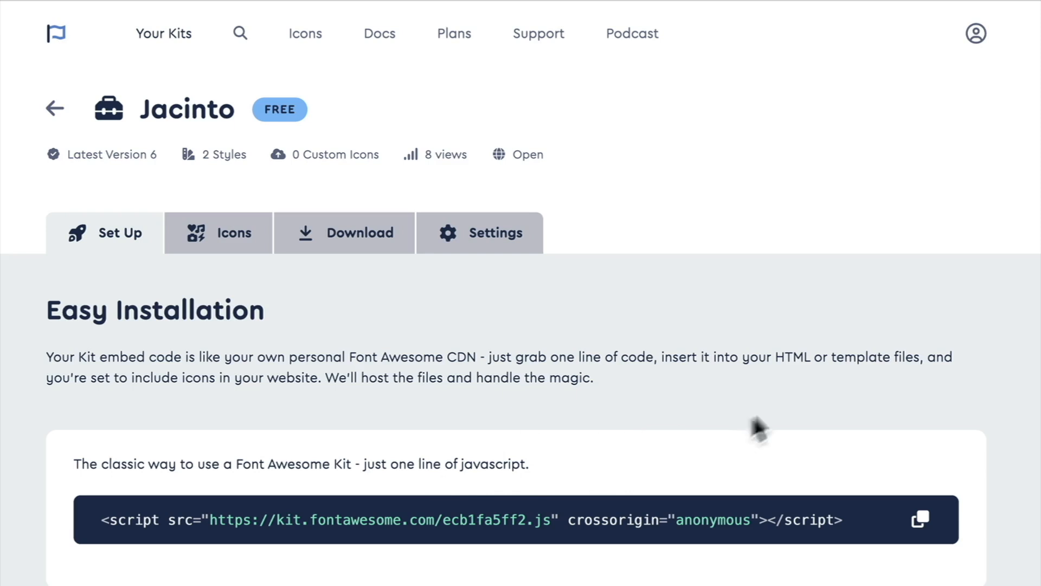
mouse_move(920, 520)
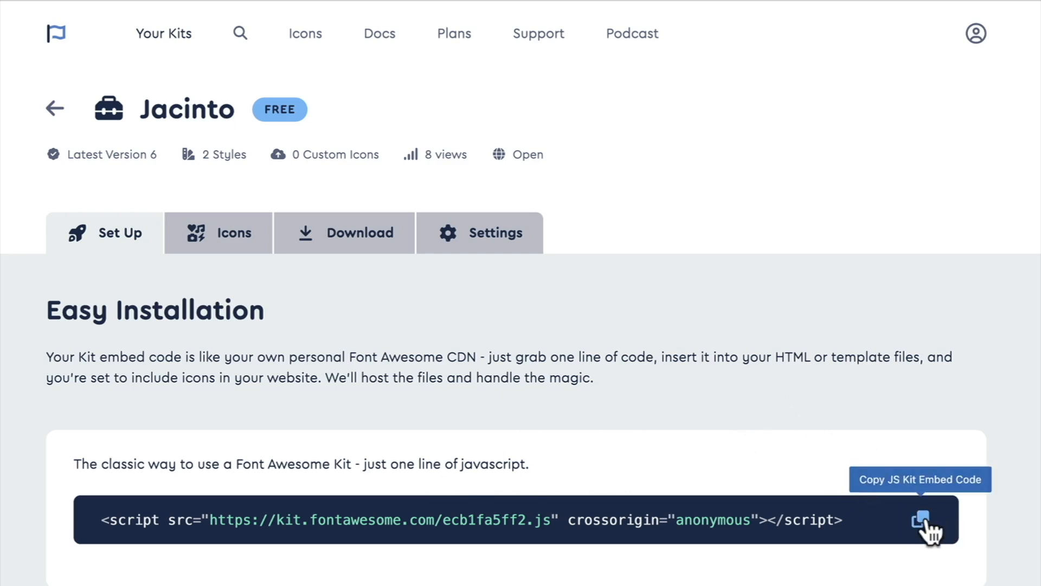
mouse_move(329, 341)
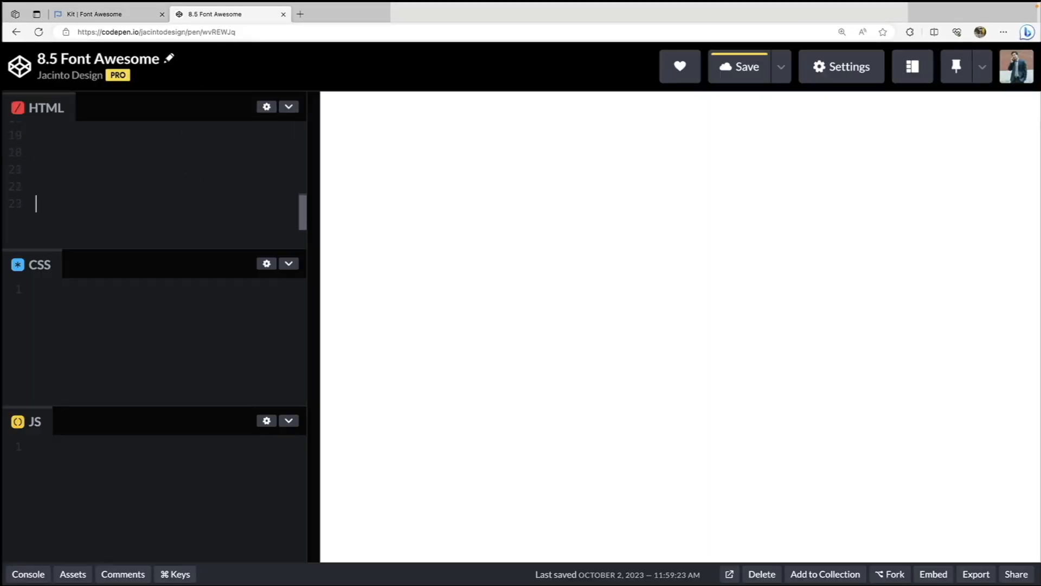
- Paste the kit.fontawesome.com/ecb1fa5ff2.js script tag into the pen's HTML and return to the kit page
scroll("down", 3)
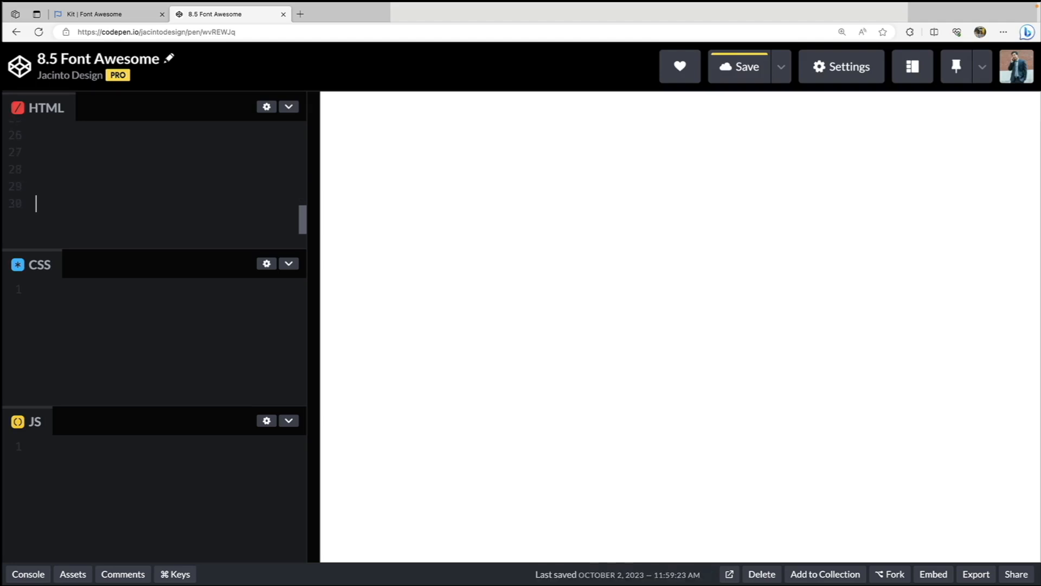
type("<script src=\"https://kit.fontawesome.com/ecb1fa5ff2.js\" crossorigin=\"anonymous\"></script>")
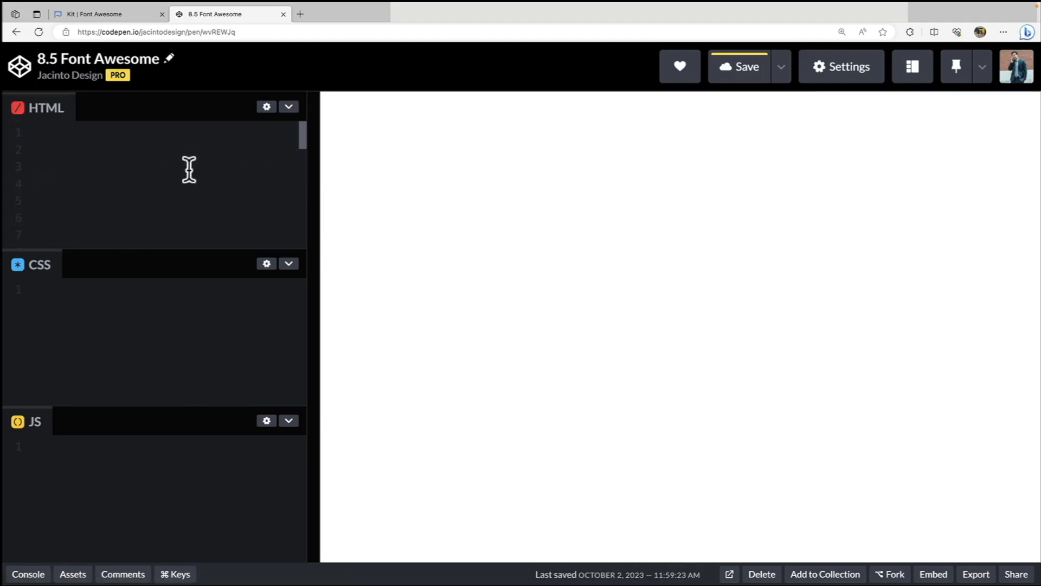
left_click(106, 15)
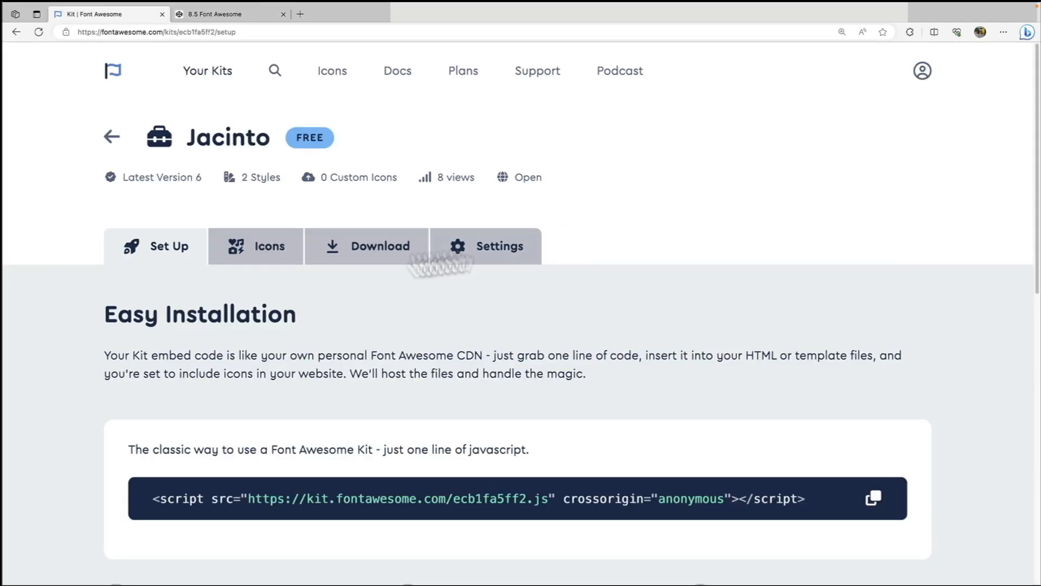
- View the kit's Icons tab listing Solid, Regular and Brands as included styles
left_click(269, 246)
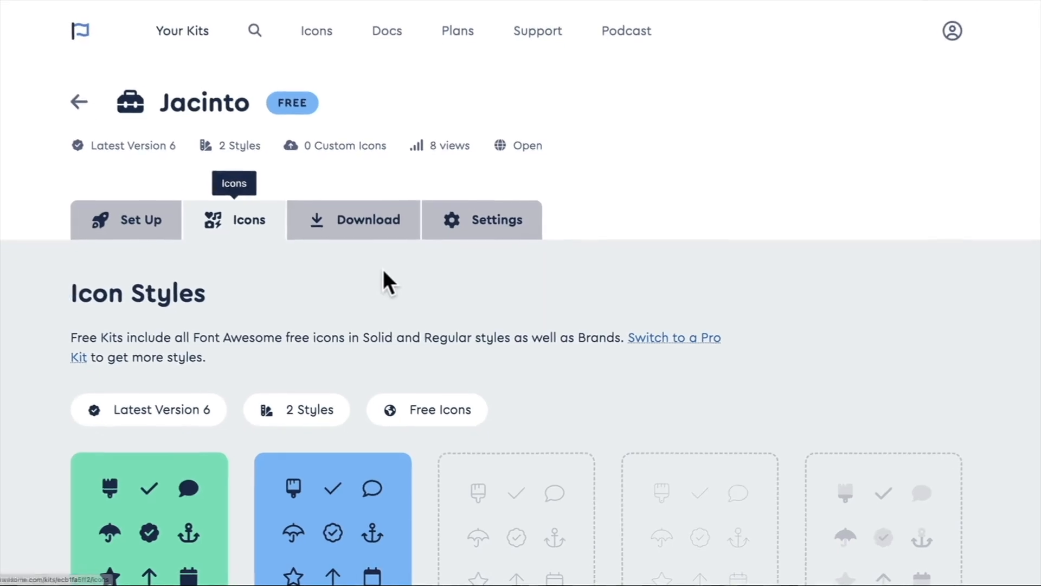
scroll("down", 3)
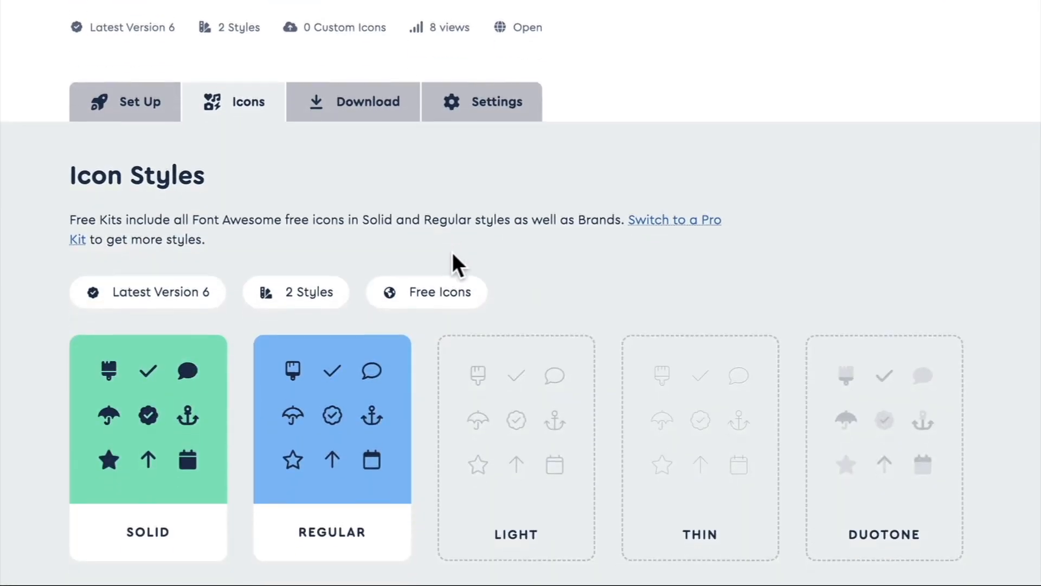
scroll("down", 3)
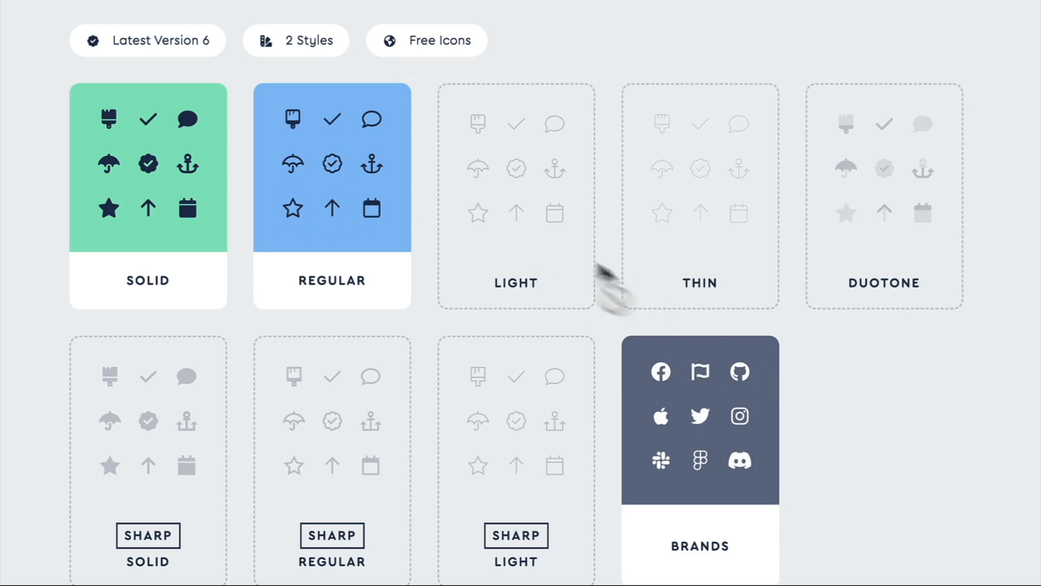
mouse_move(835, 390)
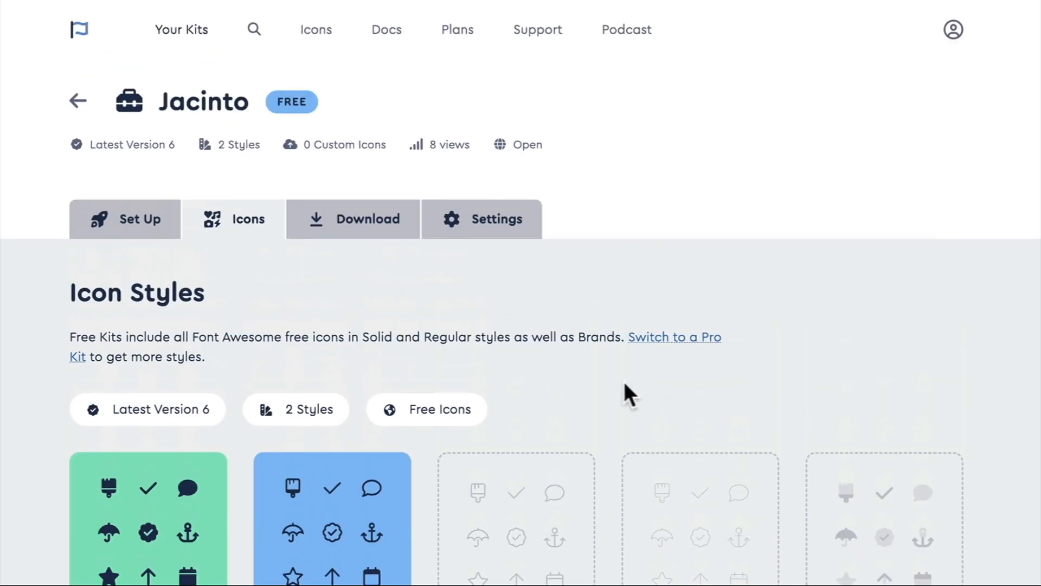
mouse_move(371, 328)
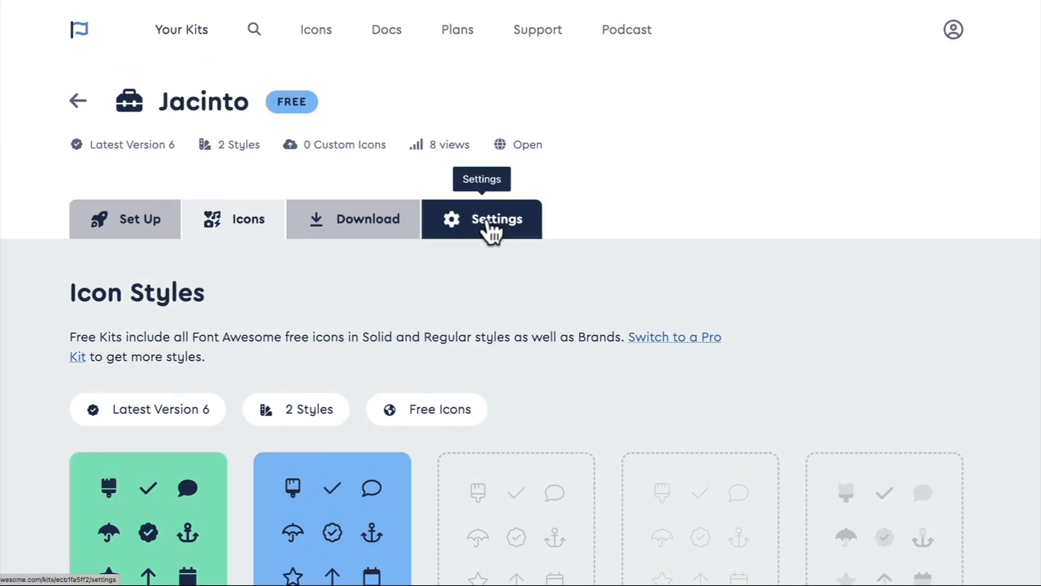
left_click(482, 219)
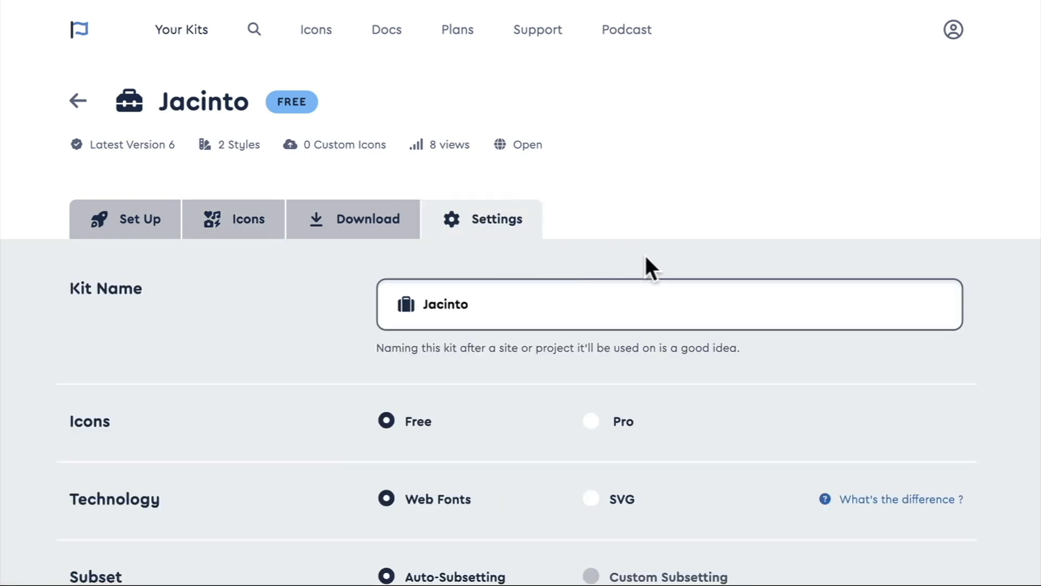
scroll("down", 3)
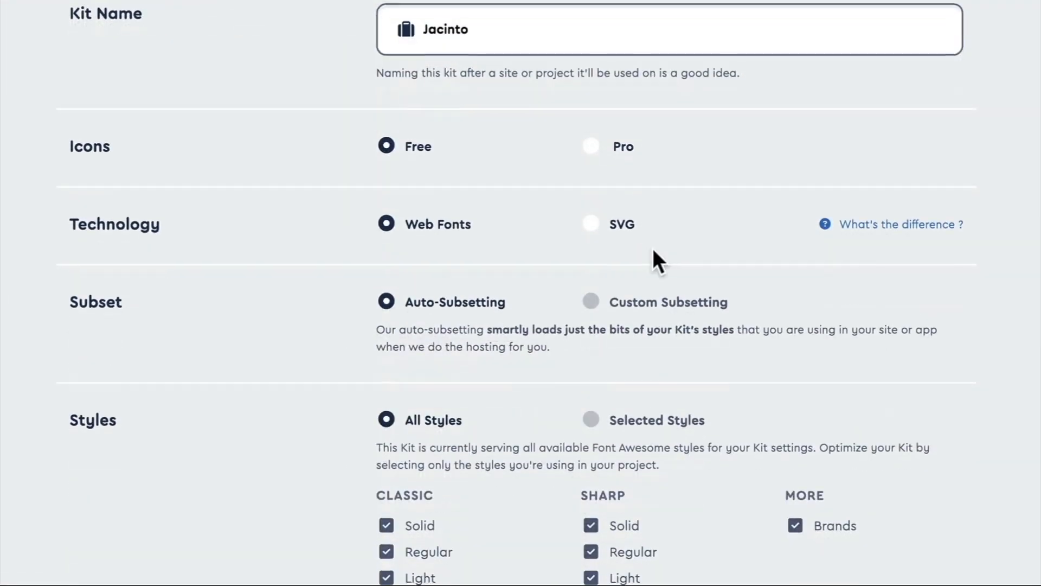
scroll("down", 3)
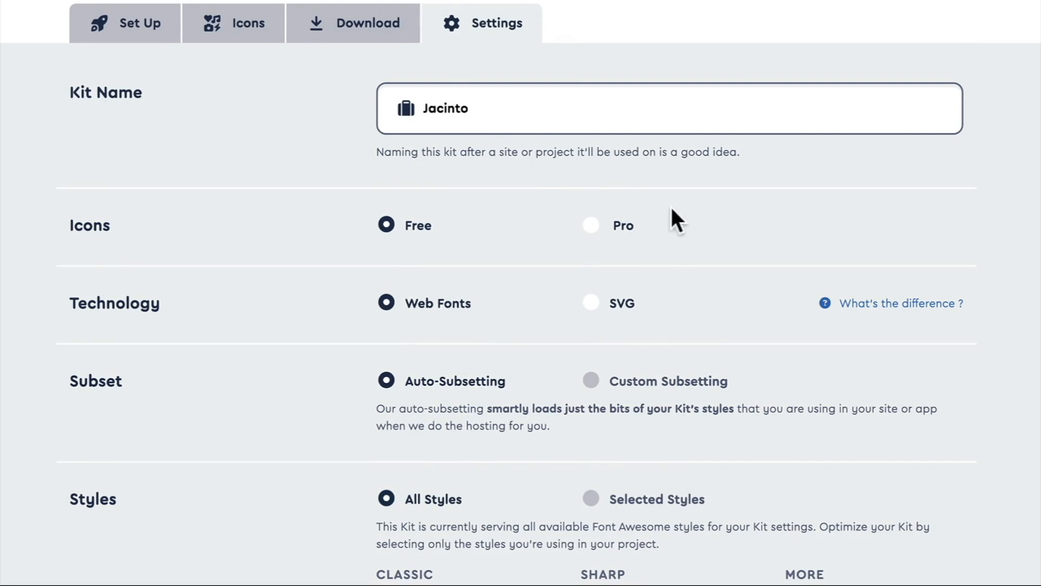
scroll("down", 3)
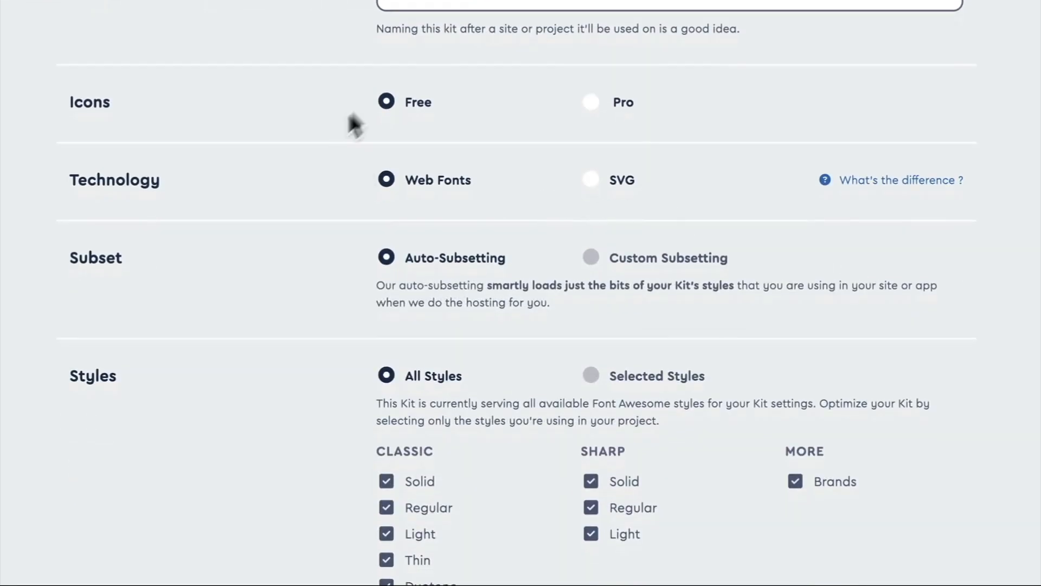
mouse_move(418, 193)
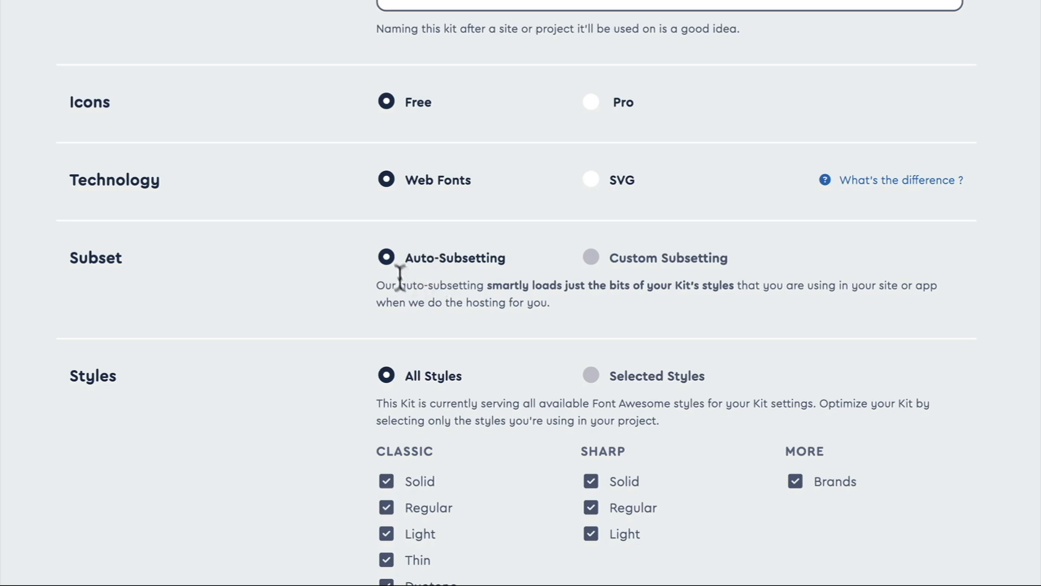
mouse_move(590, 291)
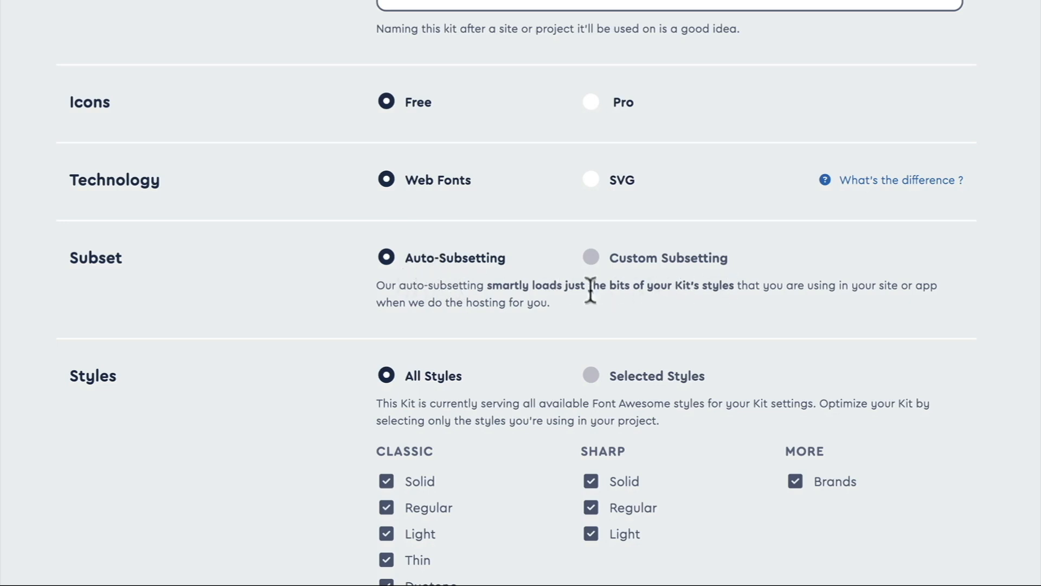
mouse_move(591, 312)
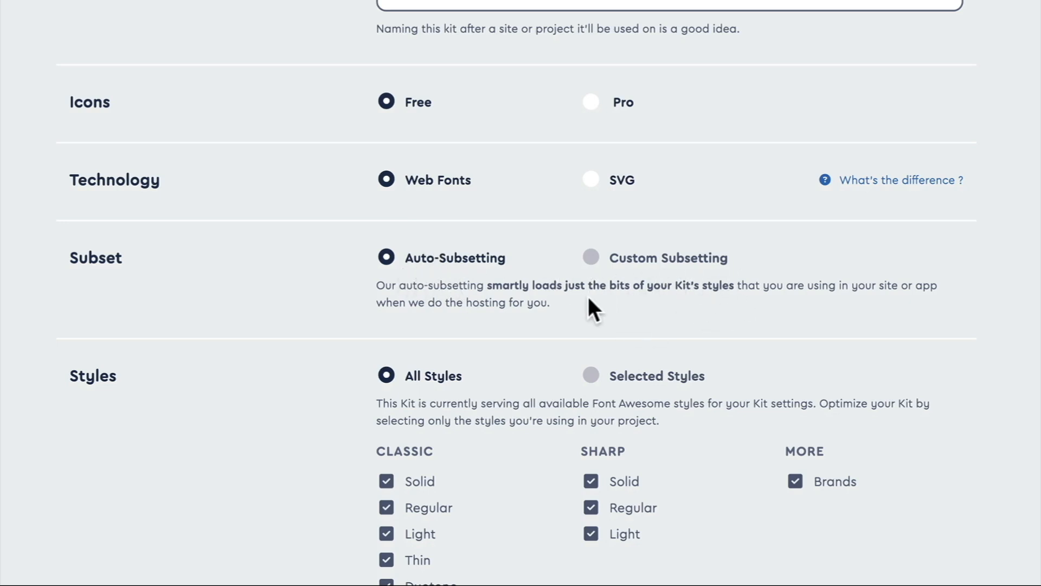
scroll("down", 3)
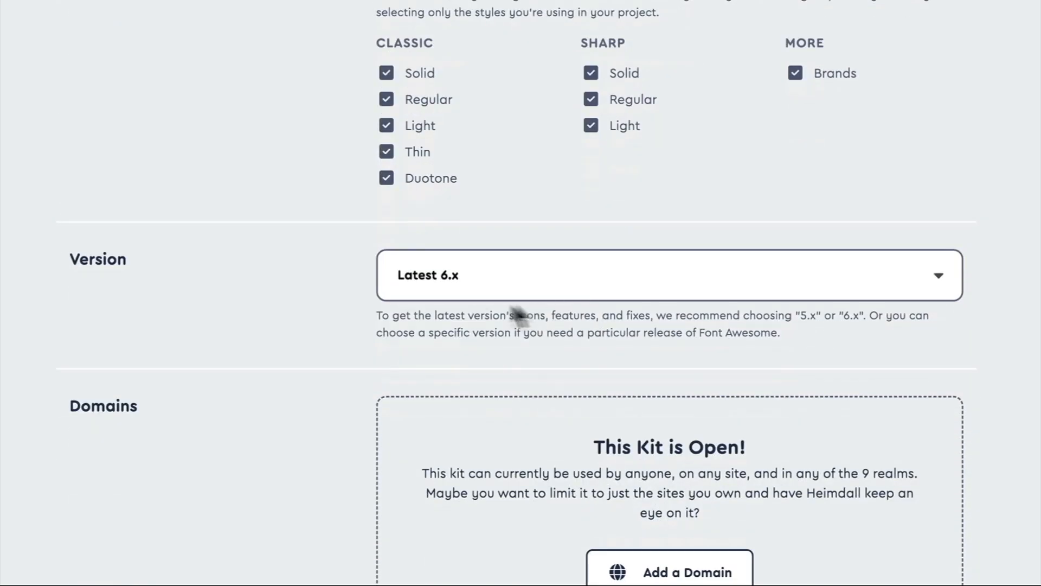
mouse_move(475, 292)
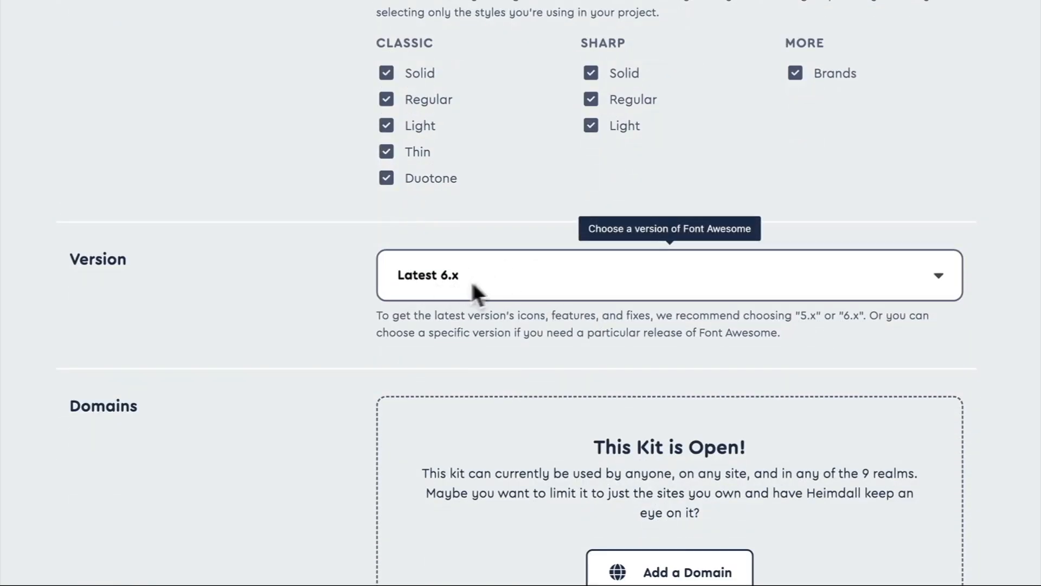
mouse_move(525, 309)
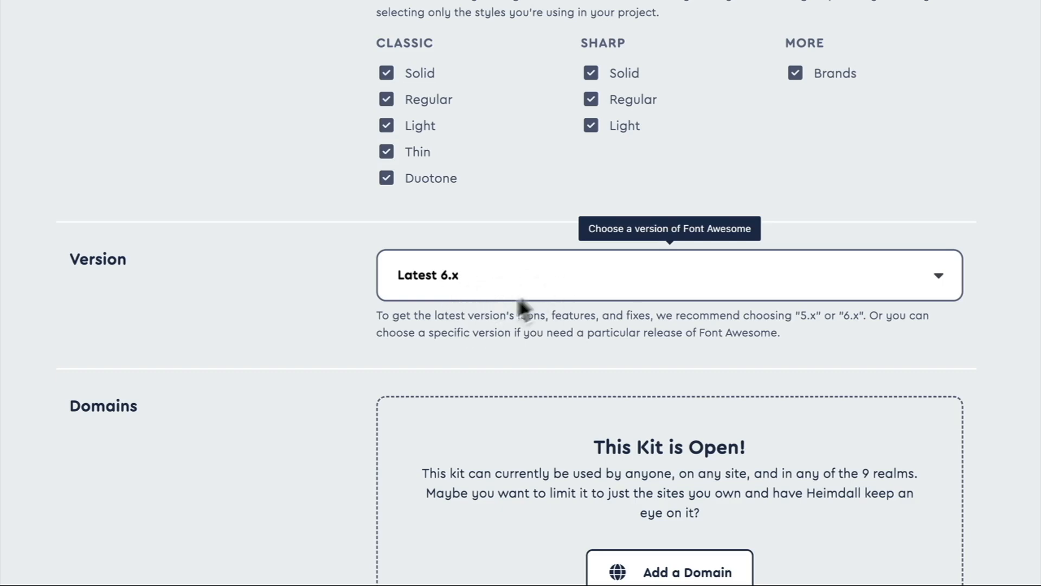
scroll("down", 3)
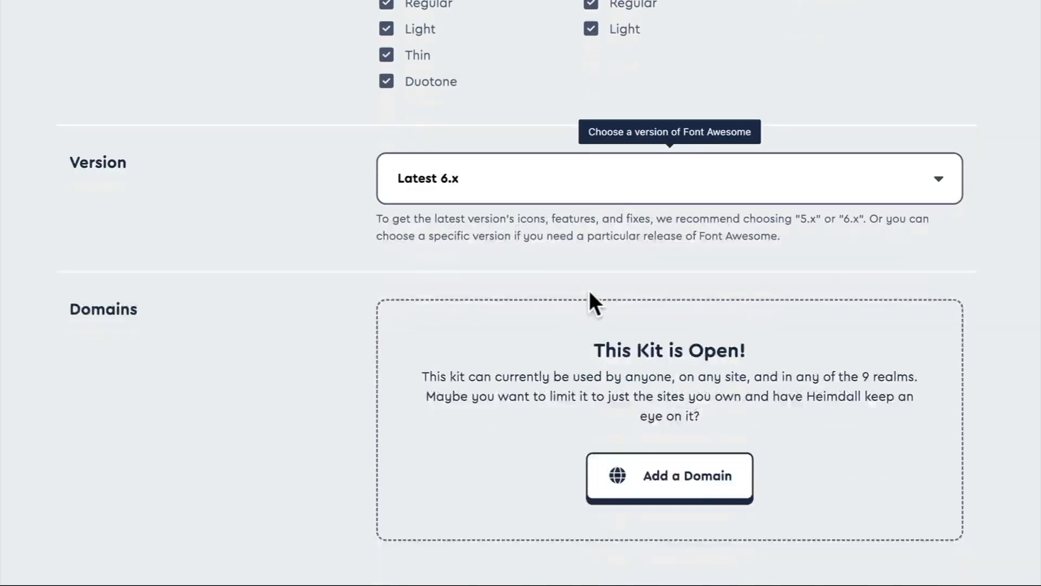
scroll("down", 3)
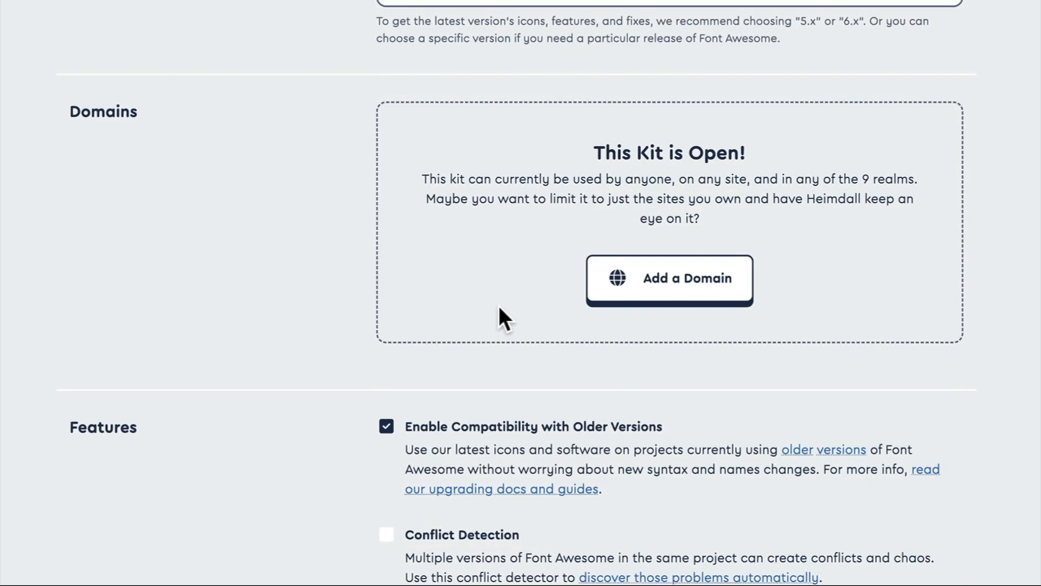
scroll("down", 3)
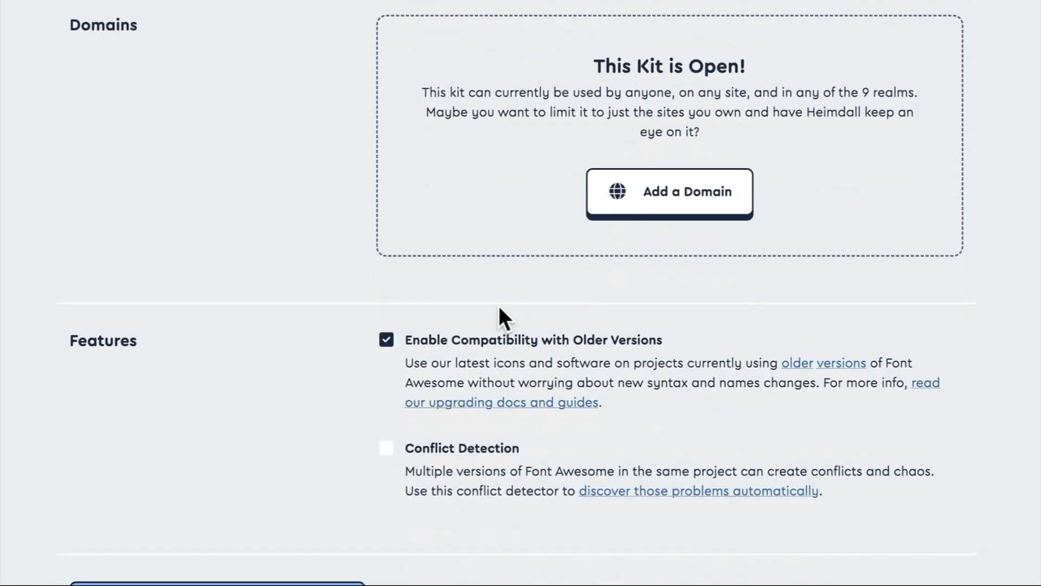
mouse_move(500, 324)
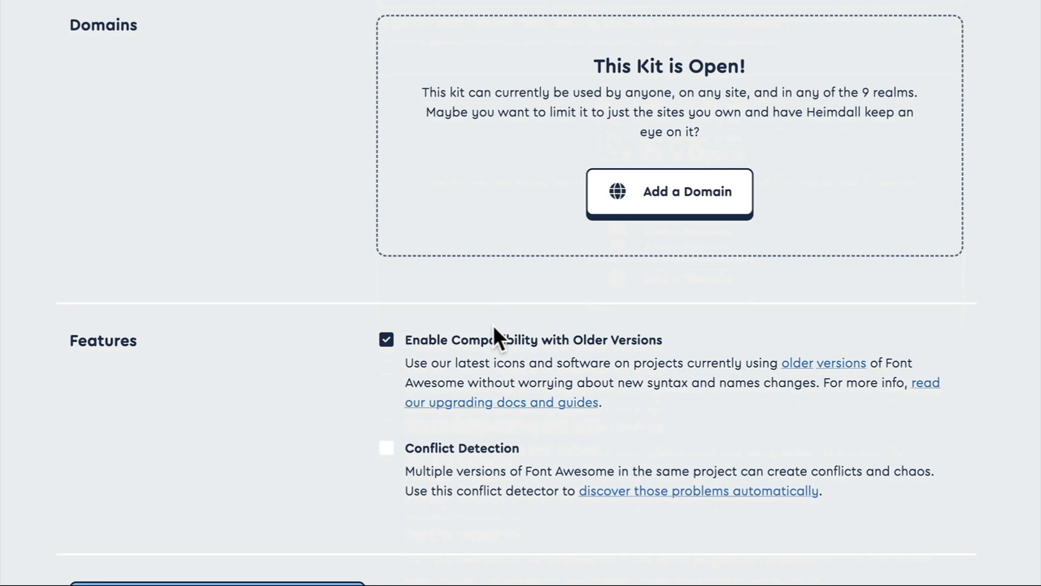
mouse_move(477, 309)
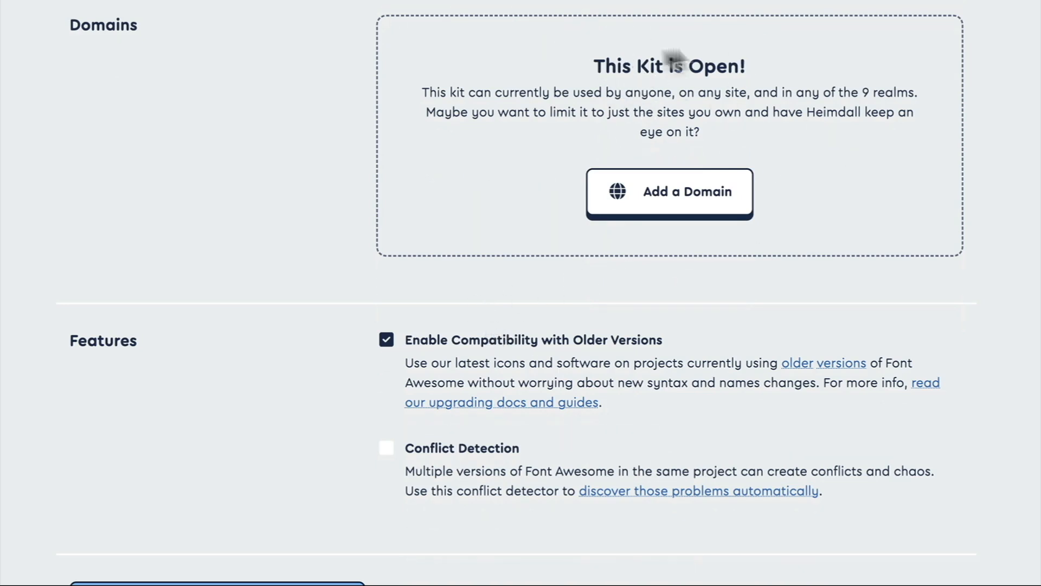
mouse_move(778, 137)
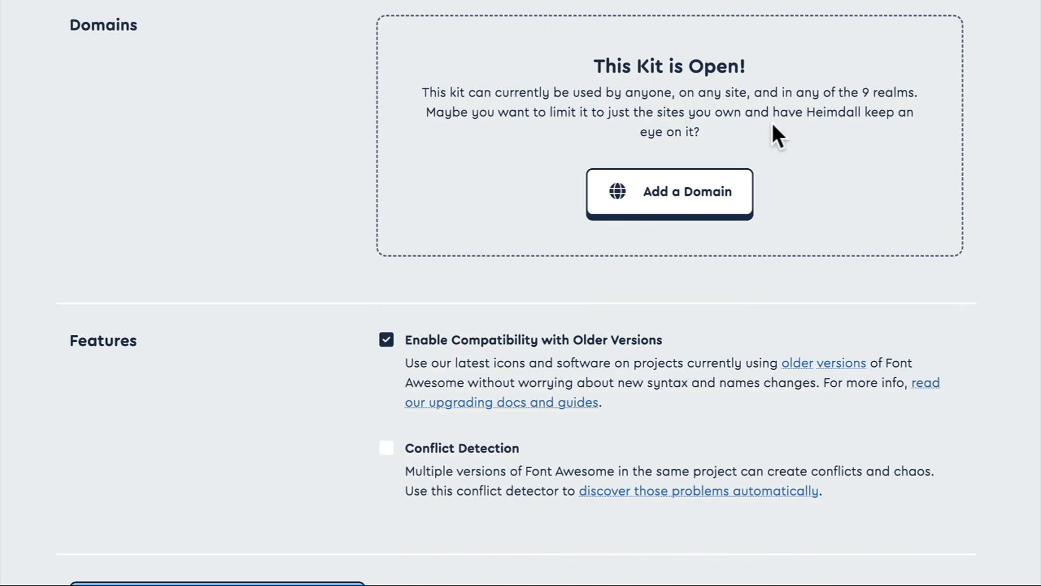
mouse_move(716, 137)
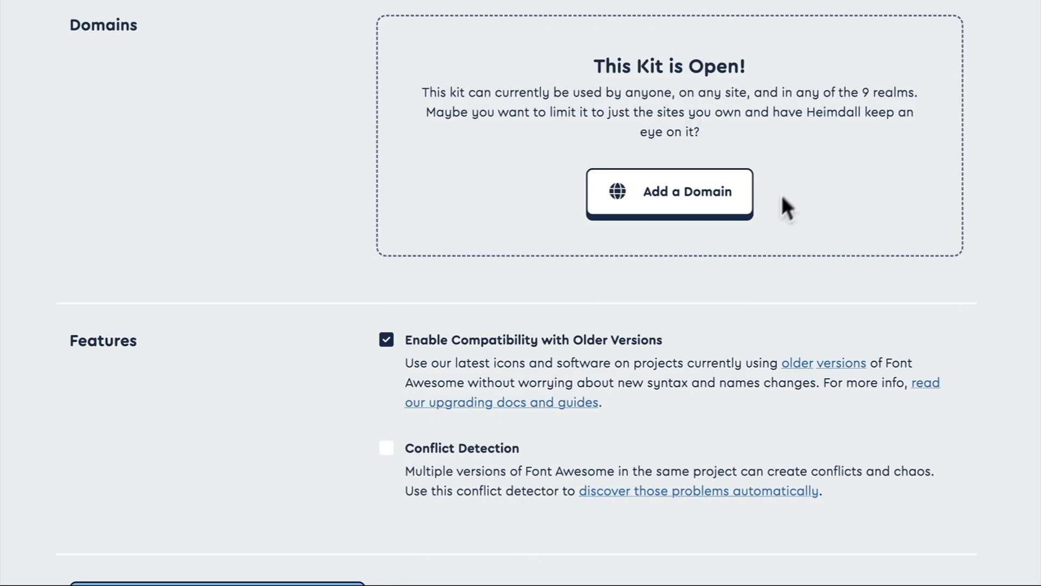
mouse_move(654, 209)
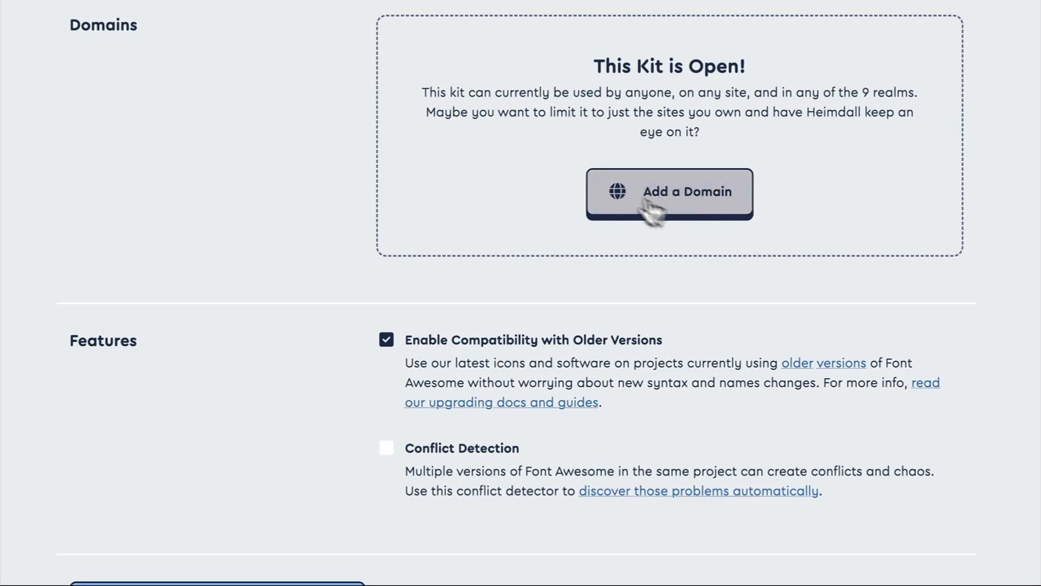
mouse_move(802, 187)
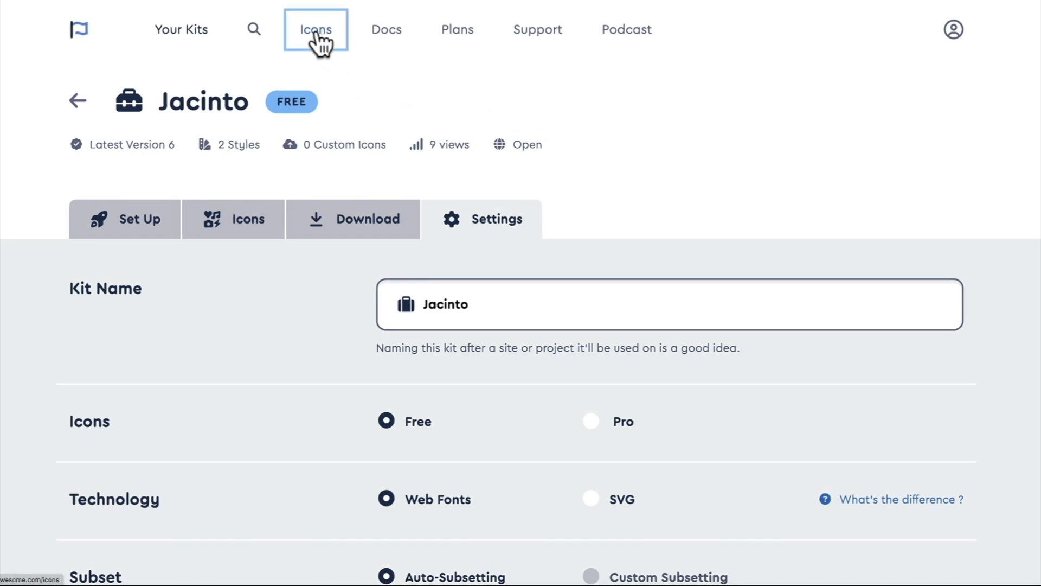
- Search the icon catalogue for 'twitter' and filter the results to free icons only
left_click(316, 29)
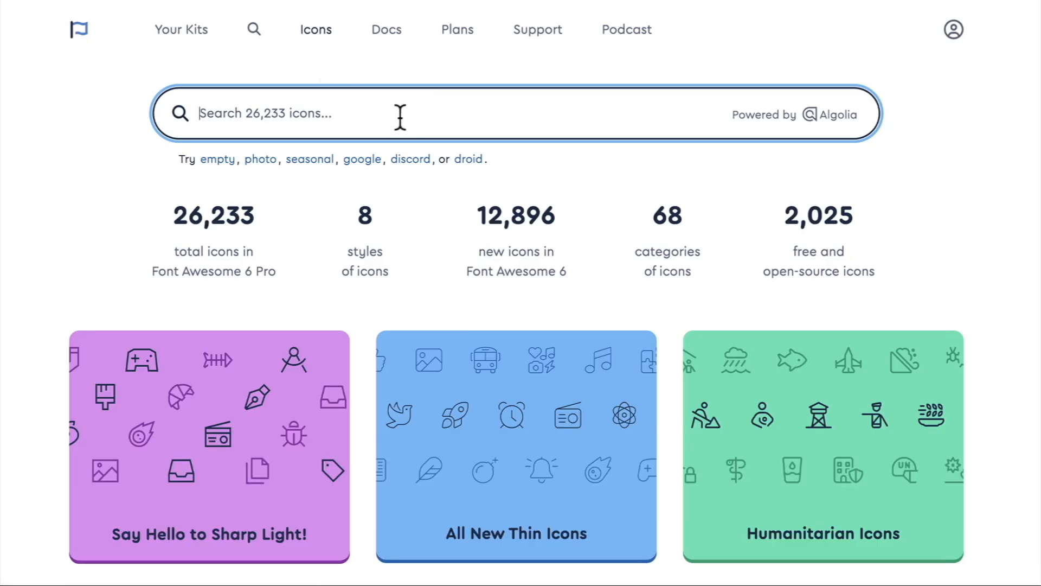
type("twitter")
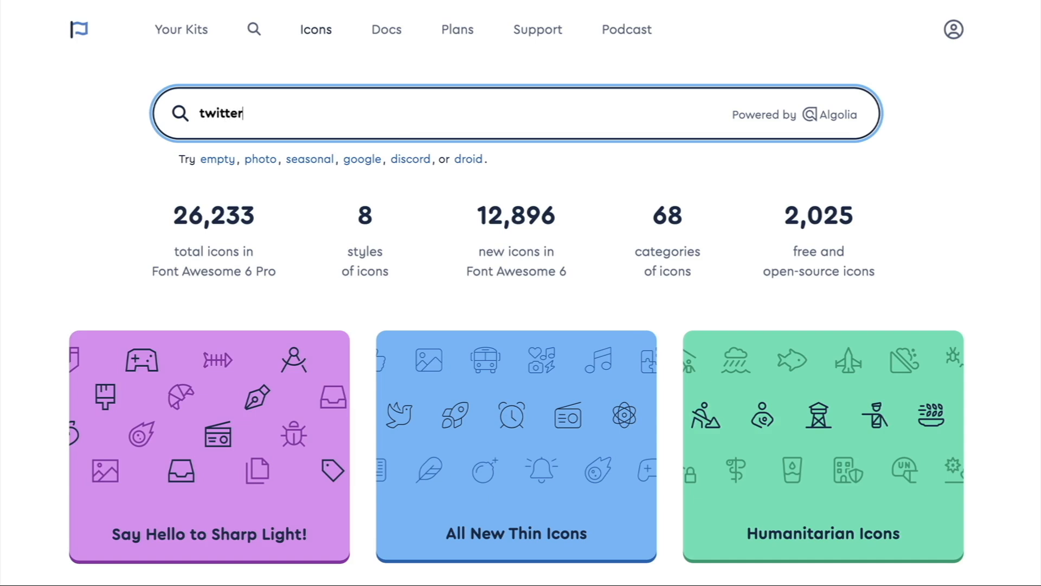
key("Enter")
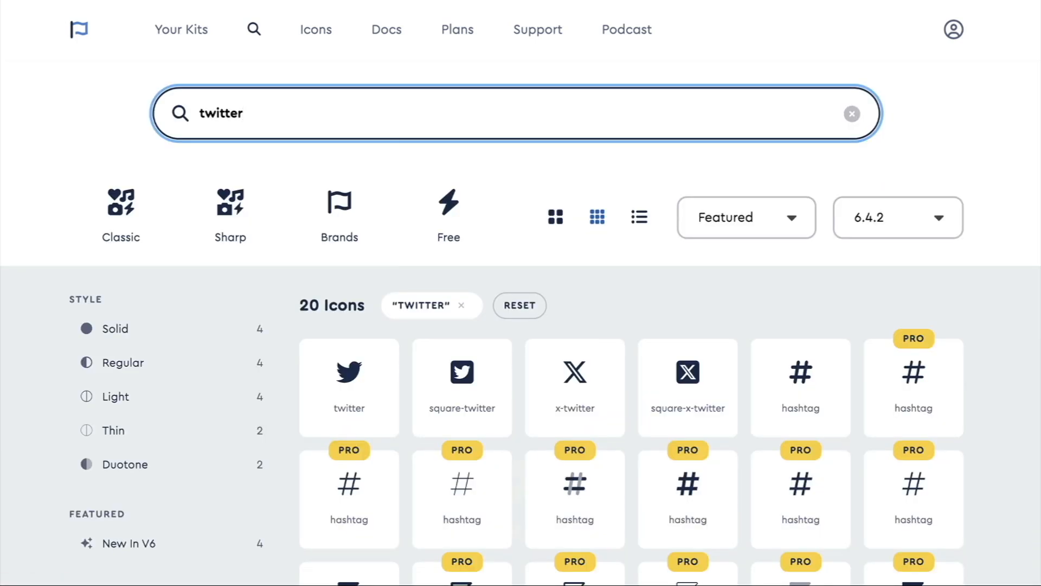
left_click(448, 210)
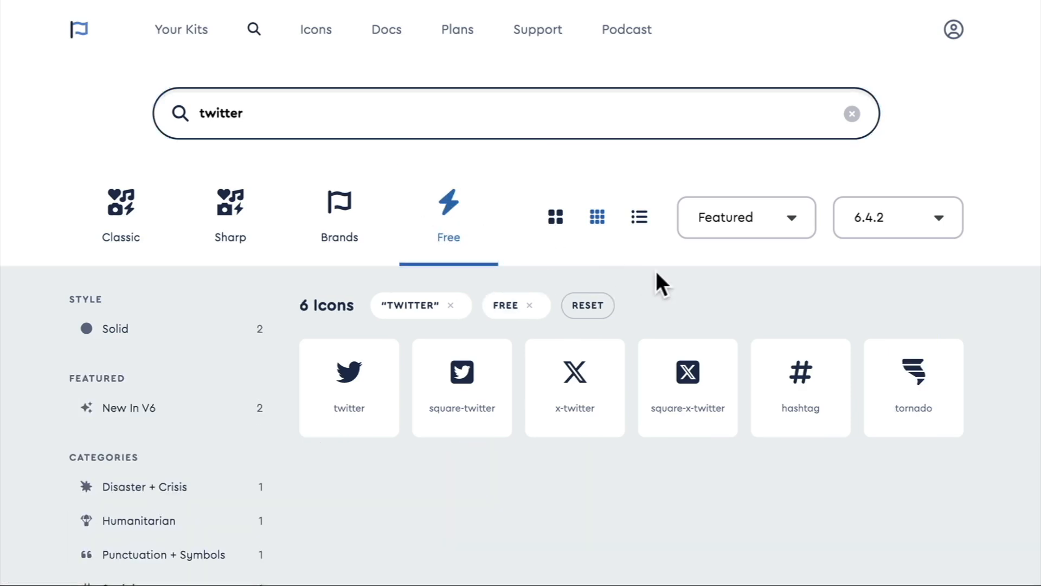
mouse_move(654, 285)
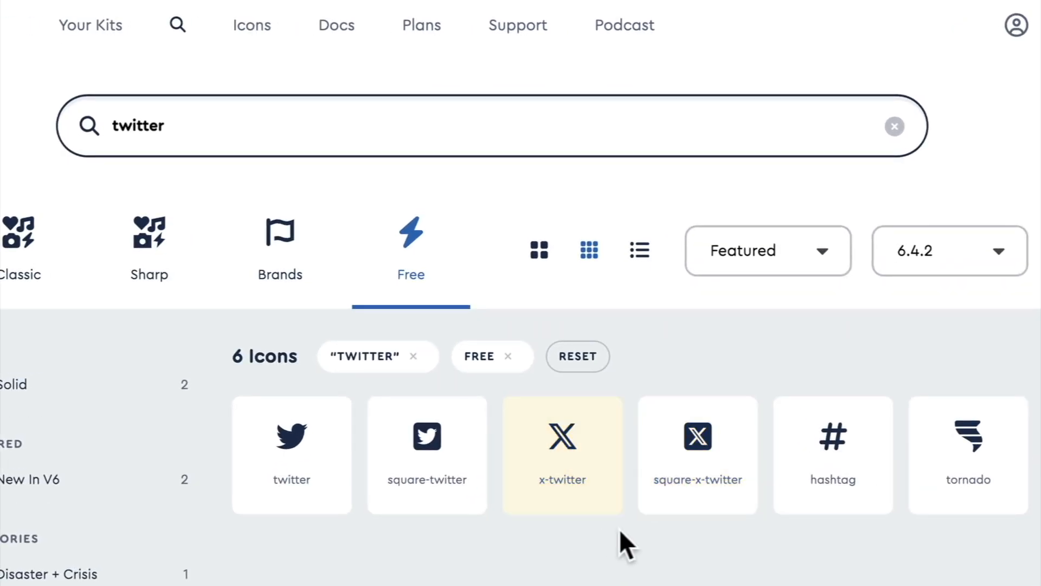
mouse_move(610, 549)
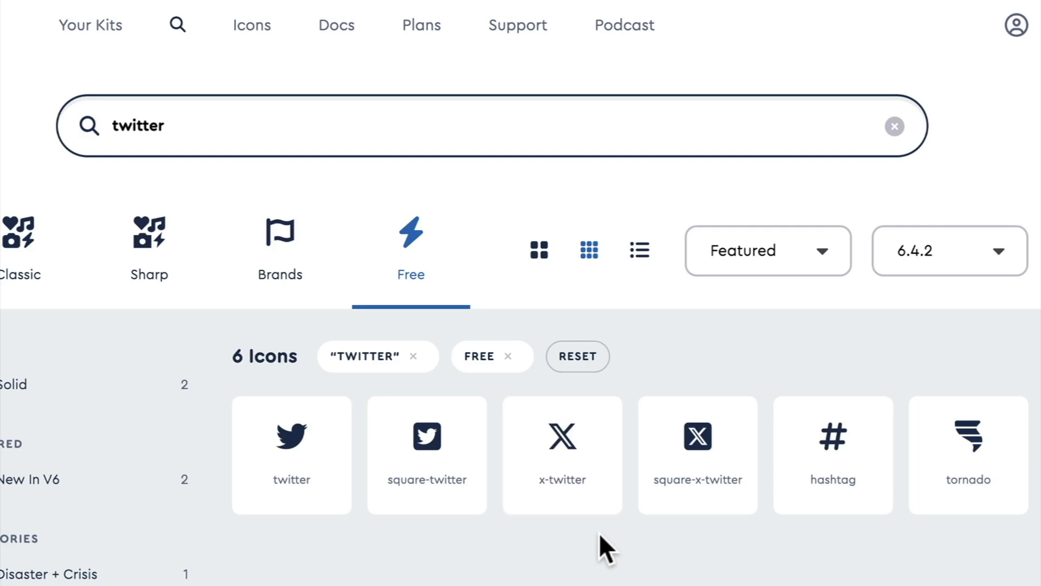
mouse_move(587, 560)
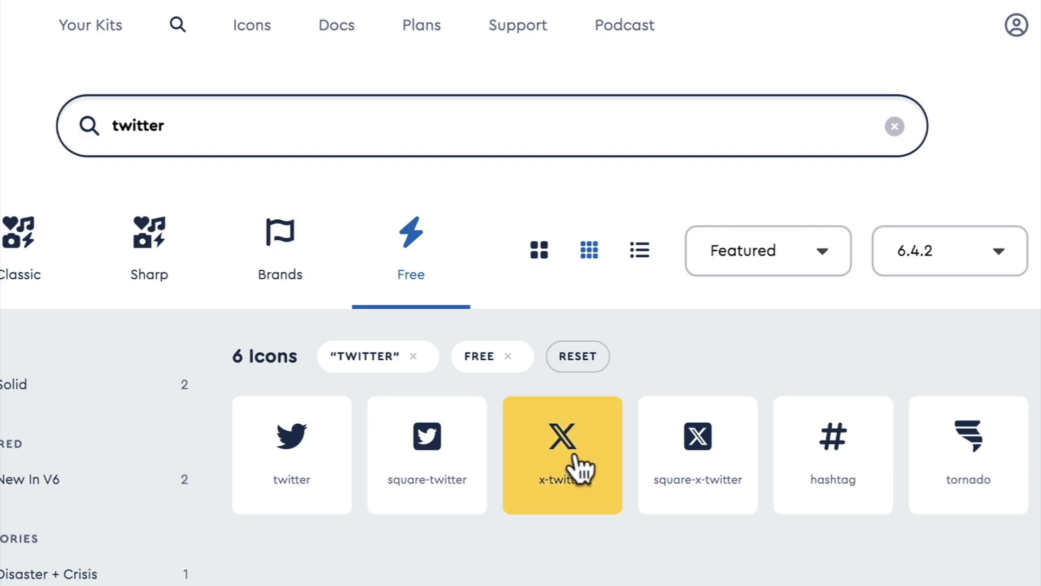
mouse_move(291, 469)
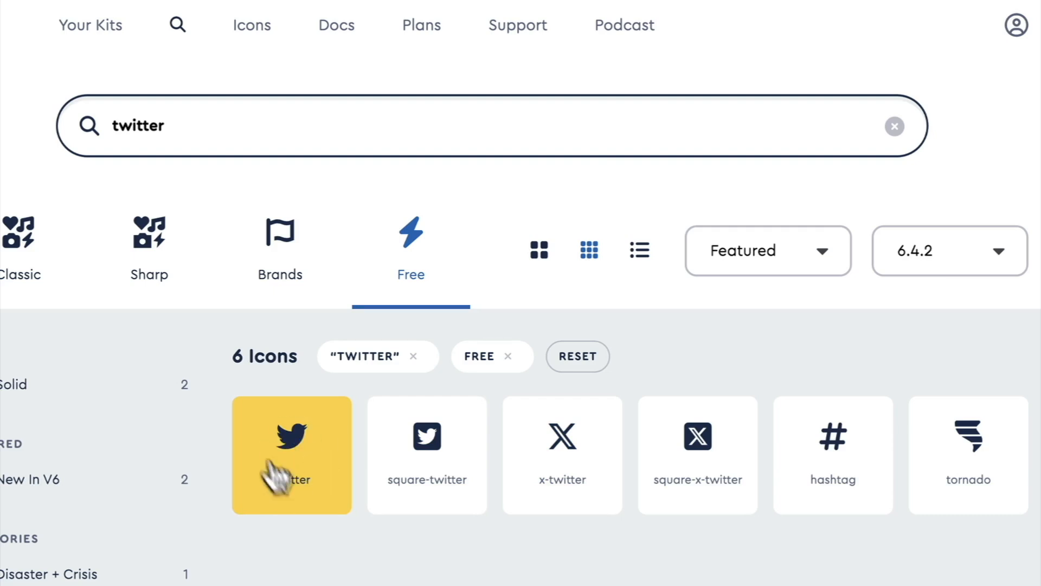
mouse_move(562, 454)
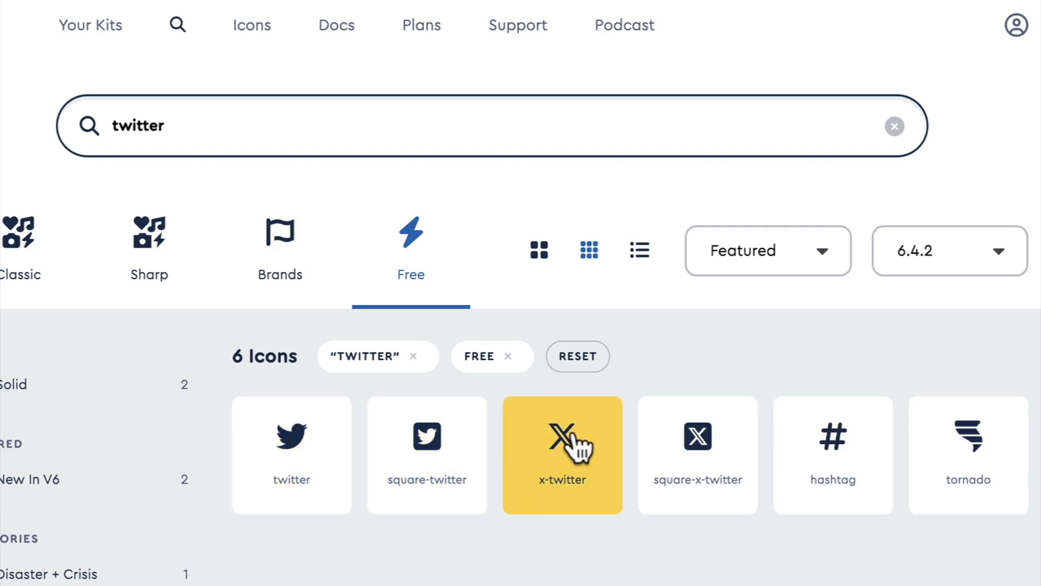
- Preview the x-twitter icon rotated 90 degrees and at large size
left_click(562, 455)
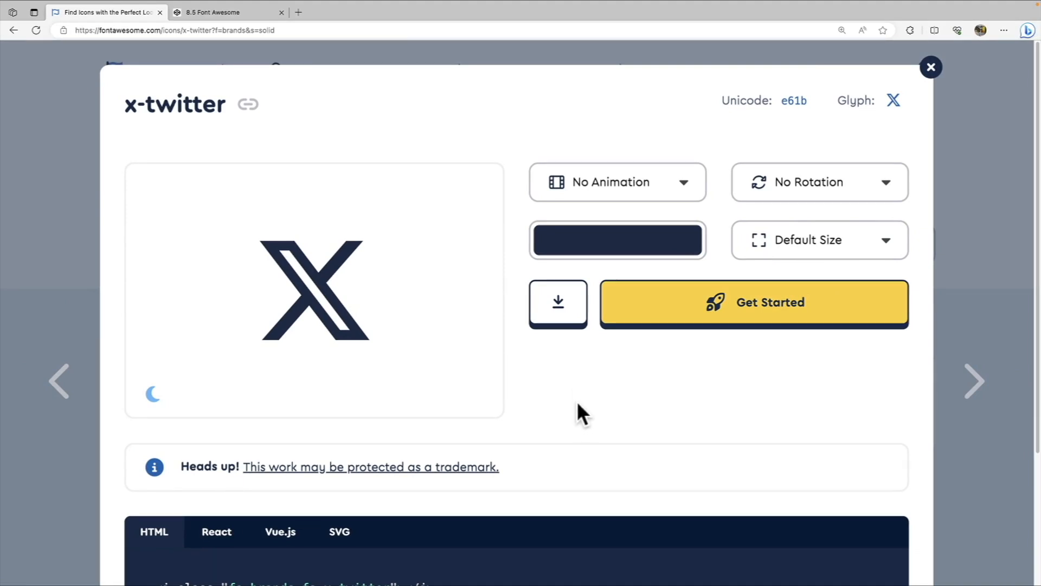
scroll("down", 3)
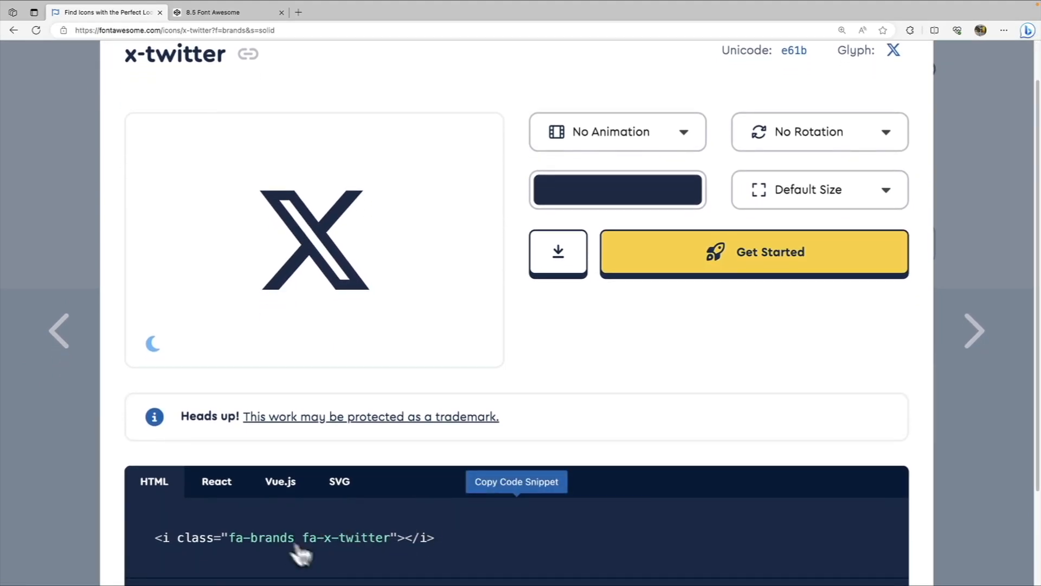
mouse_move(342, 548)
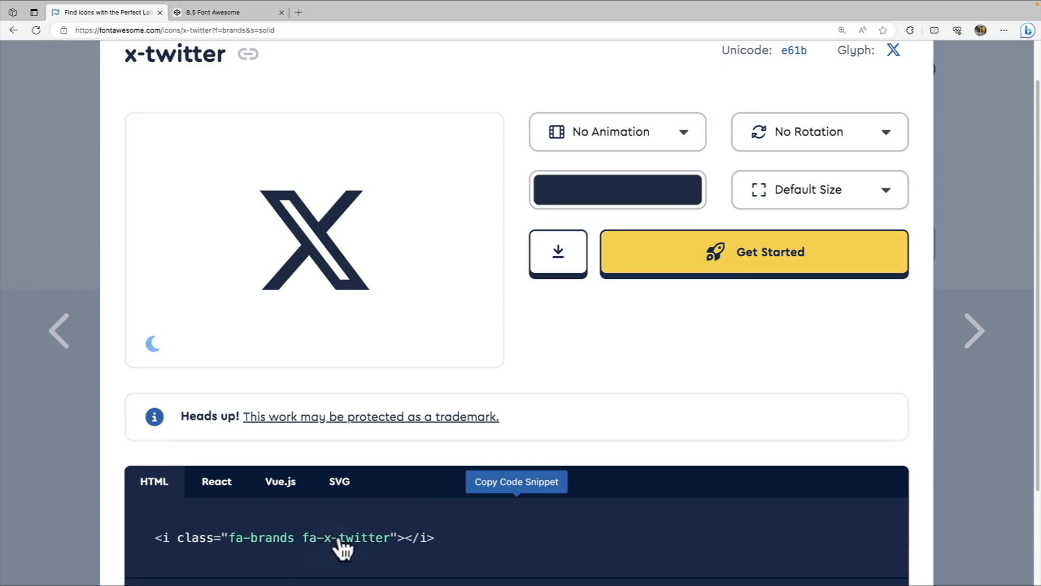
mouse_move(611, 404)
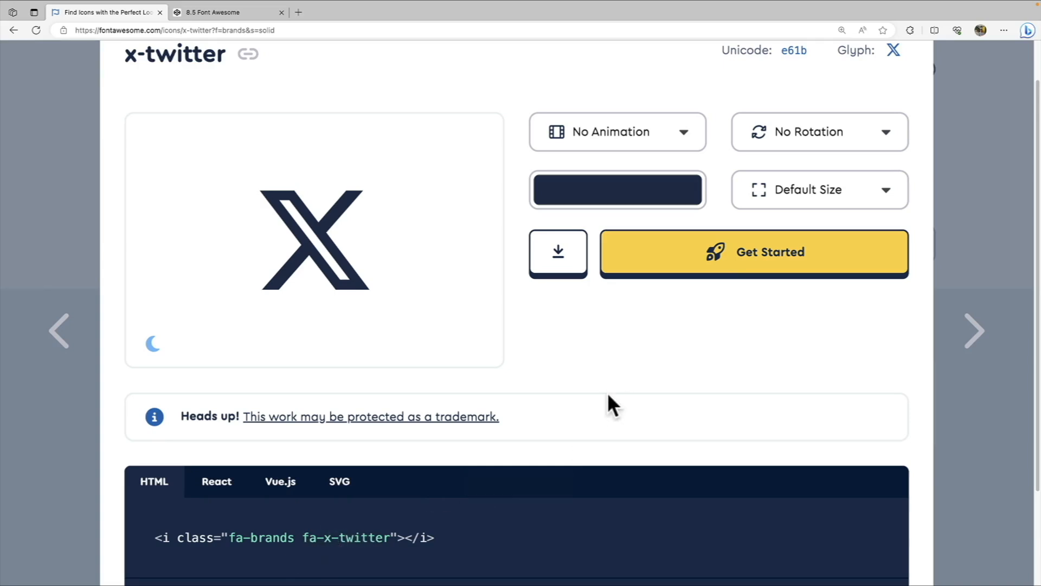
mouse_move(681, 363)
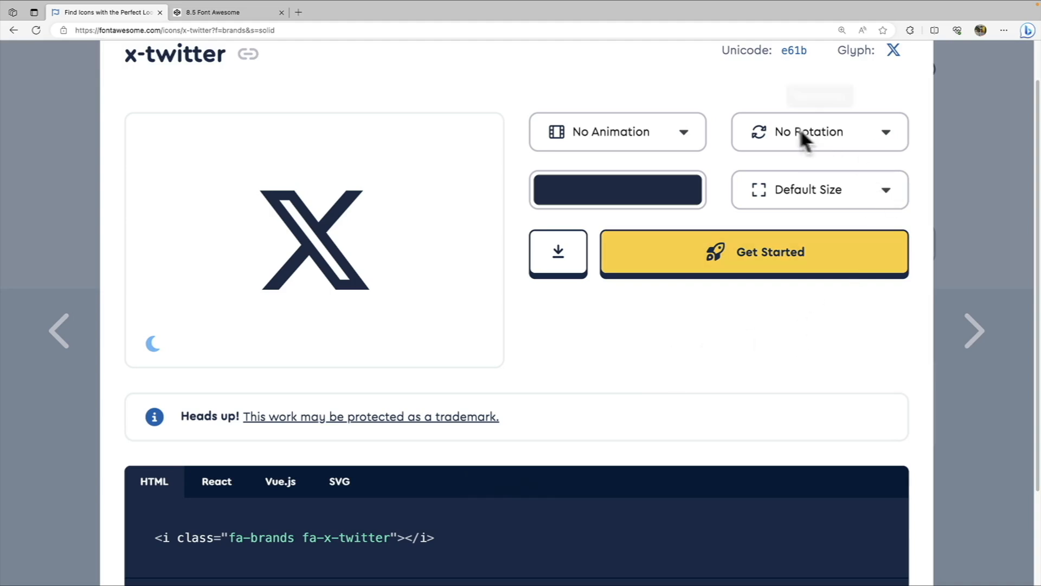
left_click(819, 131)
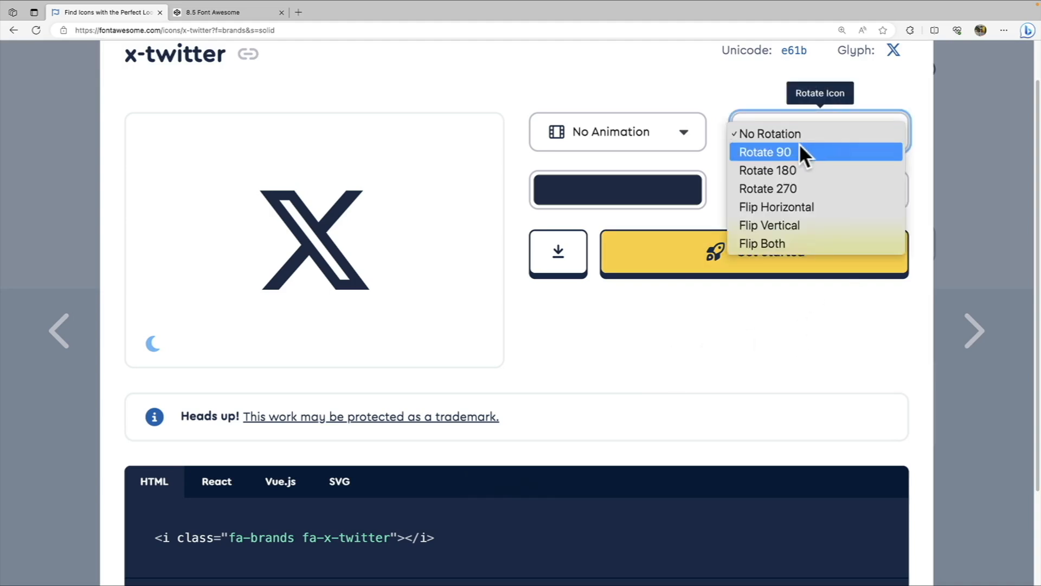
left_click(765, 151)
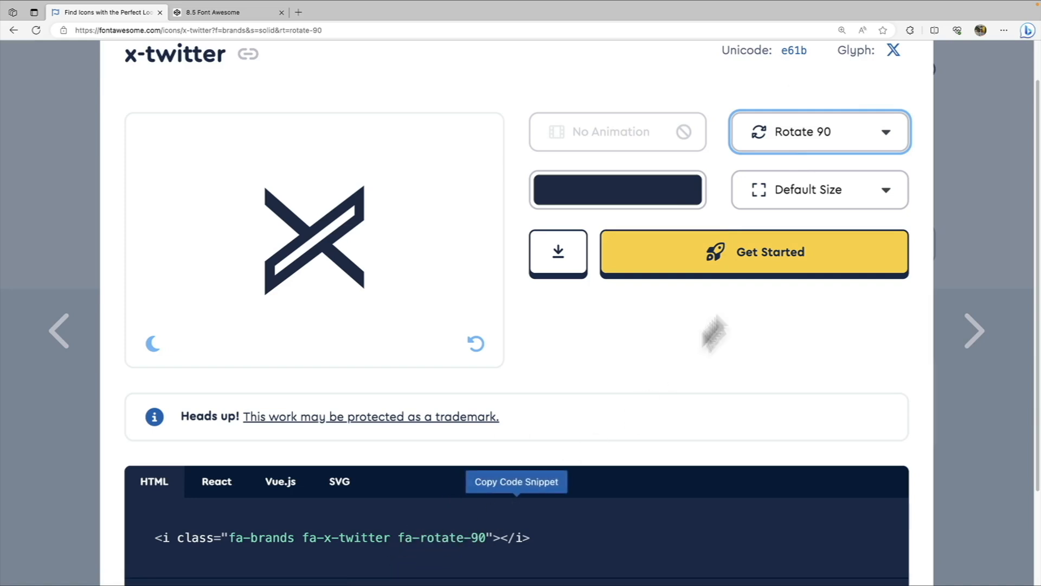
left_click(819, 189)
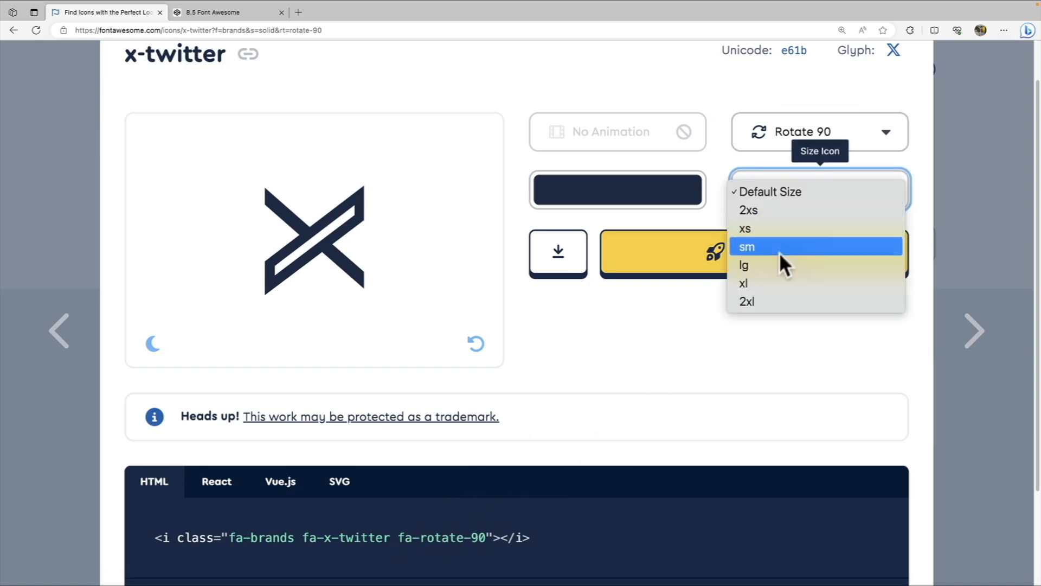
left_click(744, 265)
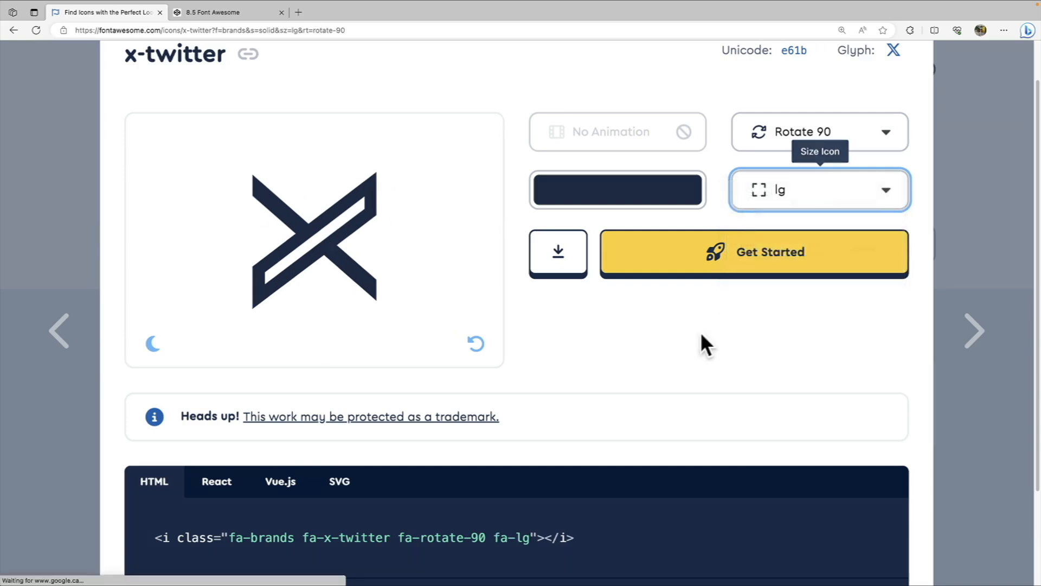
left_click(817, 189)
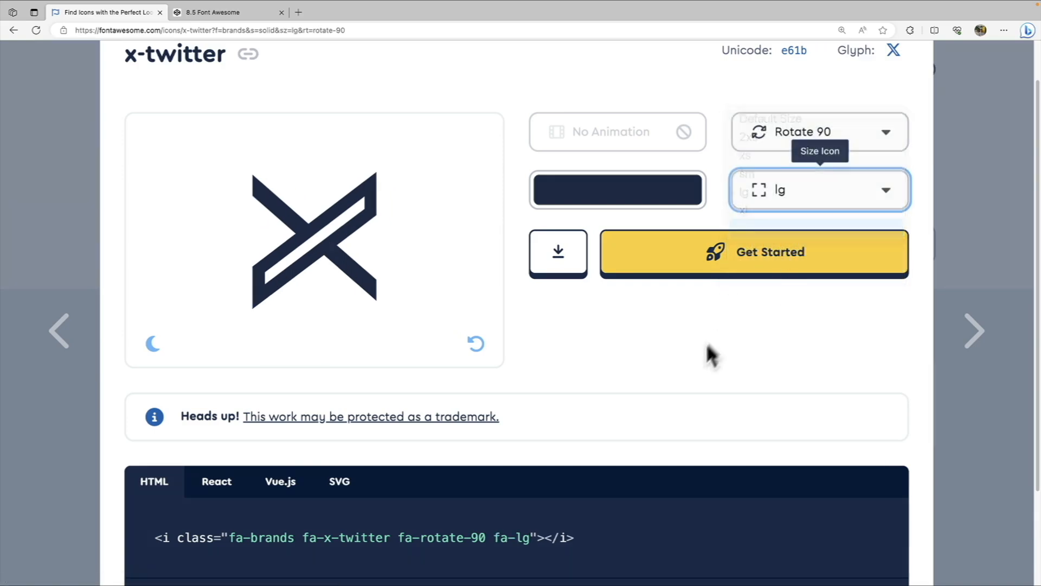
- Remove the rotation, try the beat animation, clear it, copy the plain x-twitter snippet and return to CodePen
left_click(820, 190)
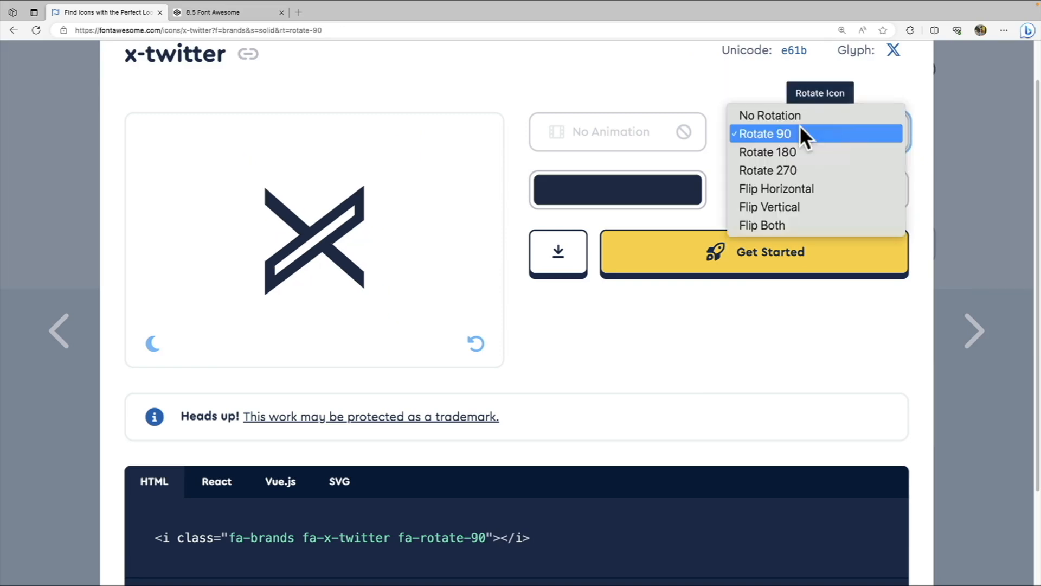
left_click(770, 115)
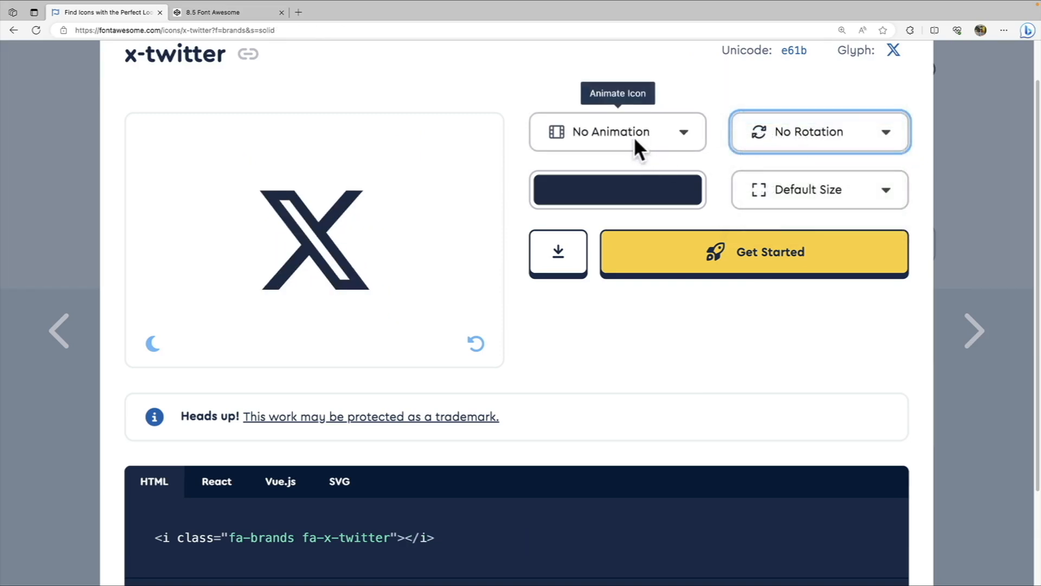
left_click(616, 131)
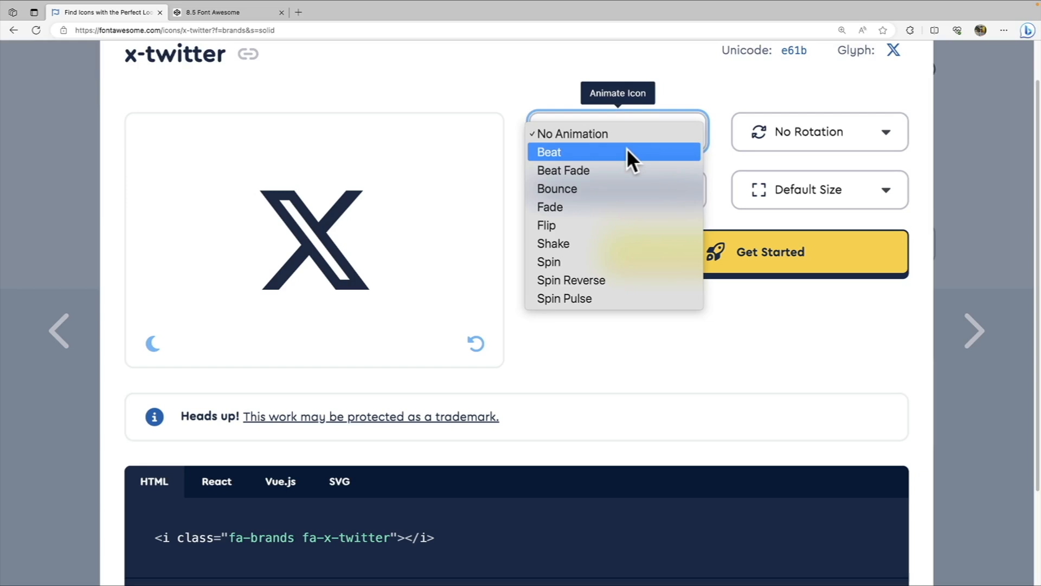
left_click(549, 152)
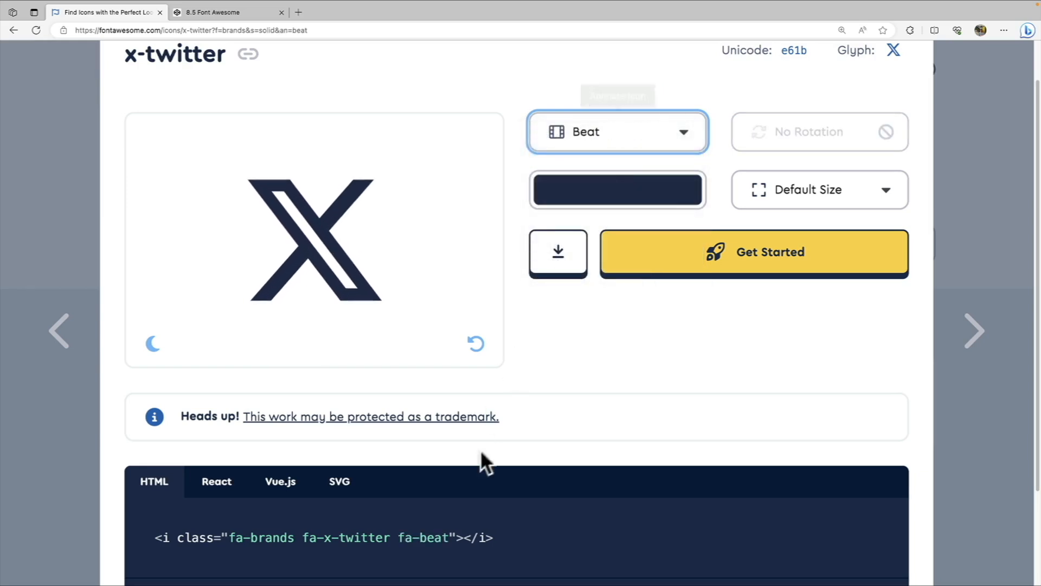
mouse_move(419, 555)
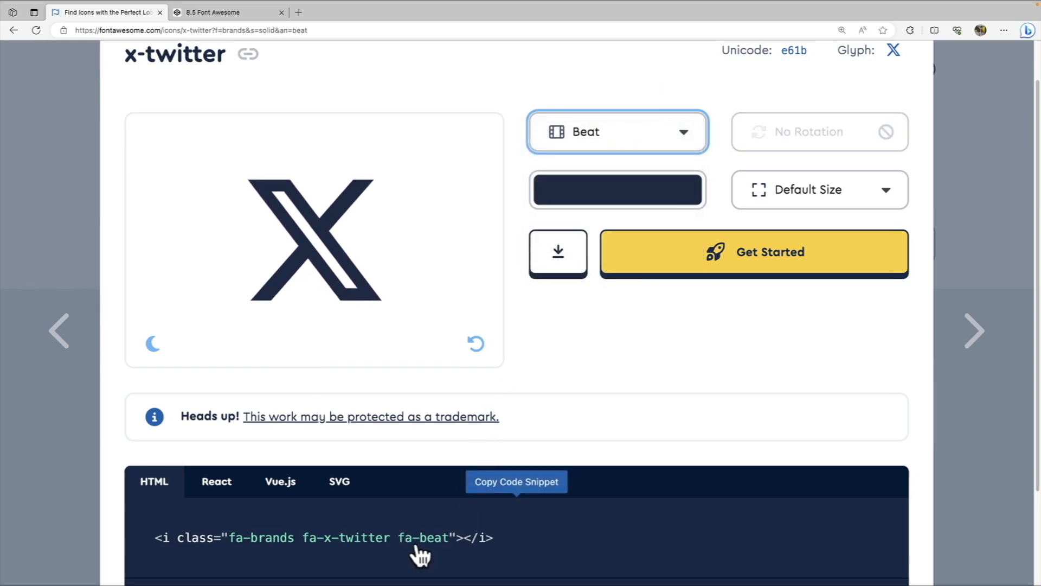
mouse_move(460, 524)
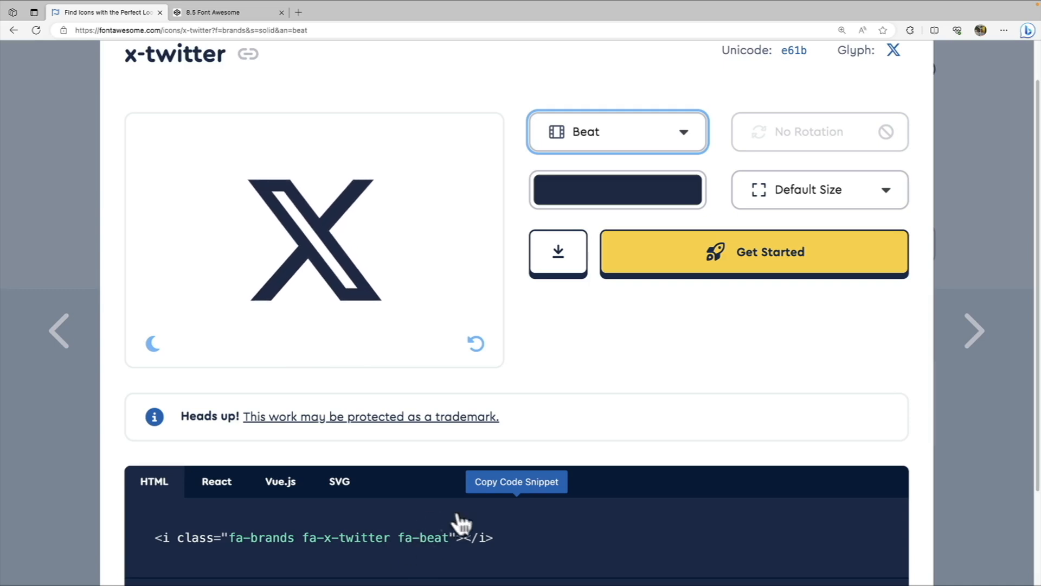
mouse_move(607, 149)
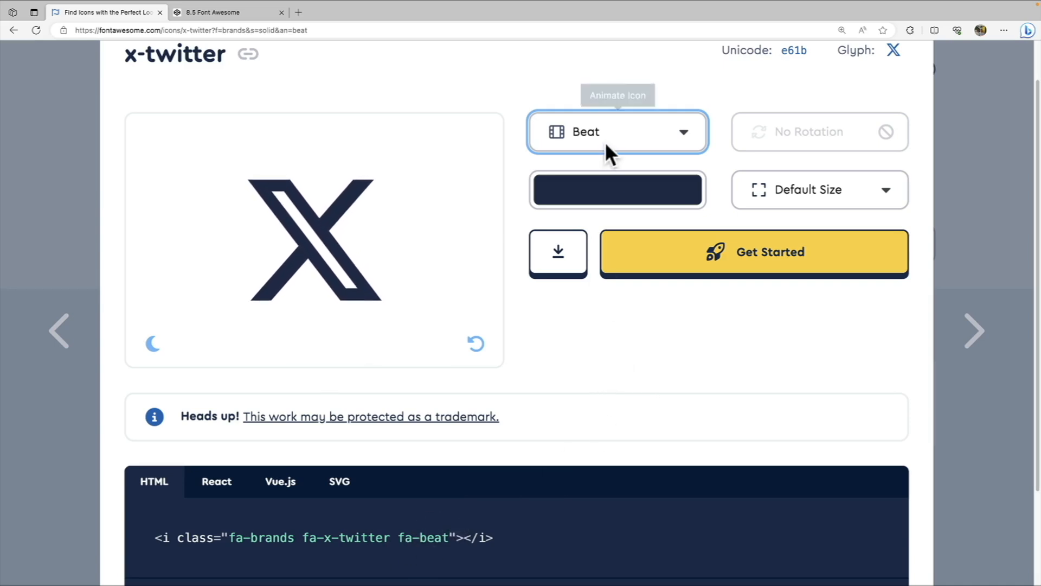
left_click(616, 131)
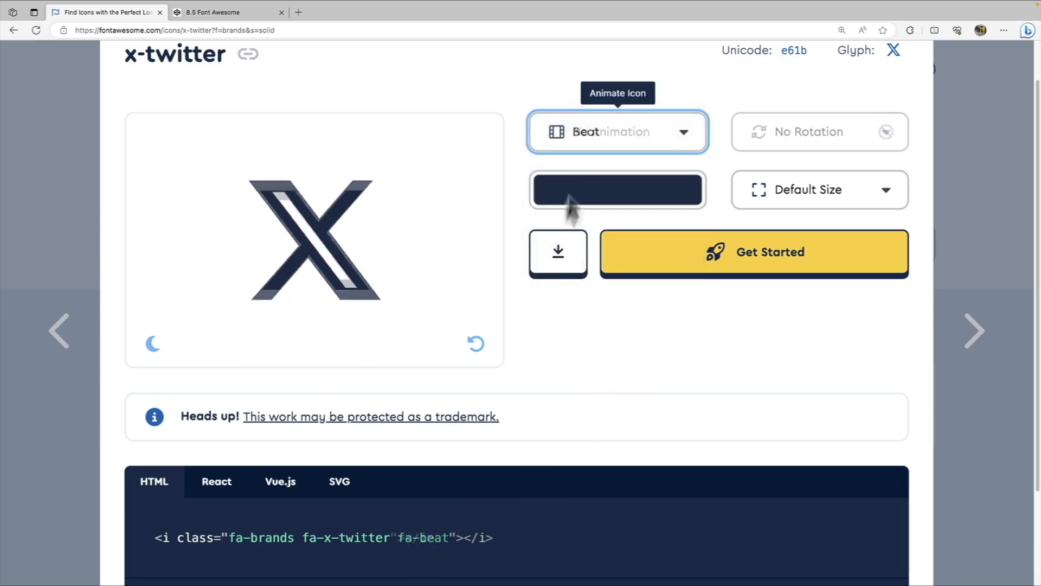
left_click(617, 131)
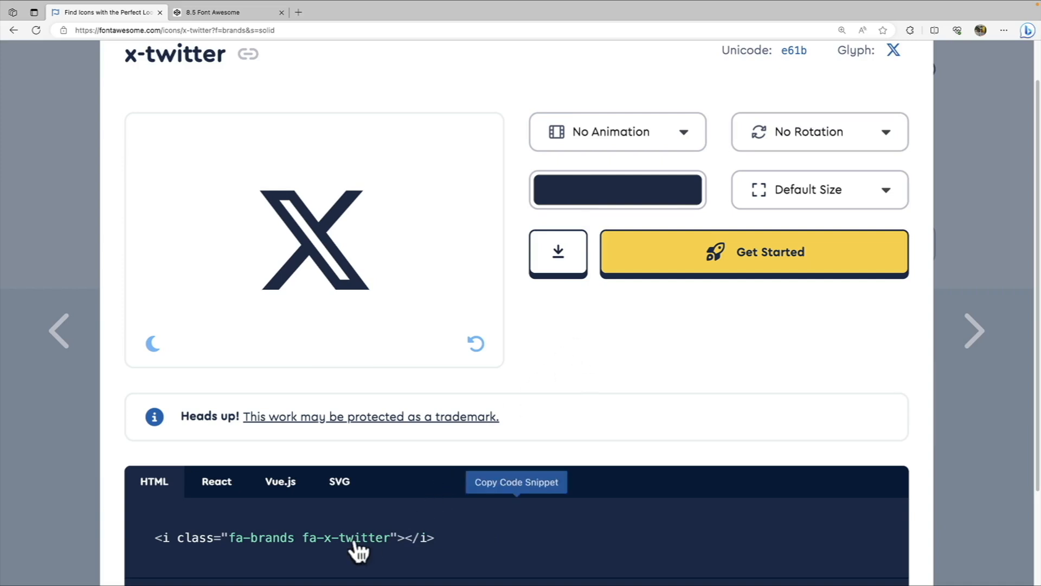
mouse_move(381, 548)
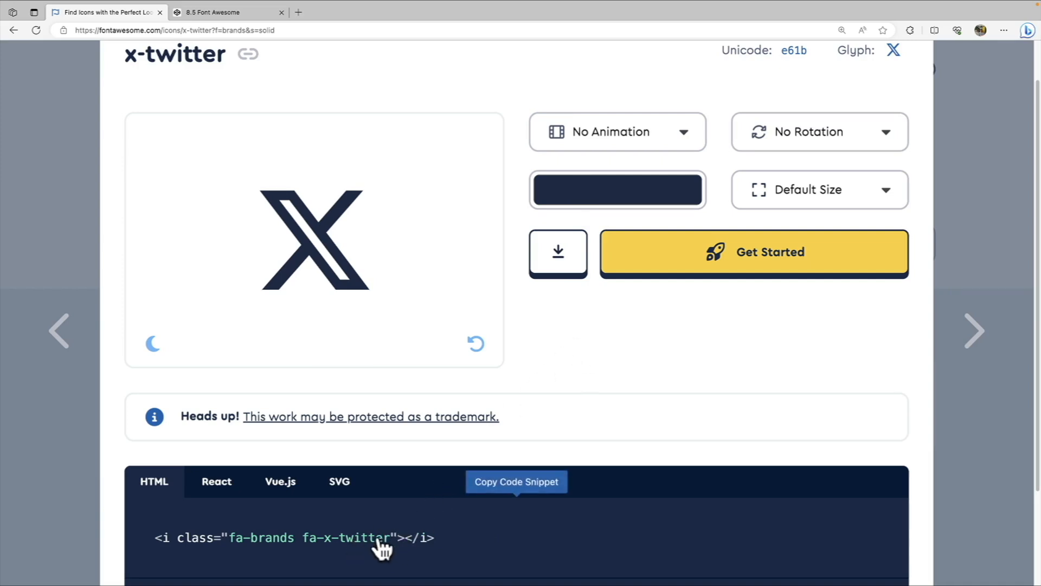
mouse_move(590, 432)
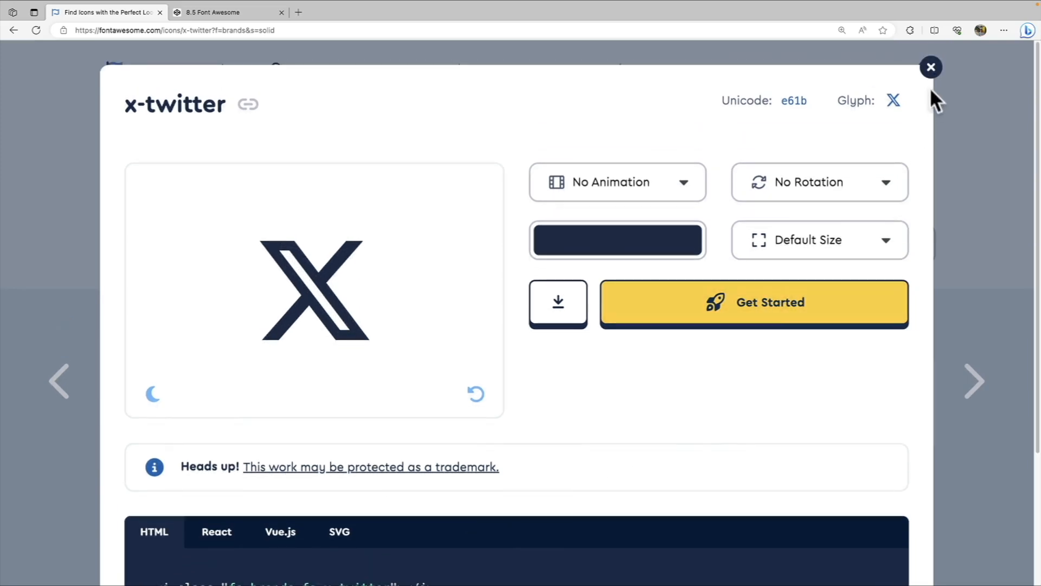
left_click(929, 67)
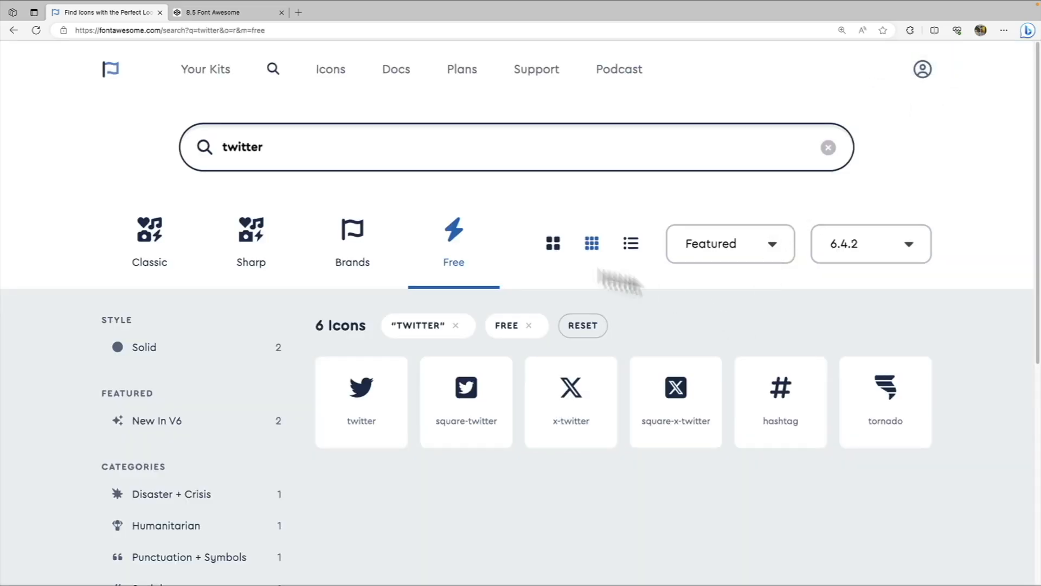
left_click(219, 11)
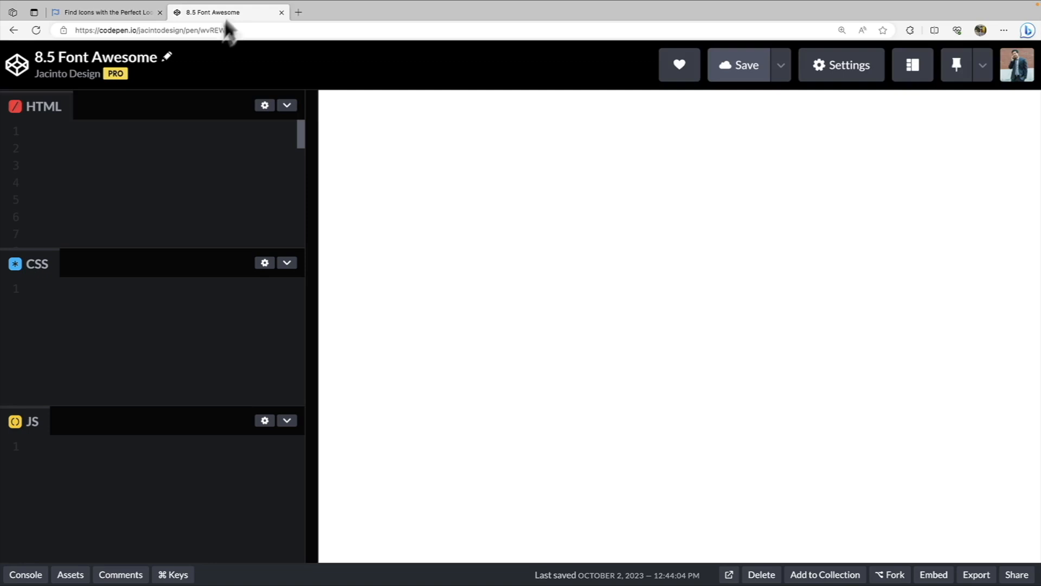
- Enter <i class="fa-brands fa-x-twitter"></i> in the pen's HTML so the X icon renders
left_click(126, 132)
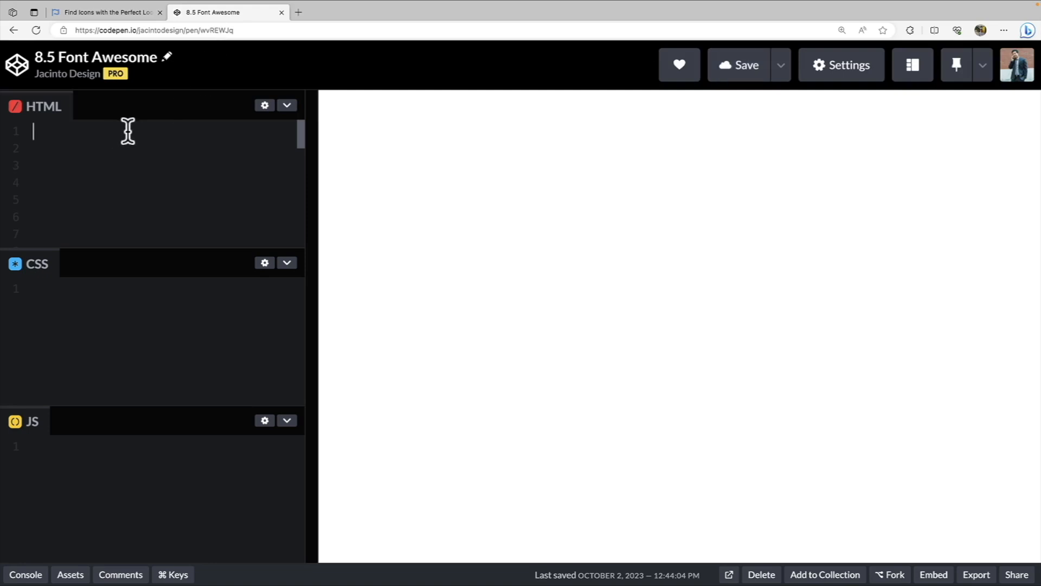
type("<i class=\"fa-brands fa-x-twitter\"></i>")
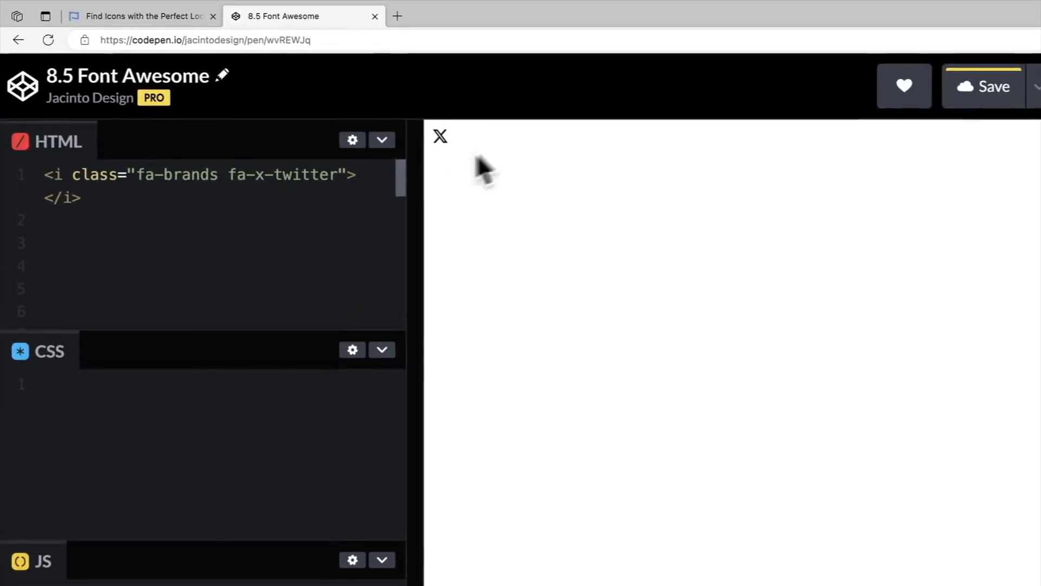
mouse_move(511, 219)
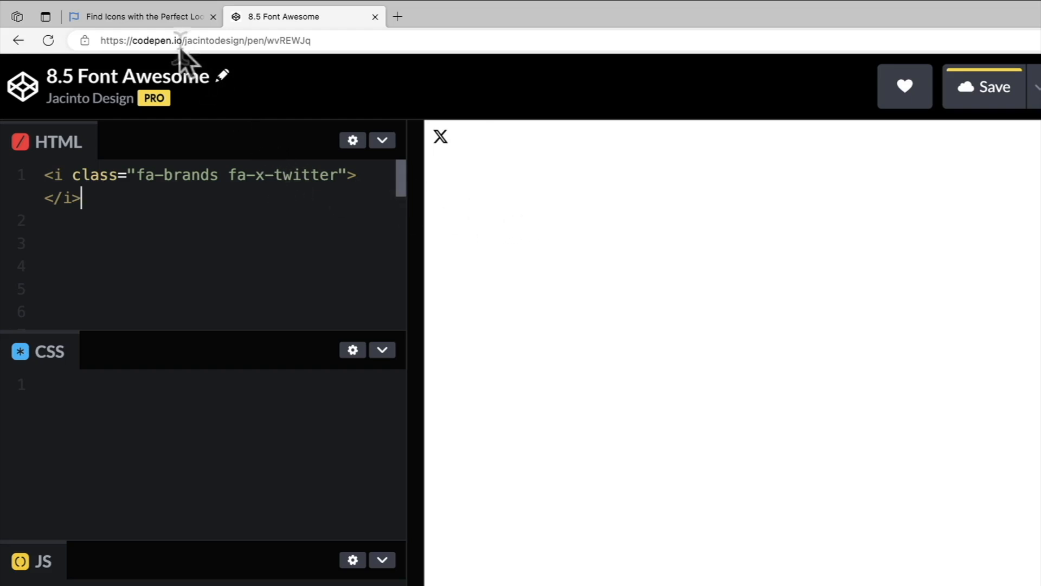
left_click(110, 14)
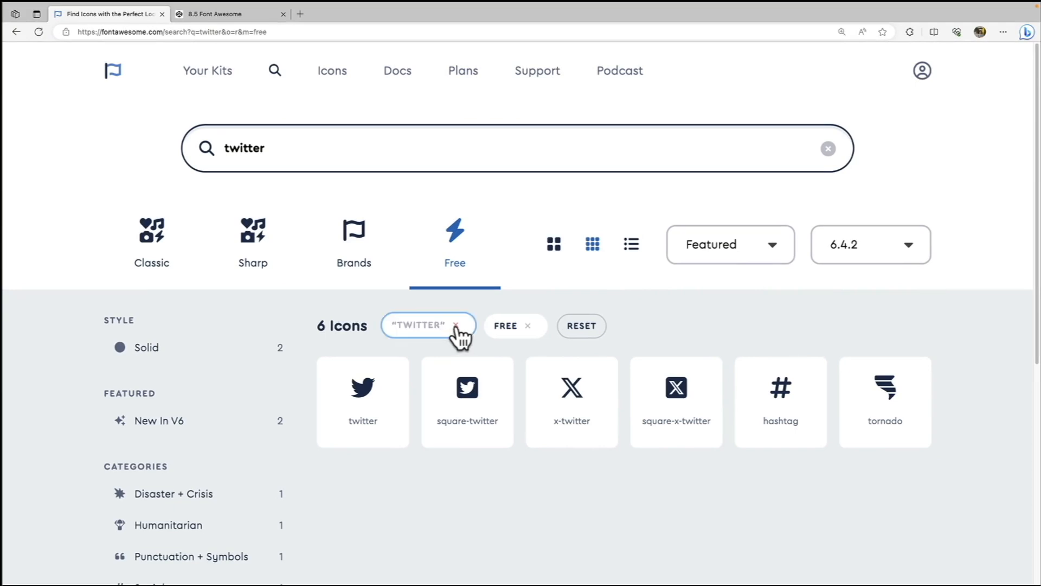
- Clear the twitter search and browse the full free icon catalogue
left_click(457, 325)
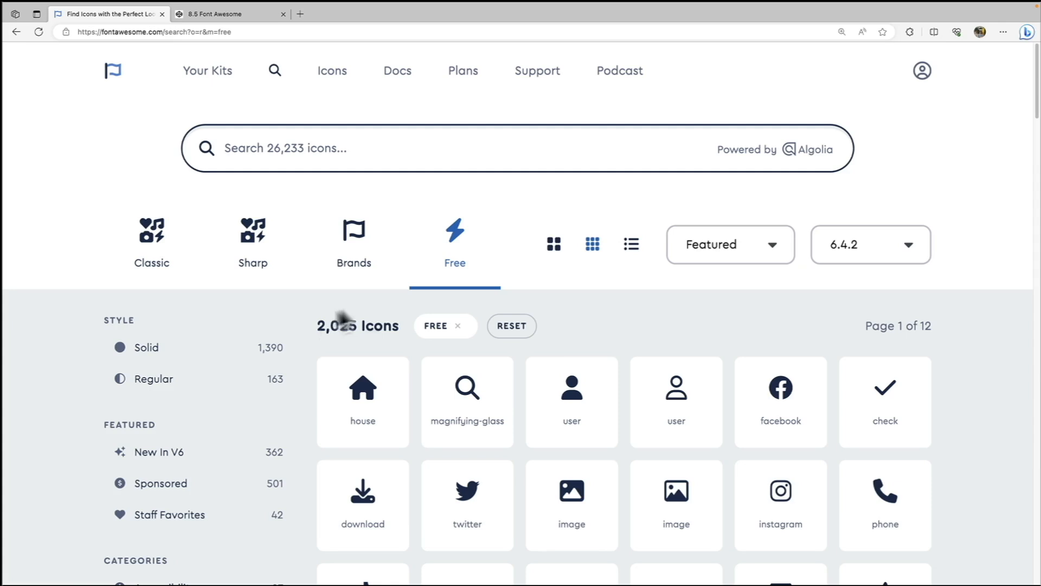
scroll("down", 3)
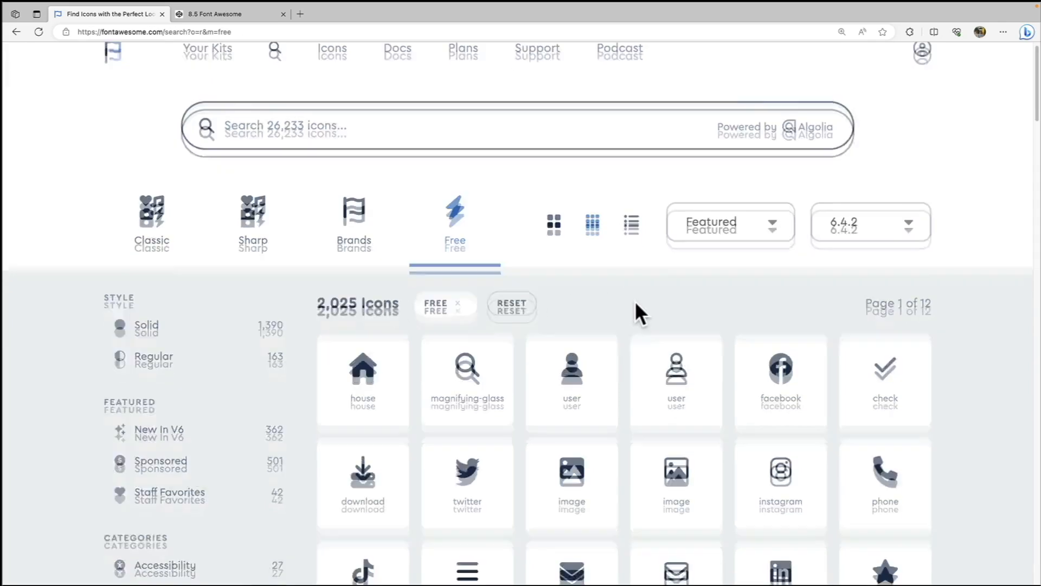
scroll("down", 3)
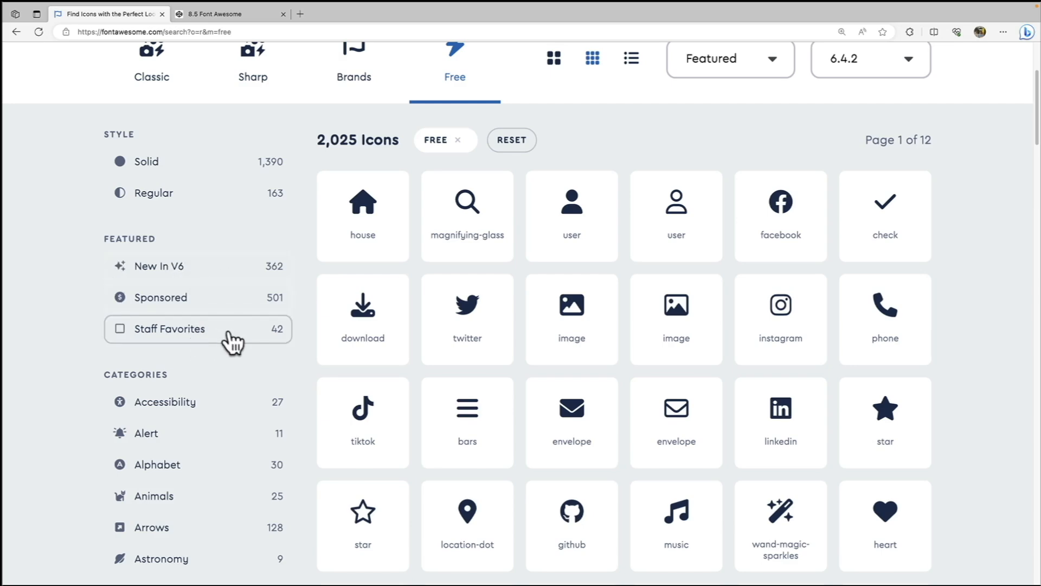
scroll("down", 3)
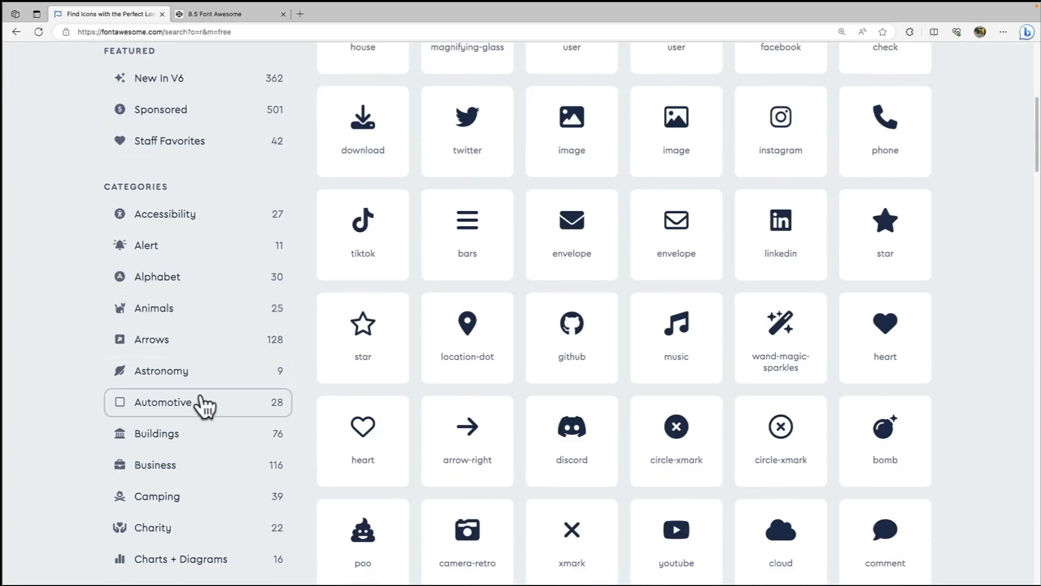
scroll("down", 3)
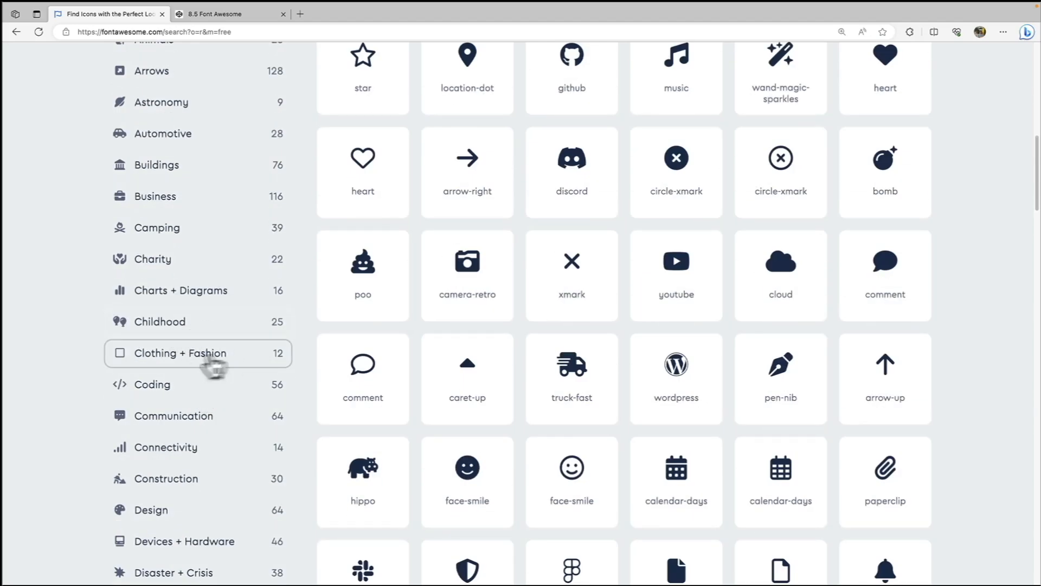
- Filter the free icons to the Coding category and look through them
left_click(152, 384)
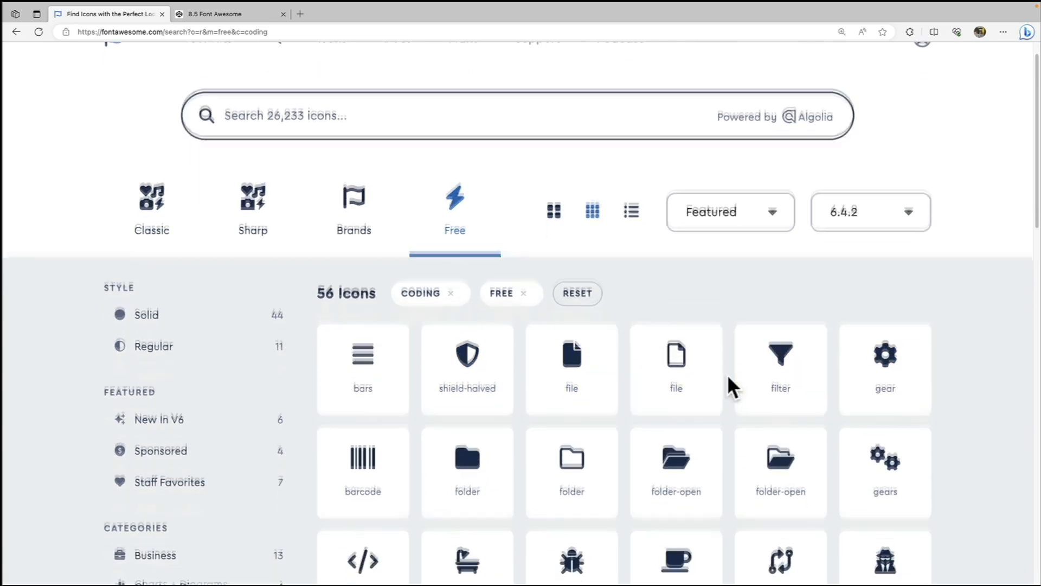
scroll("down", 3)
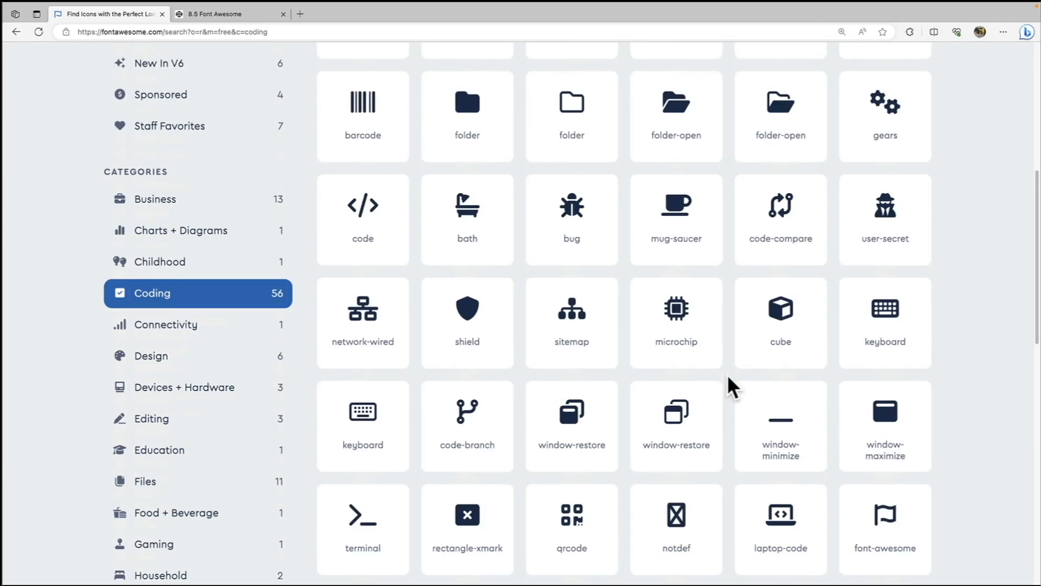
scroll("down", 3)
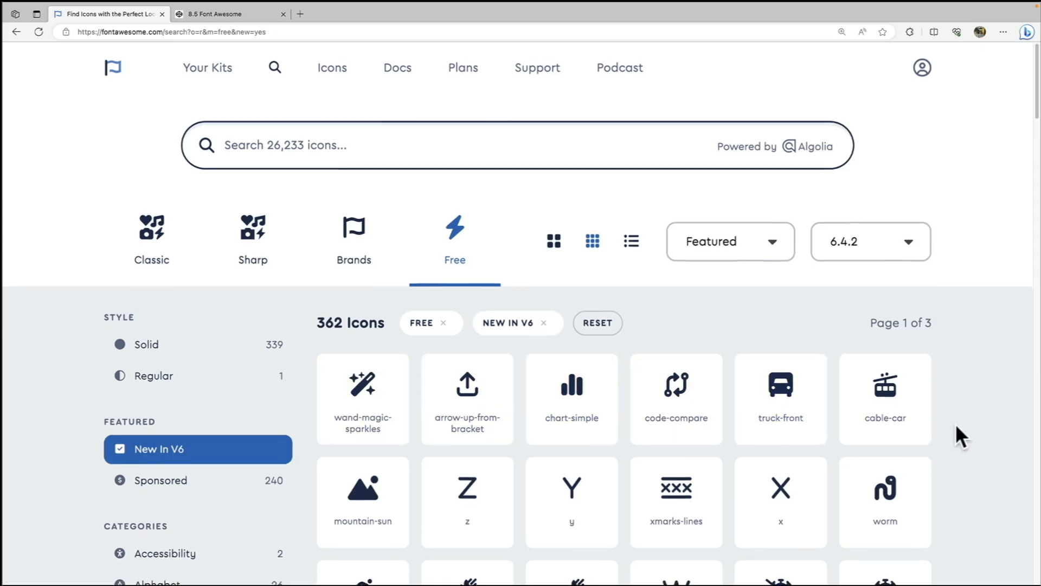
scroll("down", 3)
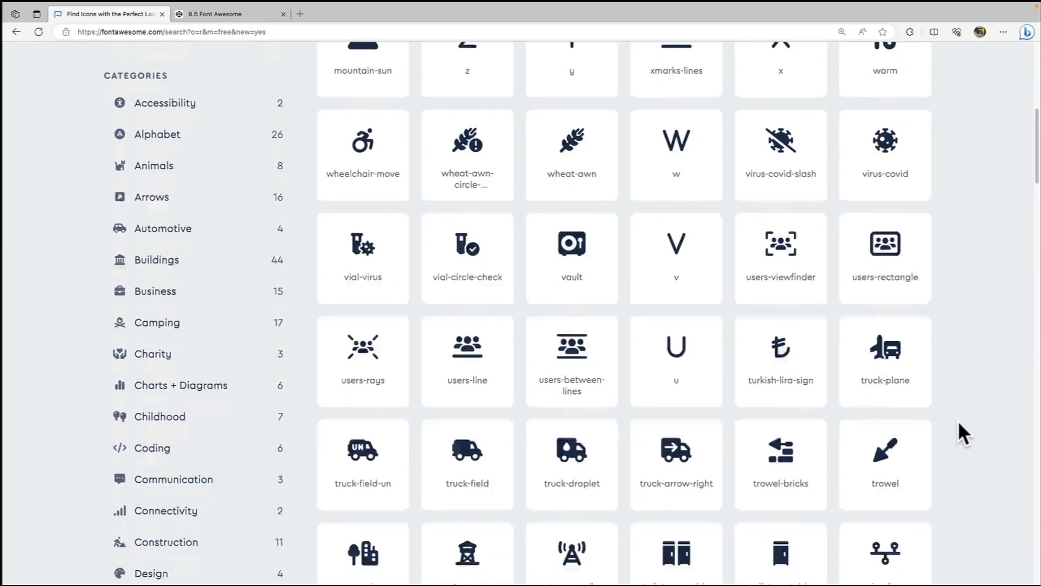
scroll("down", 3)
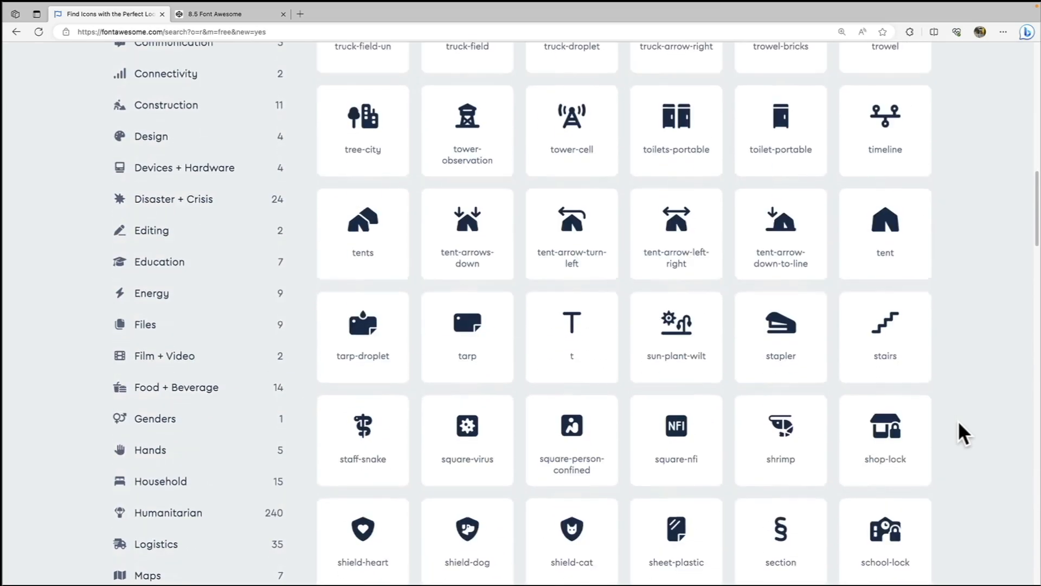
scroll("down", 3)
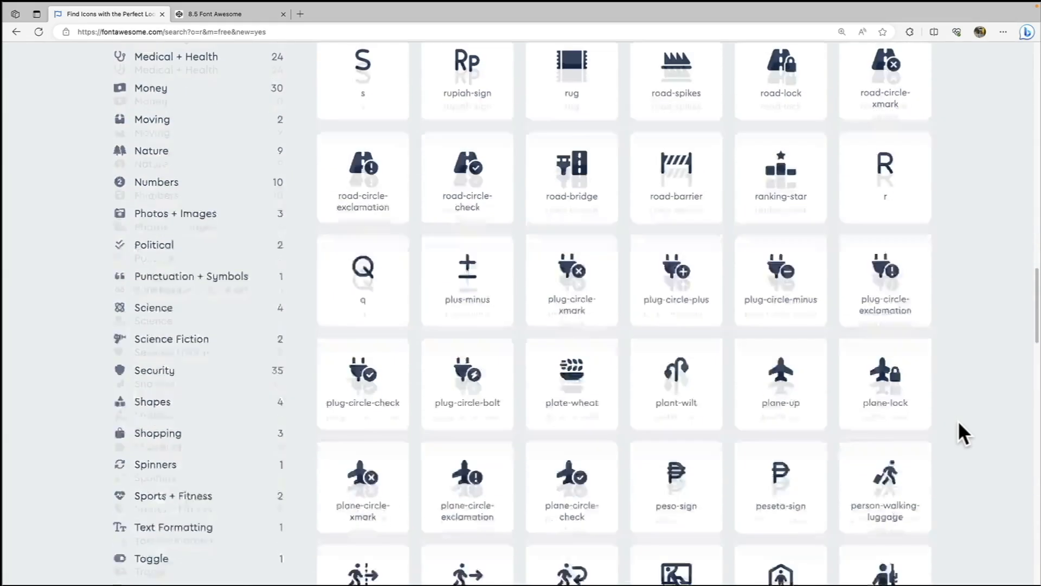
scroll("down", 3)
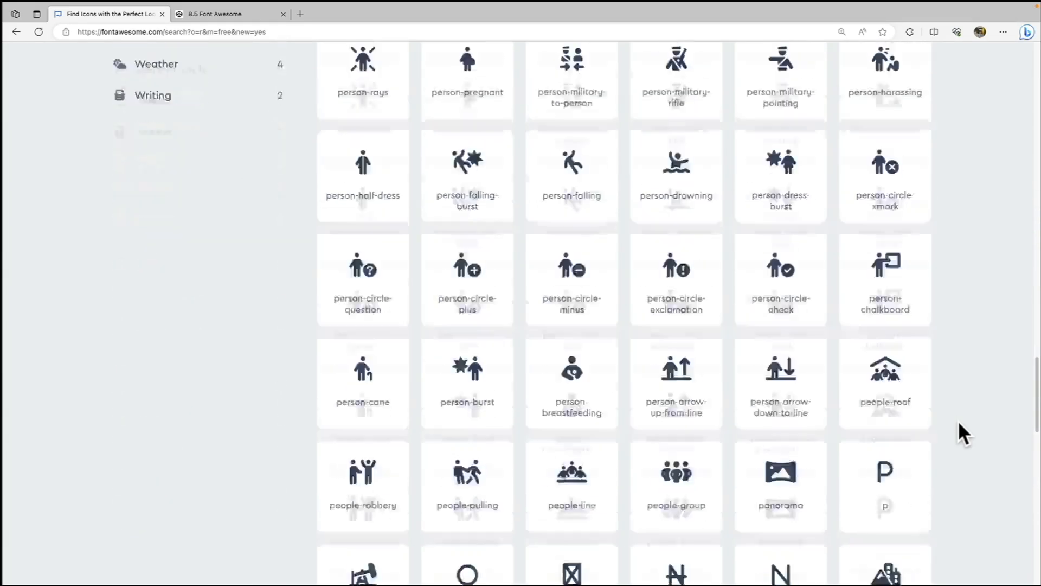
scroll("down", 3)
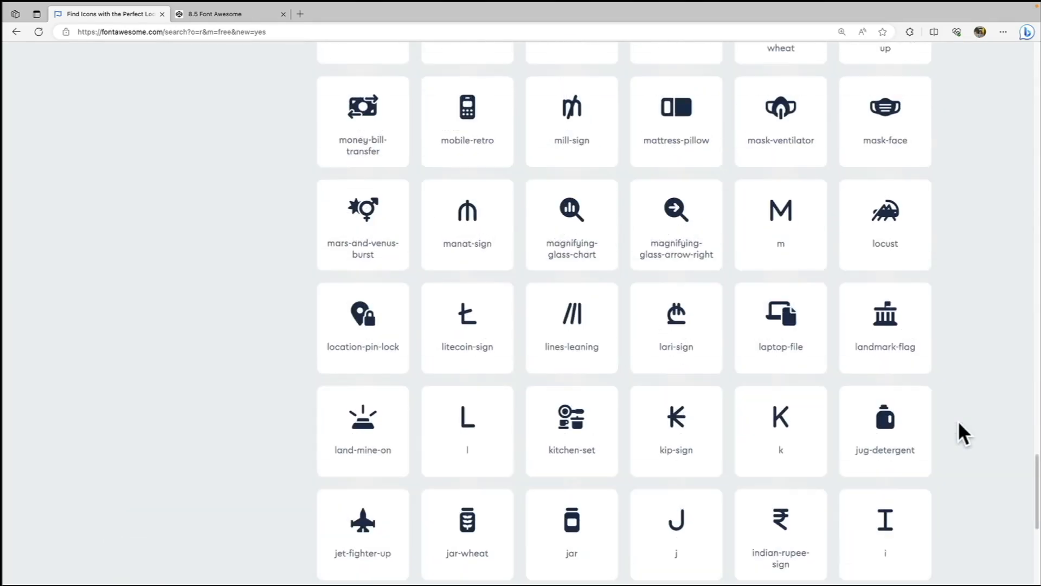
scroll("up", 3)
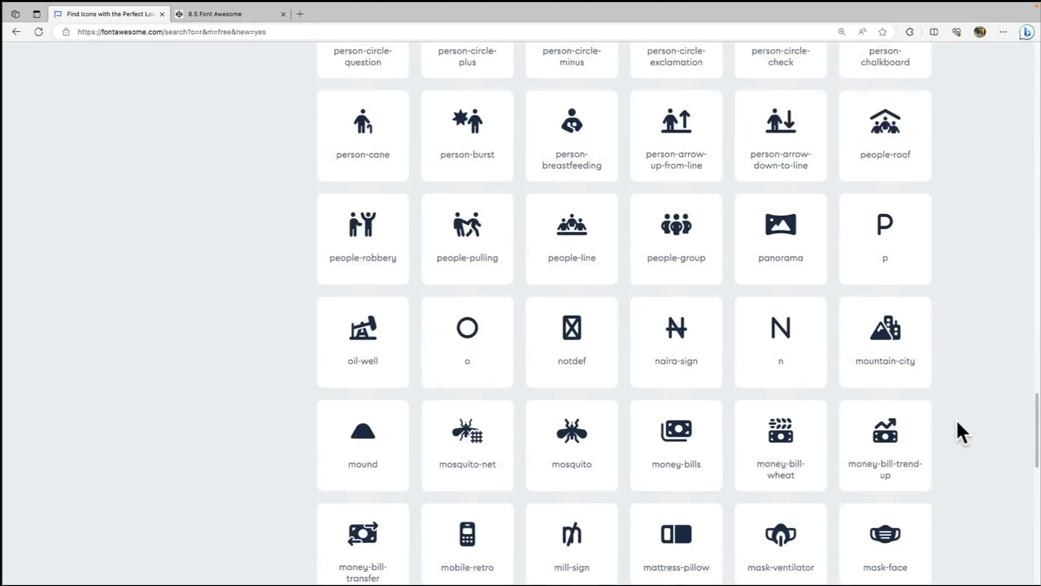
scroll("up", 3)
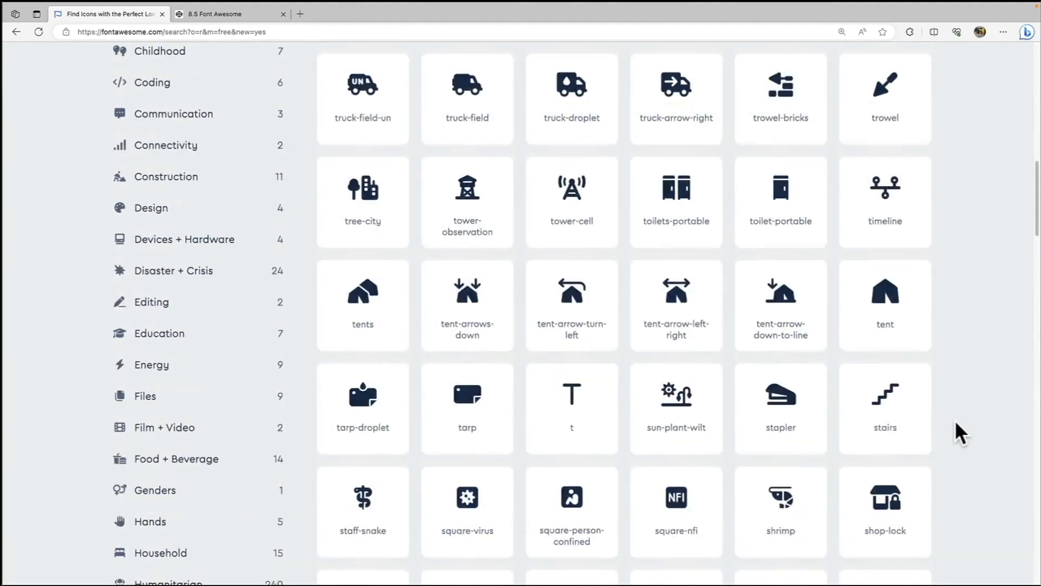
scroll("up", 3)
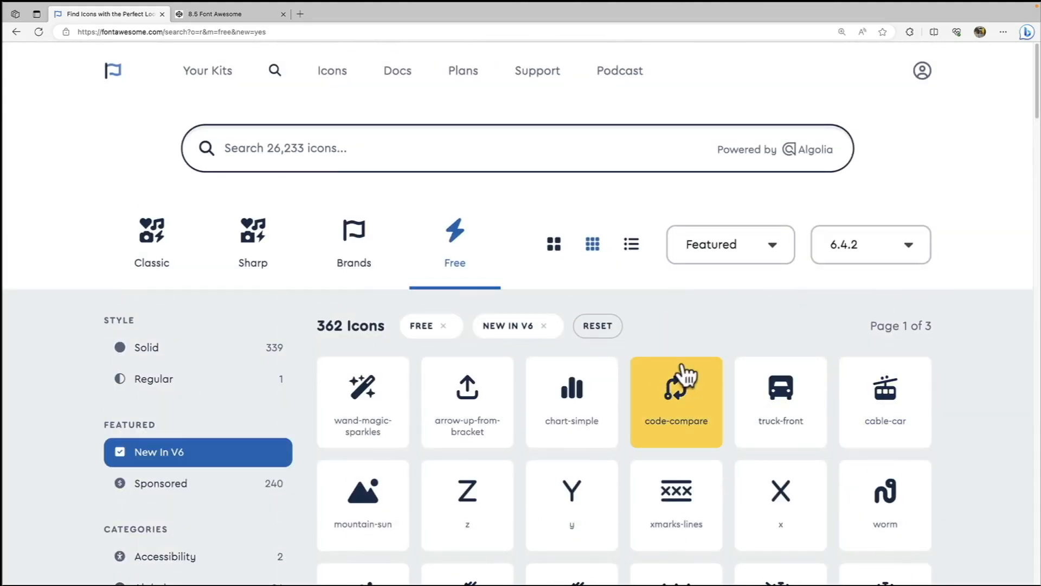
mouse_move(528, 189)
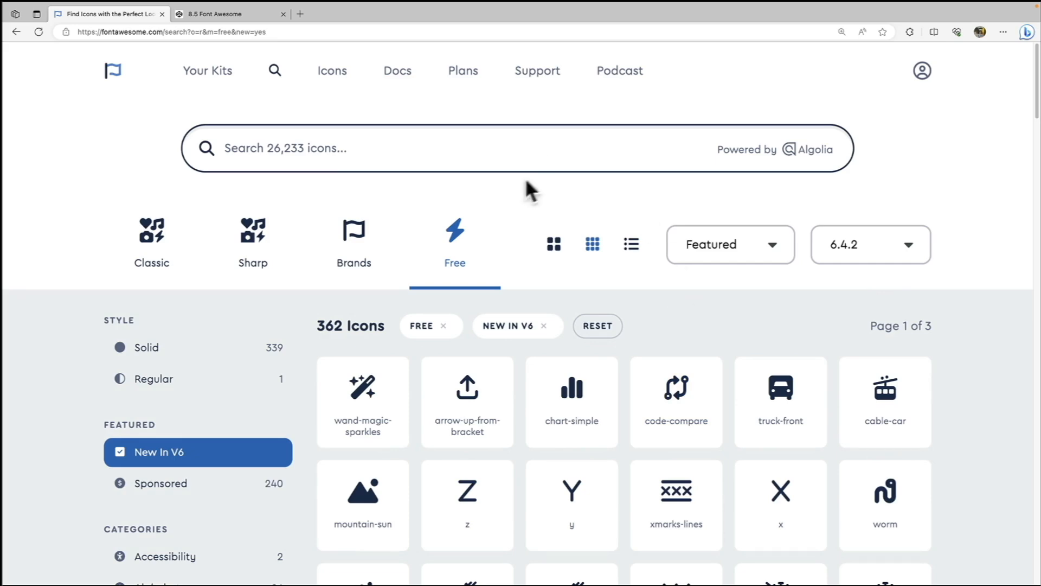
- Go to the Docs section and open the Styling Icons guide
left_click(397, 72)
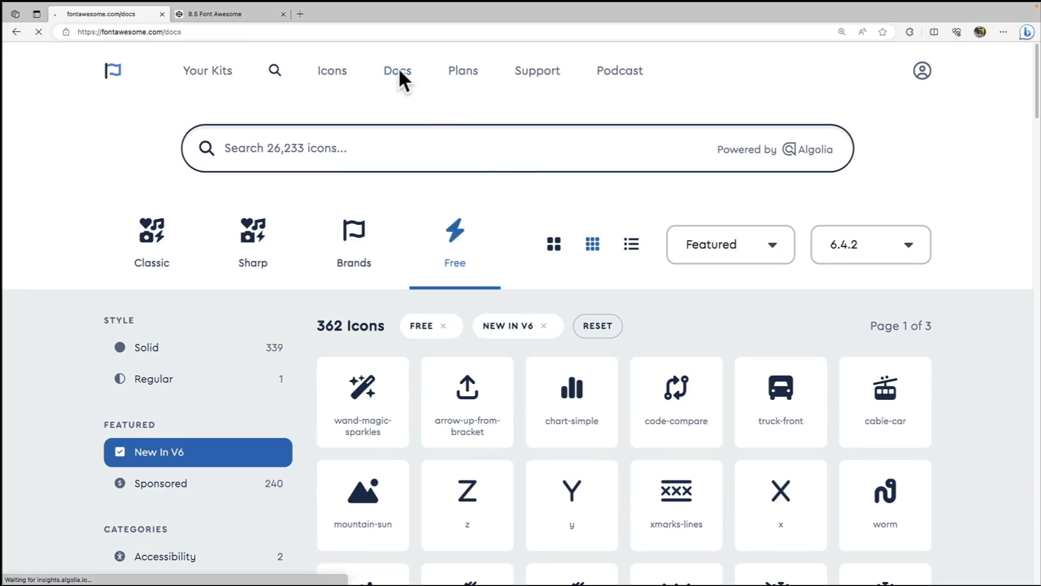
left_click(396, 71)
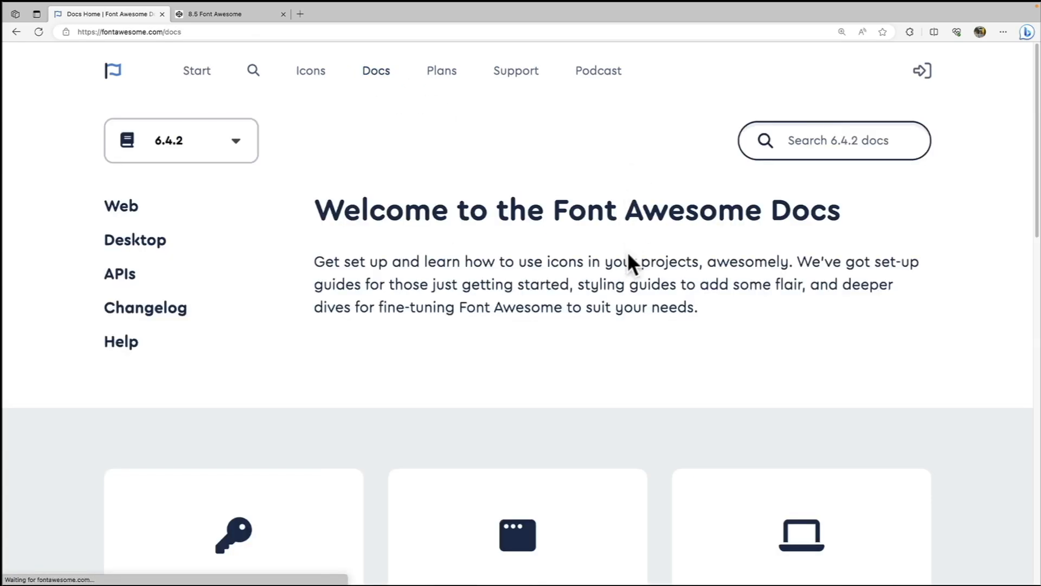
scroll("down", 3)
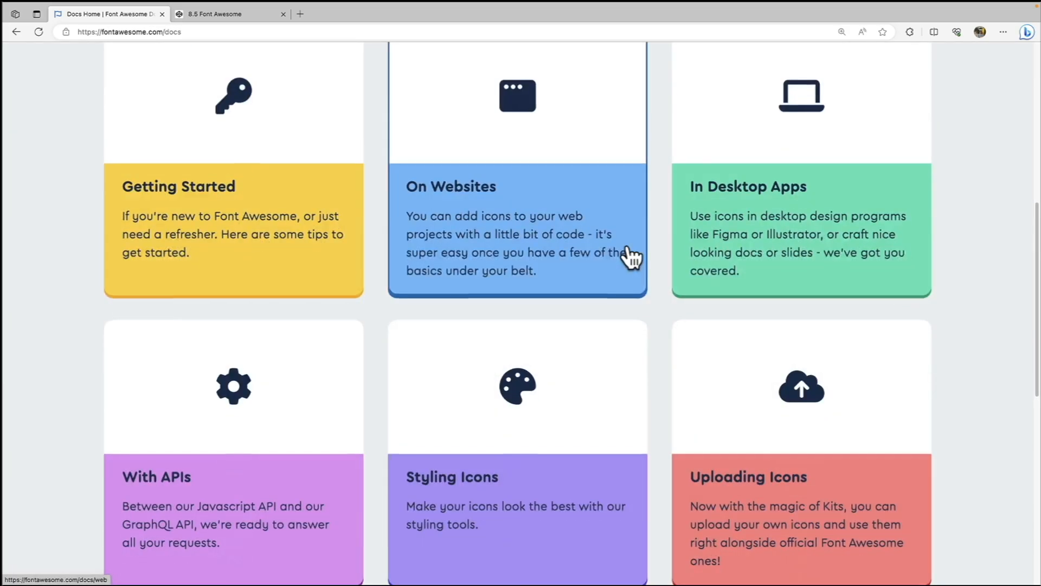
scroll("down", 3)
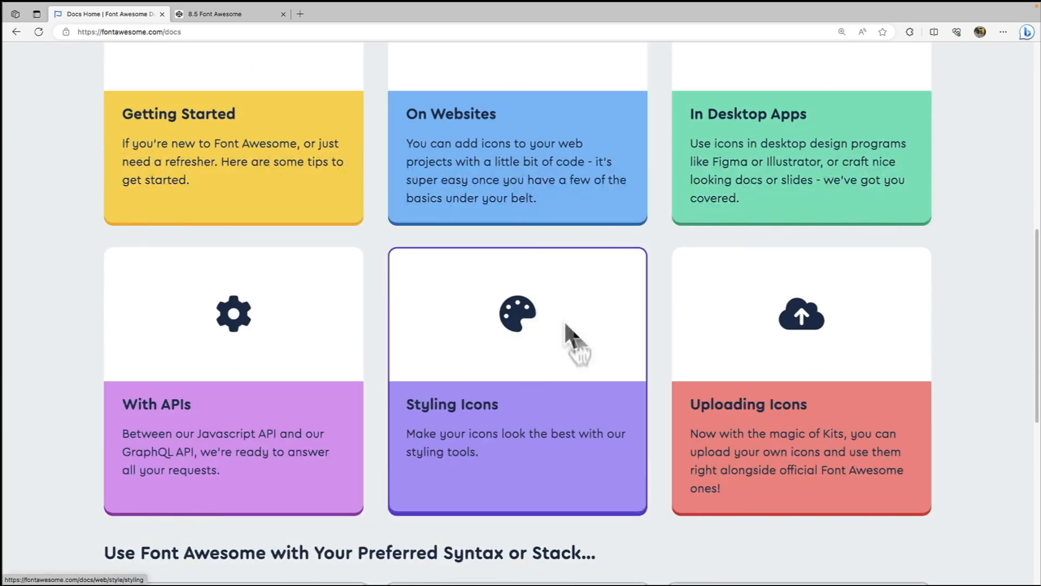
left_click(517, 313)
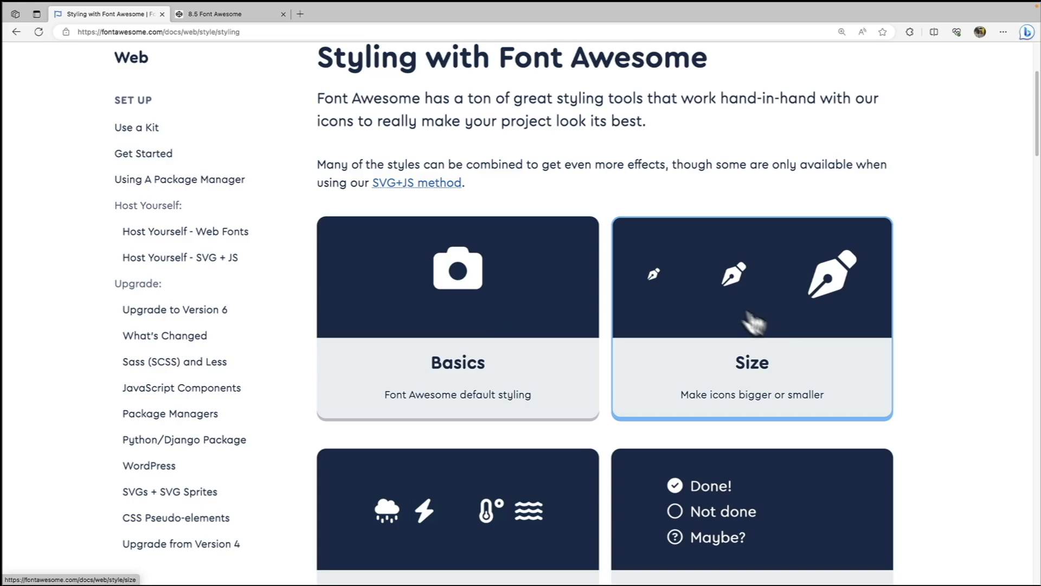
- Open the Sizing Icons guide and read through the relative sizing classes fa-2xs to fa-2xl
left_click(751, 318)
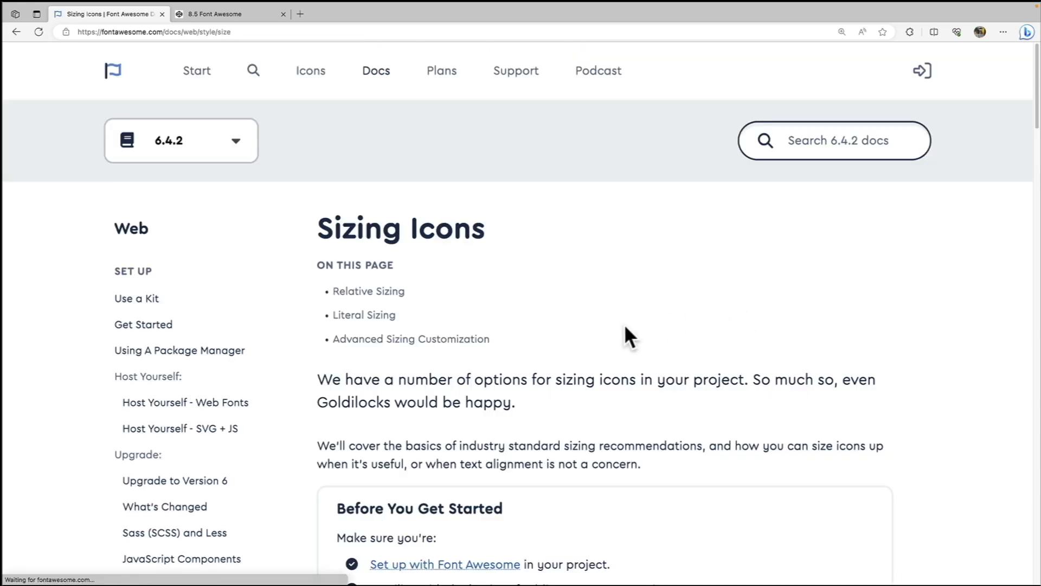
scroll("down", 3)
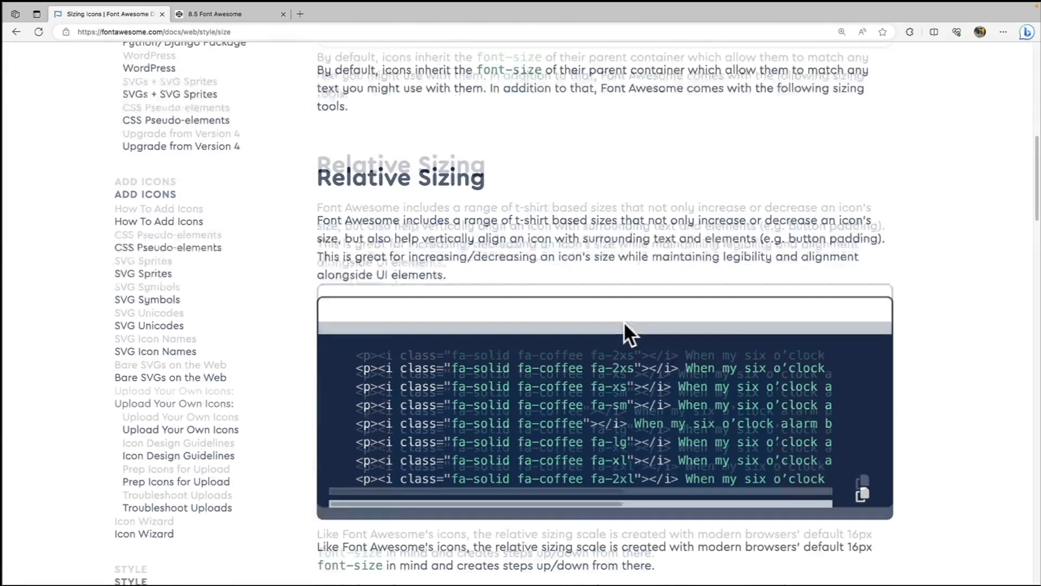
scroll("down", 3)
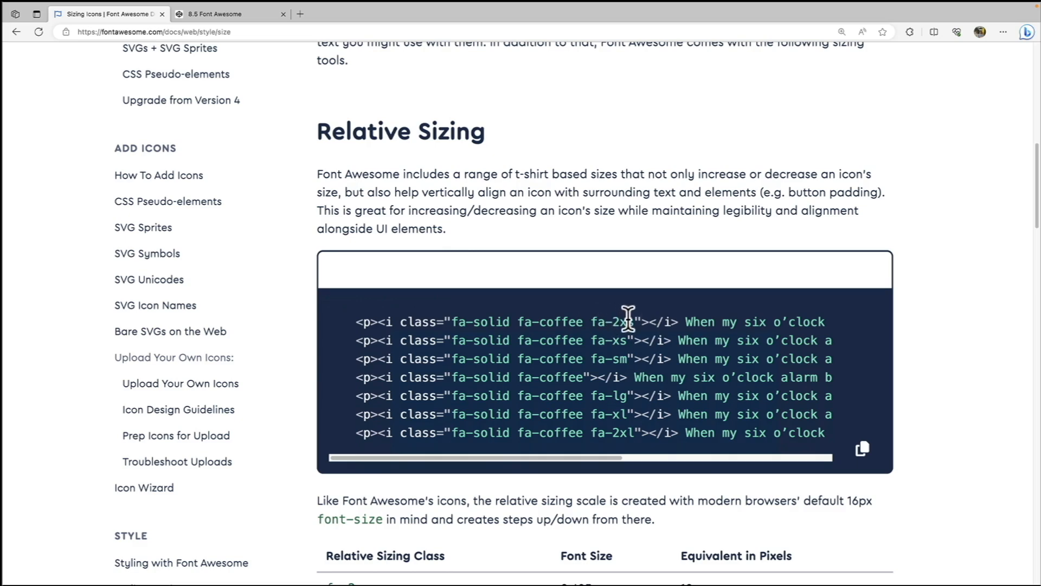
scroll("down", 3)
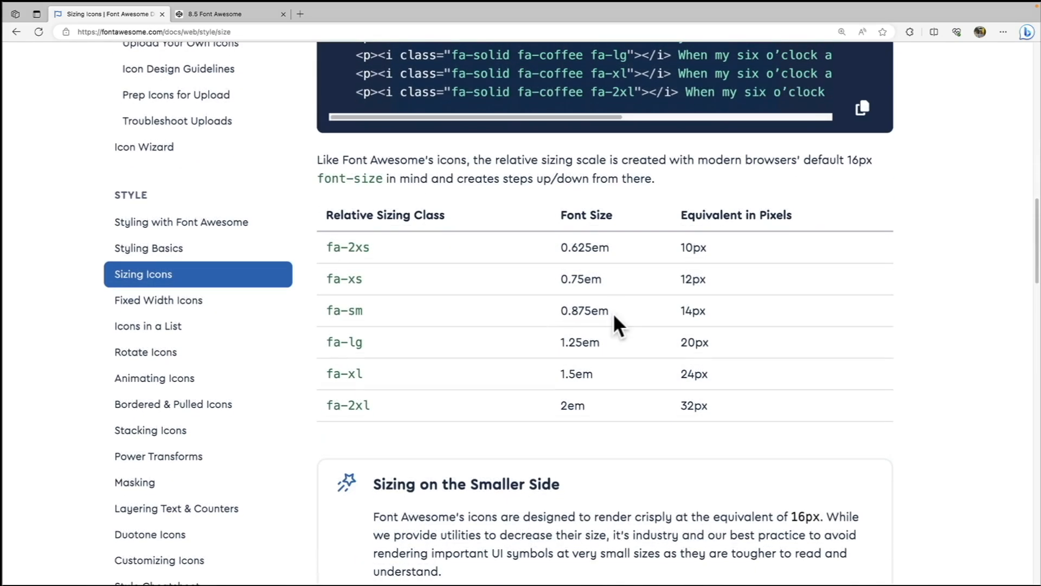
mouse_move(472, 279)
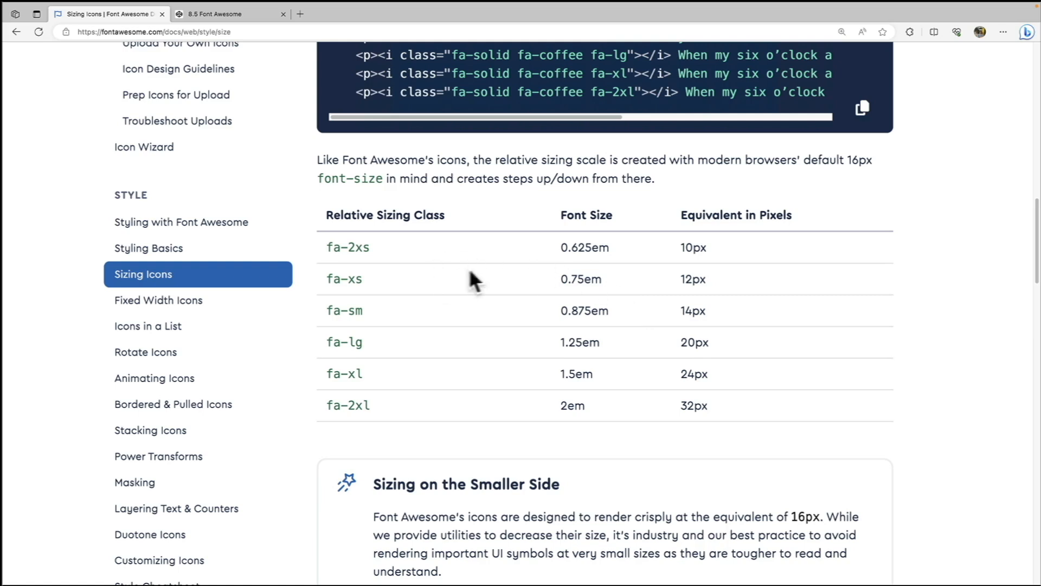
mouse_move(419, 294)
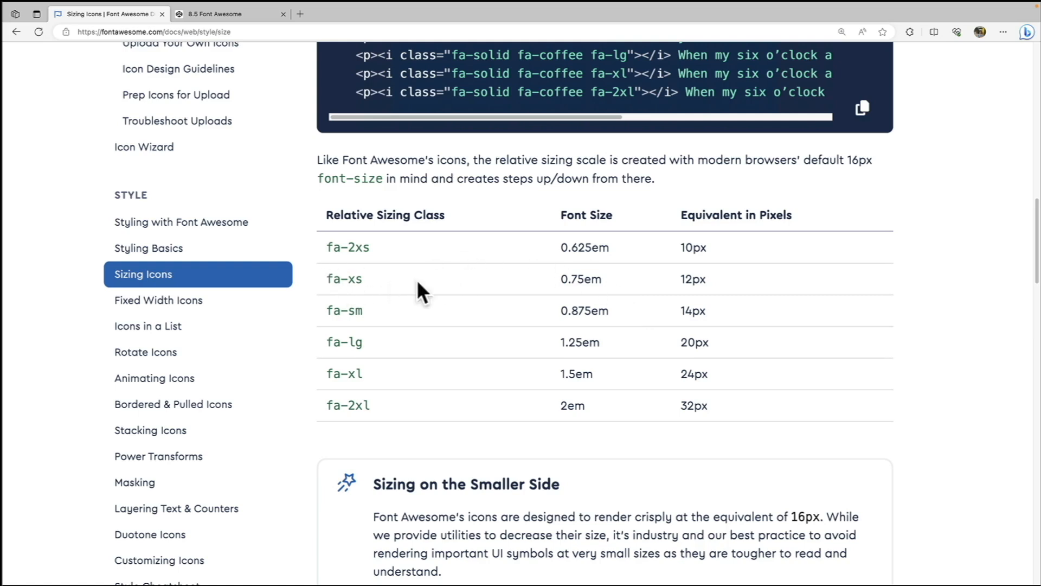
mouse_move(570, 278)
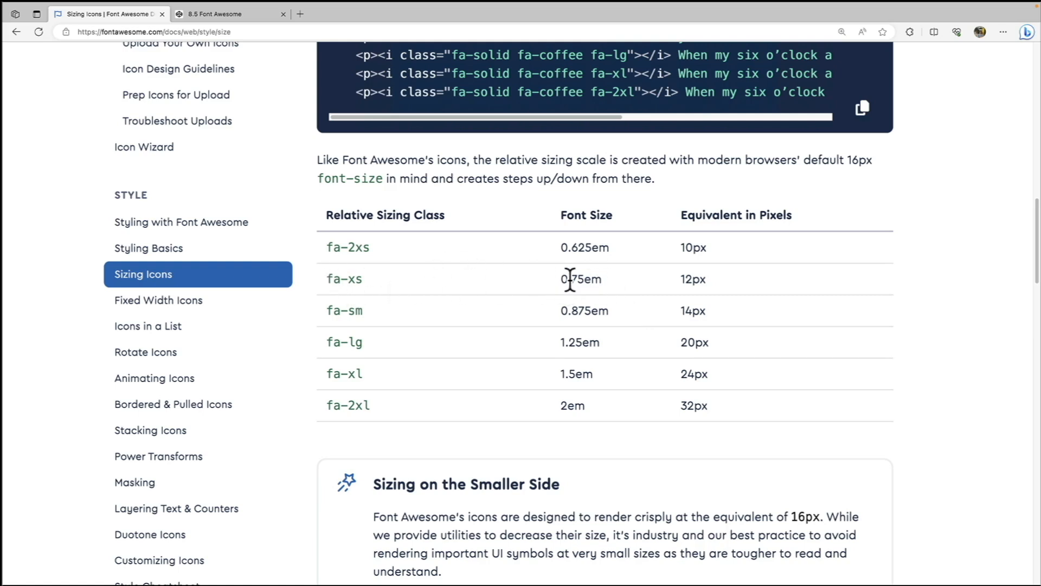
mouse_move(681, 292)
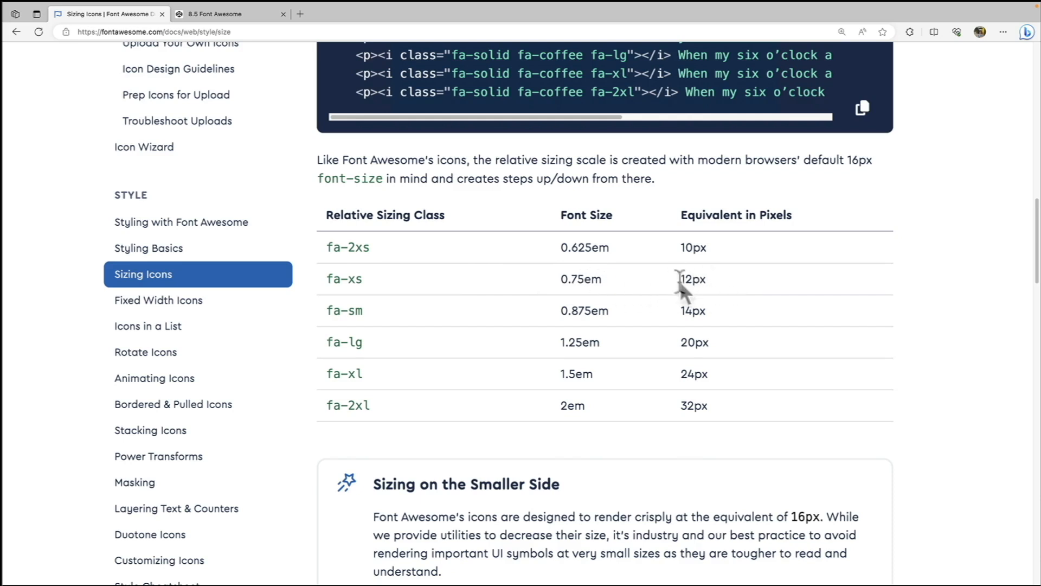
mouse_move(684, 285)
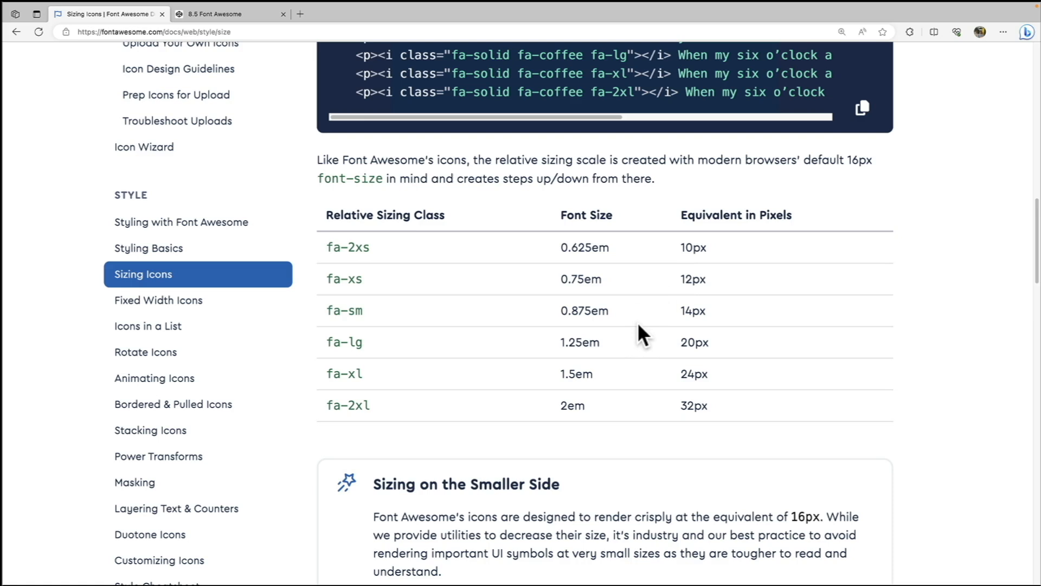
mouse_move(641, 337)
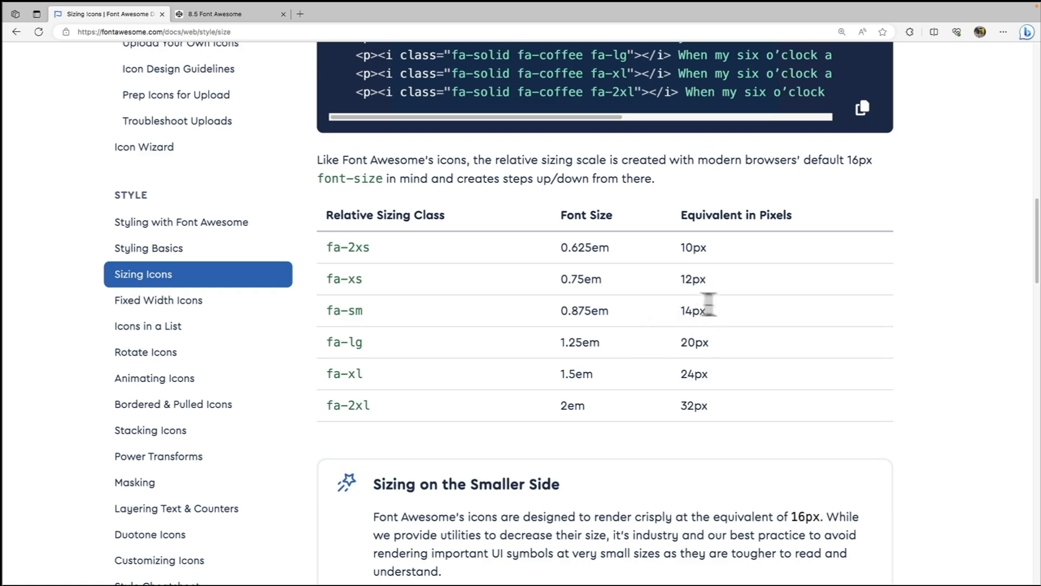
mouse_move(680, 329)
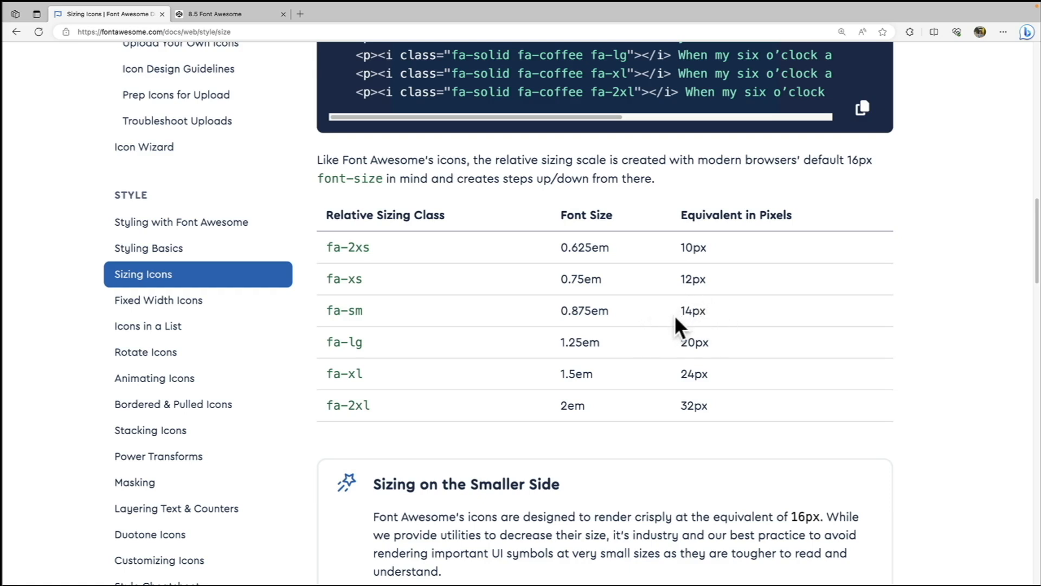
mouse_move(404, 334)
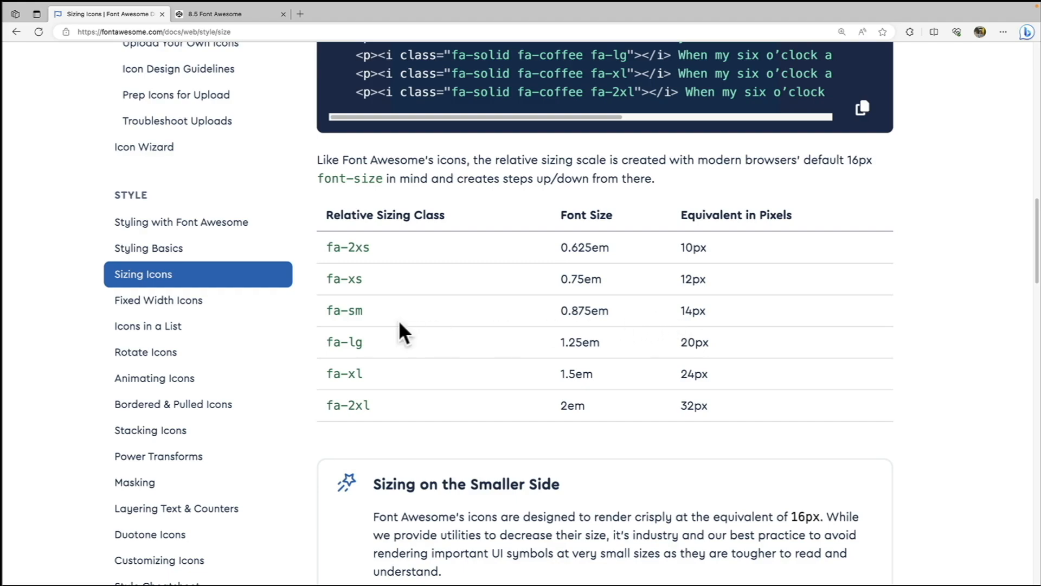
mouse_move(415, 345)
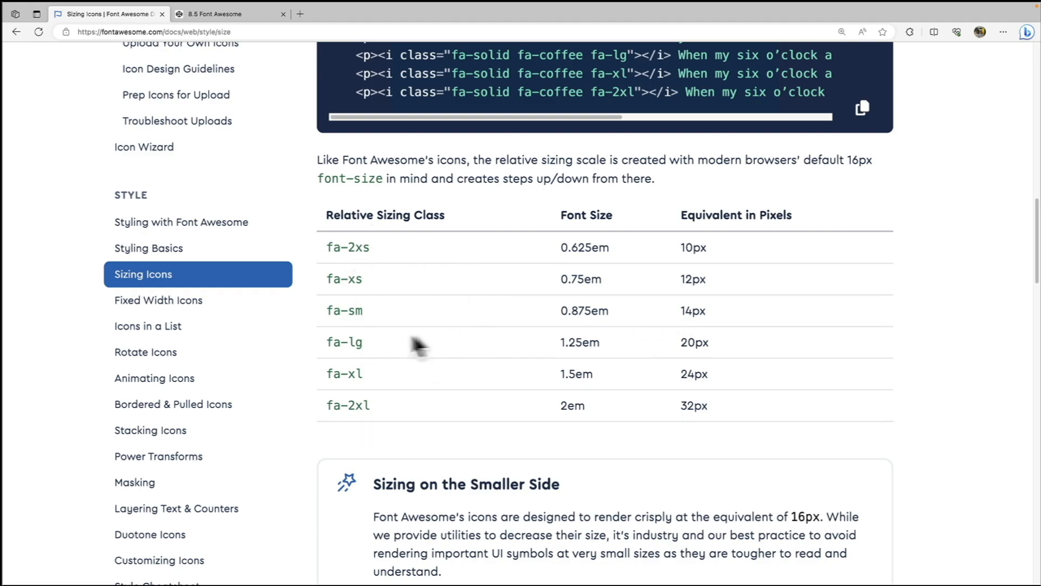
scroll("down", 3)
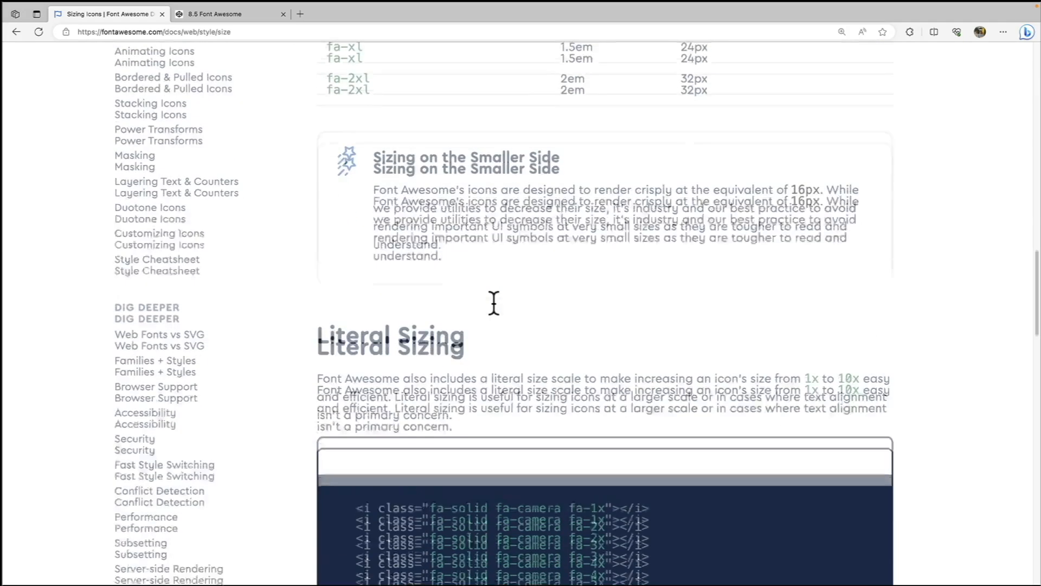
scroll("down", 3)
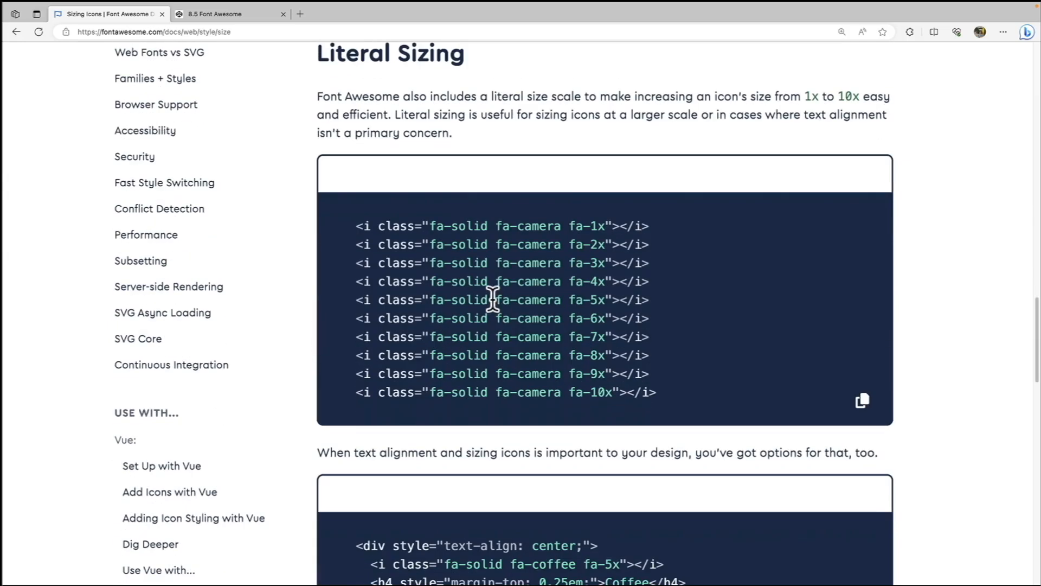
mouse_move(661, 249)
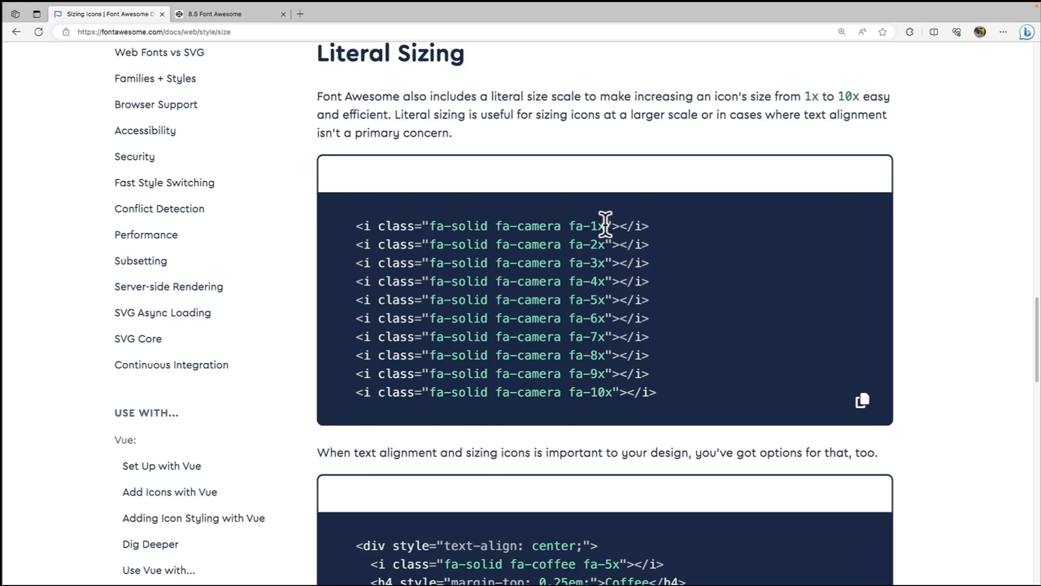
mouse_move(614, 355)
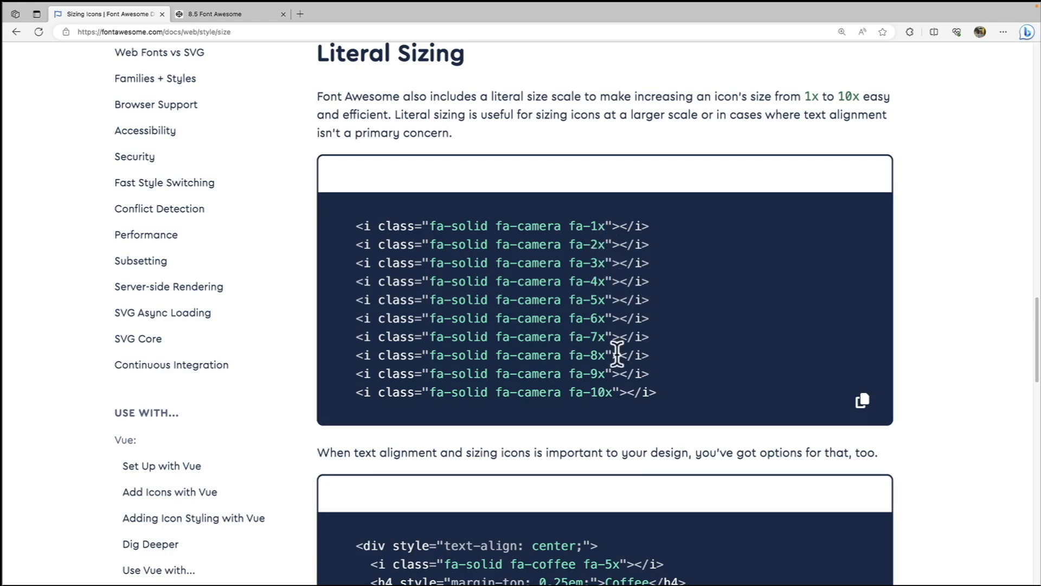
scroll("down", 3)
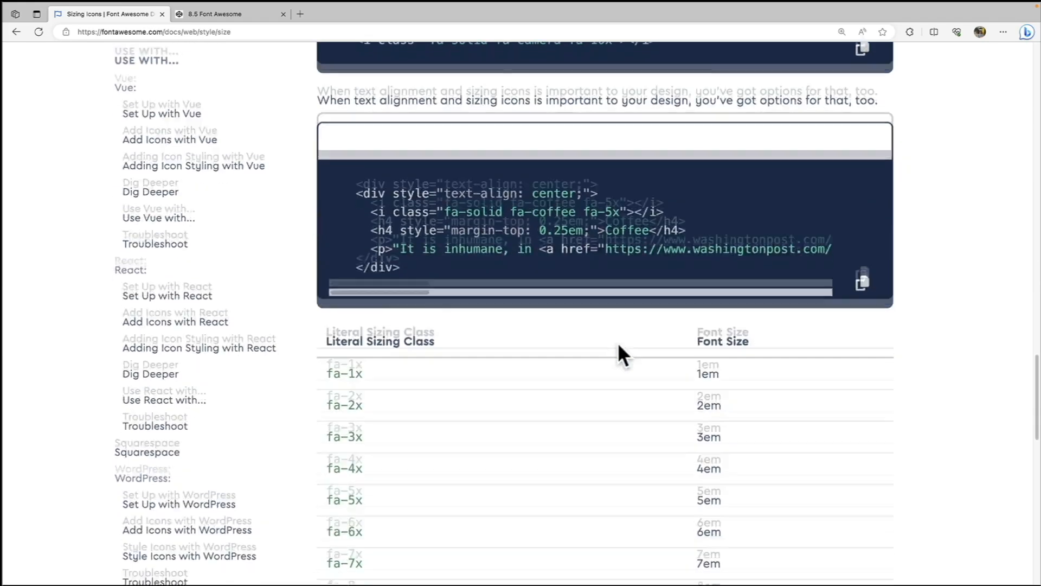
scroll("down", 3)
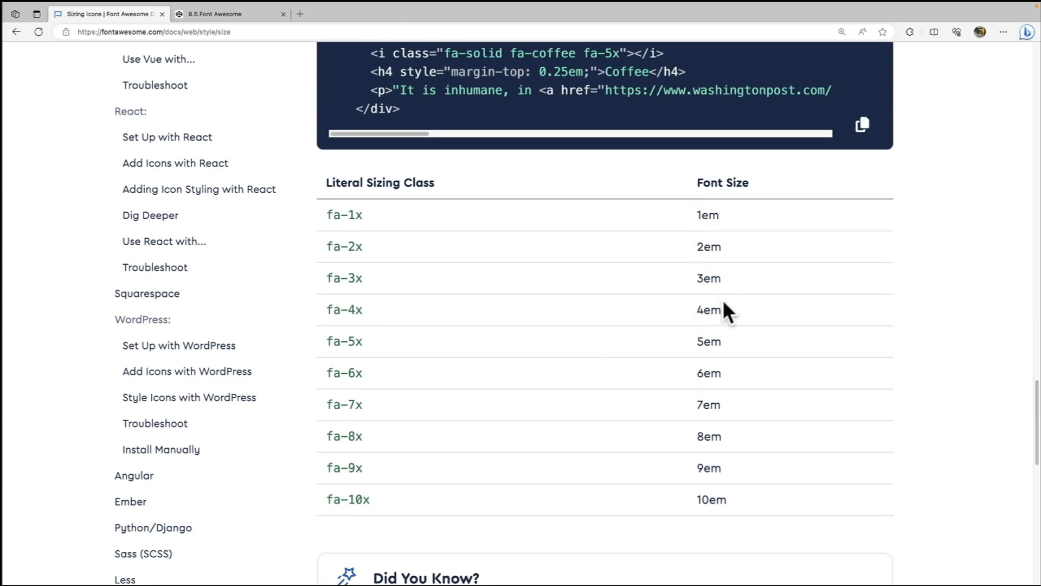
mouse_move(665, 327)
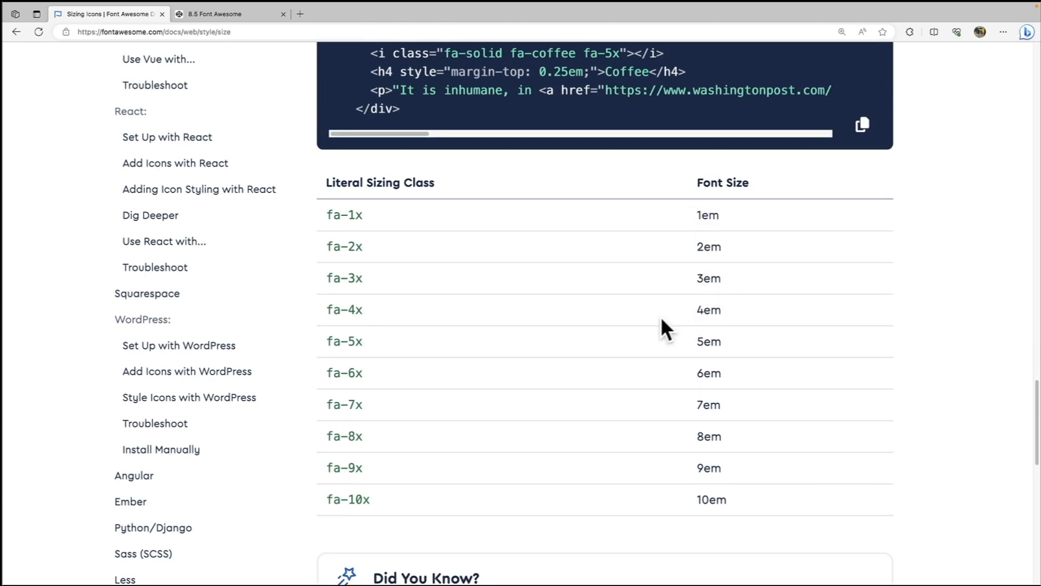
mouse_move(628, 326)
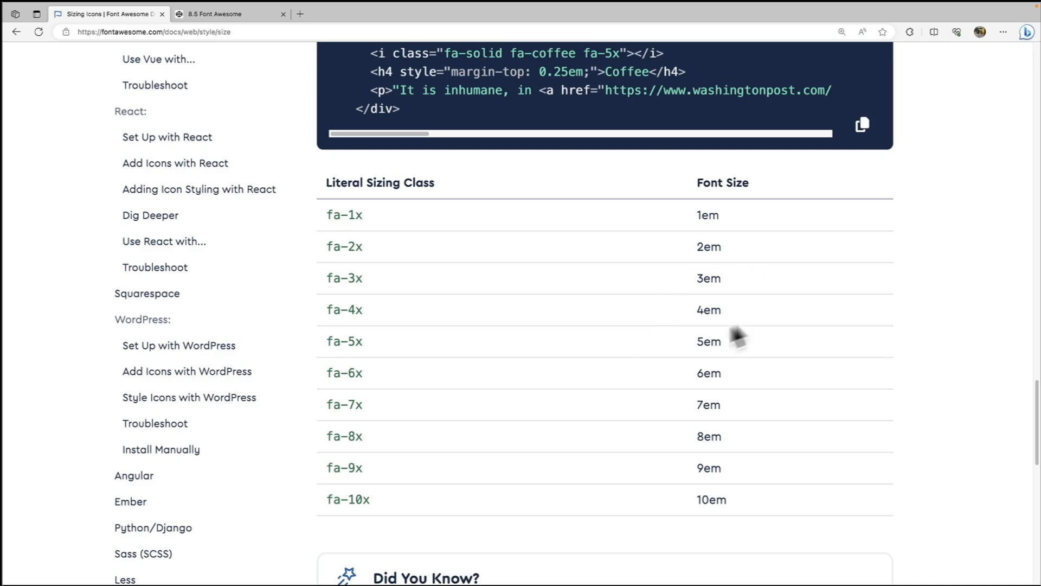
mouse_move(629, 286)
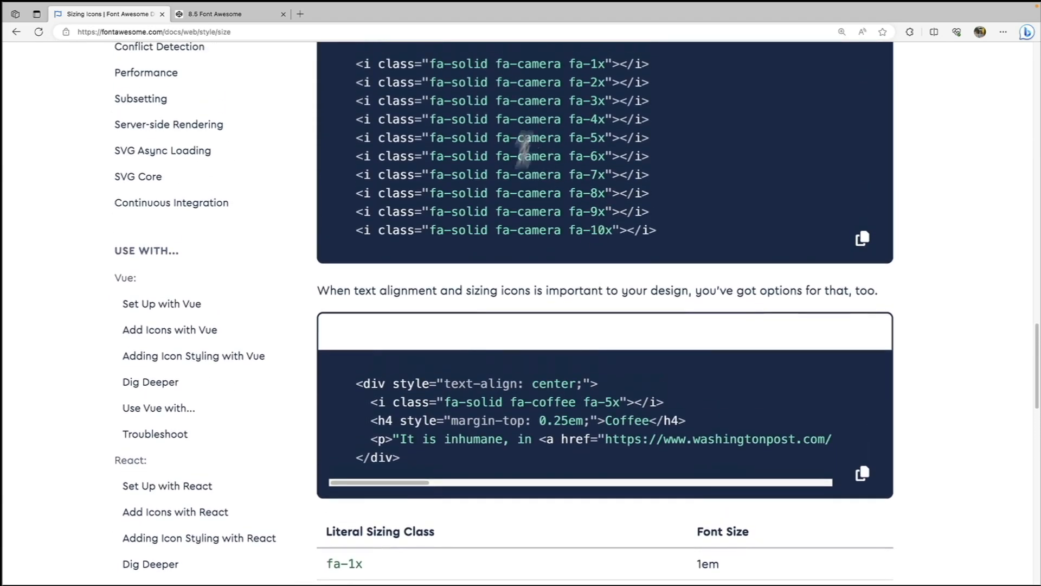
left_click(229, 14)
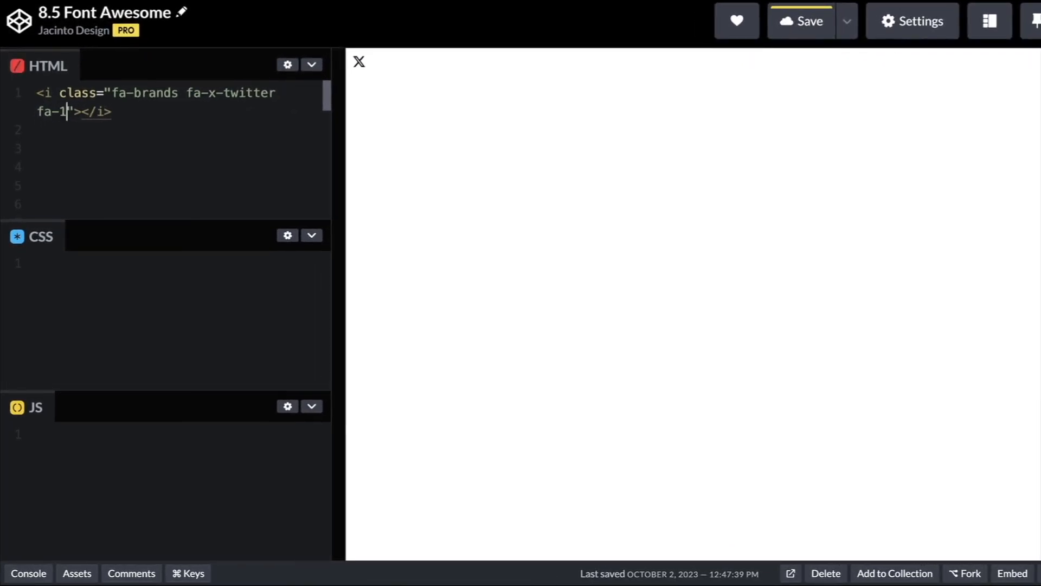
- Give the x-twitter icon a size class, stepping it from fa-1x to fa-2x to fa-10x
type("x")
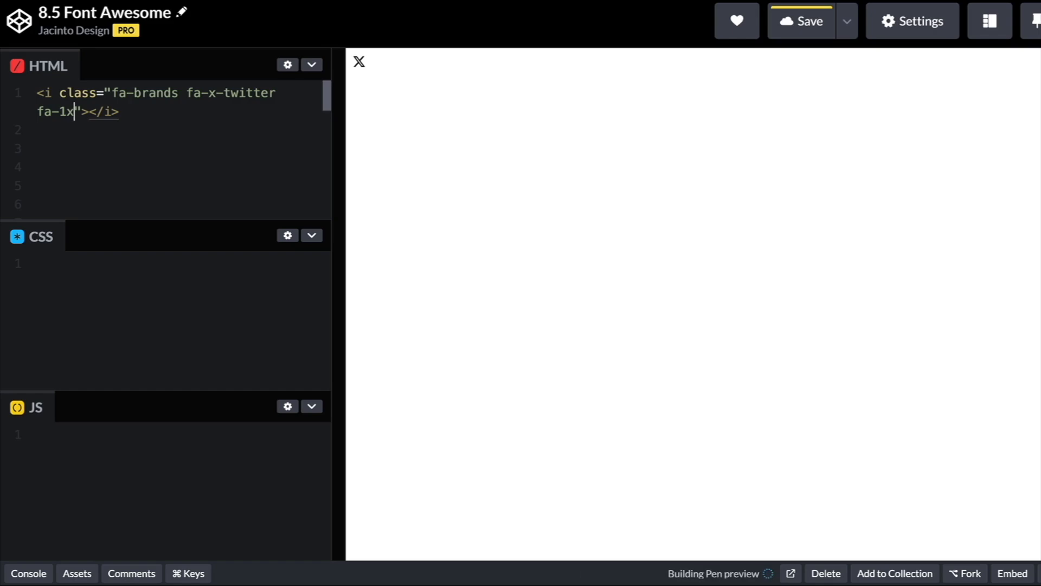
left_click(800, 20)
type("2")
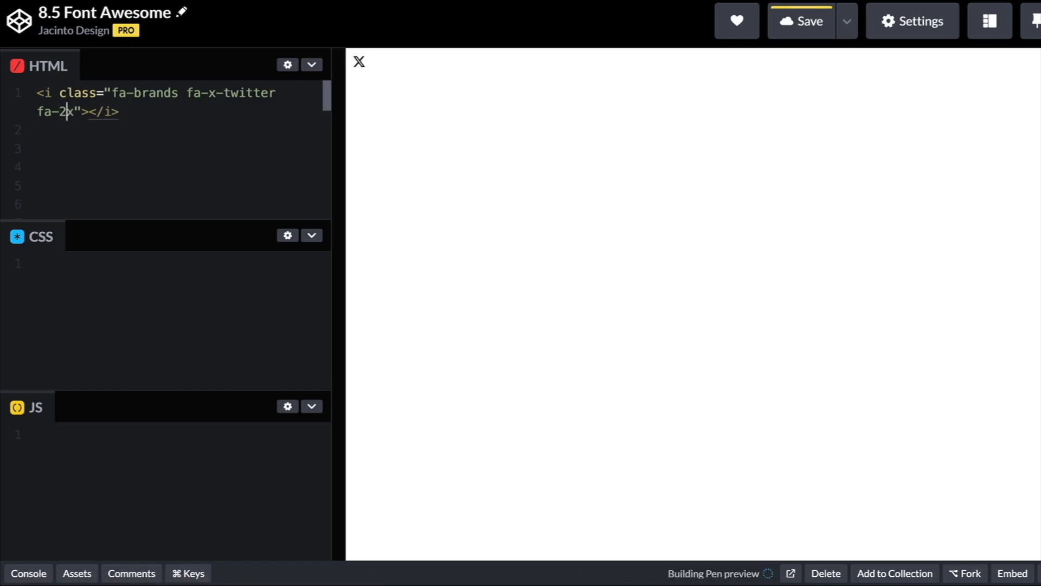
left_click(799, 21)
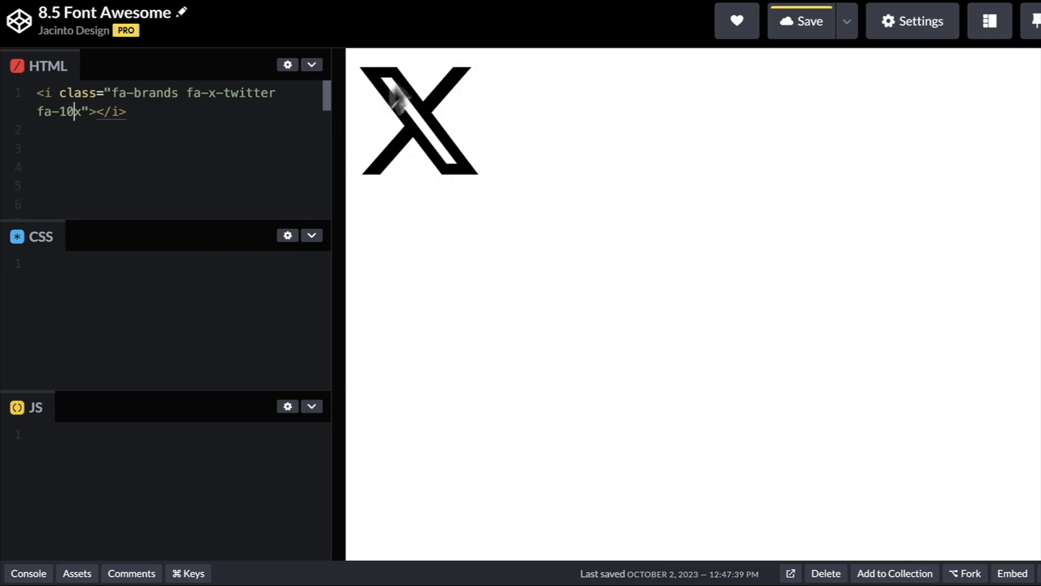
mouse_move(398, 109)
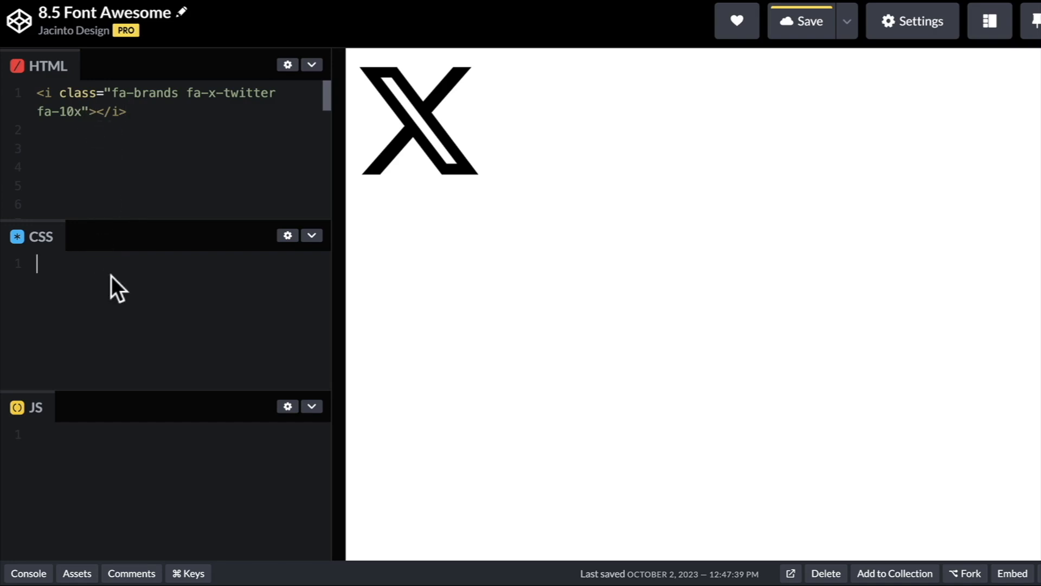
mouse_move(140, 297)
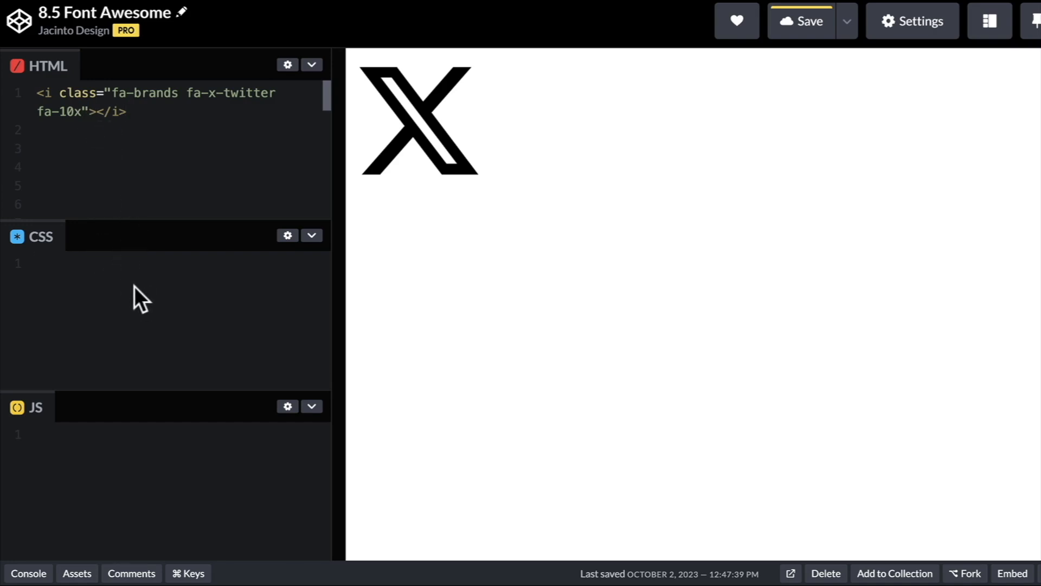
- Add a .fa-x-twitter CSS rule and settle its font-size on 150px after trying 100px and em
type(".fa-x")
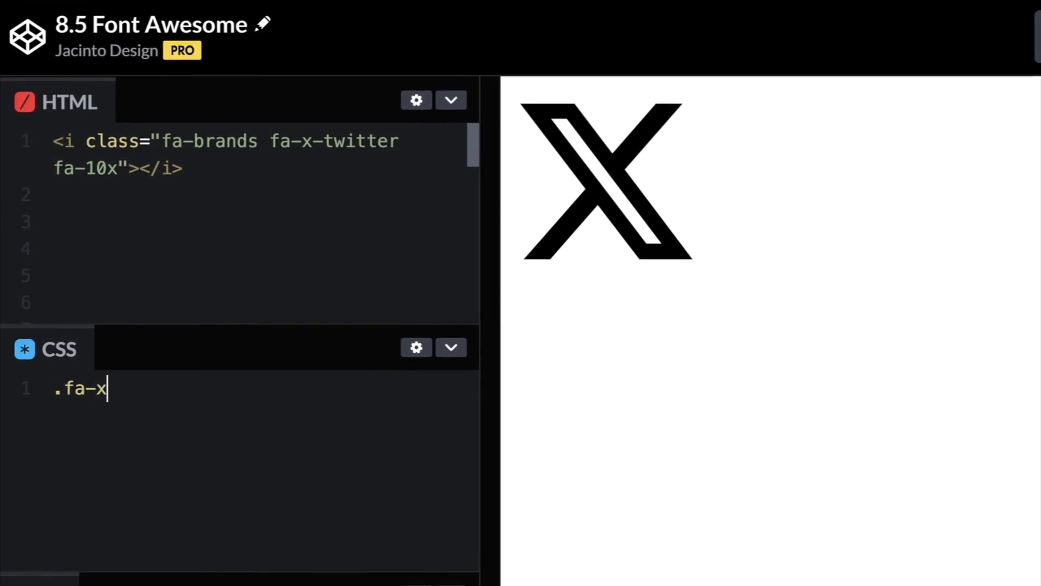
type("-two")
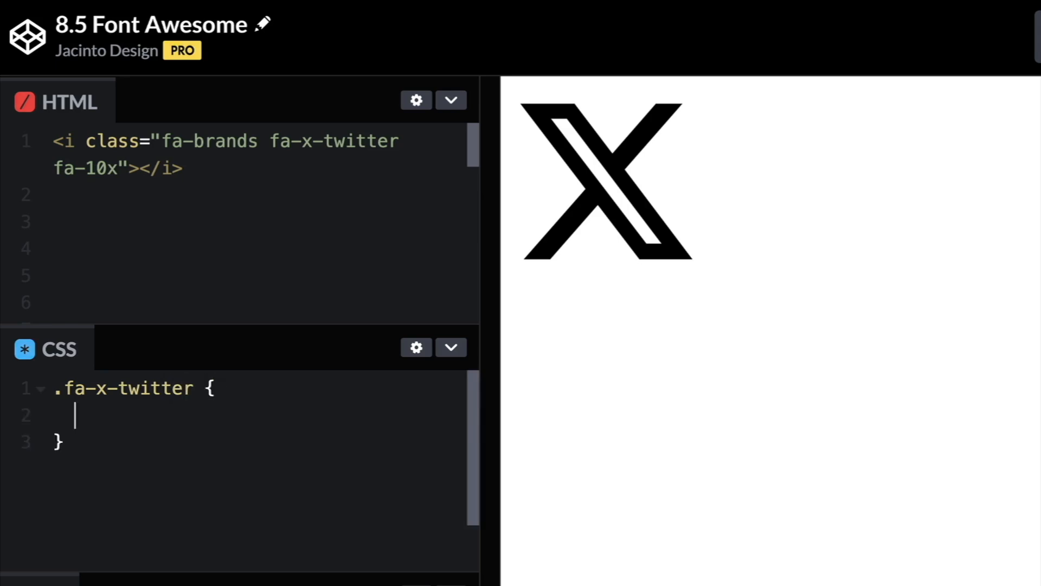
type("font-size:")
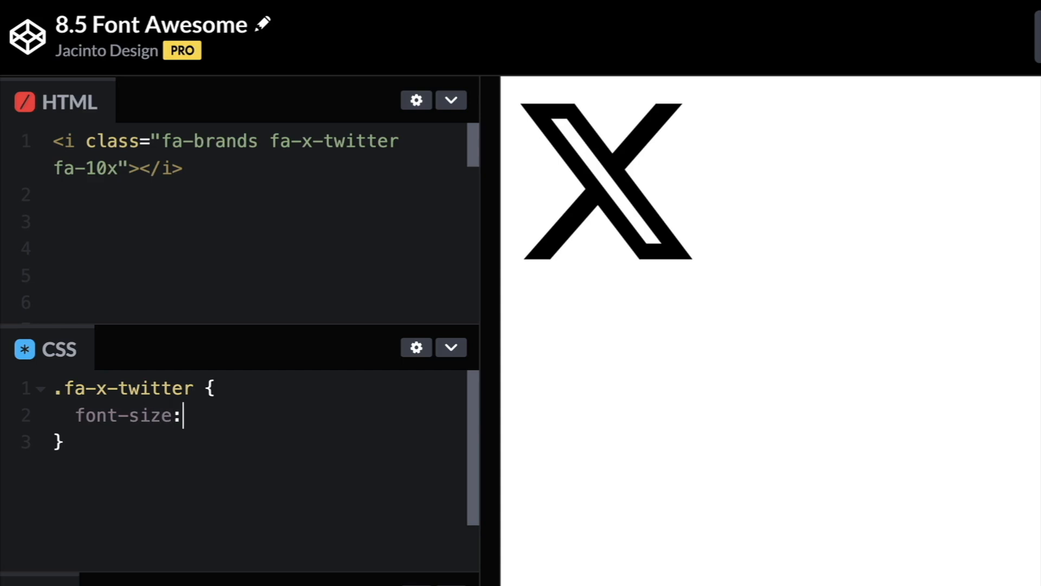
mouse_move(146, 203)
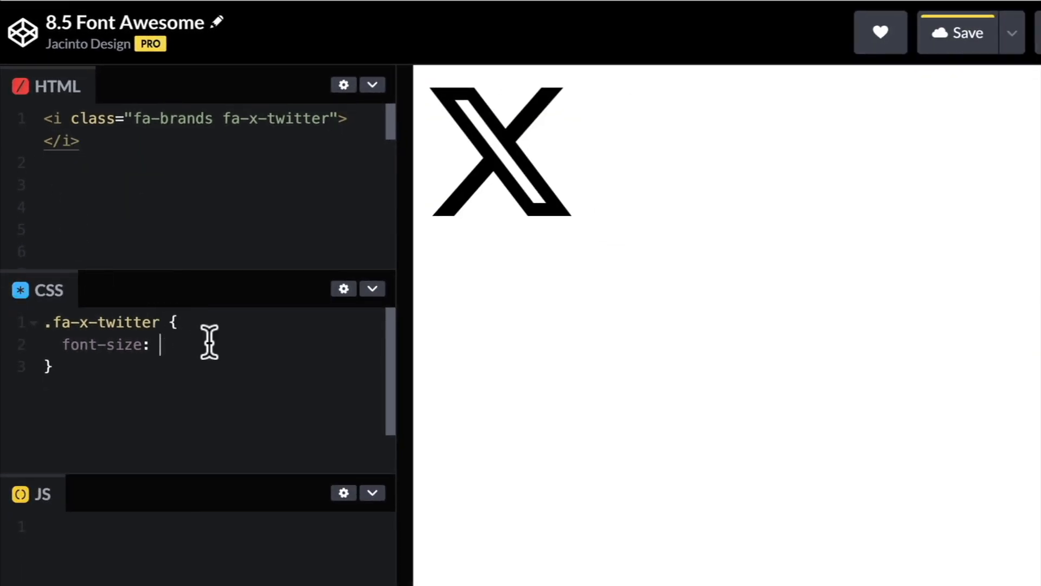
type("100")
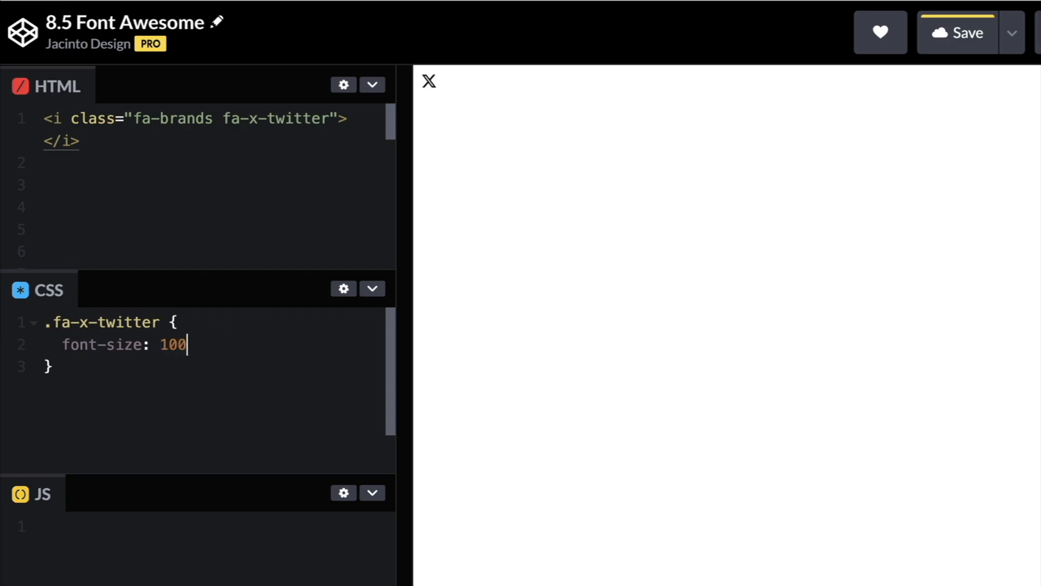
type("px;")
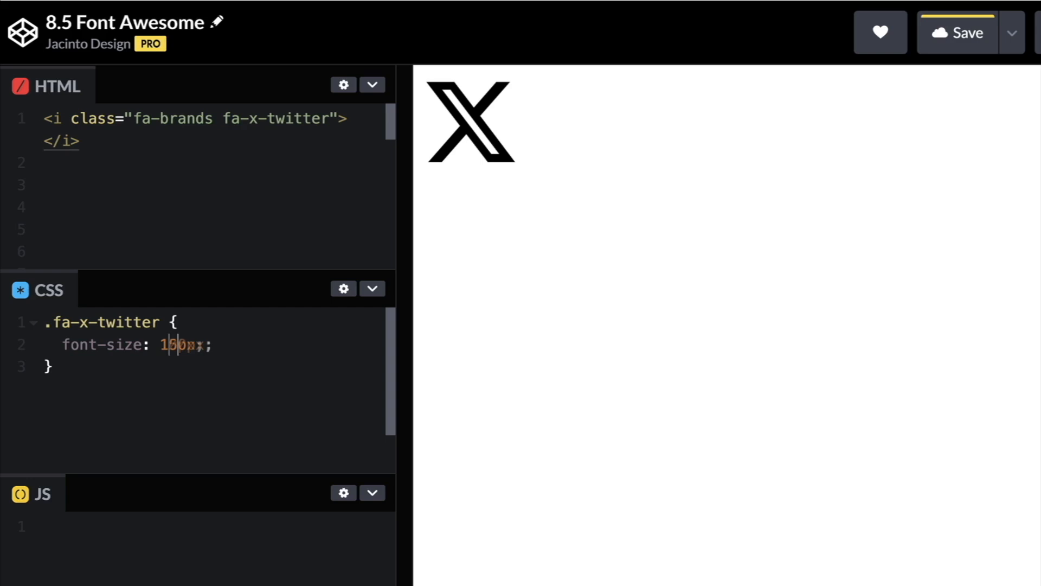
type("150px")
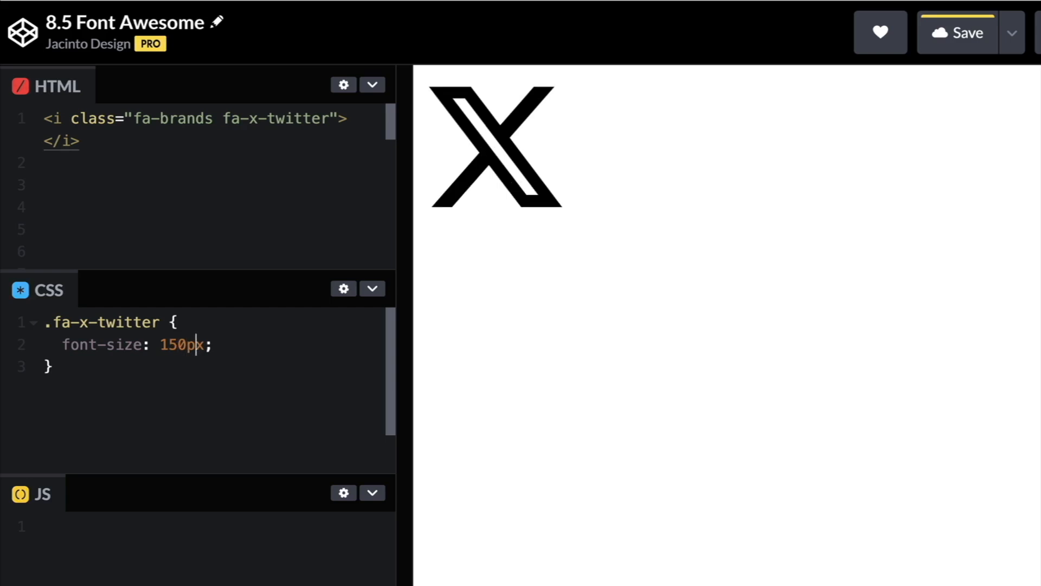
key("Backspace")
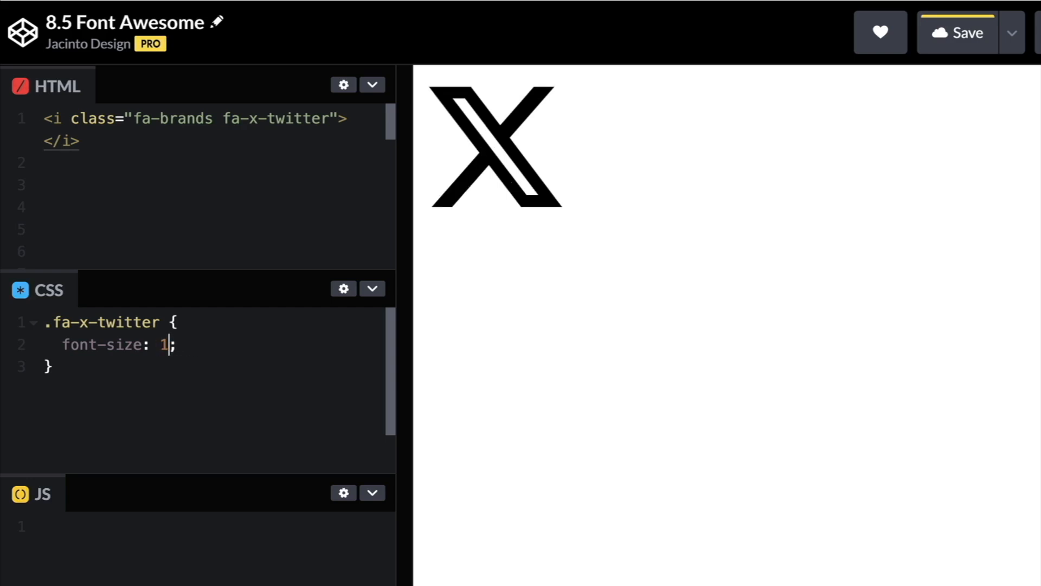
type("0em")
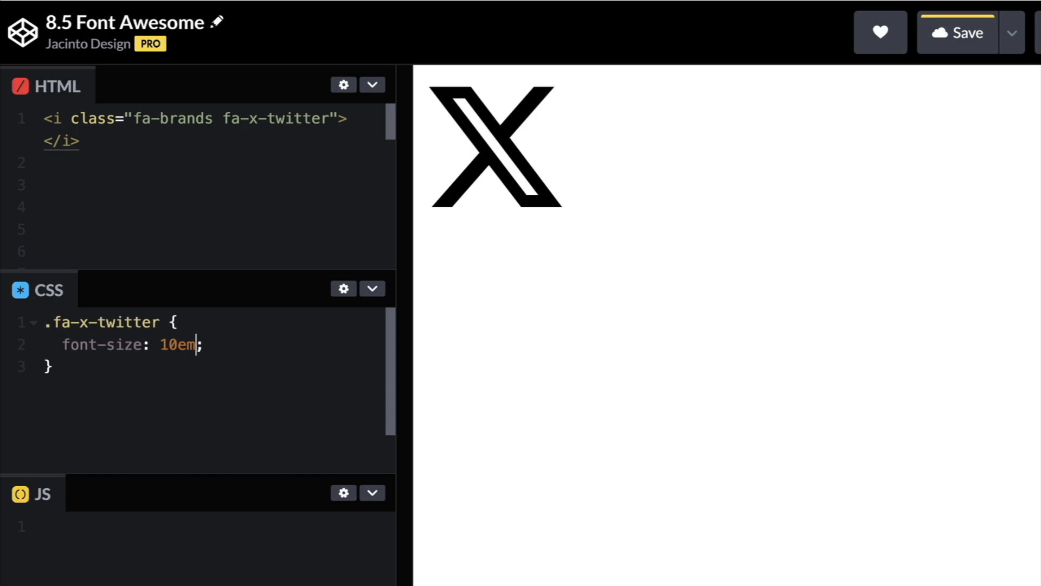
type("150")
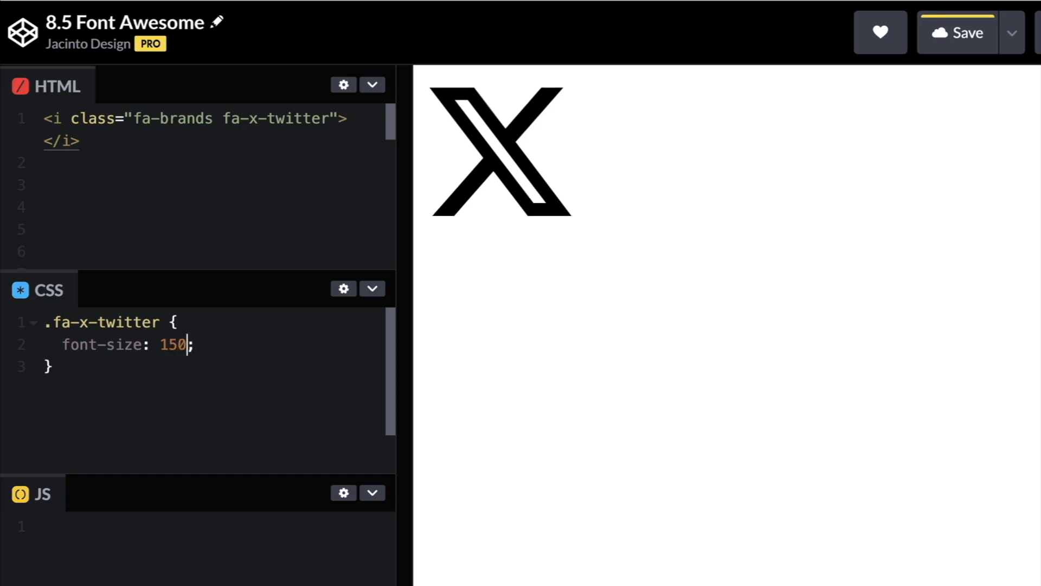
type("px")
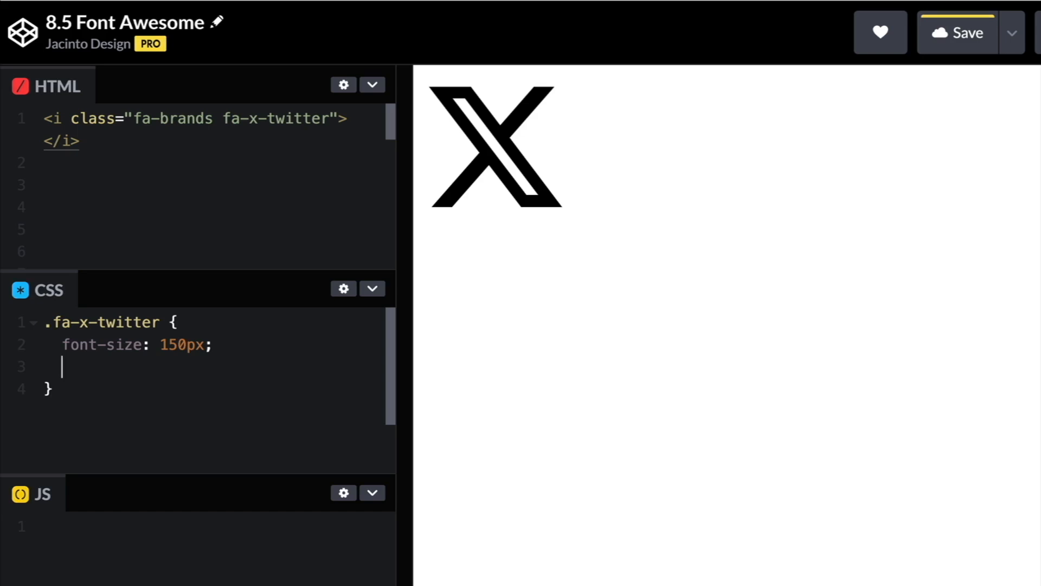
- Add color: dodgerblue to the rule, then return to the Font Awesome docs
type("color:")
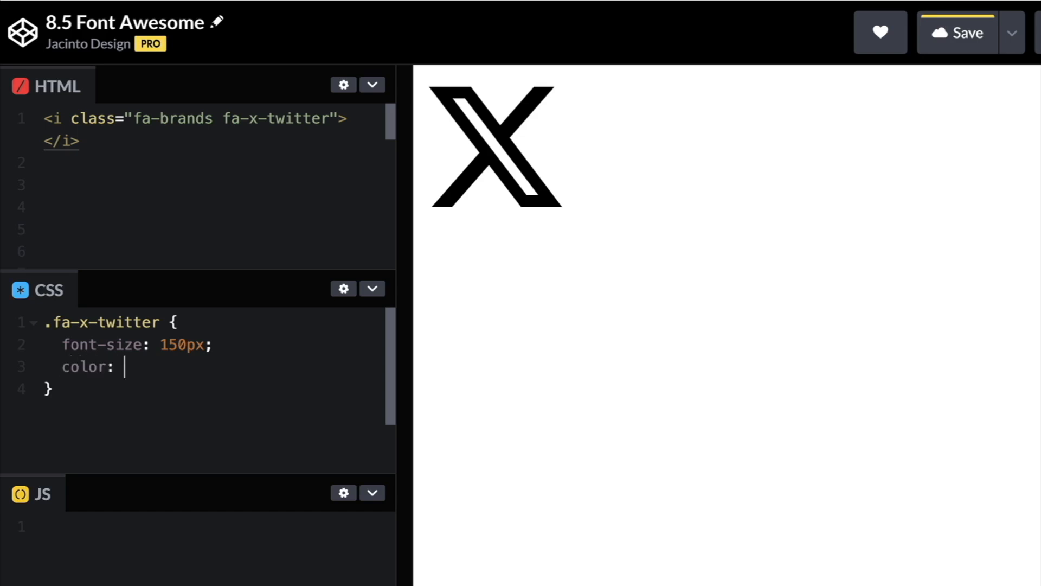
type("dod")
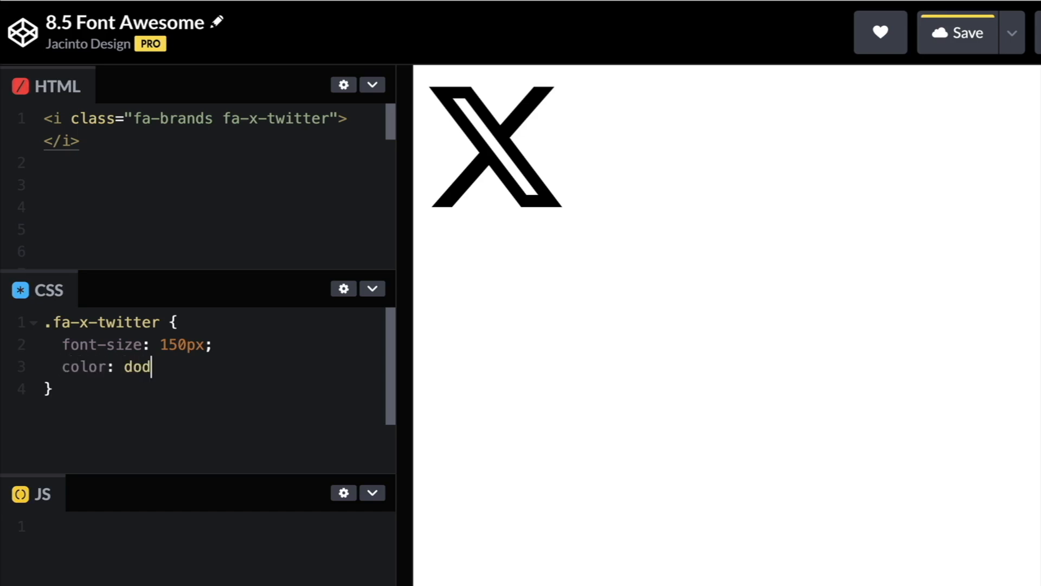
type("gerblue")
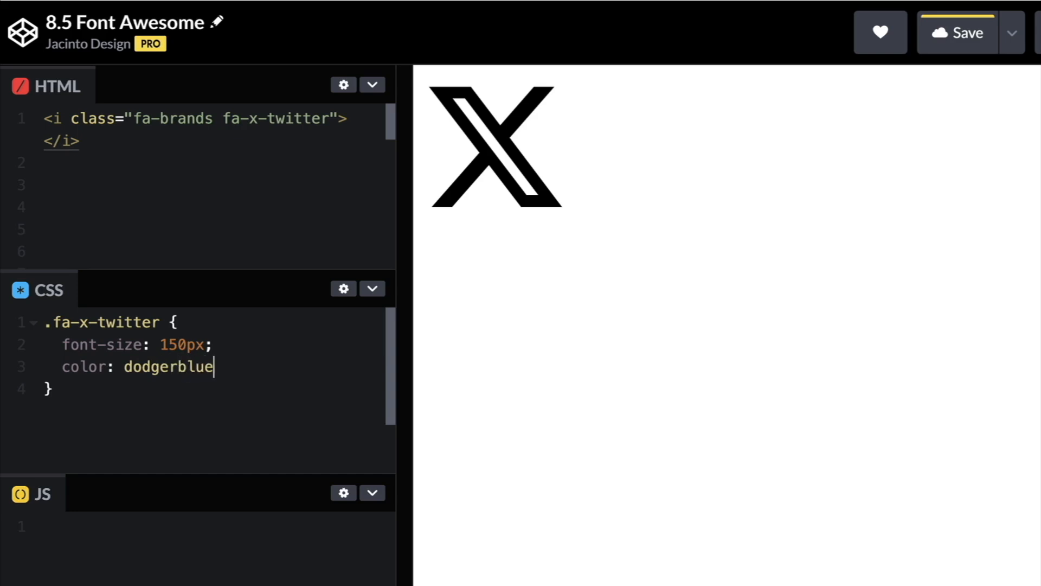
type(";")
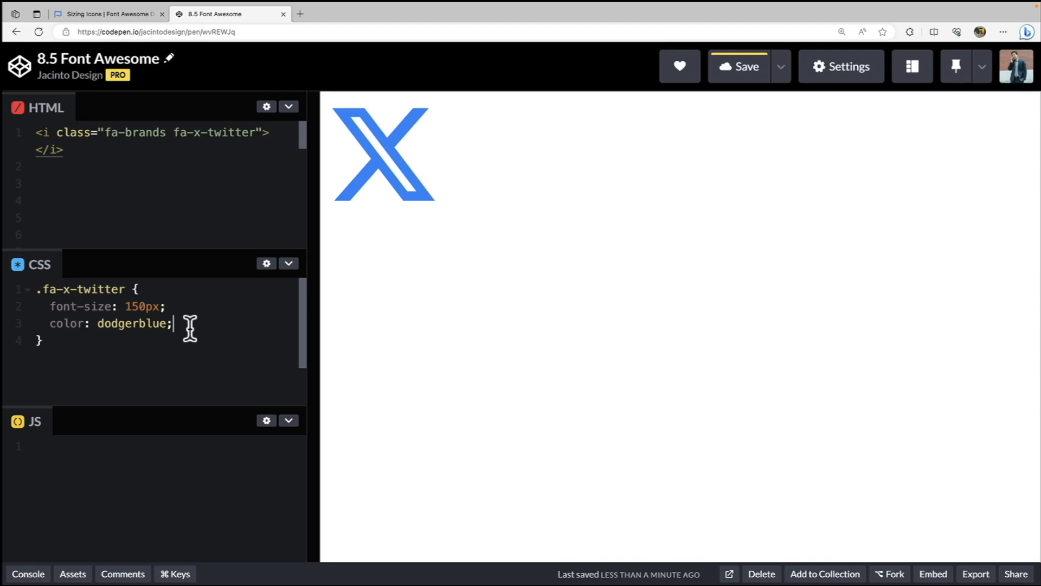
mouse_move(140, 66)
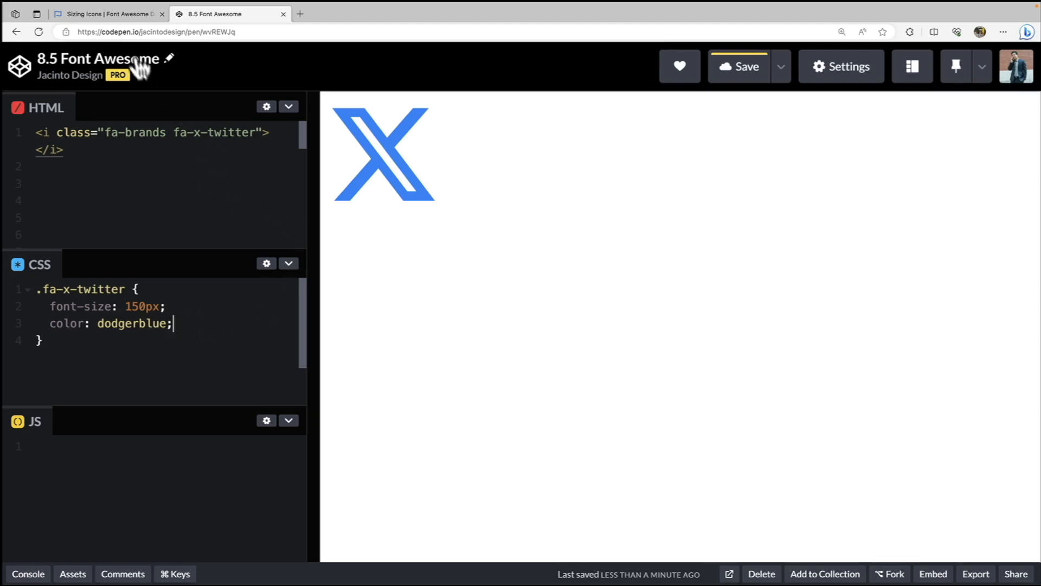
left_click(109, 14)
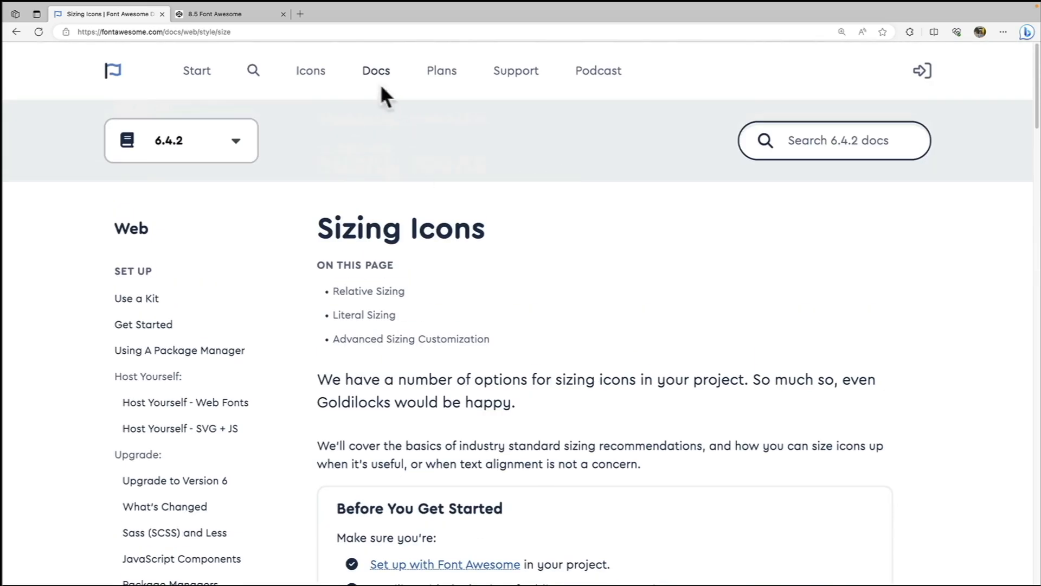
- Browse the styling docs down to the Animating Icons Beat example, then go back to the pen
left_click(377, 71)
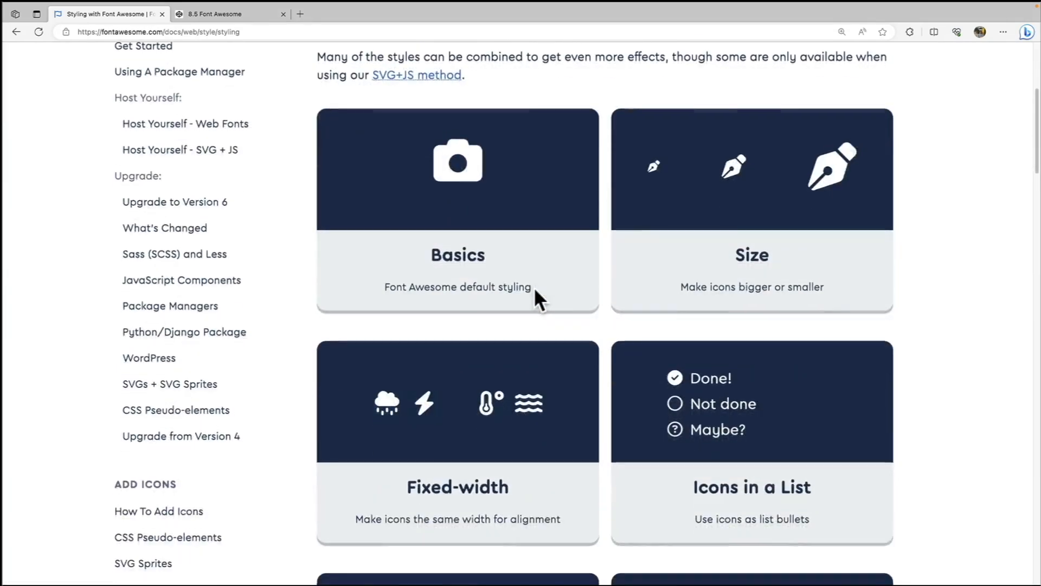
scroll("down", 3)
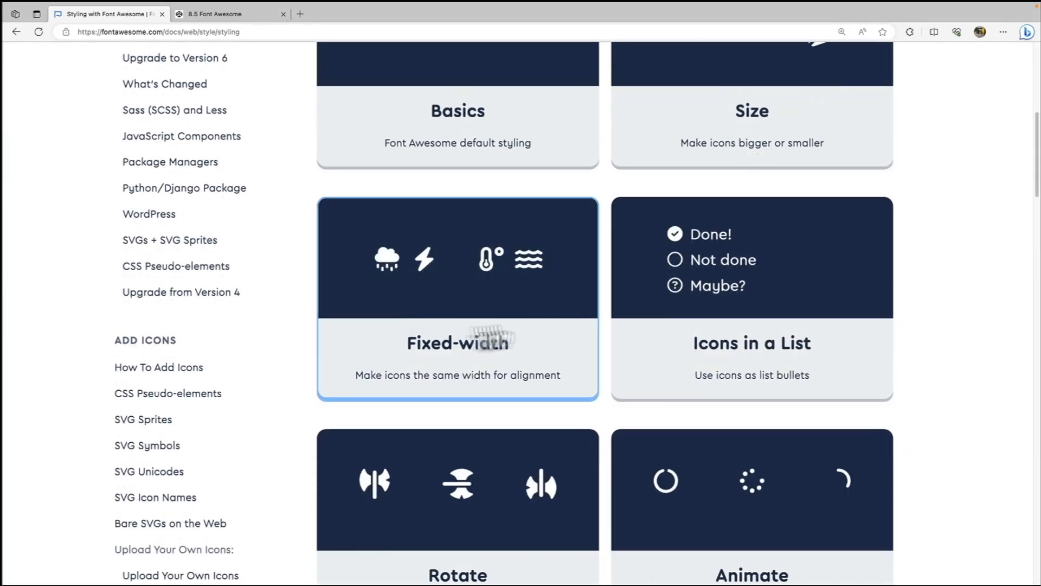
mouse_move(433, 352)
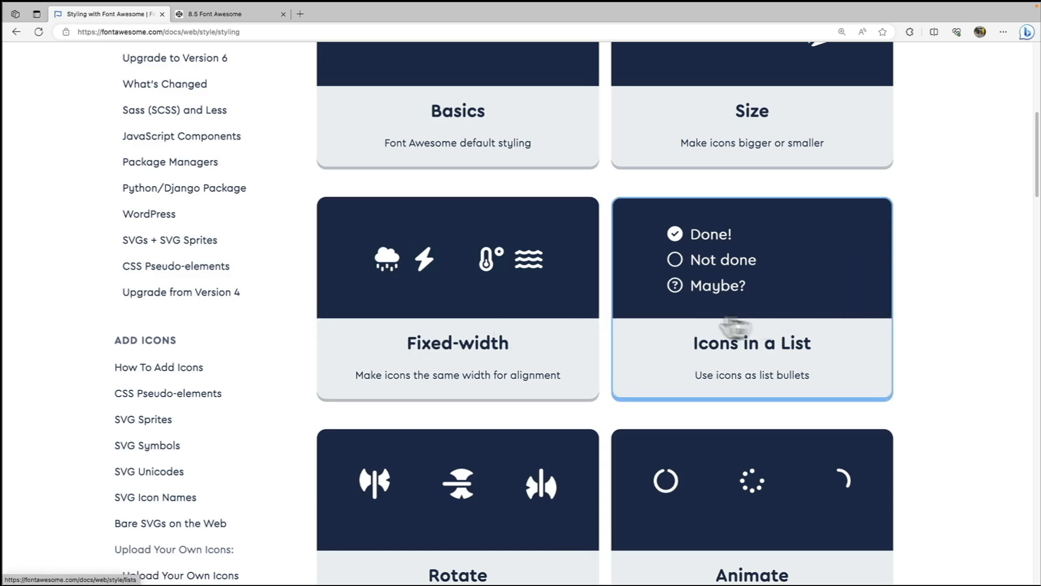
scroll("down", 3)
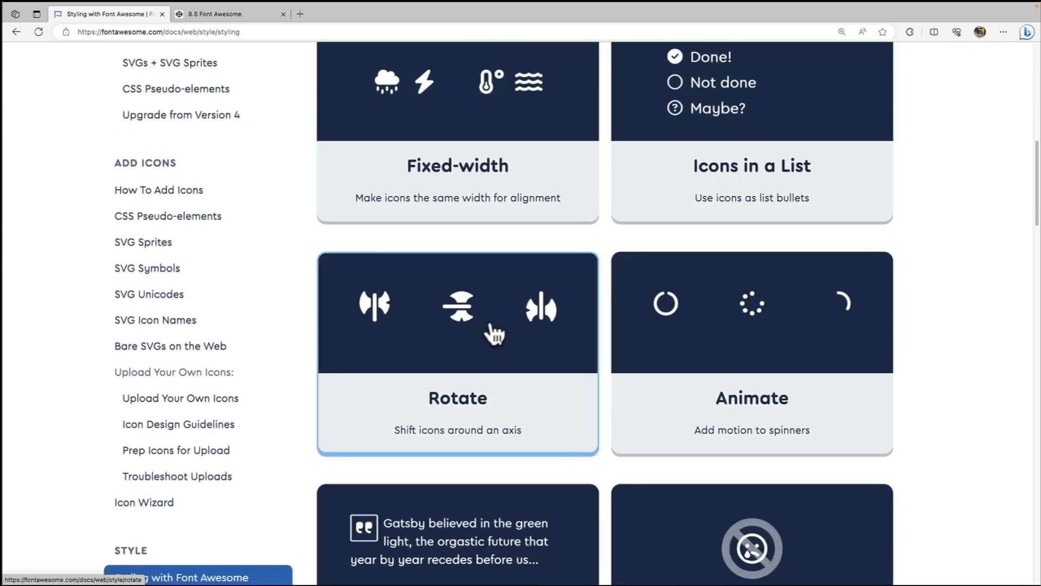
scroll("down", 3)
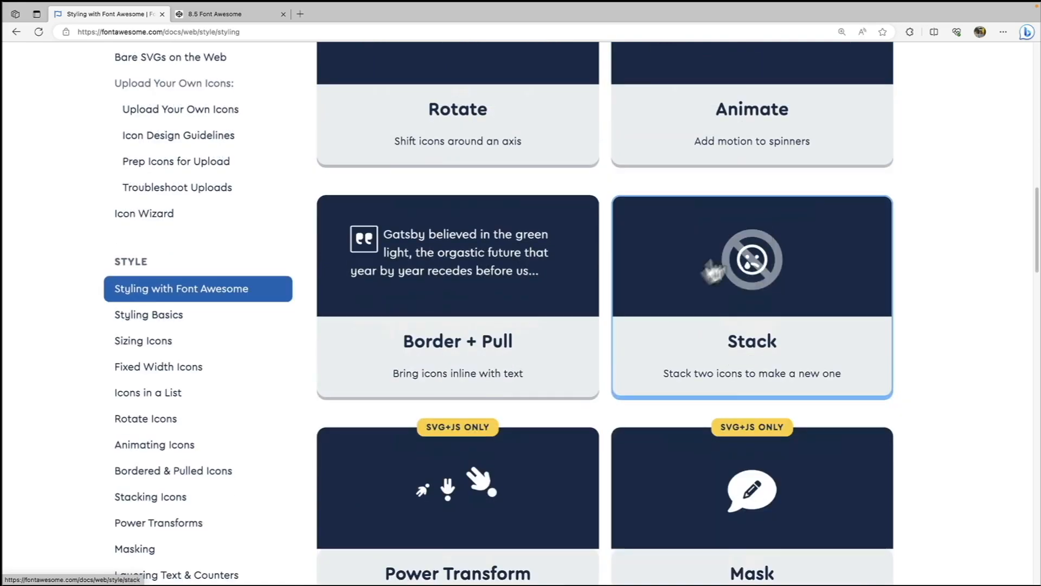
scroll("down", 3)
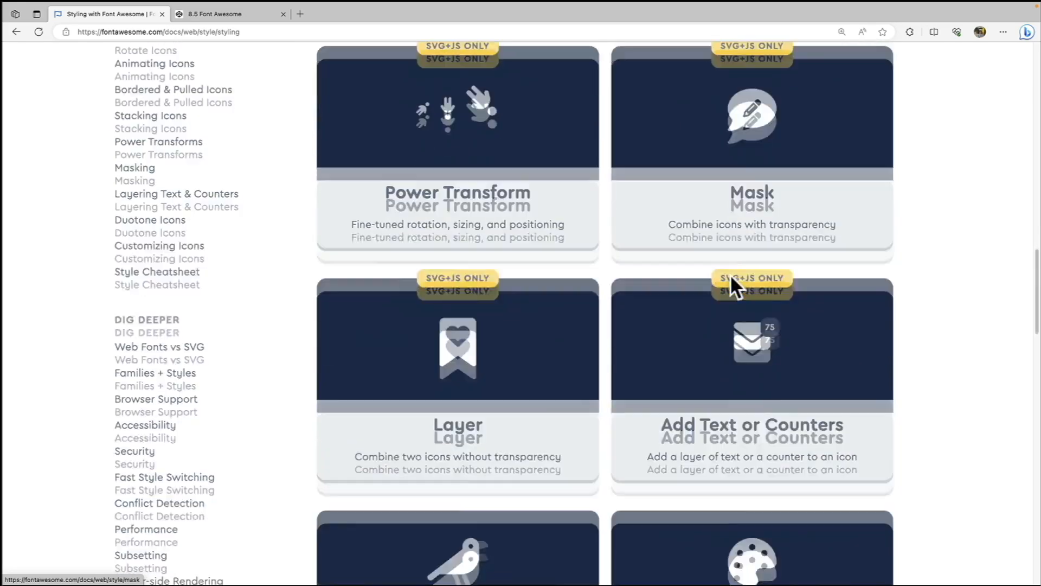
scroll("down", 3)
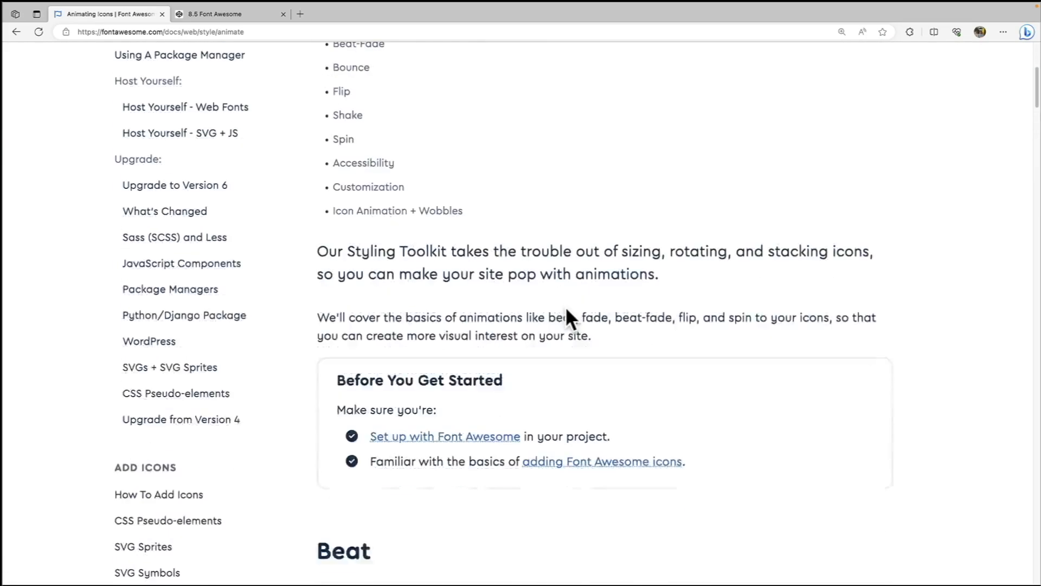
scroll("down", 3)
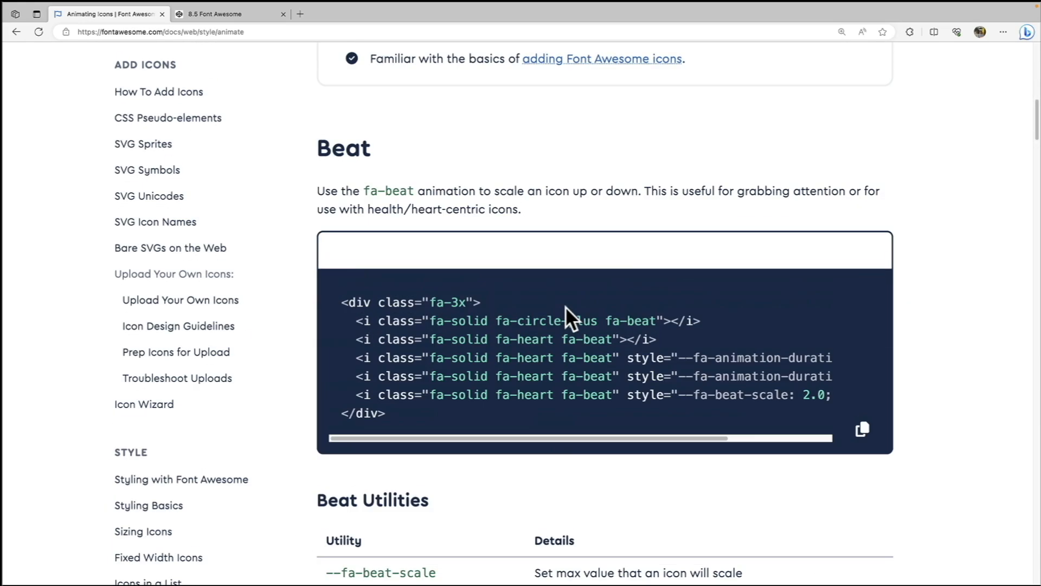
scroll("down", 3)
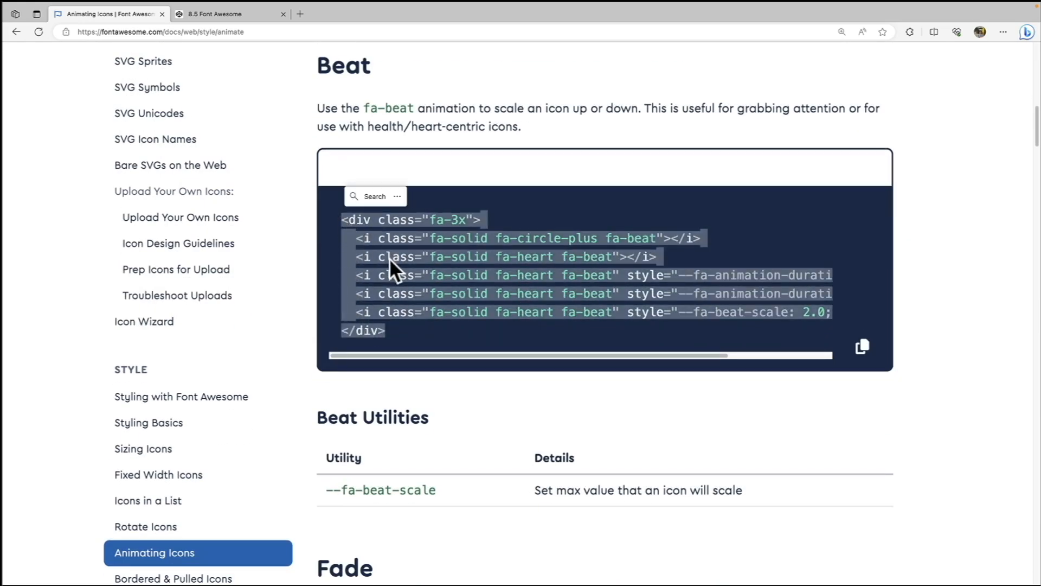
left_click(229, 14)
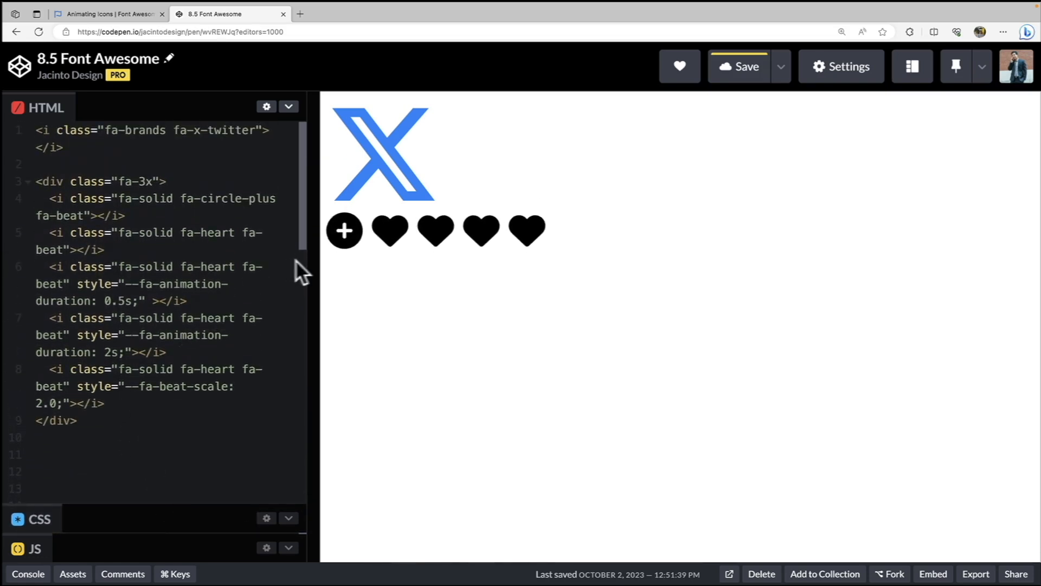
- Trim the pasted Beat example to a single beating heart and set its wrapper class to fa-3x
left_click_drag(318, 259, 568, 260)
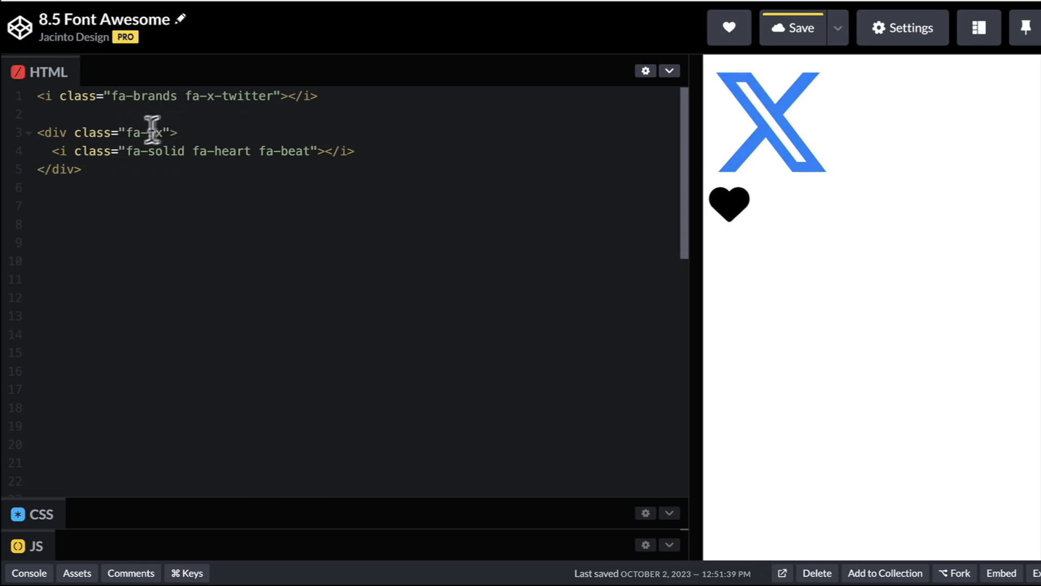
type("3")
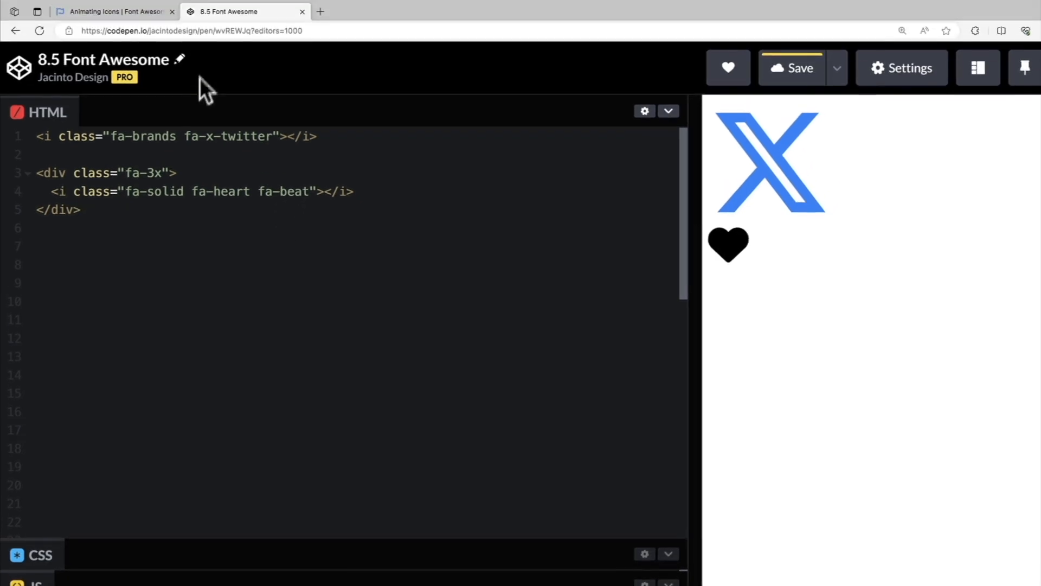
- Scroll the Animating Icons guide to the Fade section and highlight its fa-fade example code
left_click(113, 10)
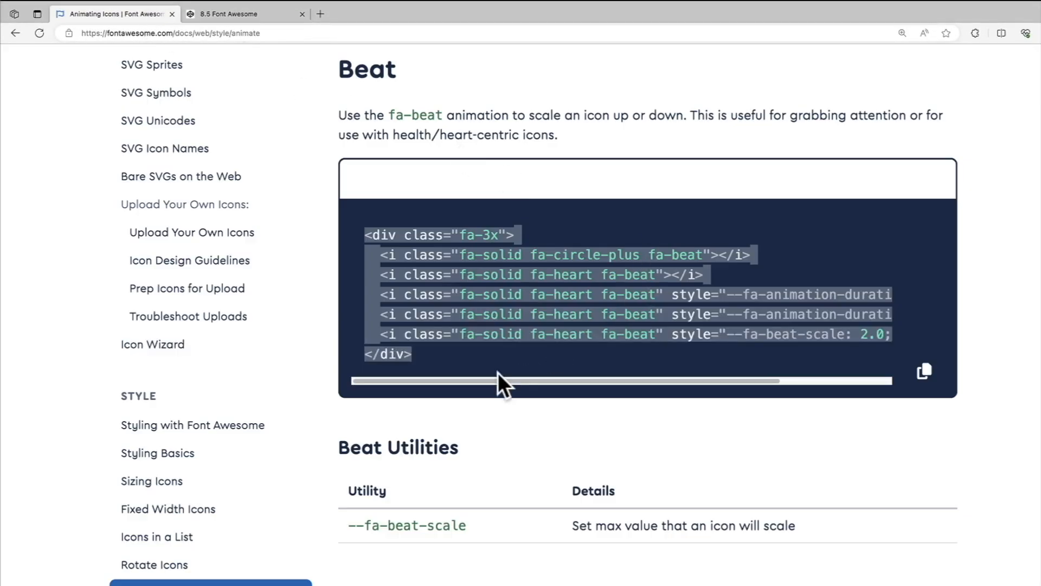
scroll("down", 3)
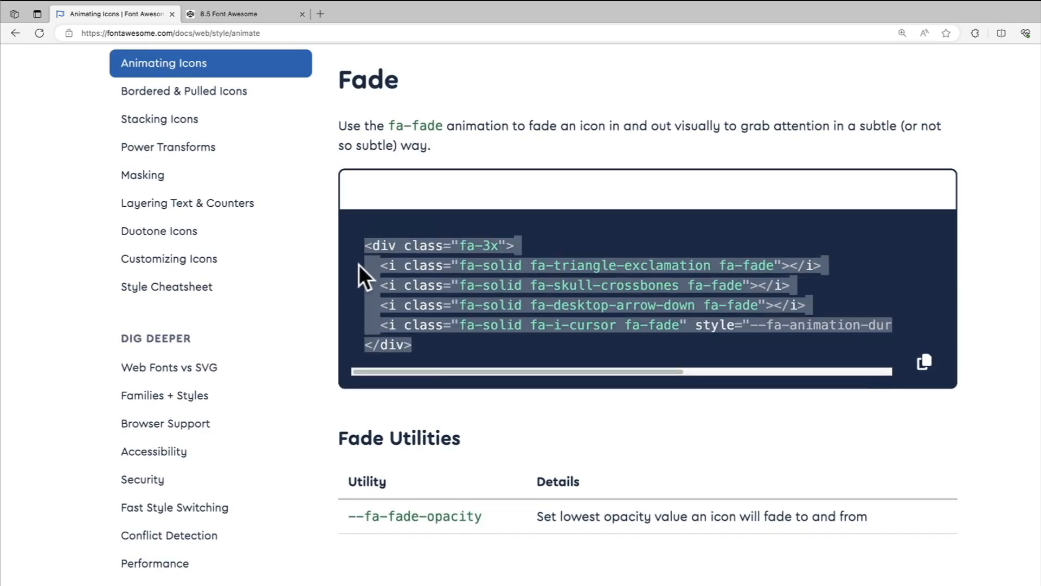
left_click(244, 14)
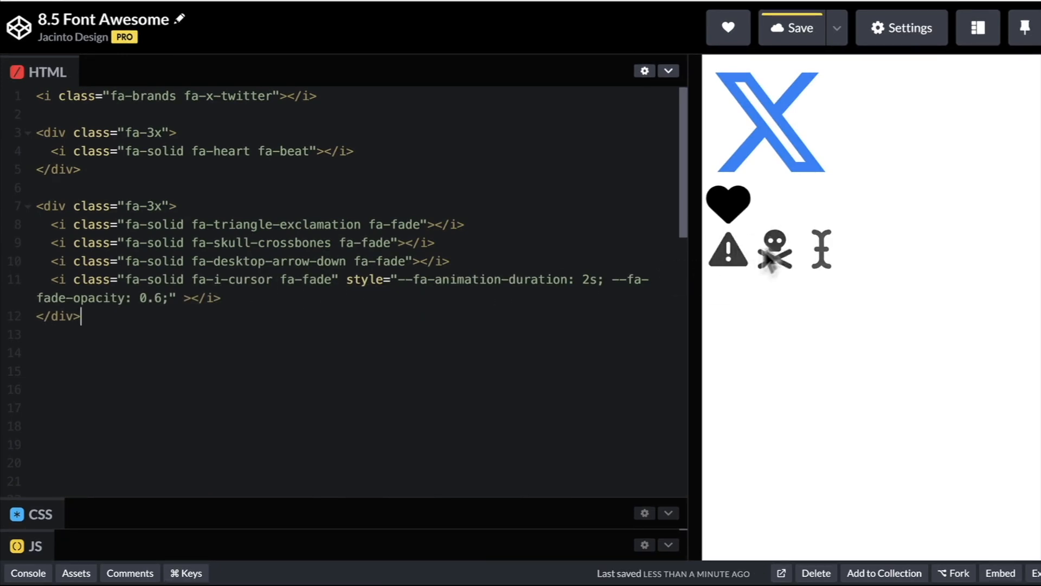
mouse_move(804, 232)
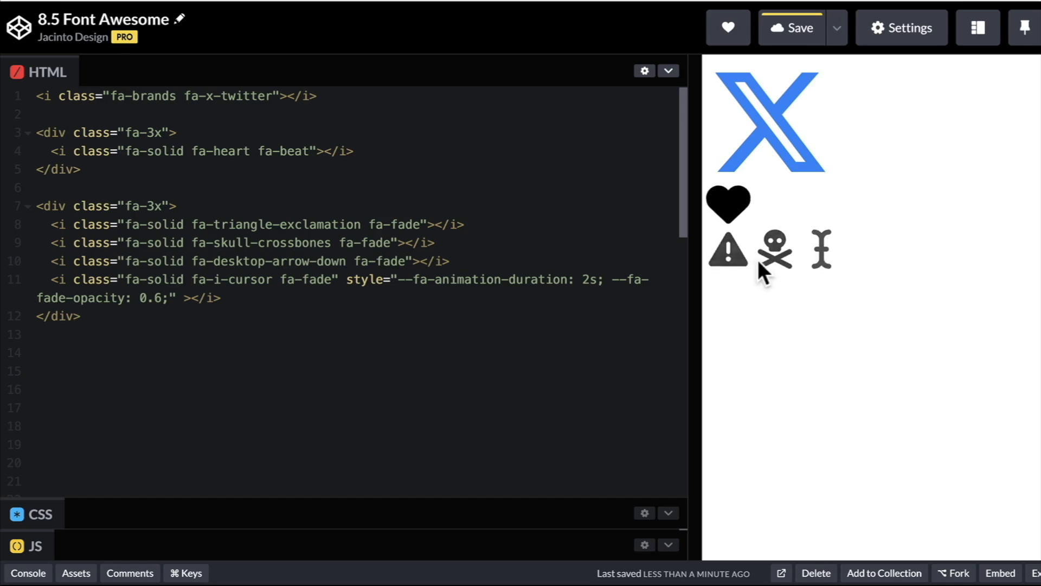
mouse_move(219, 306)
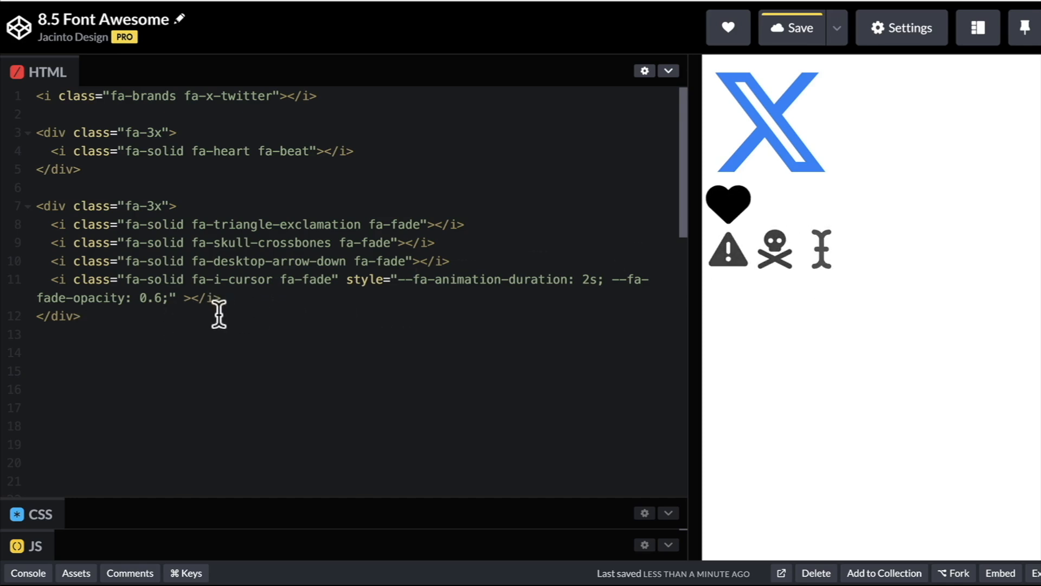
mouse_move(199, 325)
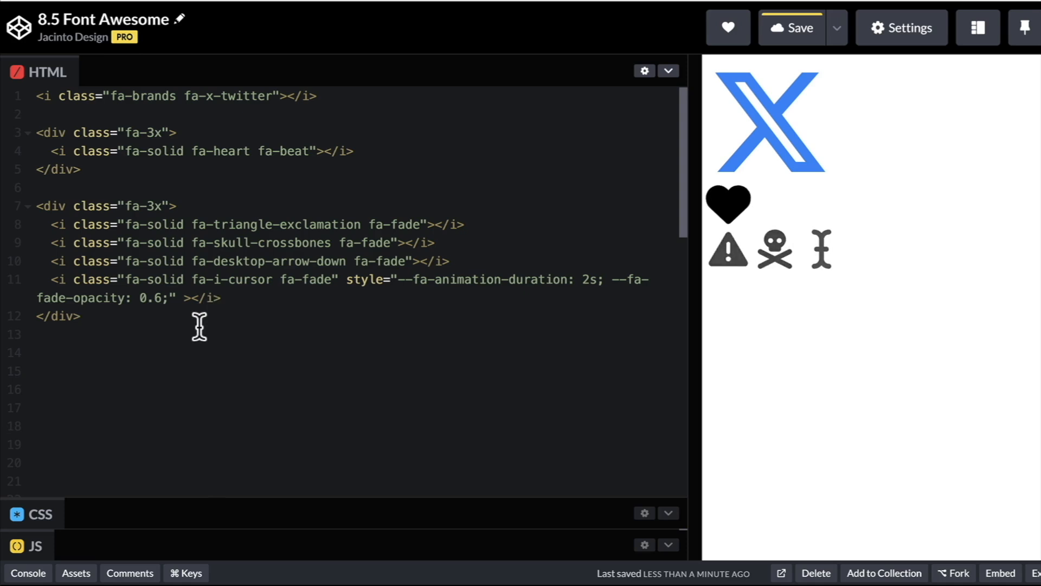
mouse_move(344, 200)
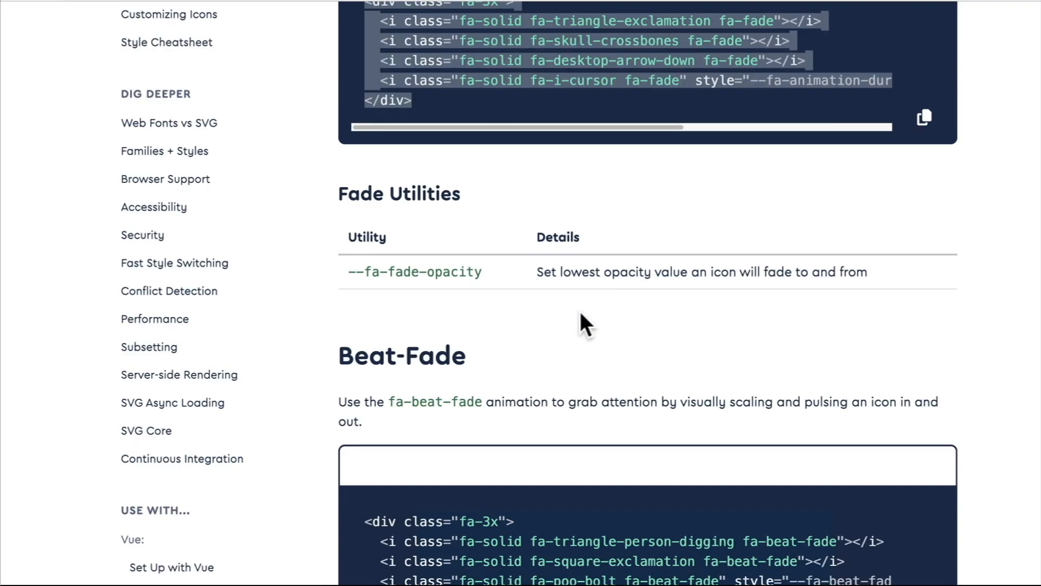
- Scroll down past Beat-Fade, Bounce and Flip until the Shake example code is in view
scroll("down", 3)
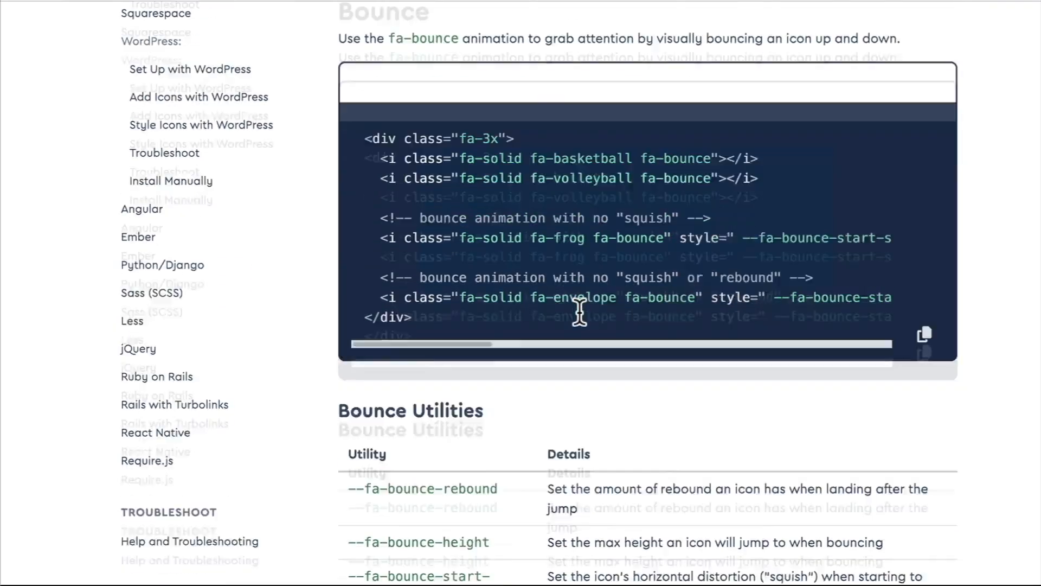
scroll("down", 3)
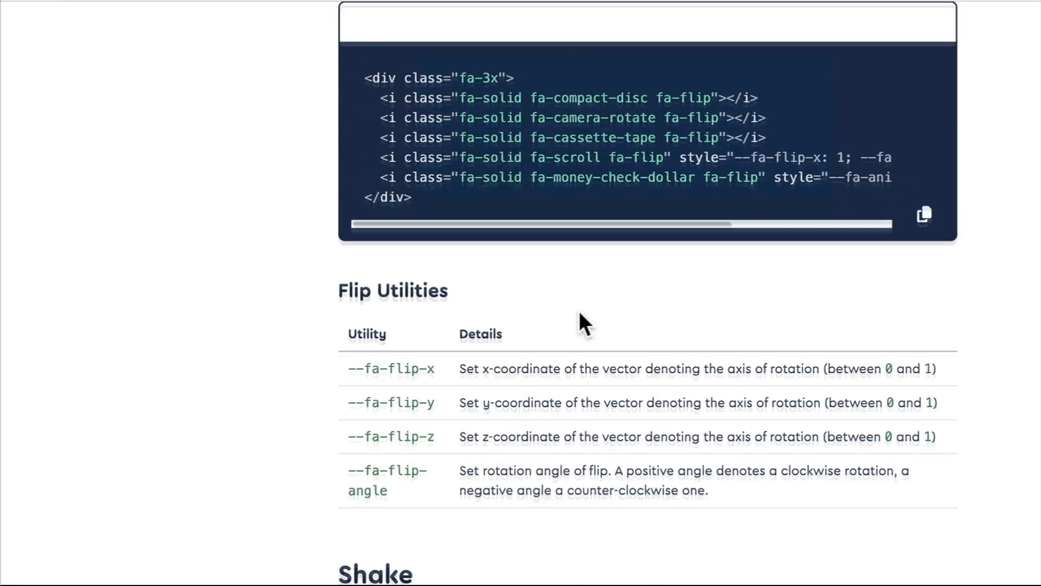
scroll("down", 3)
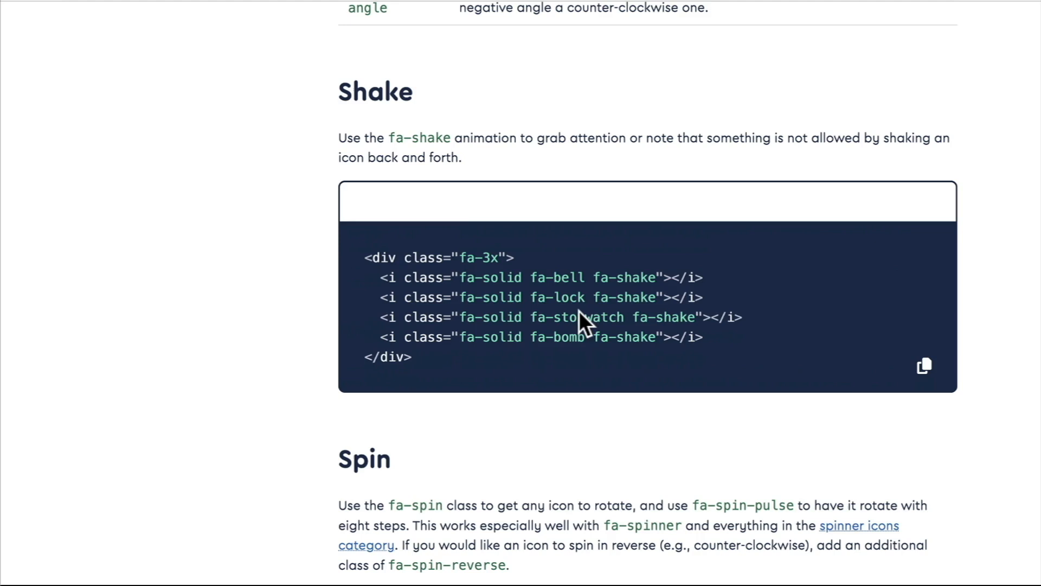
scroll("down", 3)
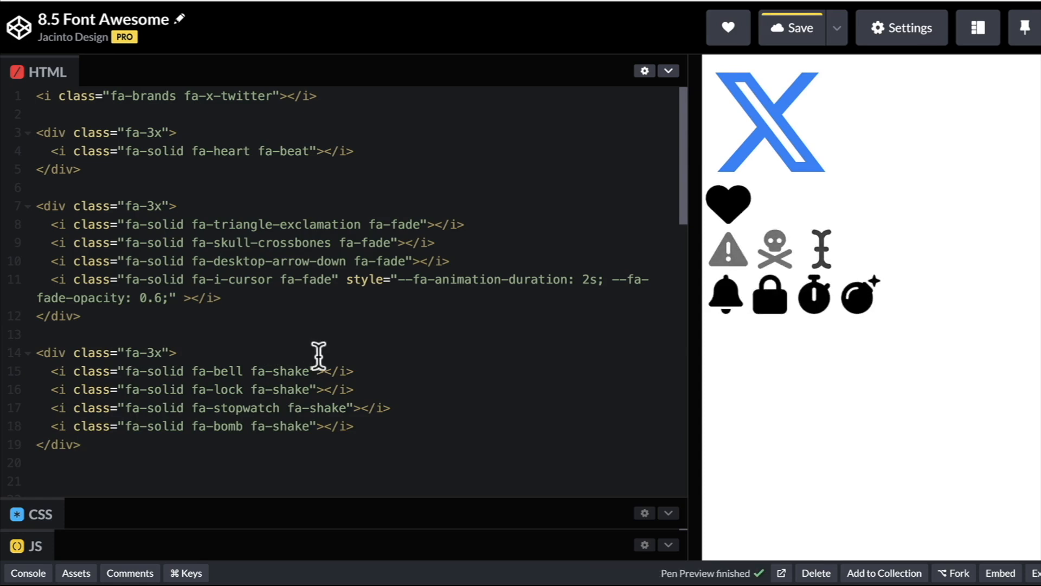
- Place the cursor in the shake row to remove the bomb line and add the spin row
left_click(791, 28)
type("<i class=\"fa-solid fa-cog fa-spin fa-spin-reverse\"></i>")
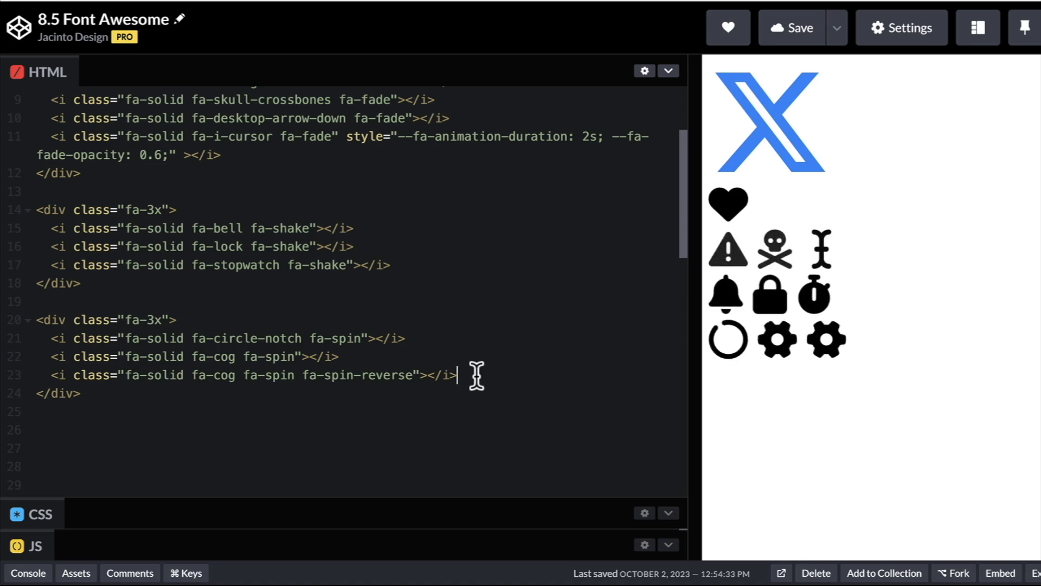
mouse_move(605, 285)
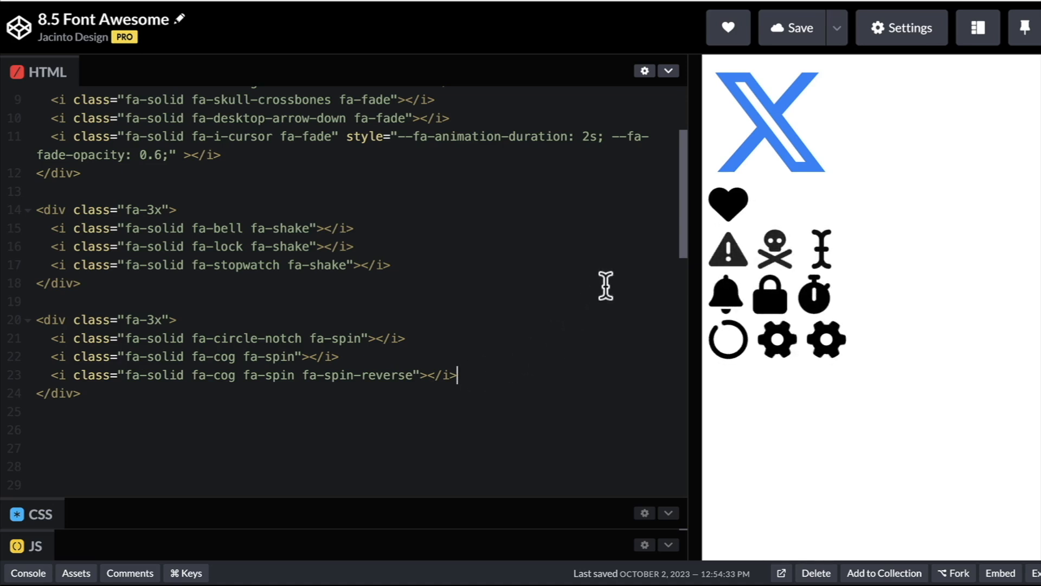
mouse_move(807, 106)
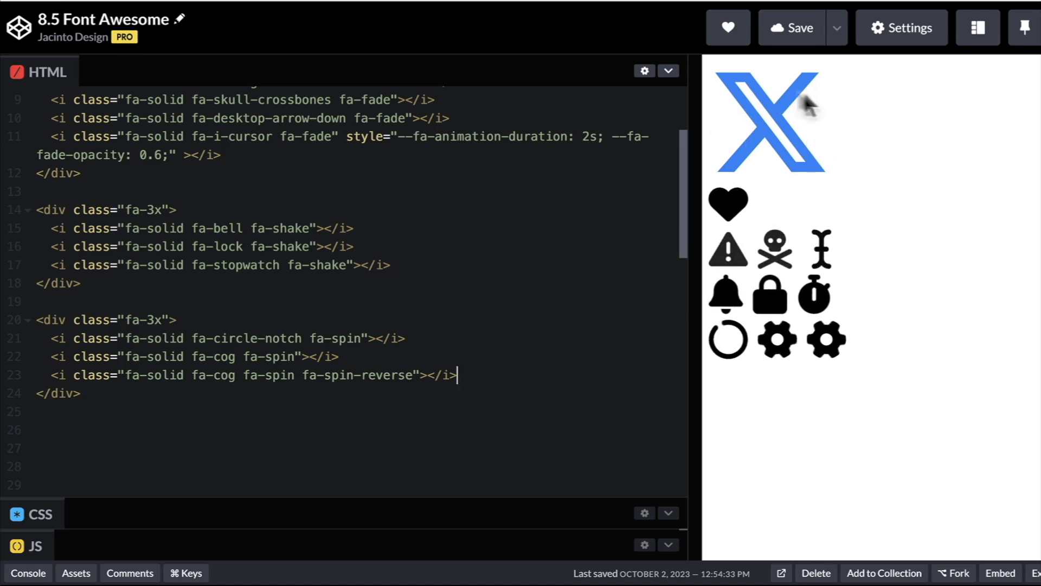
mouse_move(830, 163)
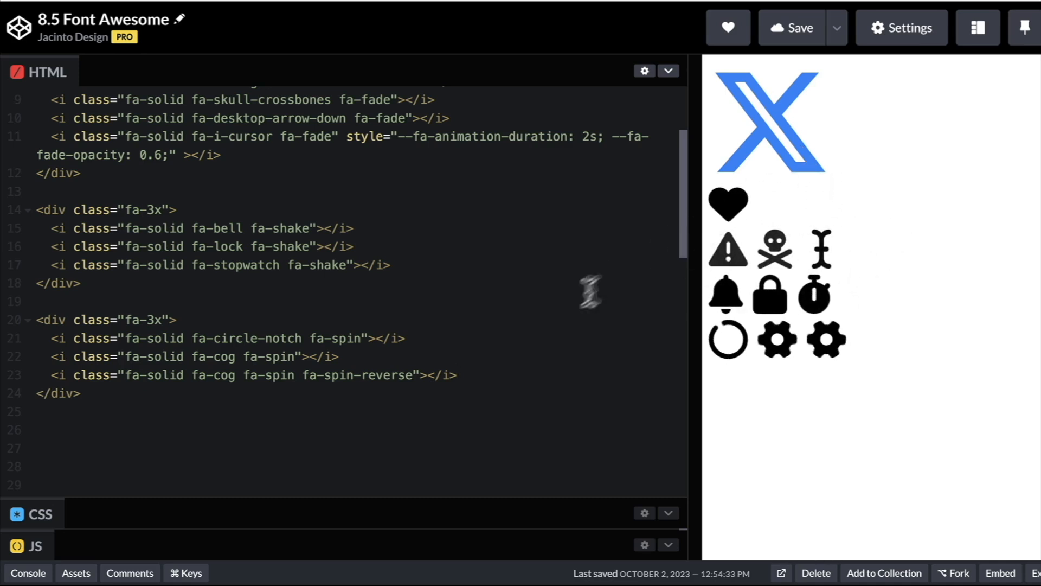
mouse_move(522, 344)
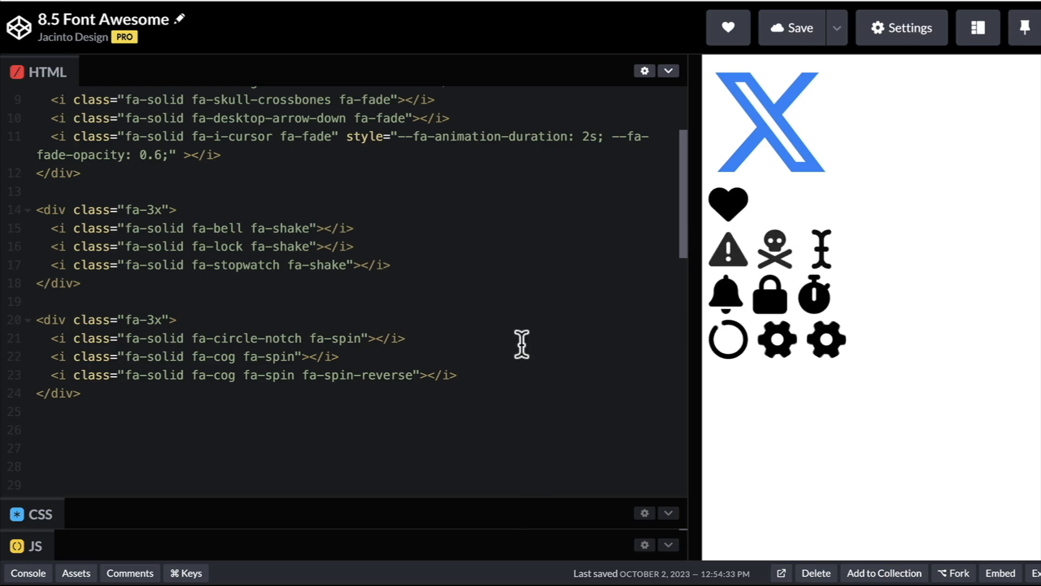